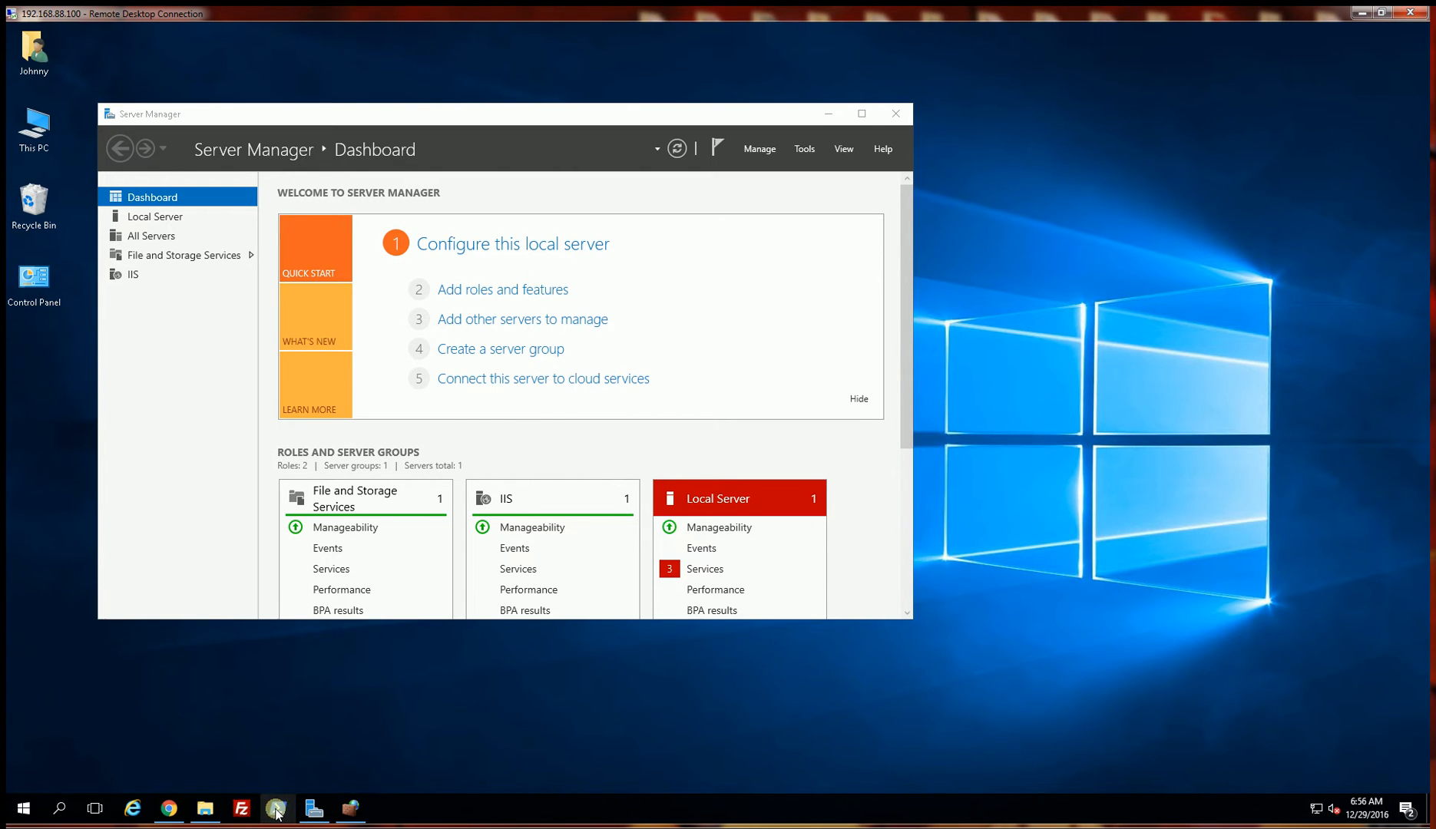
Run iisreset in an administrator PowerShell window to restart the IIS services.
left_click(276, 810)
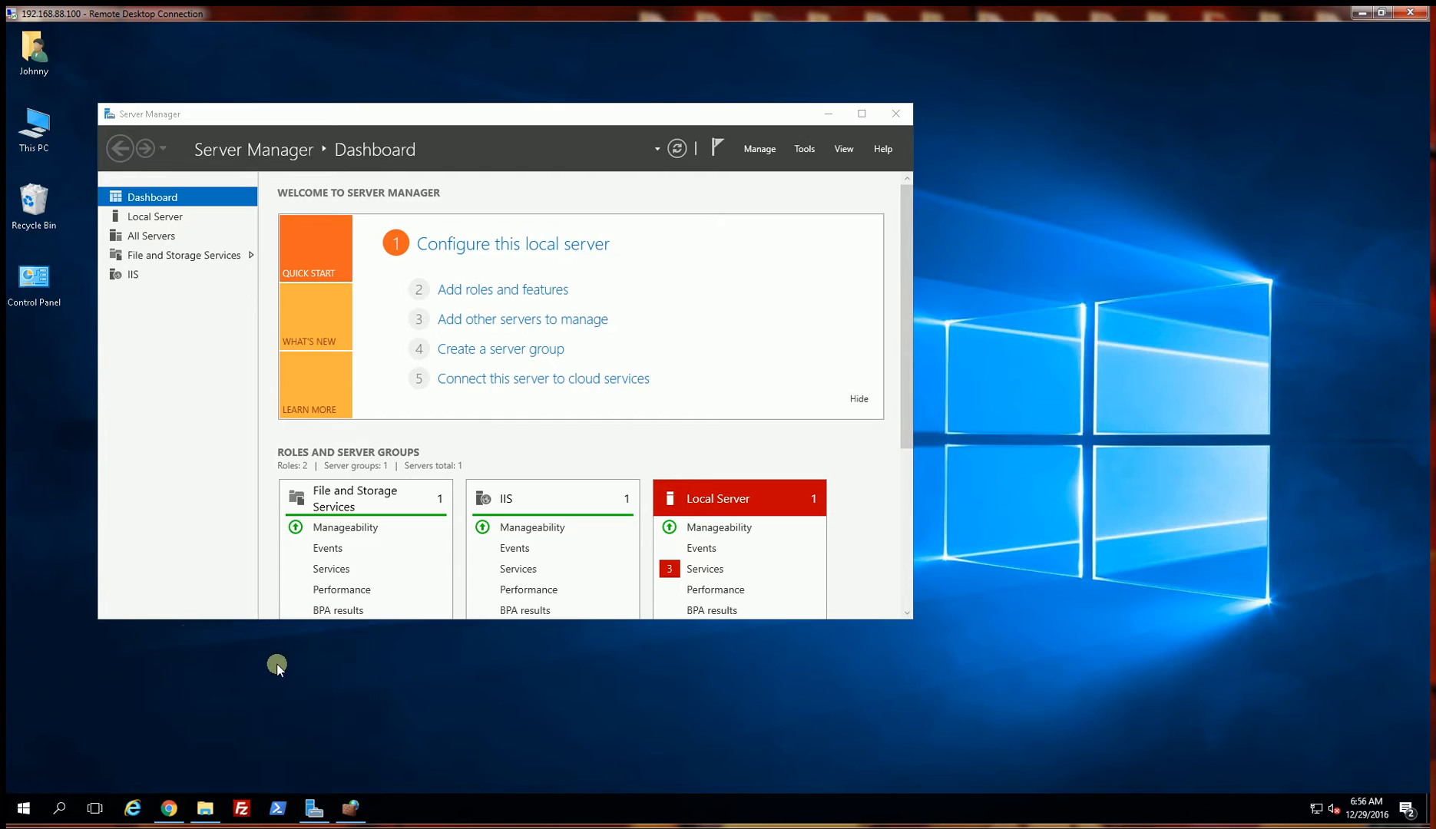
left_click(277, 814)
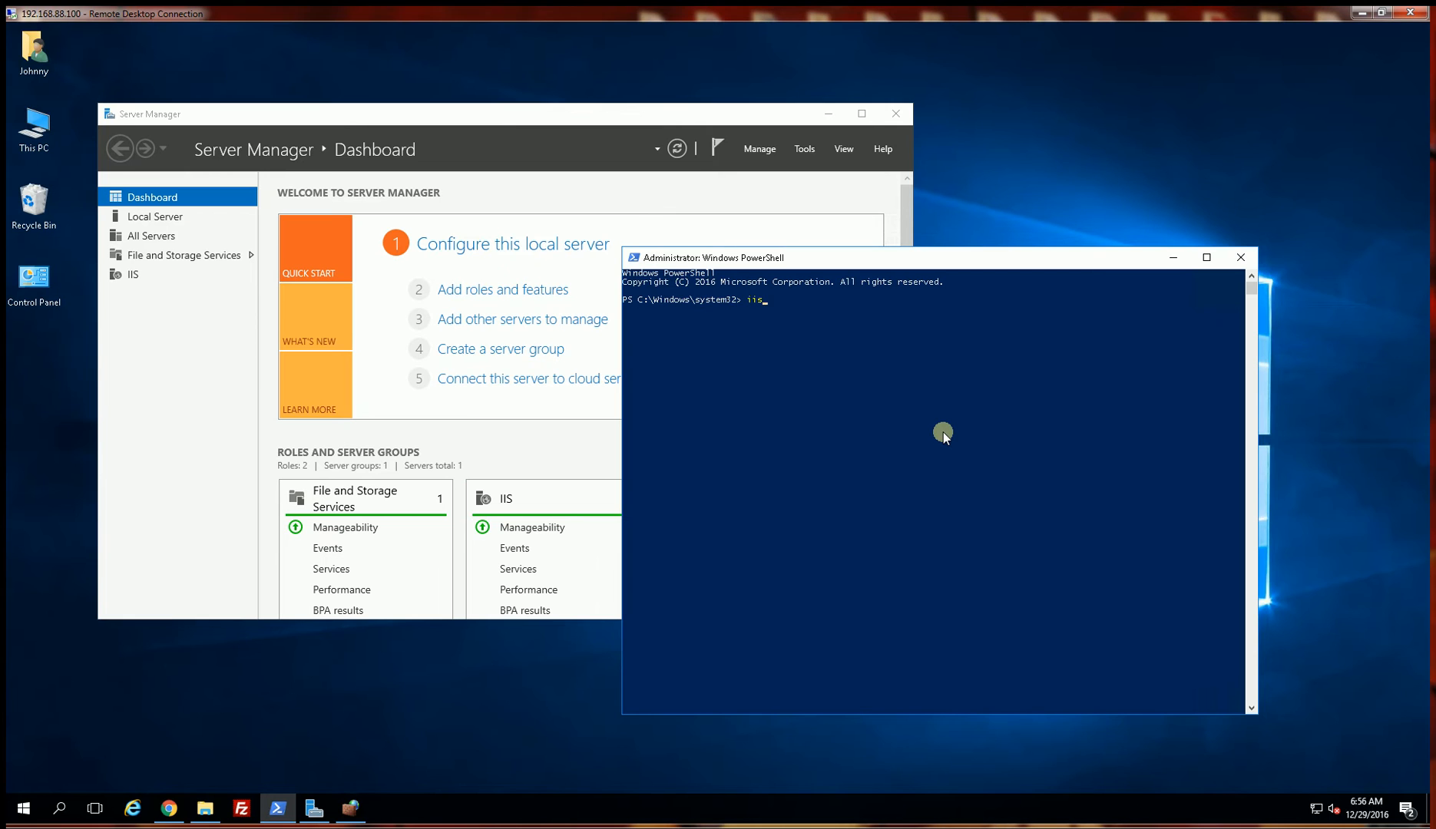
type("reset")
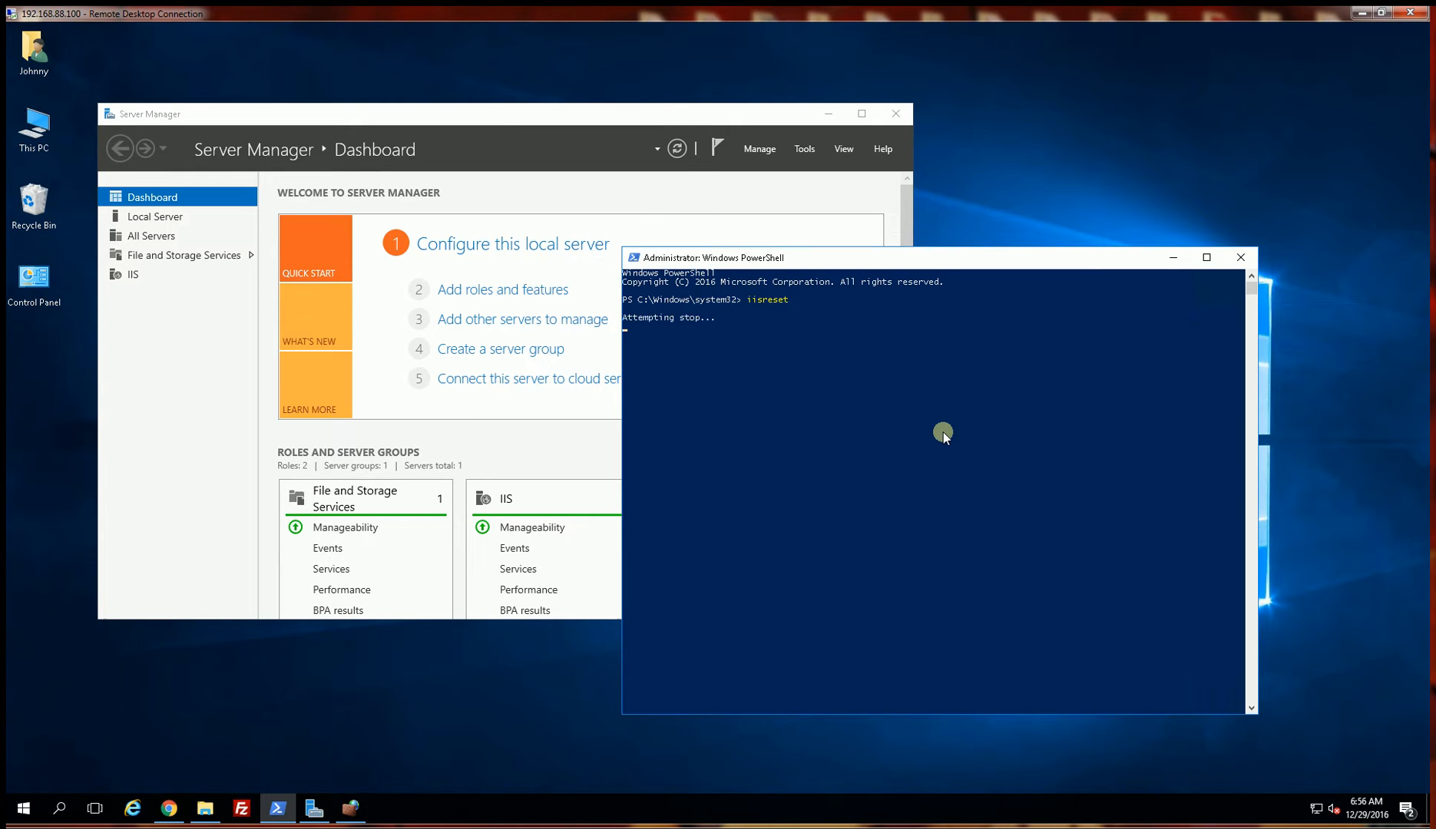
mouse_move(702, 146)
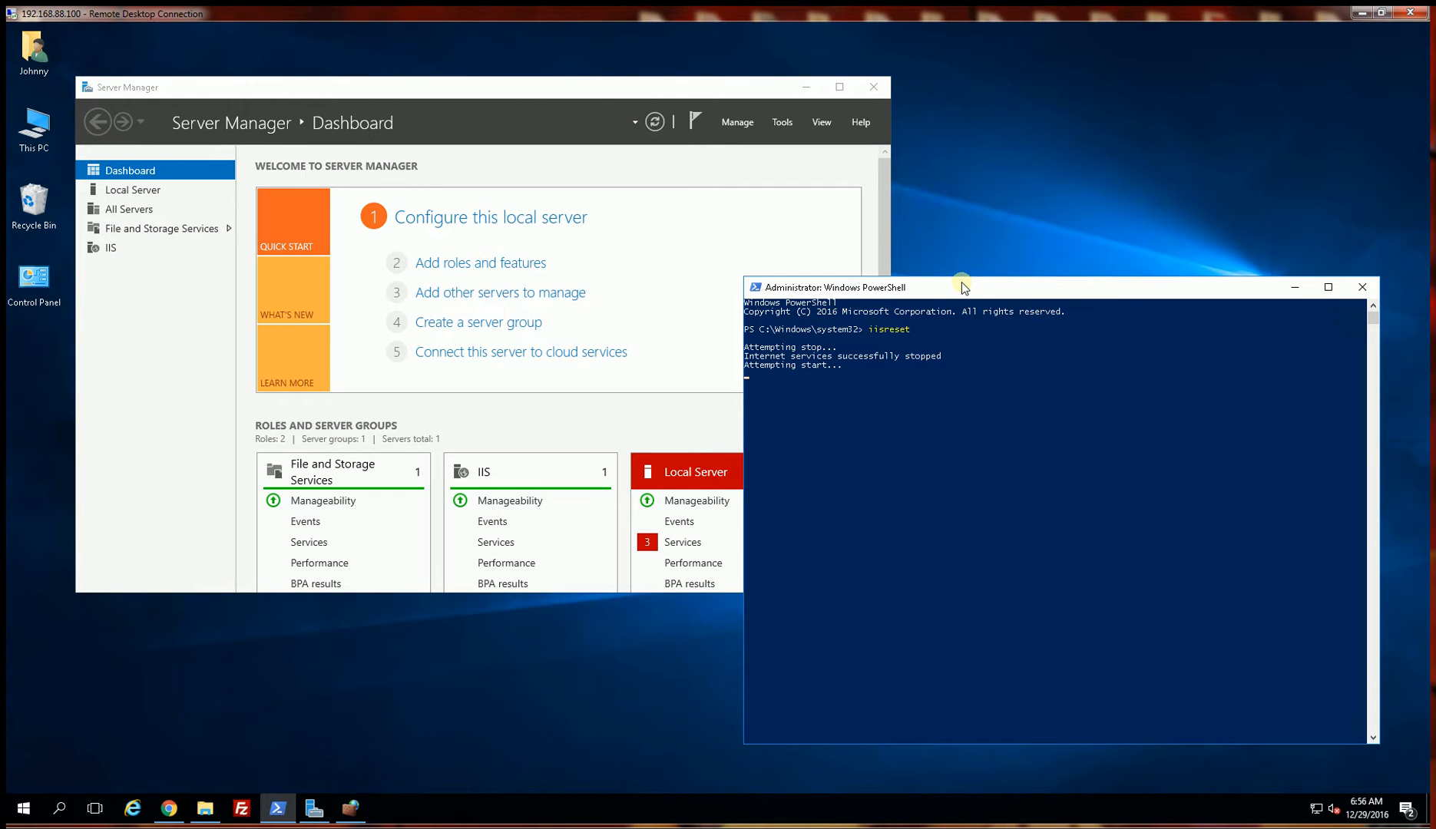
mouse_move(782, 122)
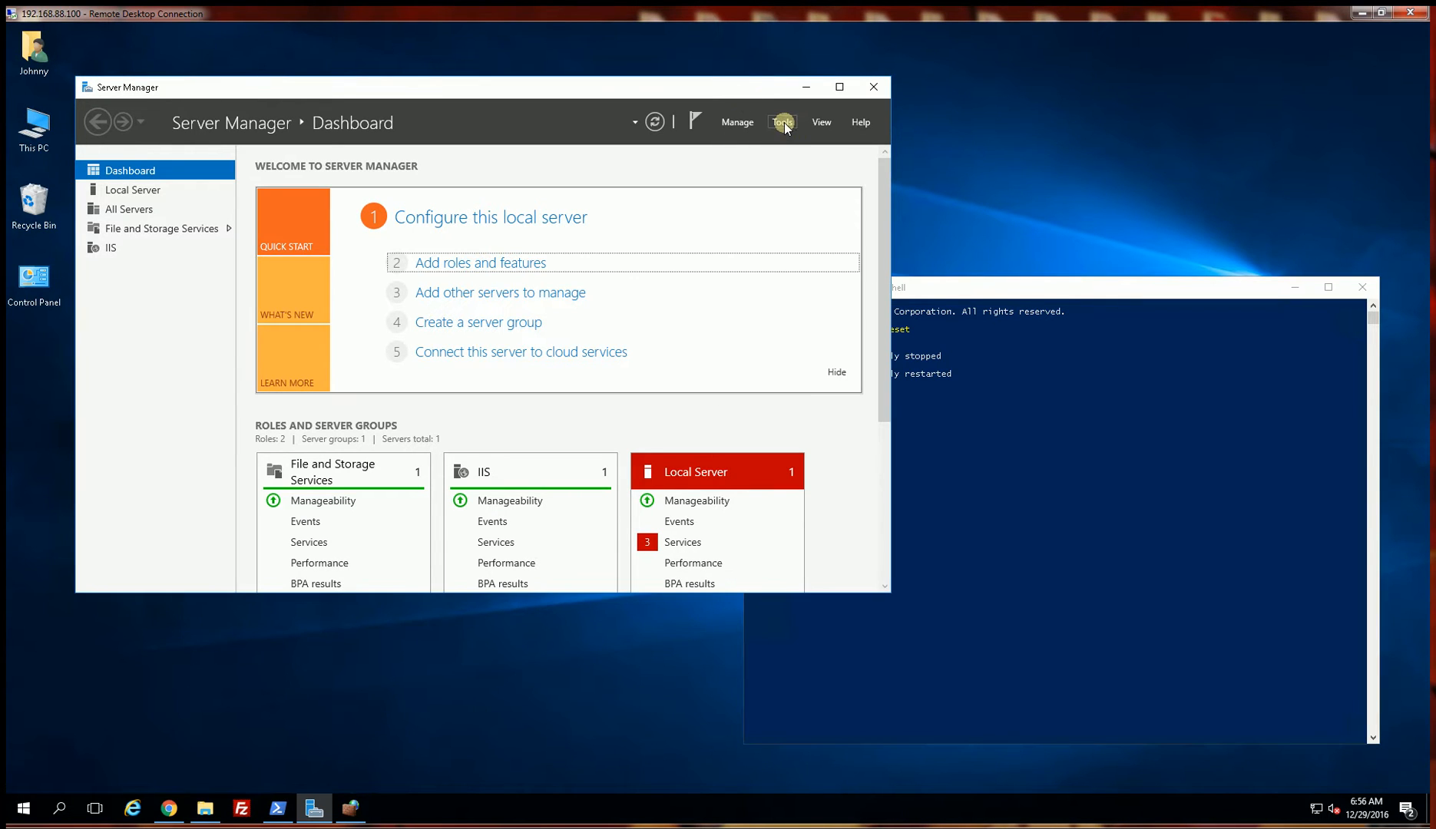
Launch IIS 6.0 Manager from Server Manager Tools and show SMTP Virtual Server #1's Delivery settings.
left_click(782, 122)
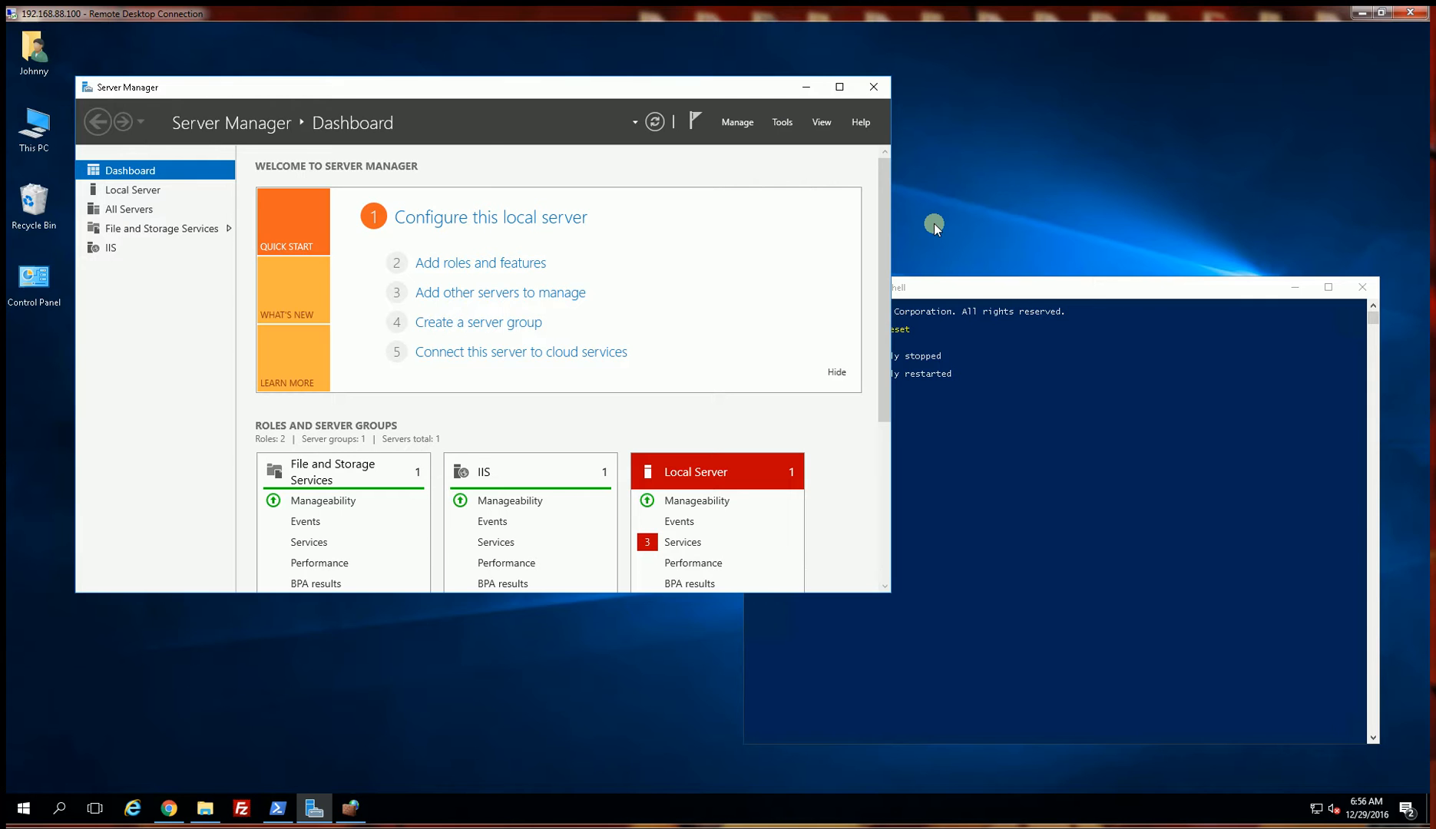
left_click(387, 808)
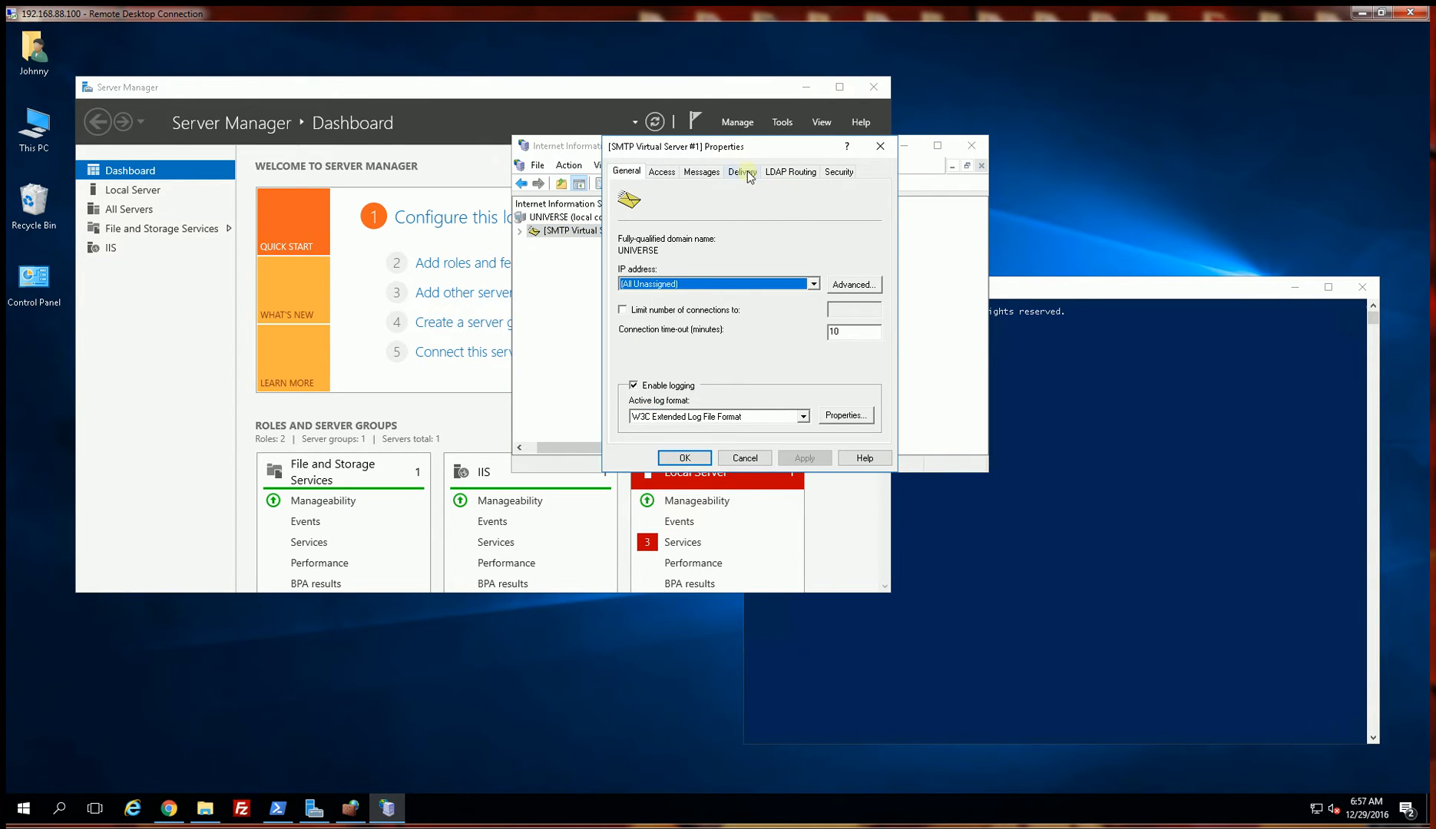
left_click(741, 171)
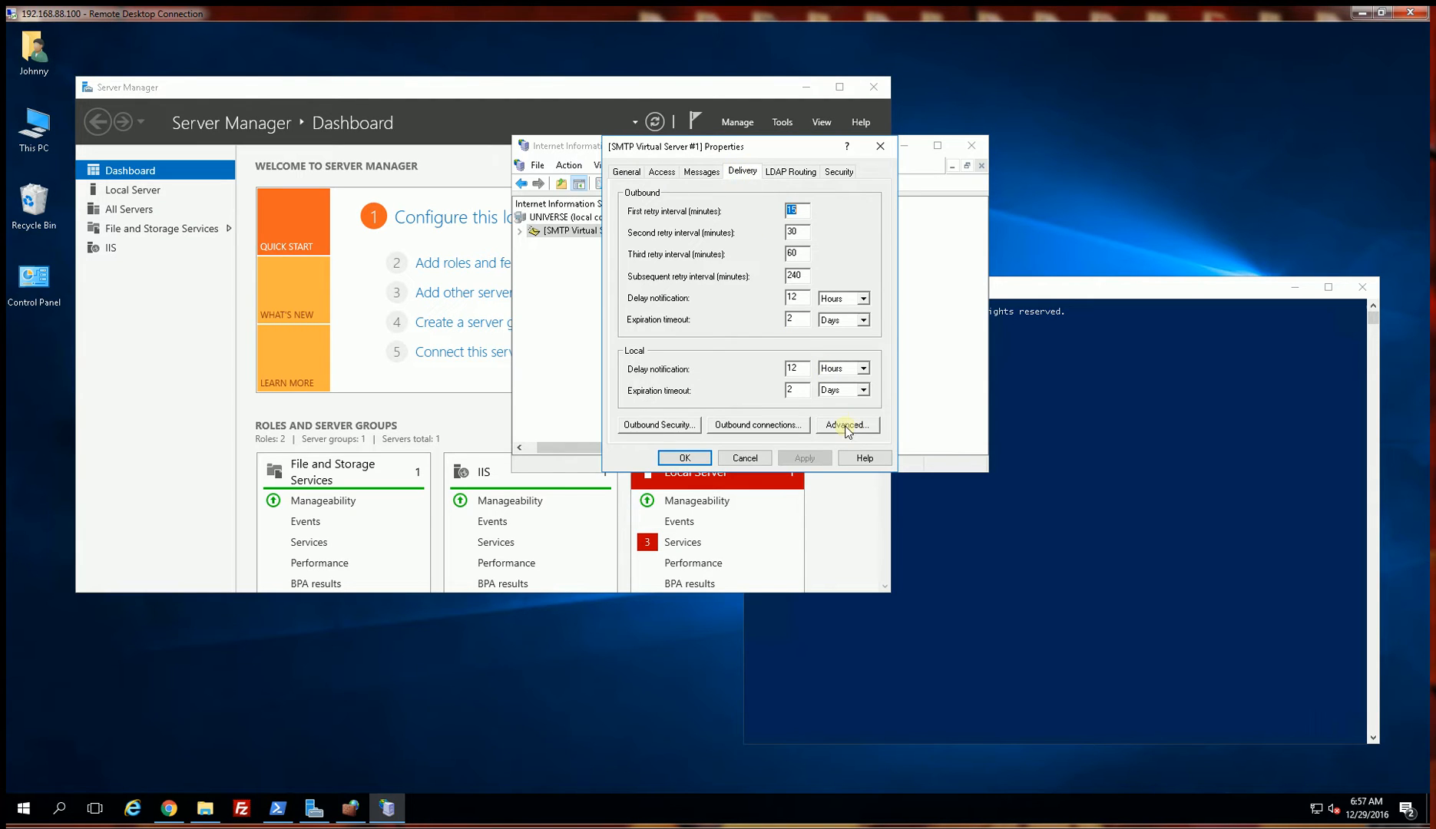
In Advanced Delivery, set the smart host to smtp.comcast.net and confirm.
left_click(848, 424)
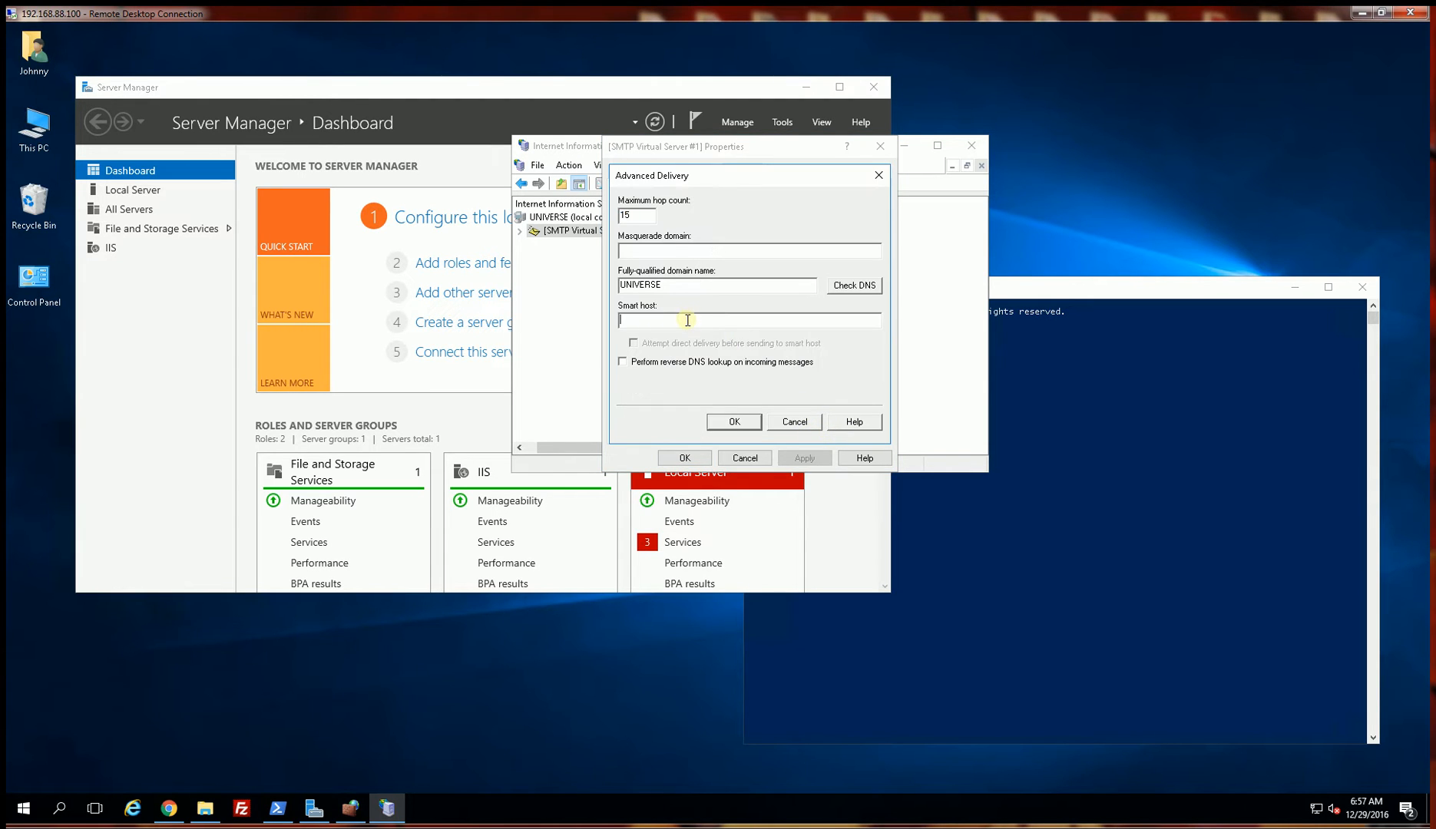
type("smtp")
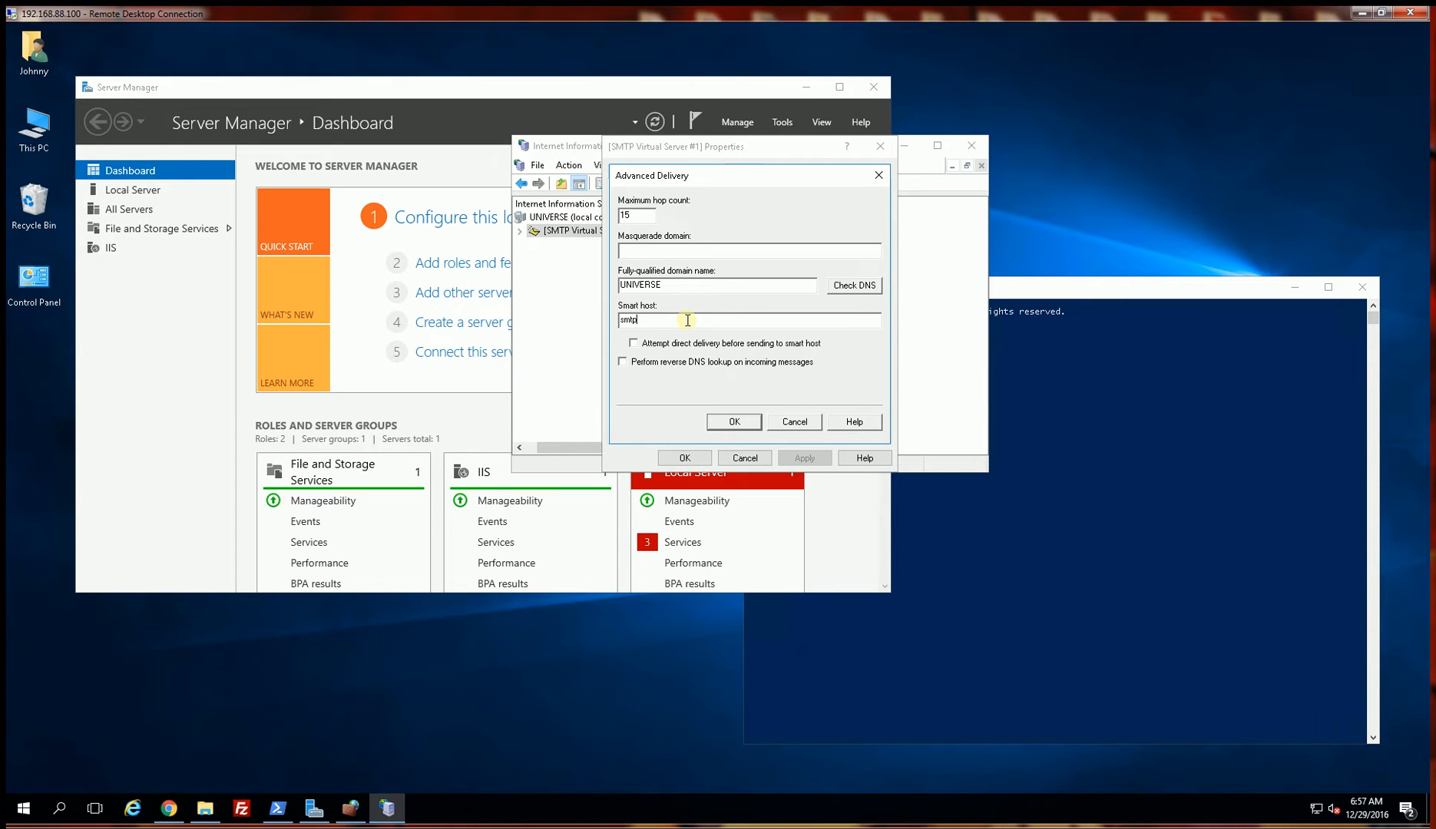
type(".comcast")
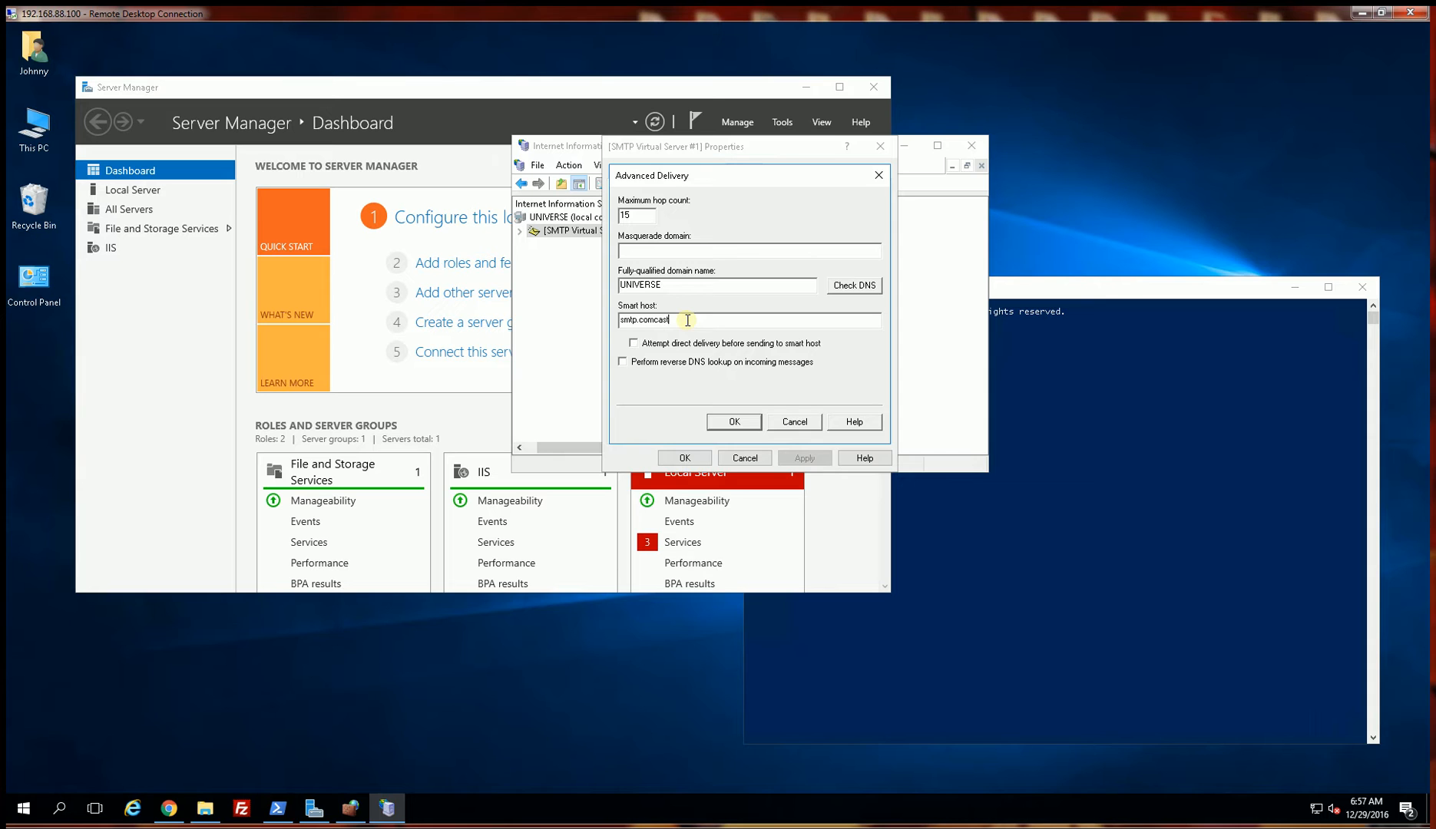
type(".net")
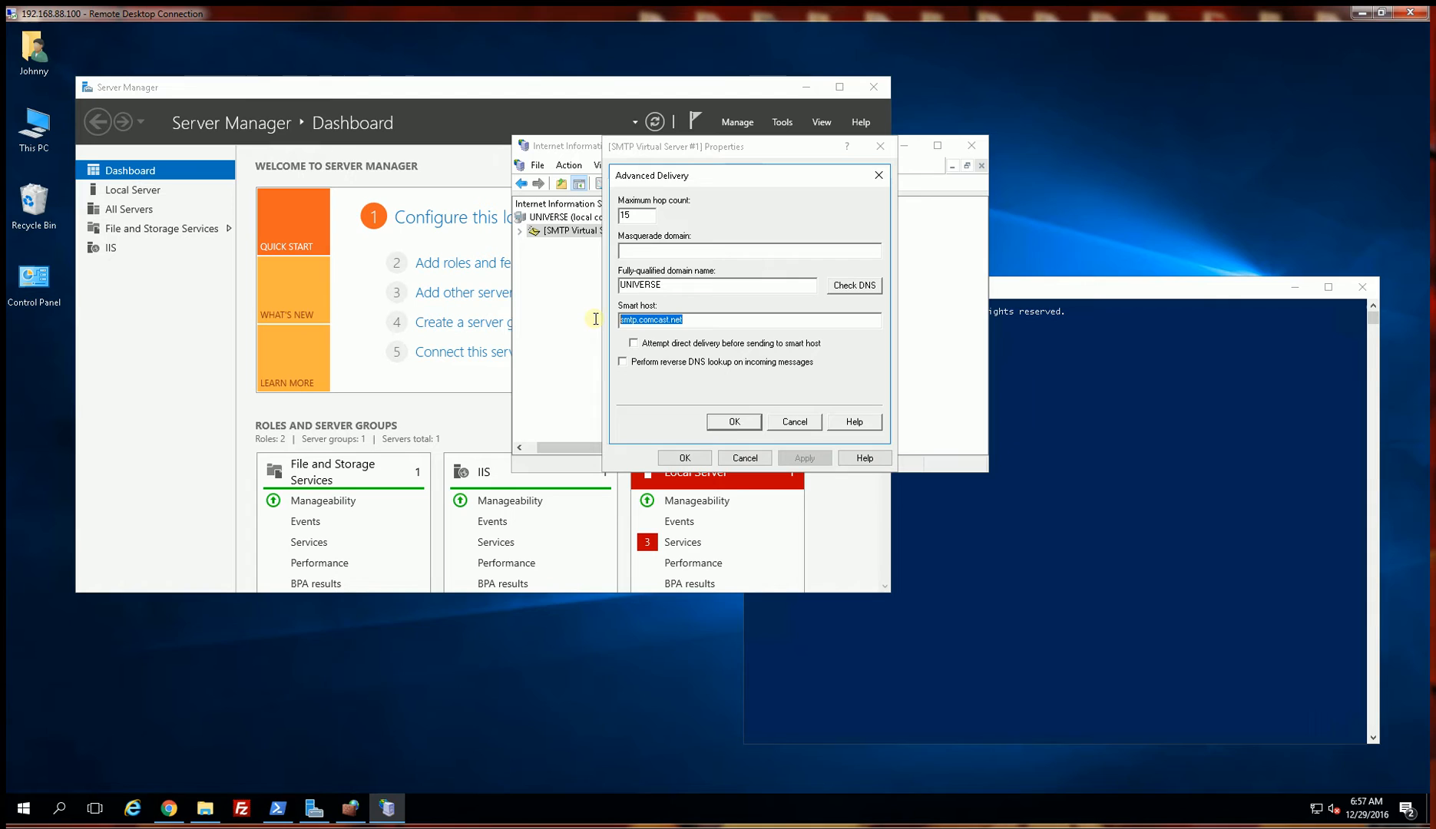
mouse_move(705, 326)
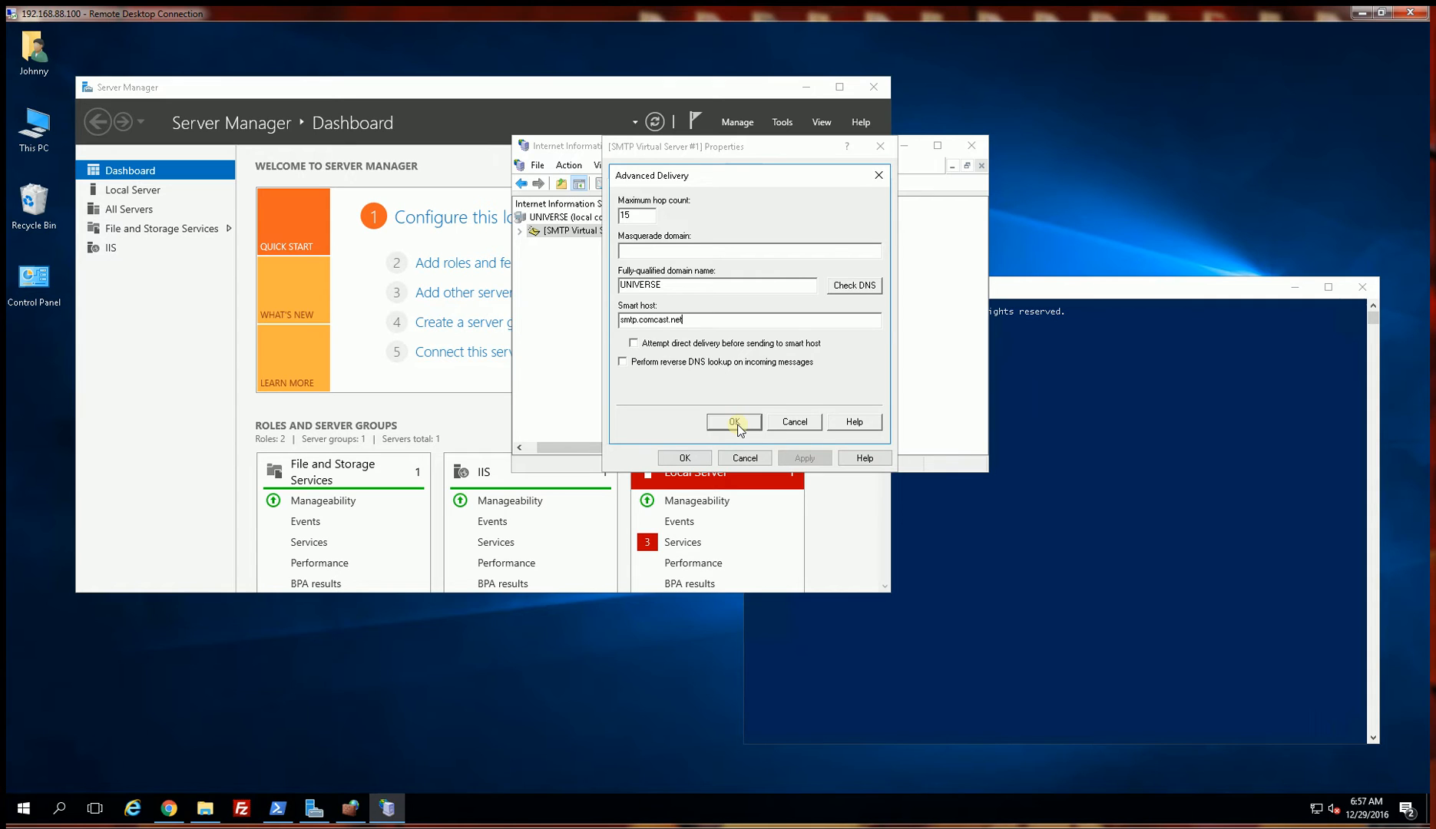
left_click(733, 423)
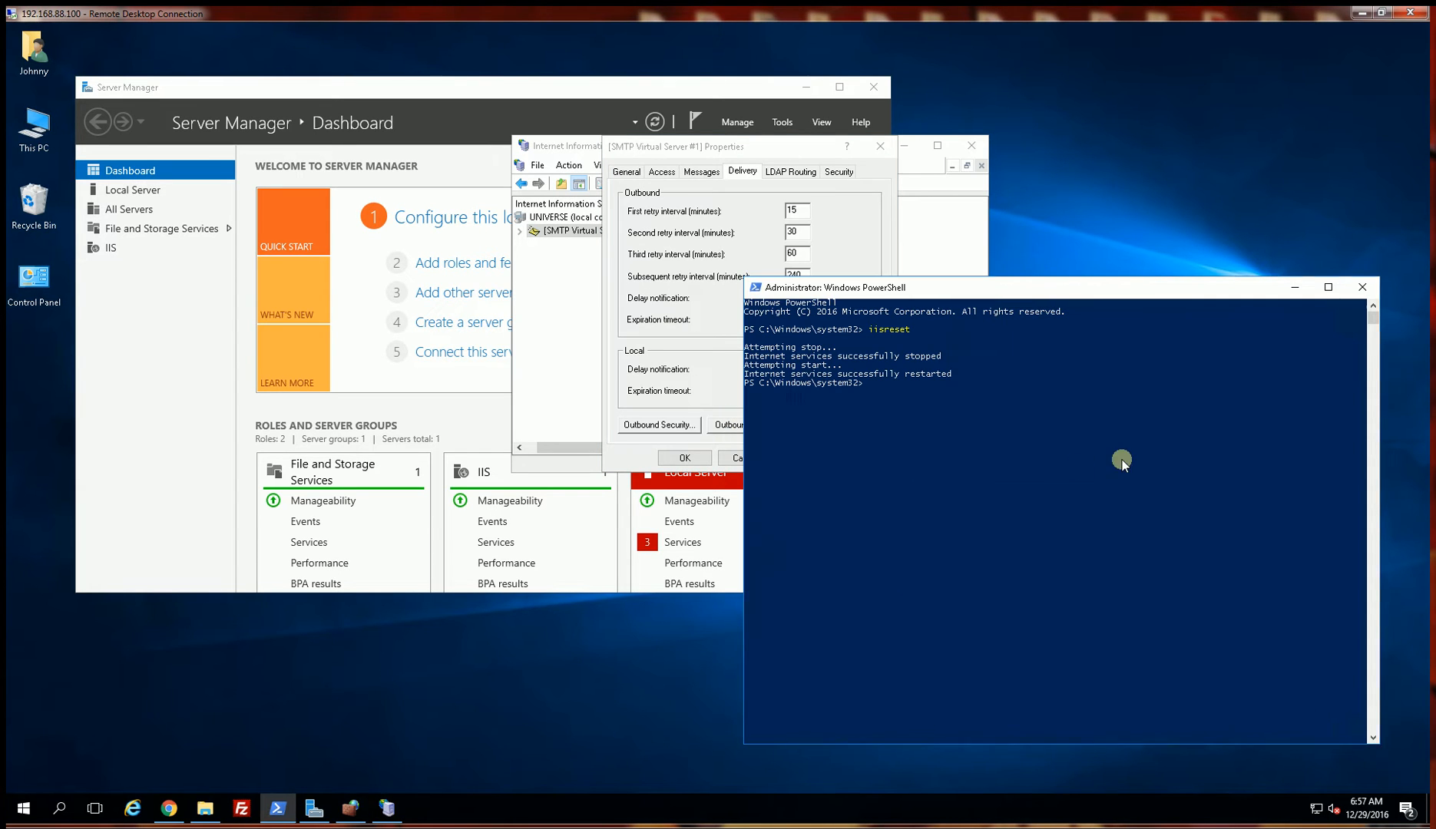
Launch Windows Firewall (wf) and locate the enabled inbound SMTP-In rule in Inbound Rules.
type("wf")
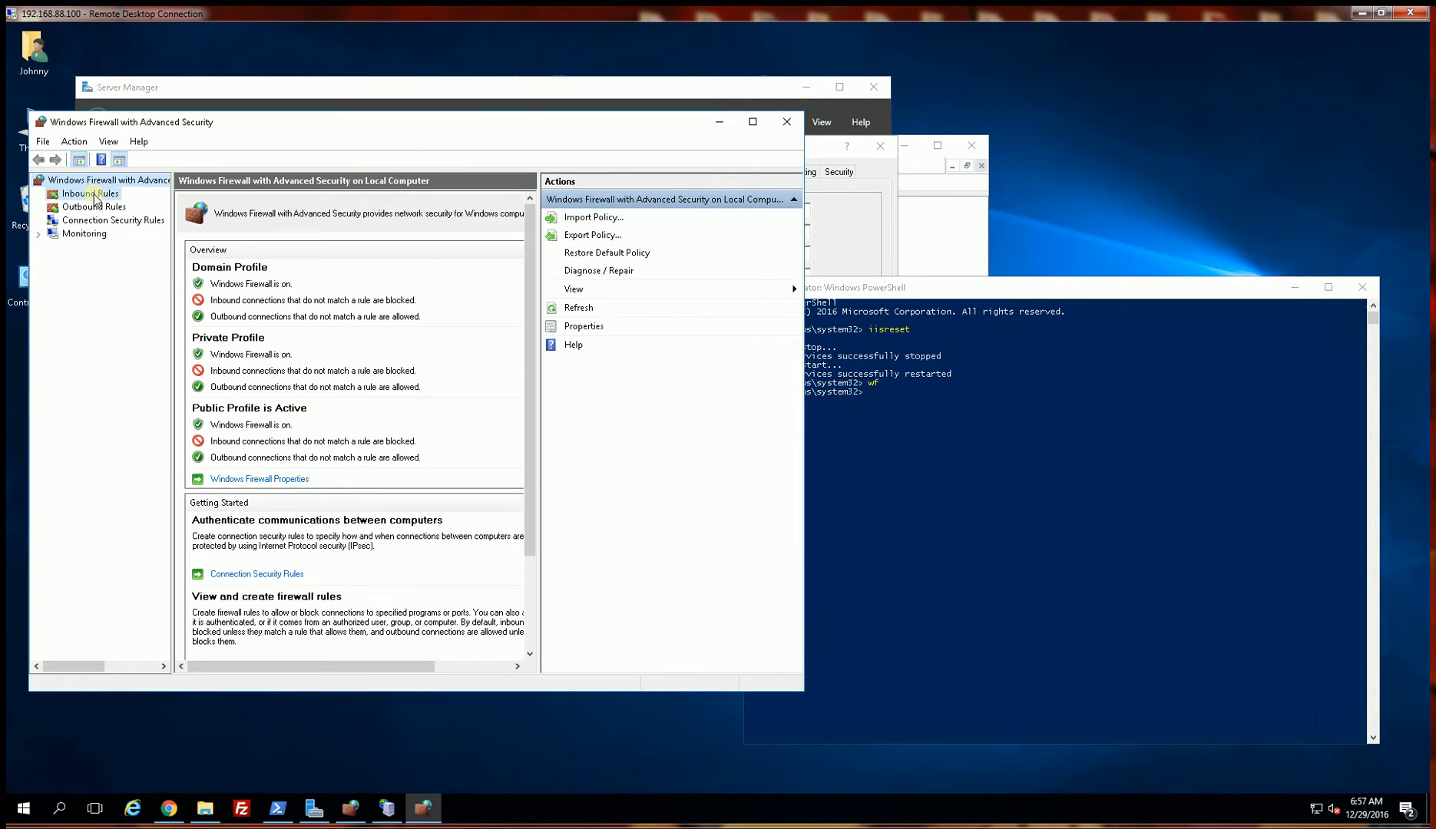
left_click(89, 194)
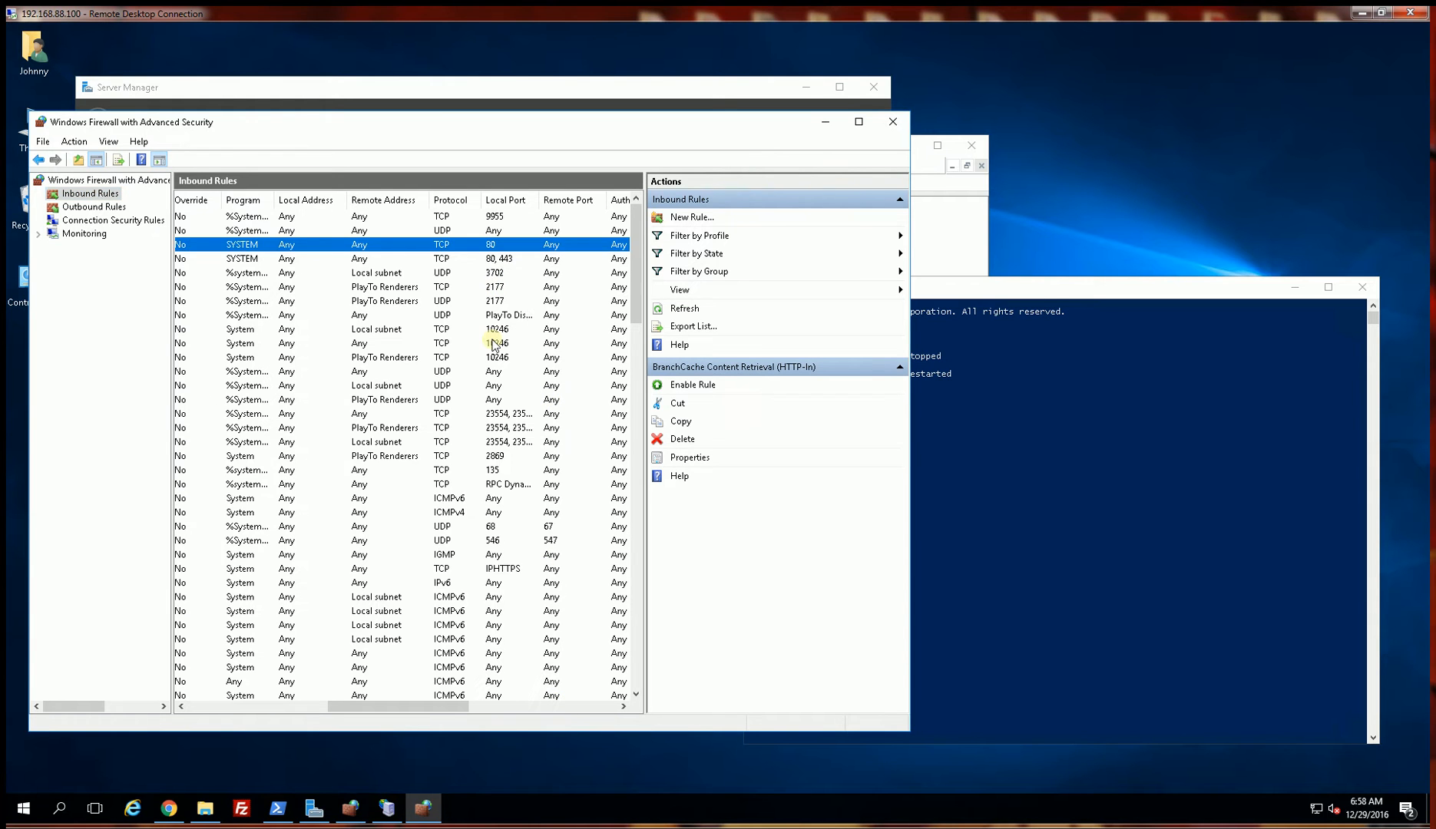
scroll("down", 3)
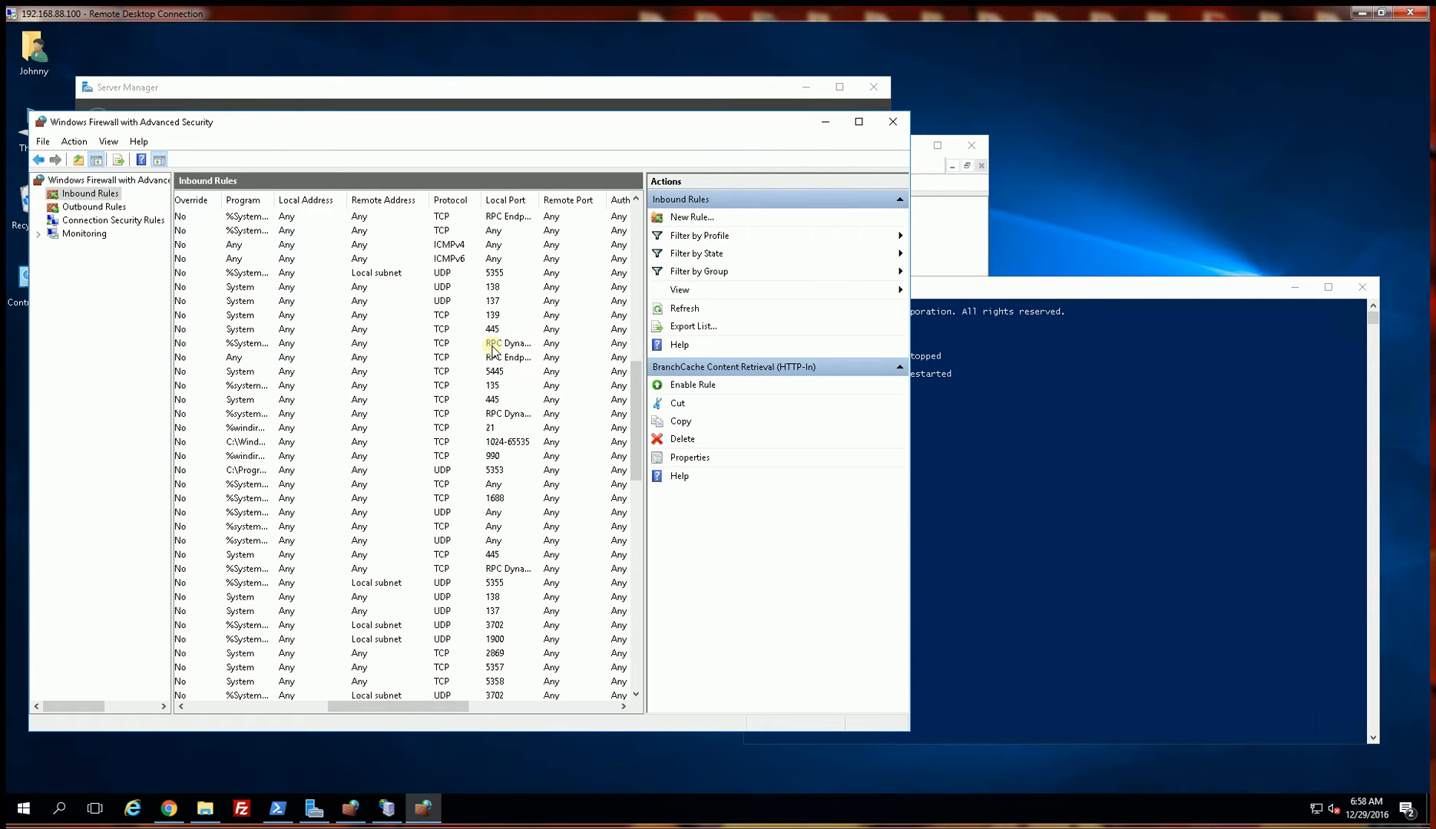
scroll("down", 3)
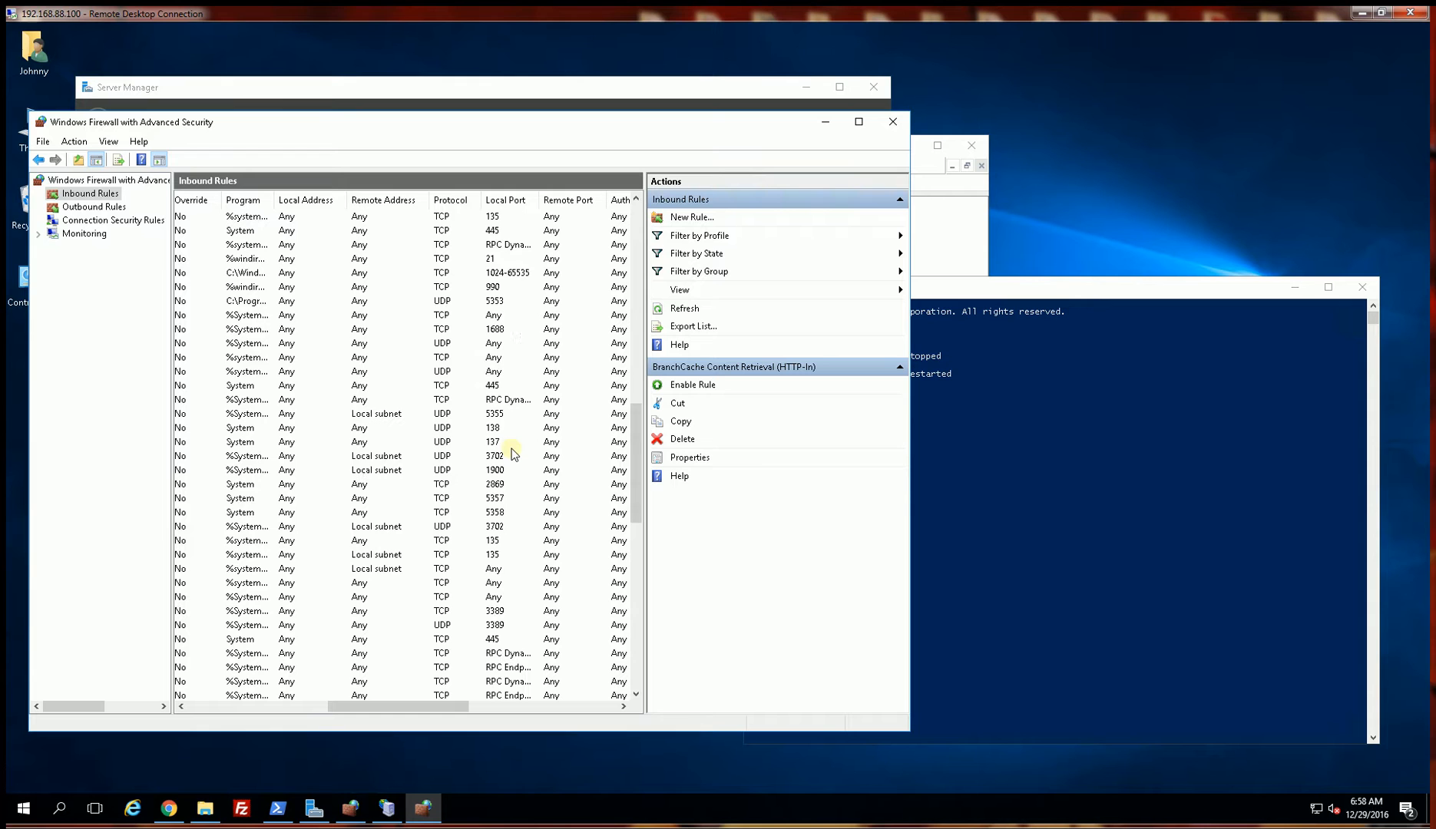
scroll("down", 3)
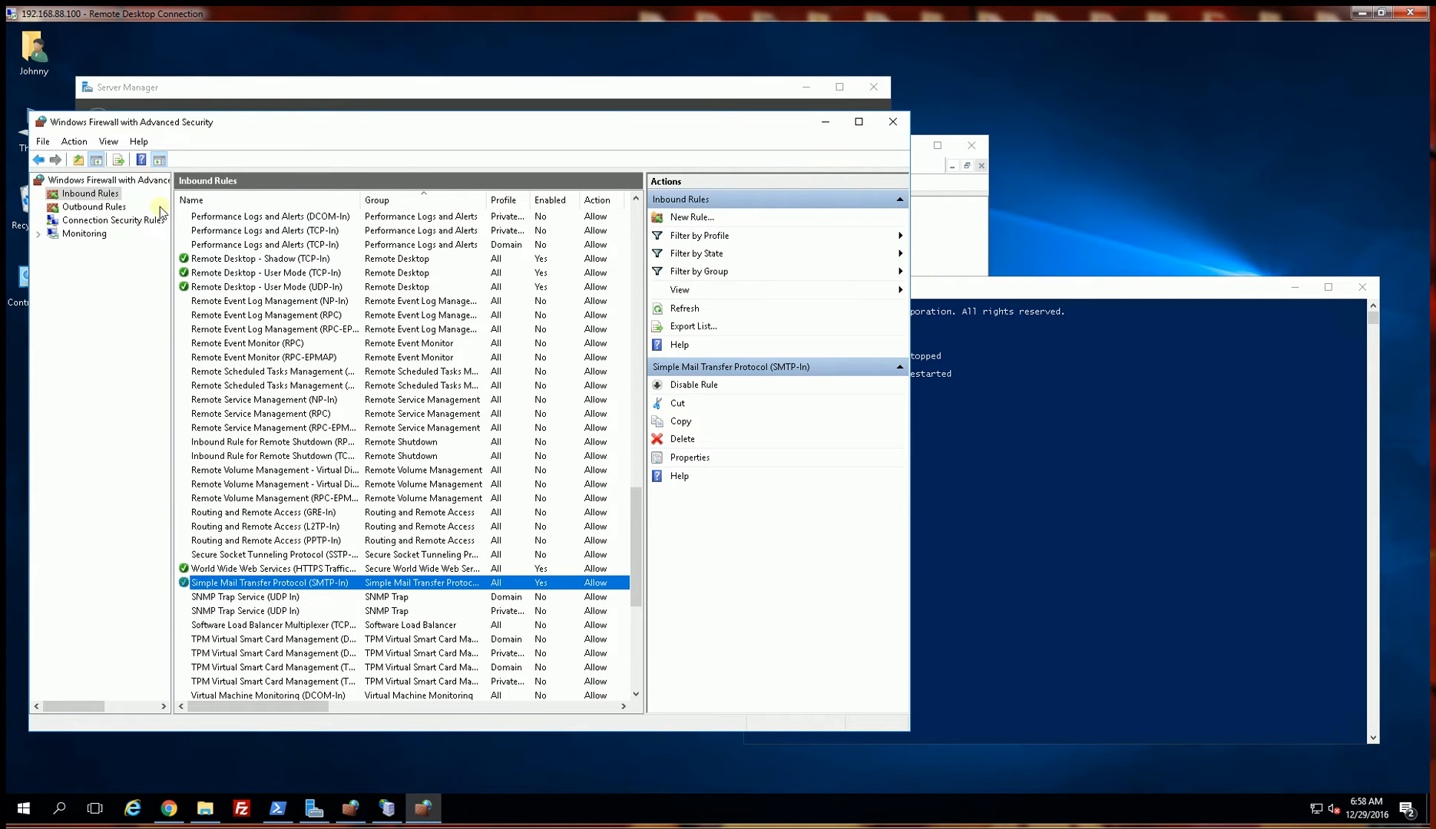
Review the outbound SMTP rule, confirming it allows TCP remote ports 25 and 587.
left_click(93, 207)
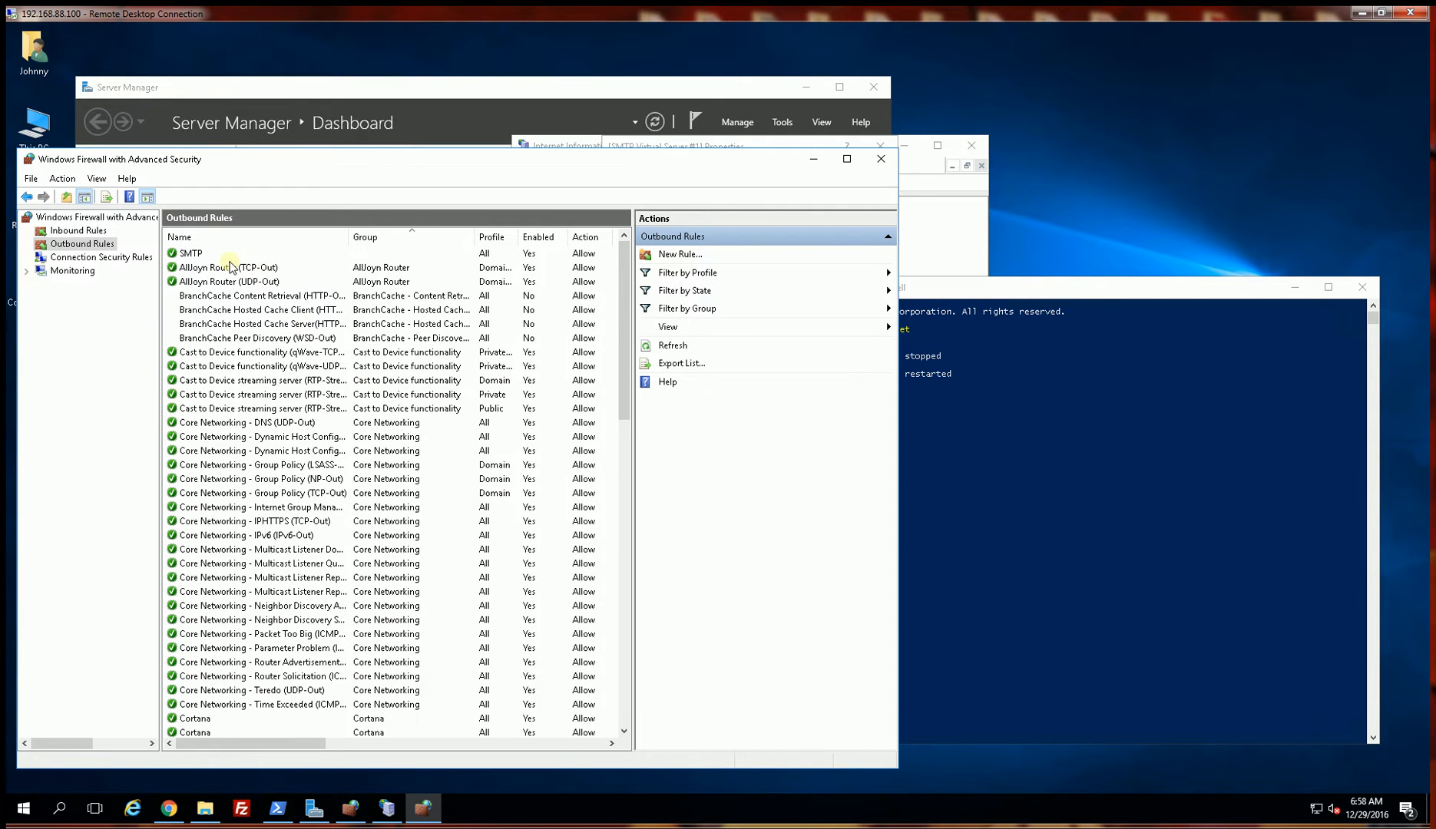
left_click(189, 254)
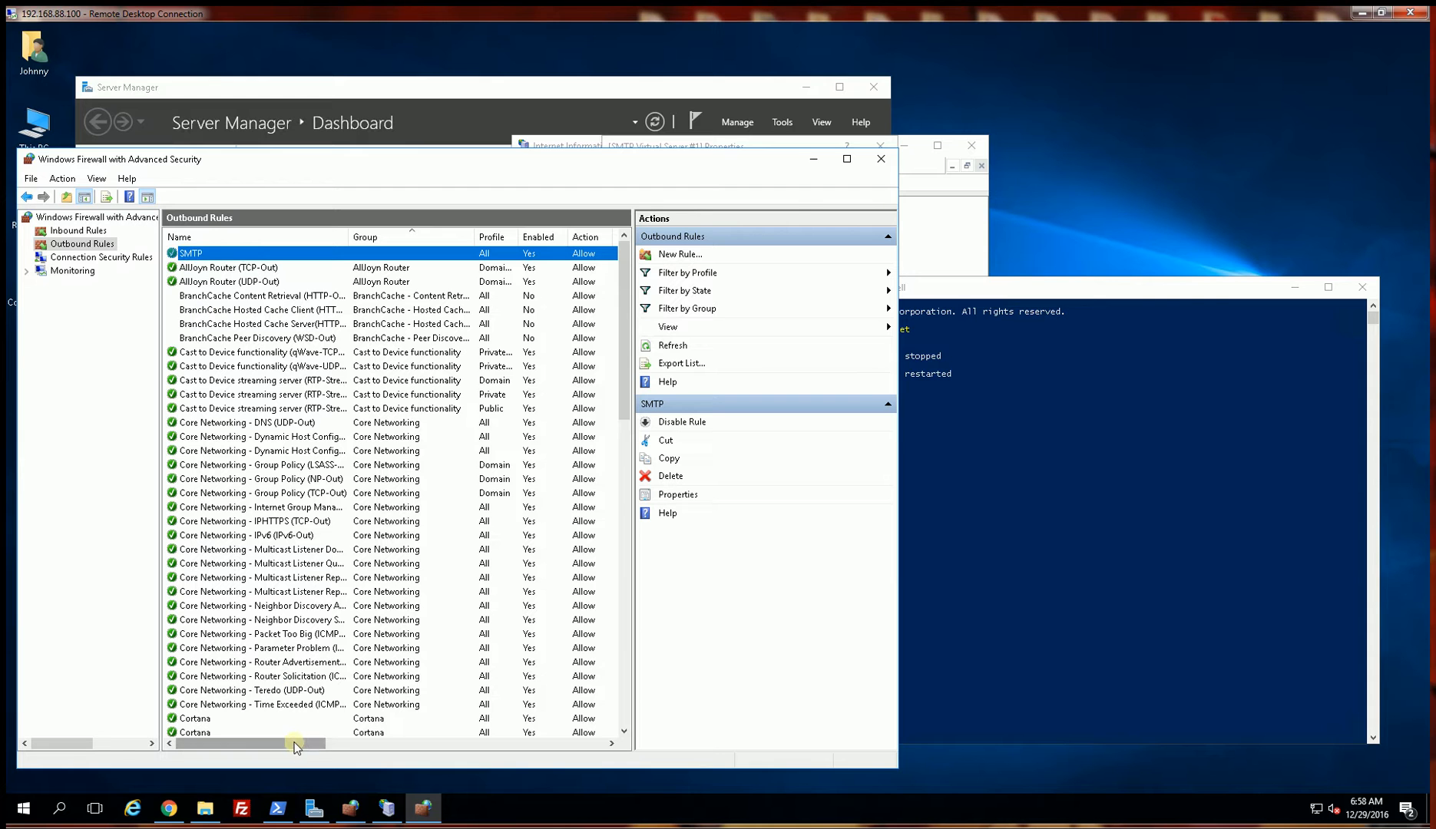
left_click_drag(293, 743, 457, 743)
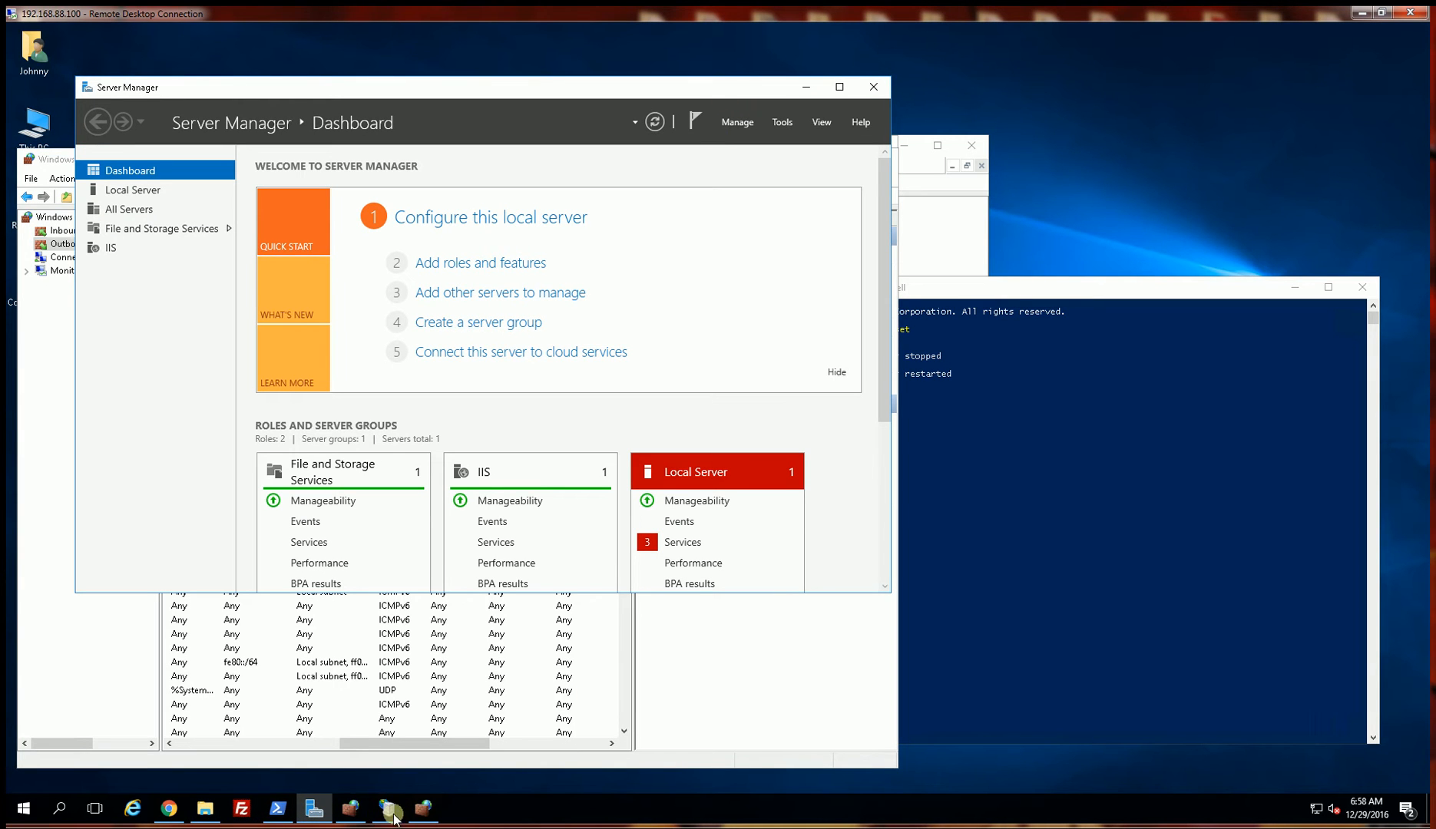
left_click(388, 810)
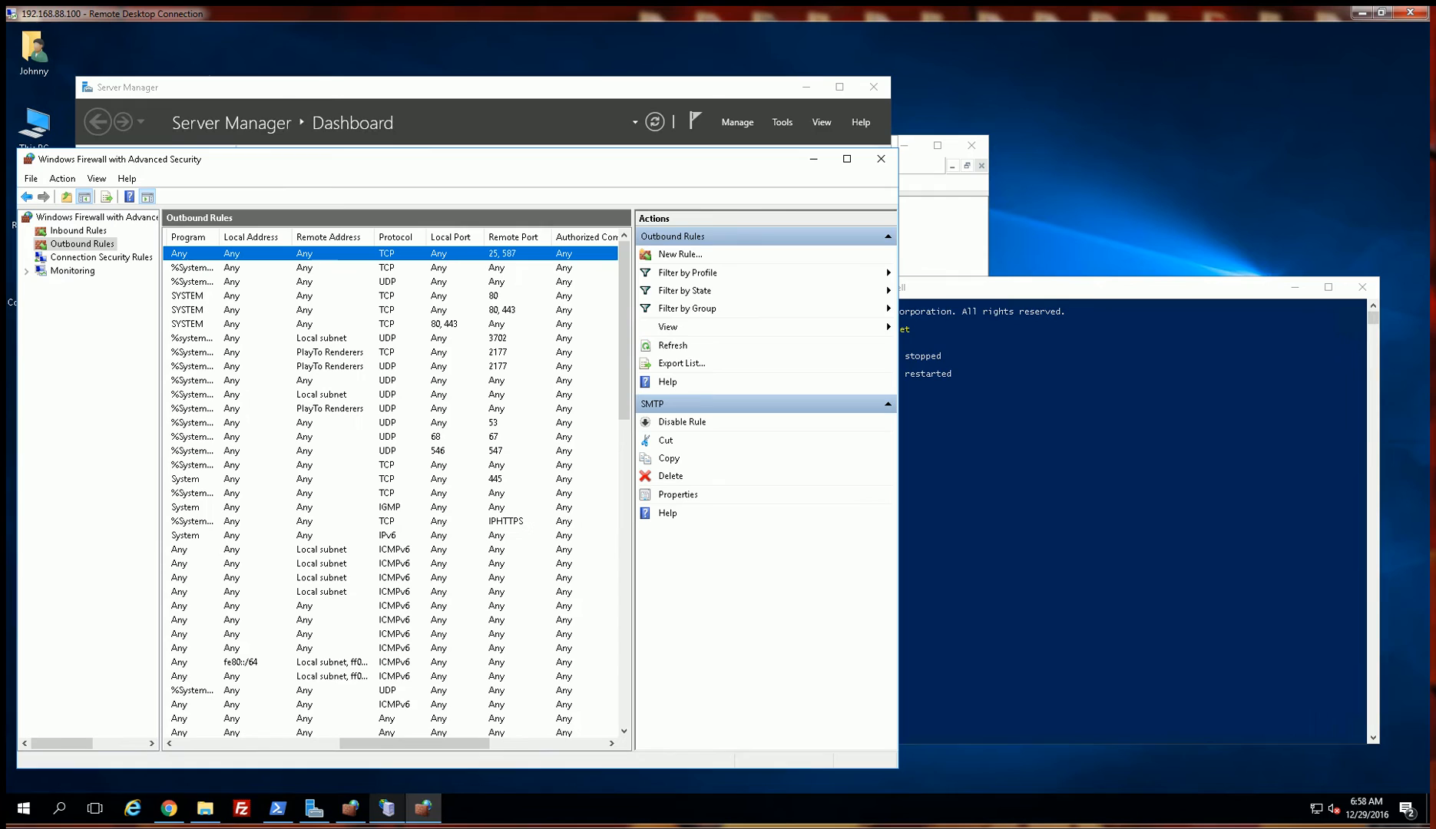
In SMTP Virtual Server #1 Properties, set the outbound connections TCP port to 587.
left_click(389, 815)
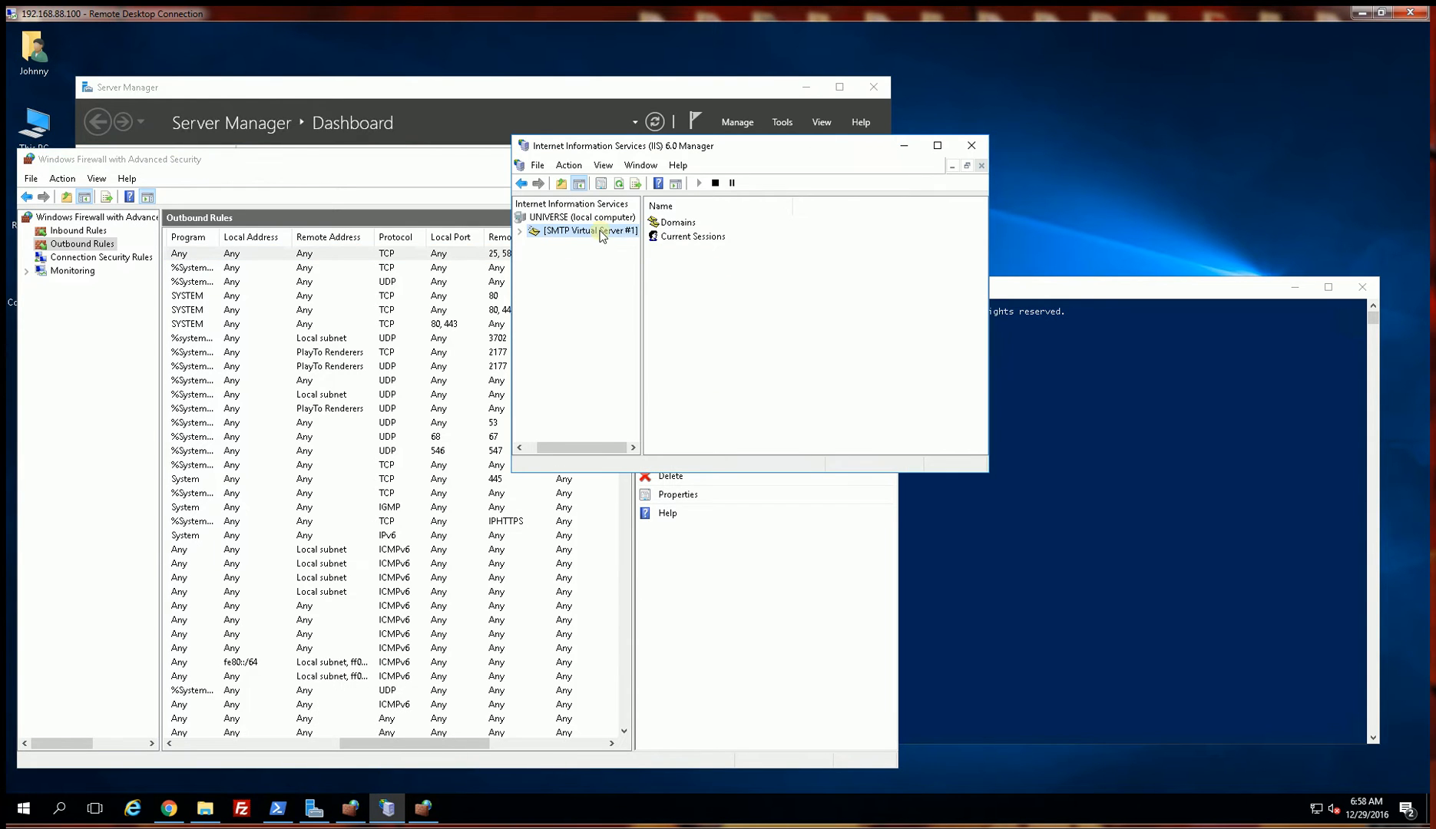
right_click(587, 231)
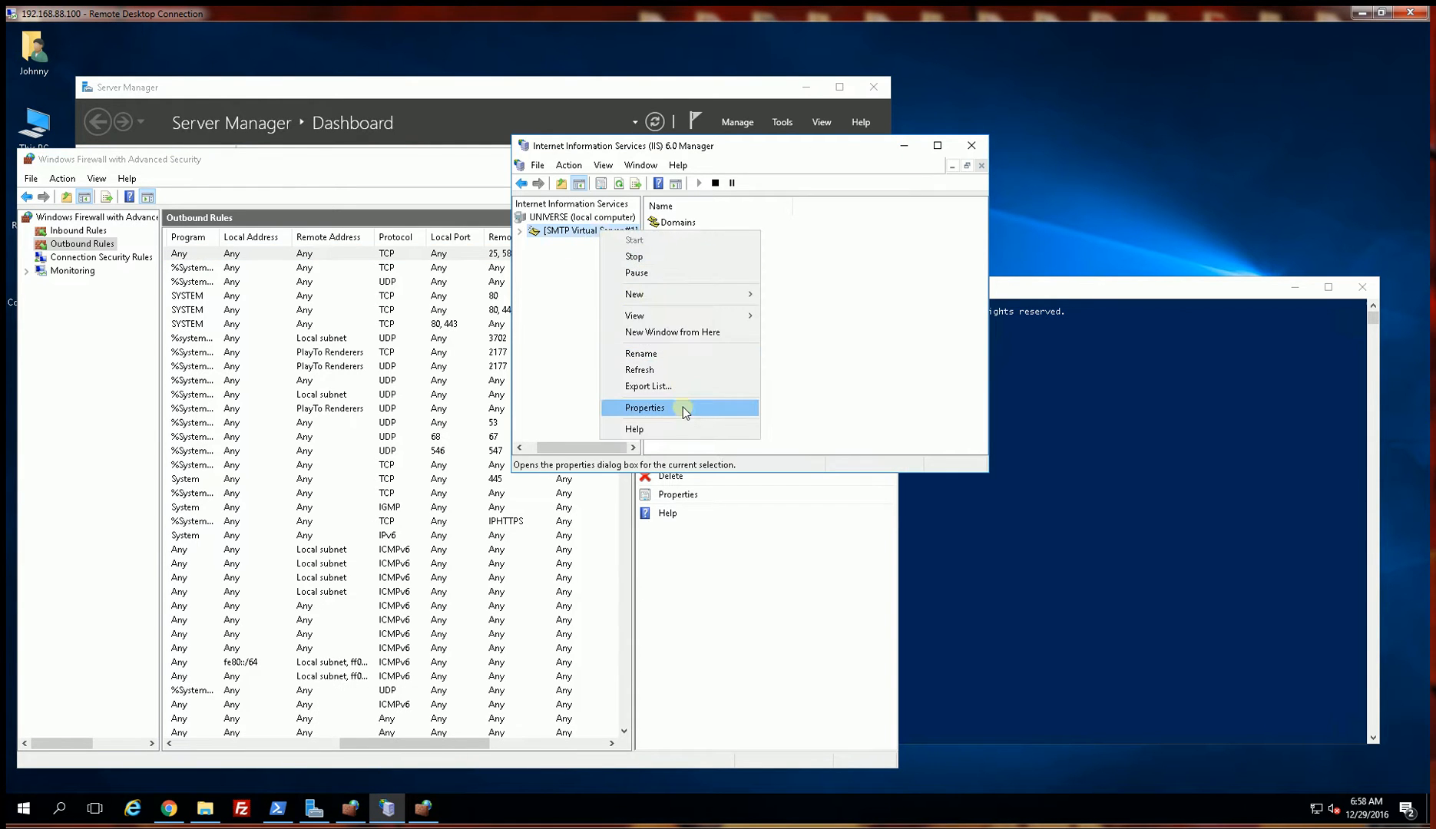
left_click(645, 409)
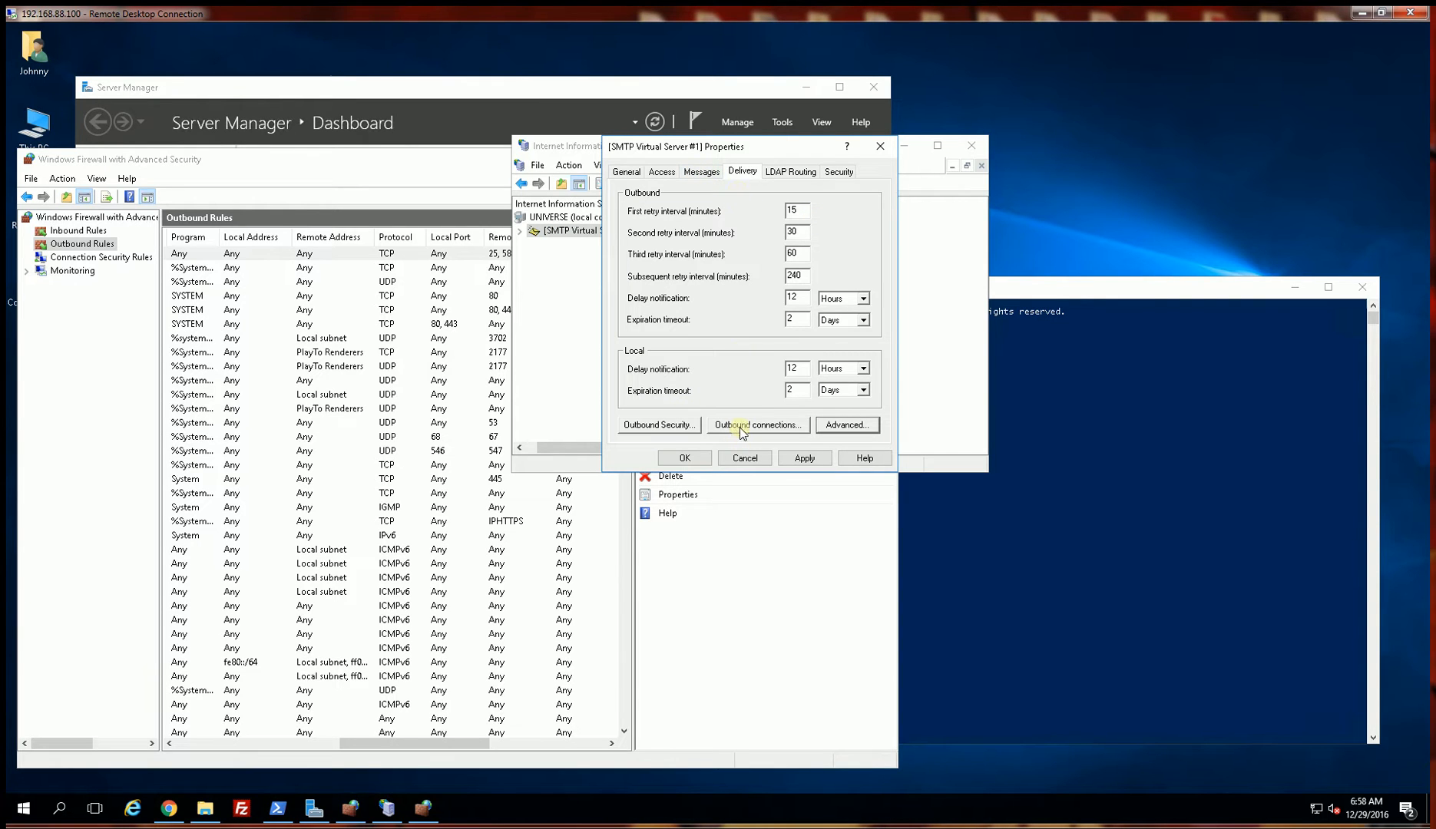
left_click(757, 425)
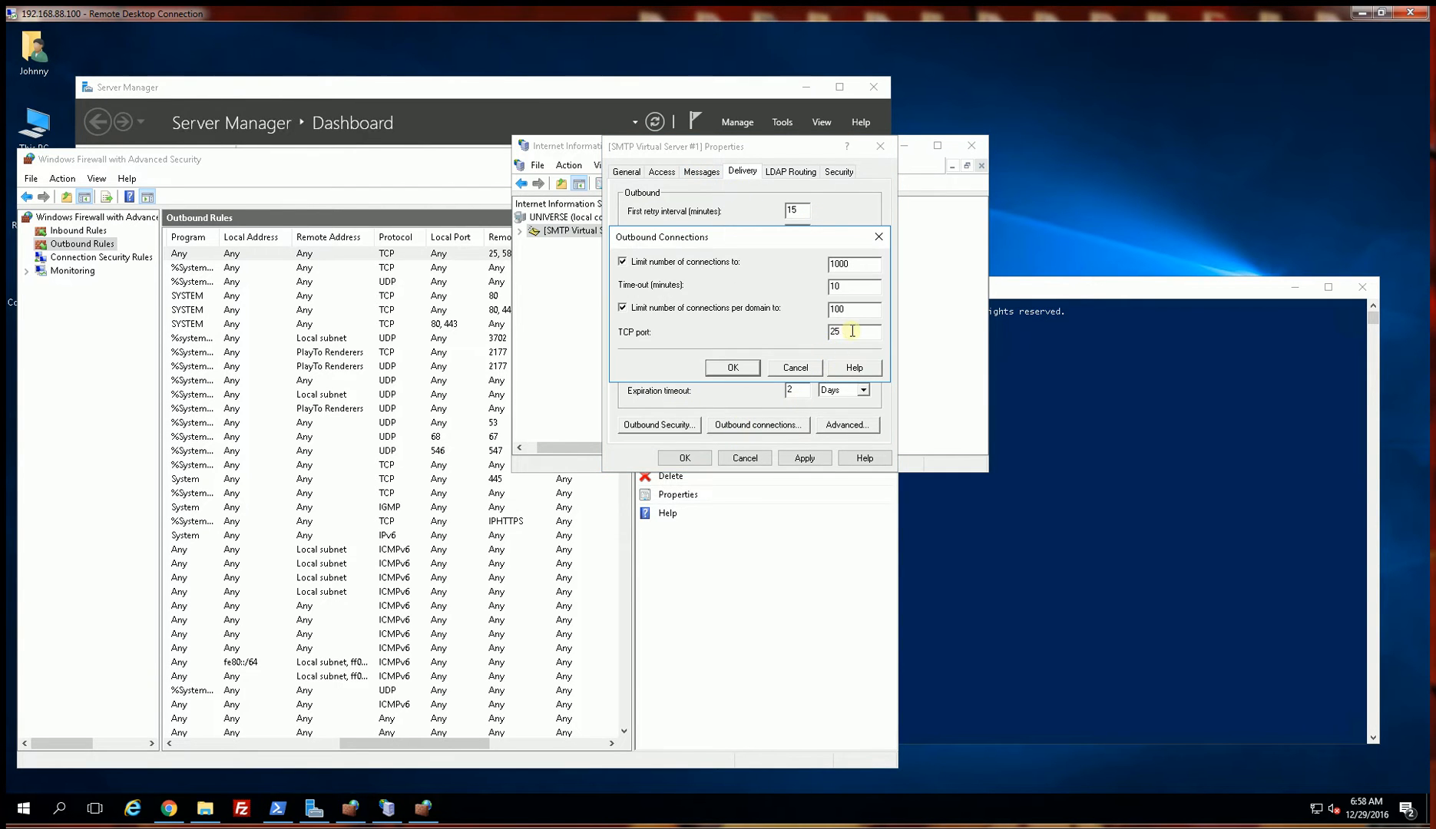
triple_click(848, 332)
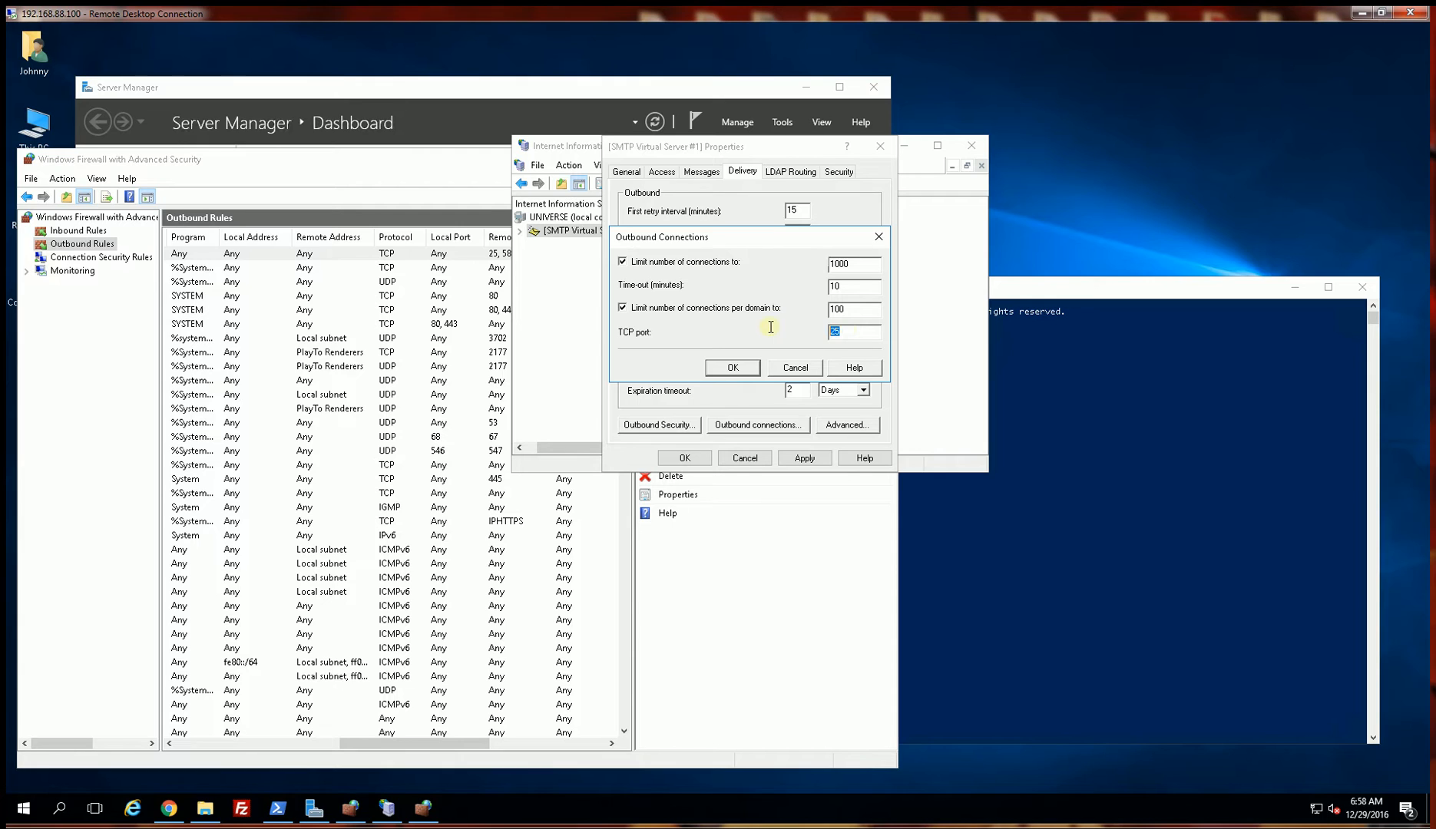
type("587")
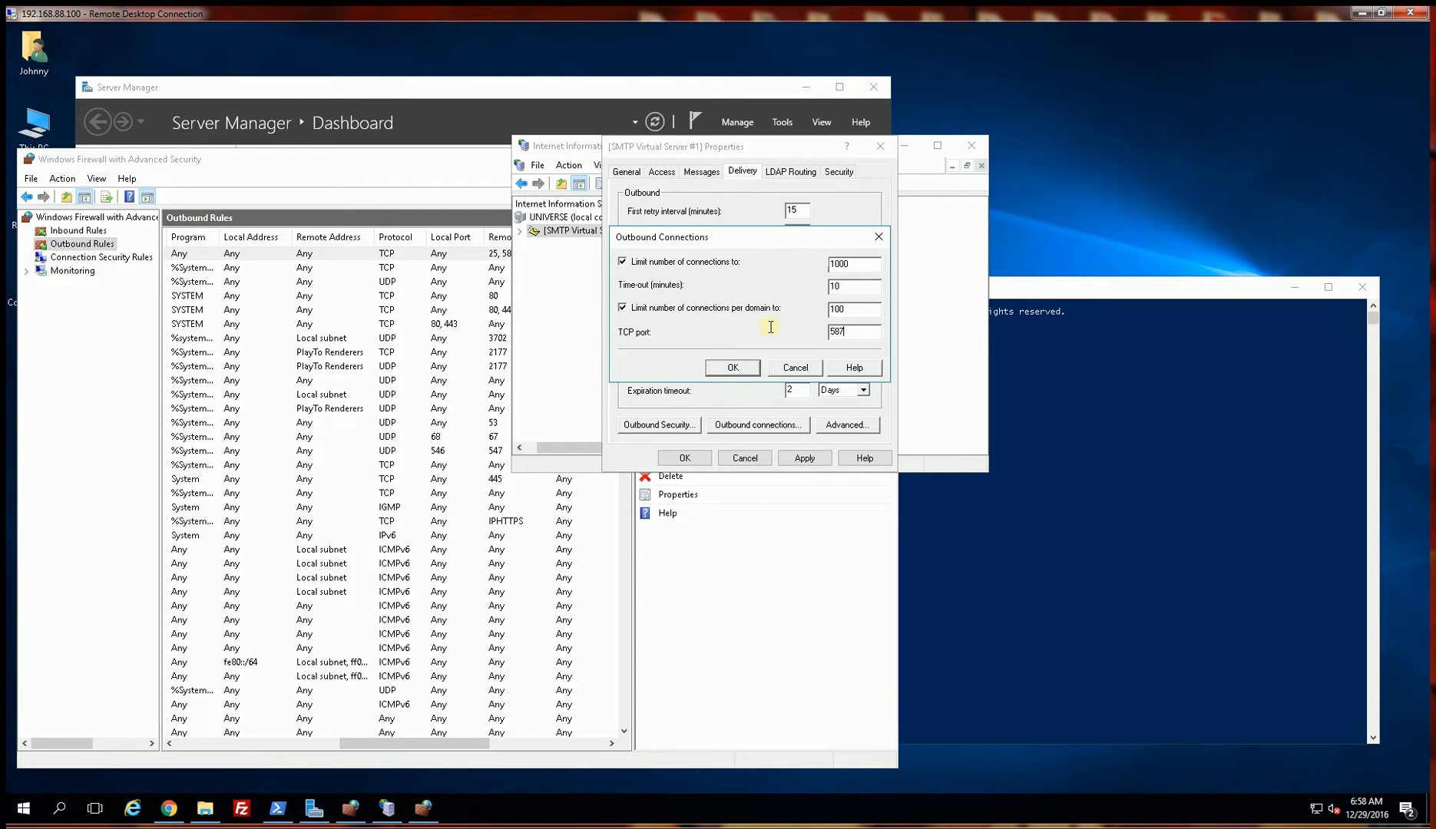
mouse_move(797, 344)
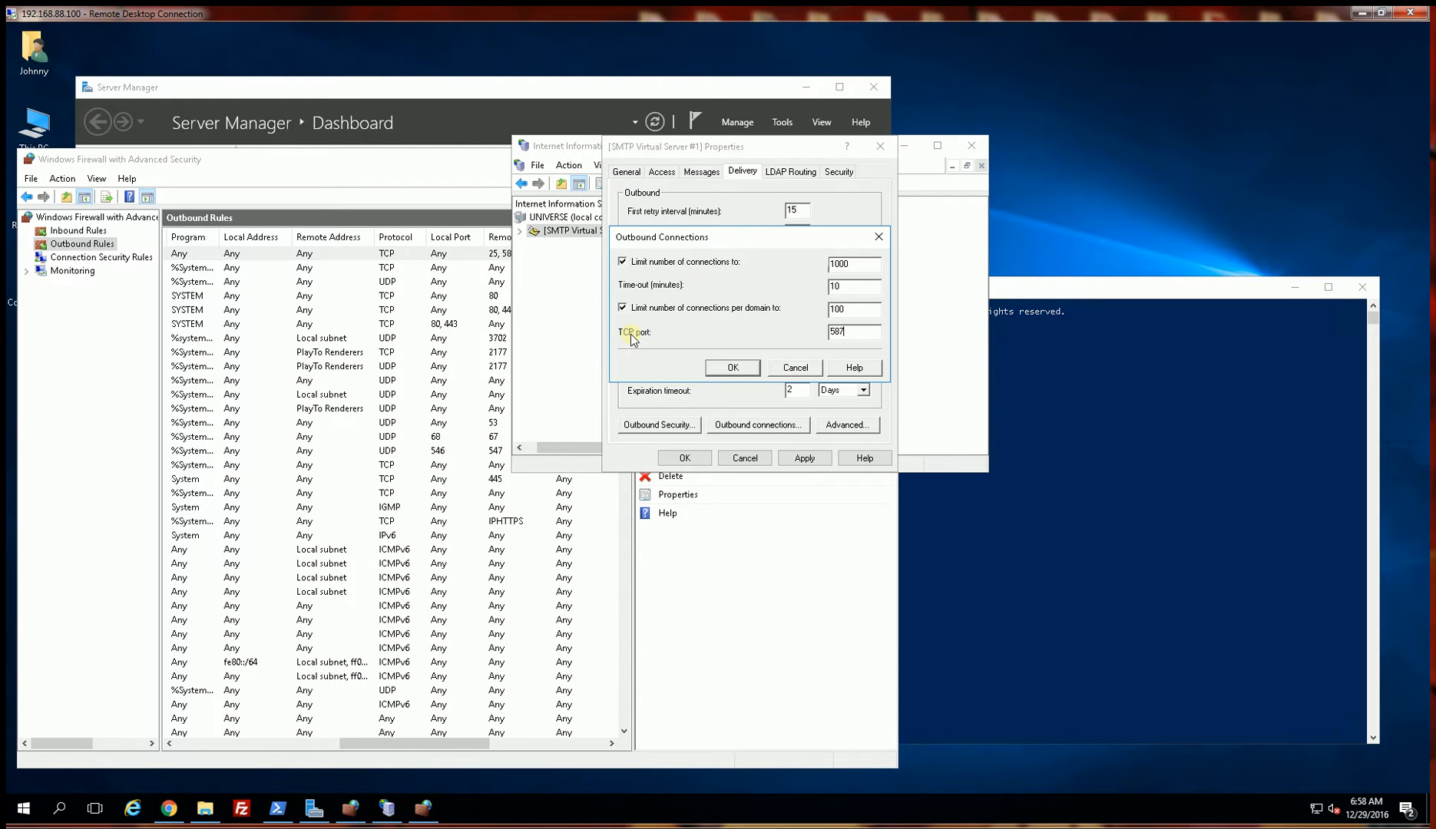
left_click(731, 367)
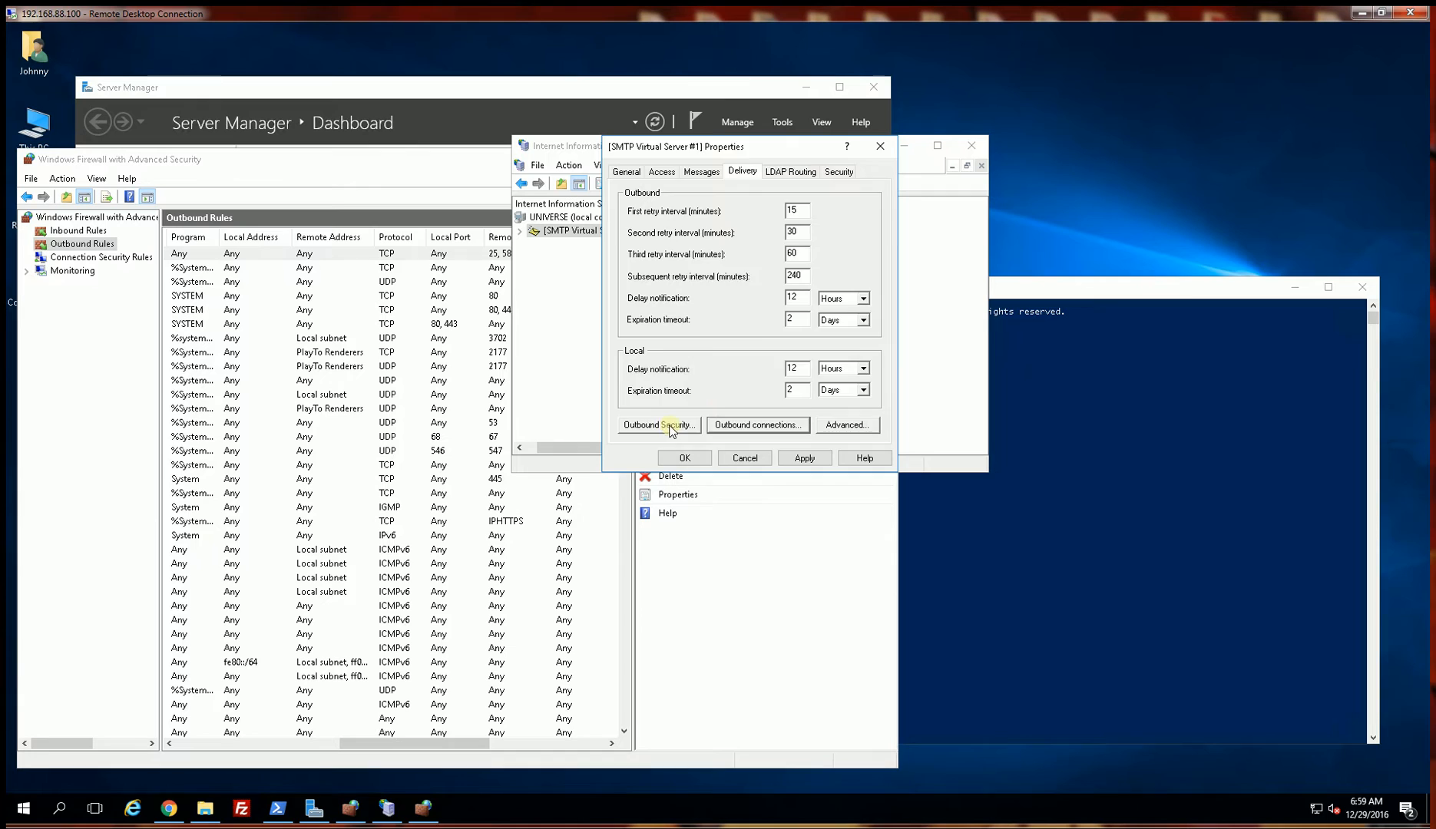
Set outbound security to Basic authentication with user name codecow and a password.
left_click(657, 426)
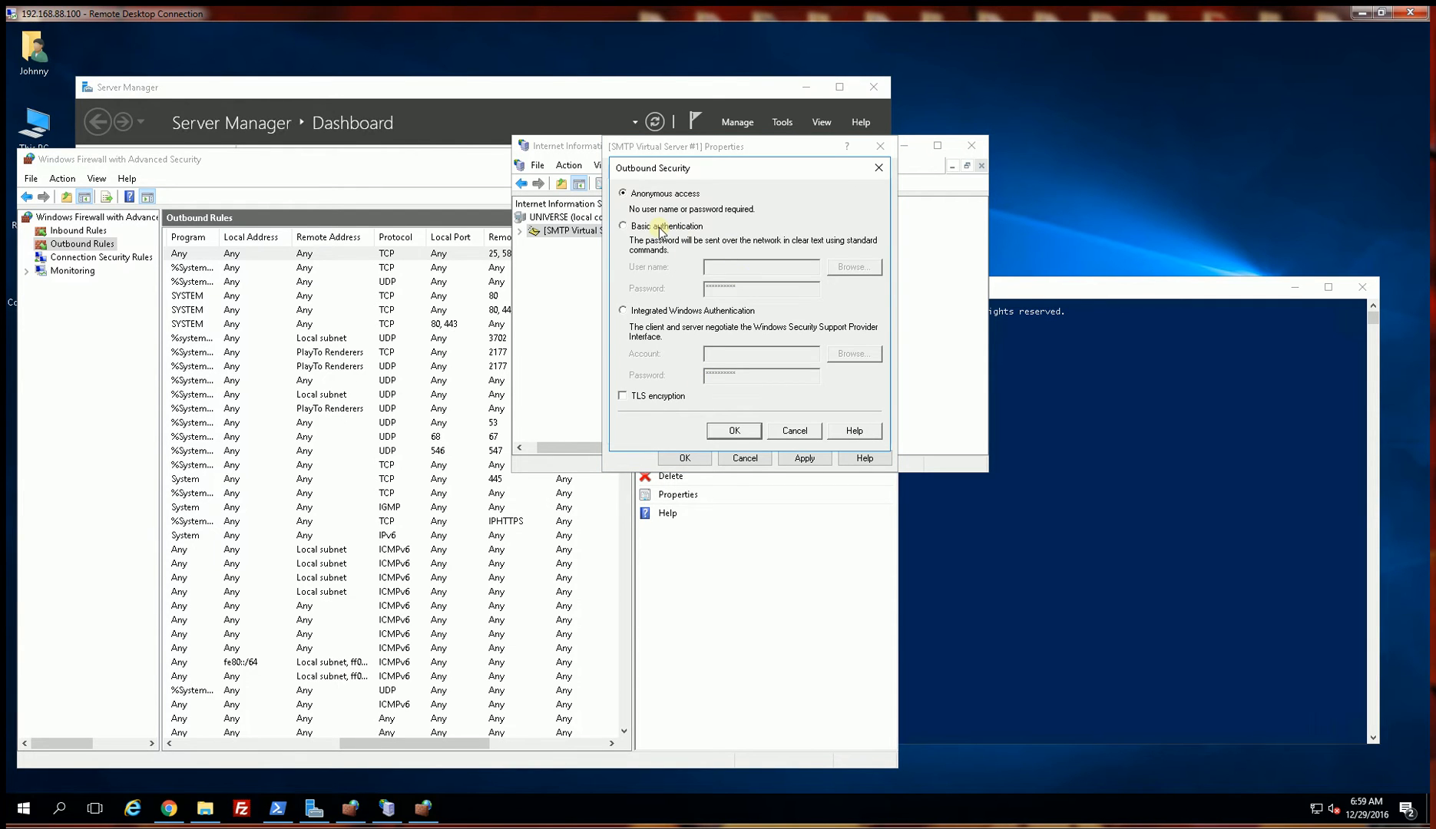
left_click(623, 225)
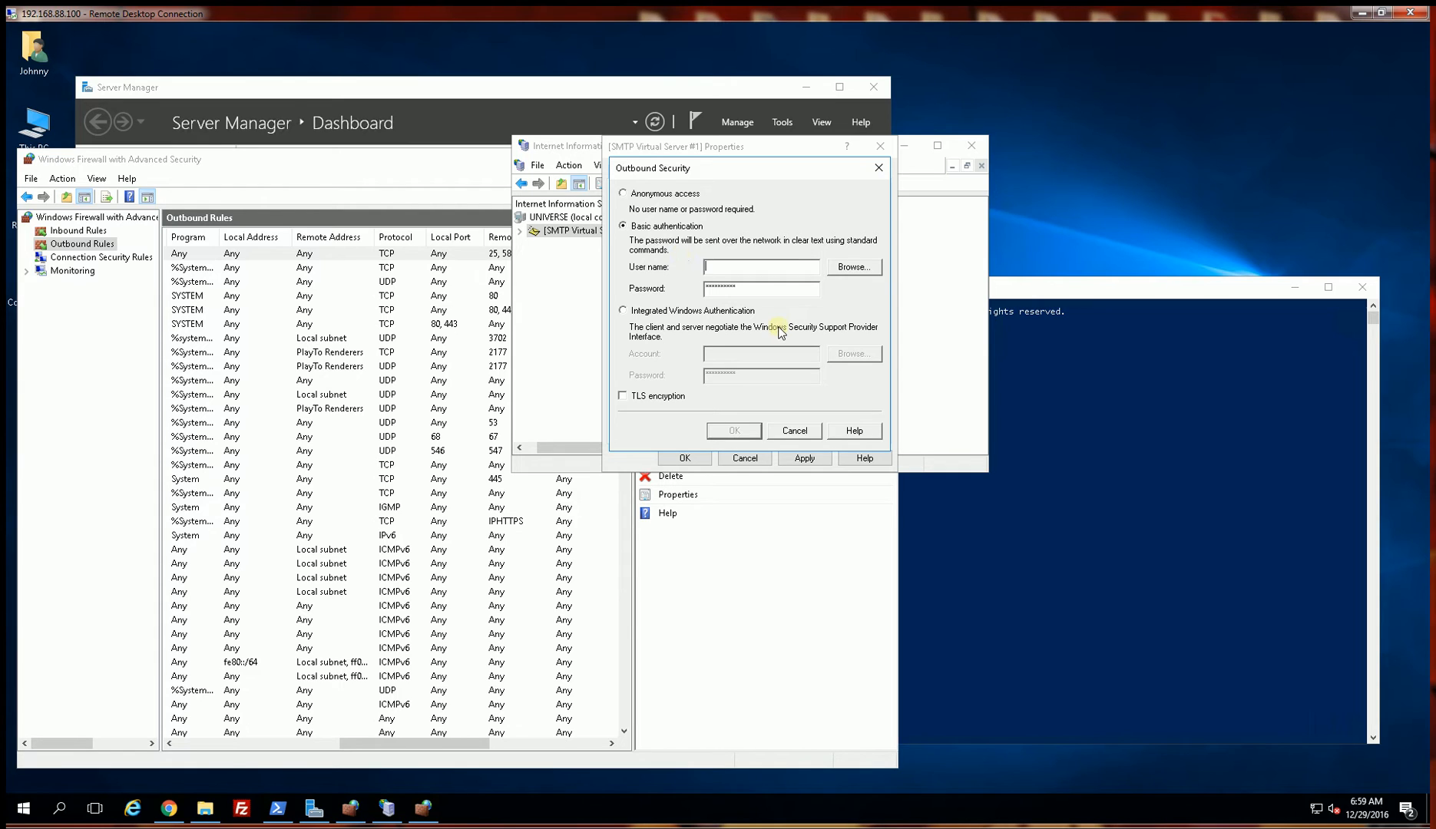
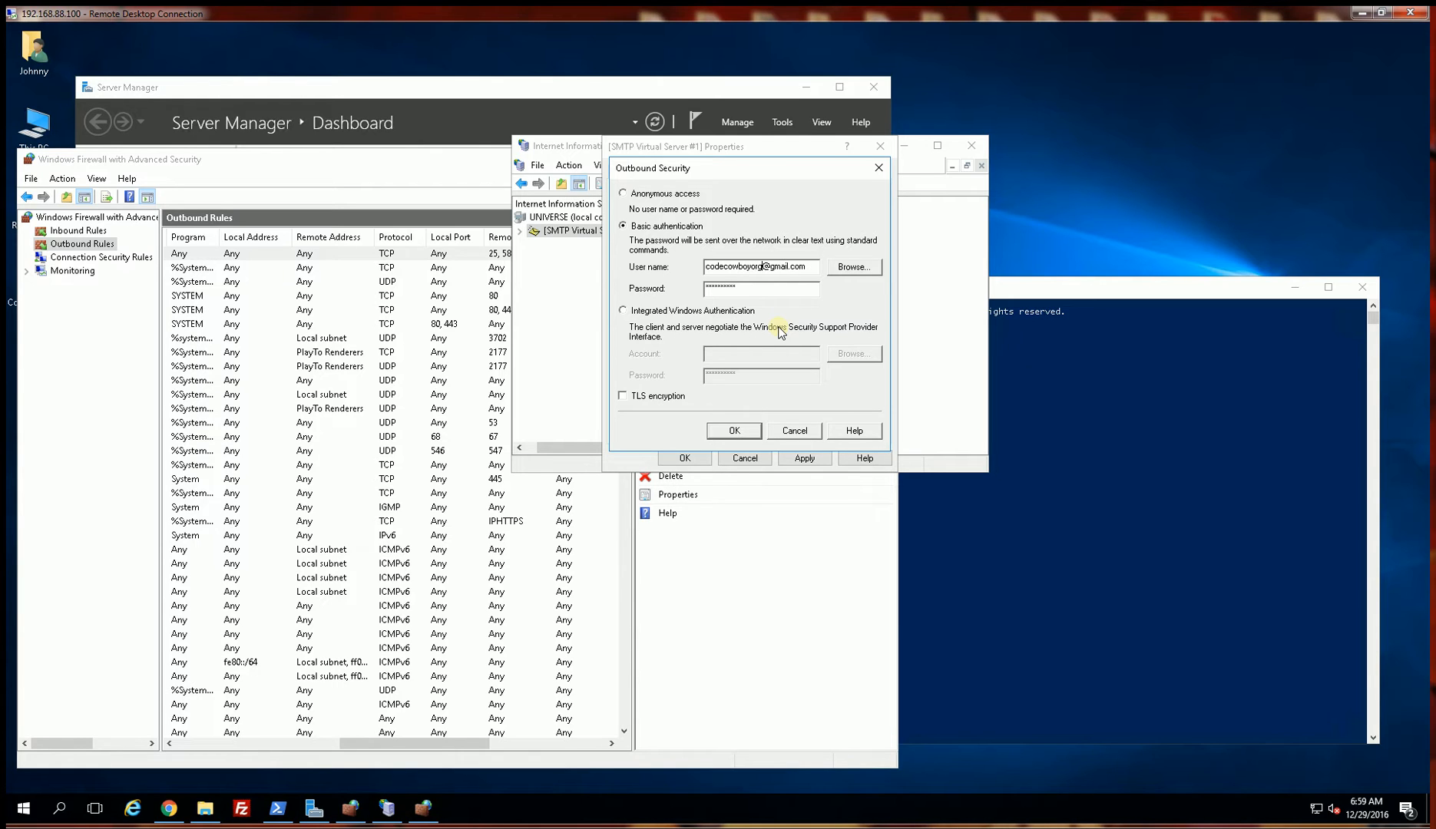
left_click(760, 289)
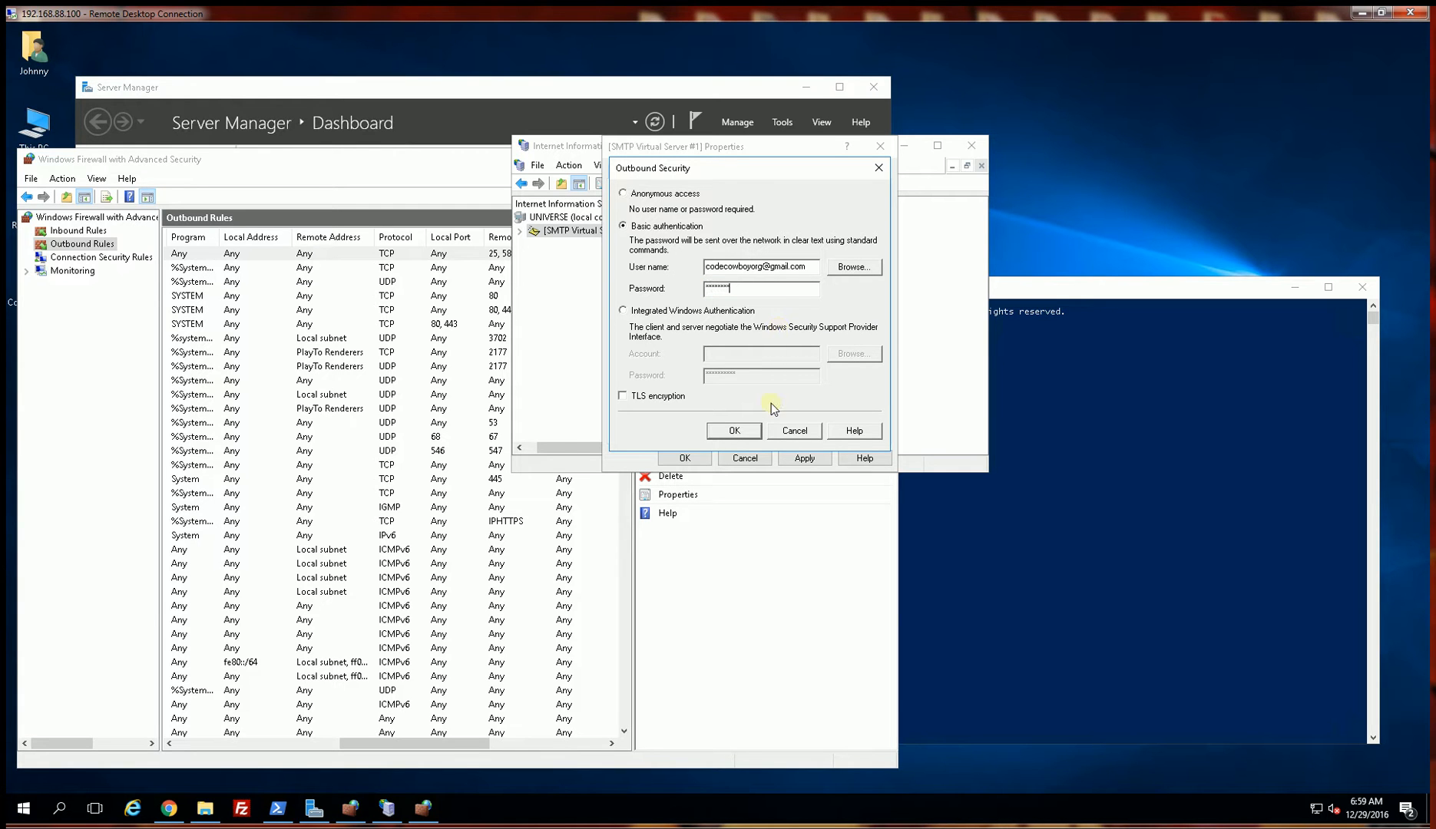
left_click(731, 430)
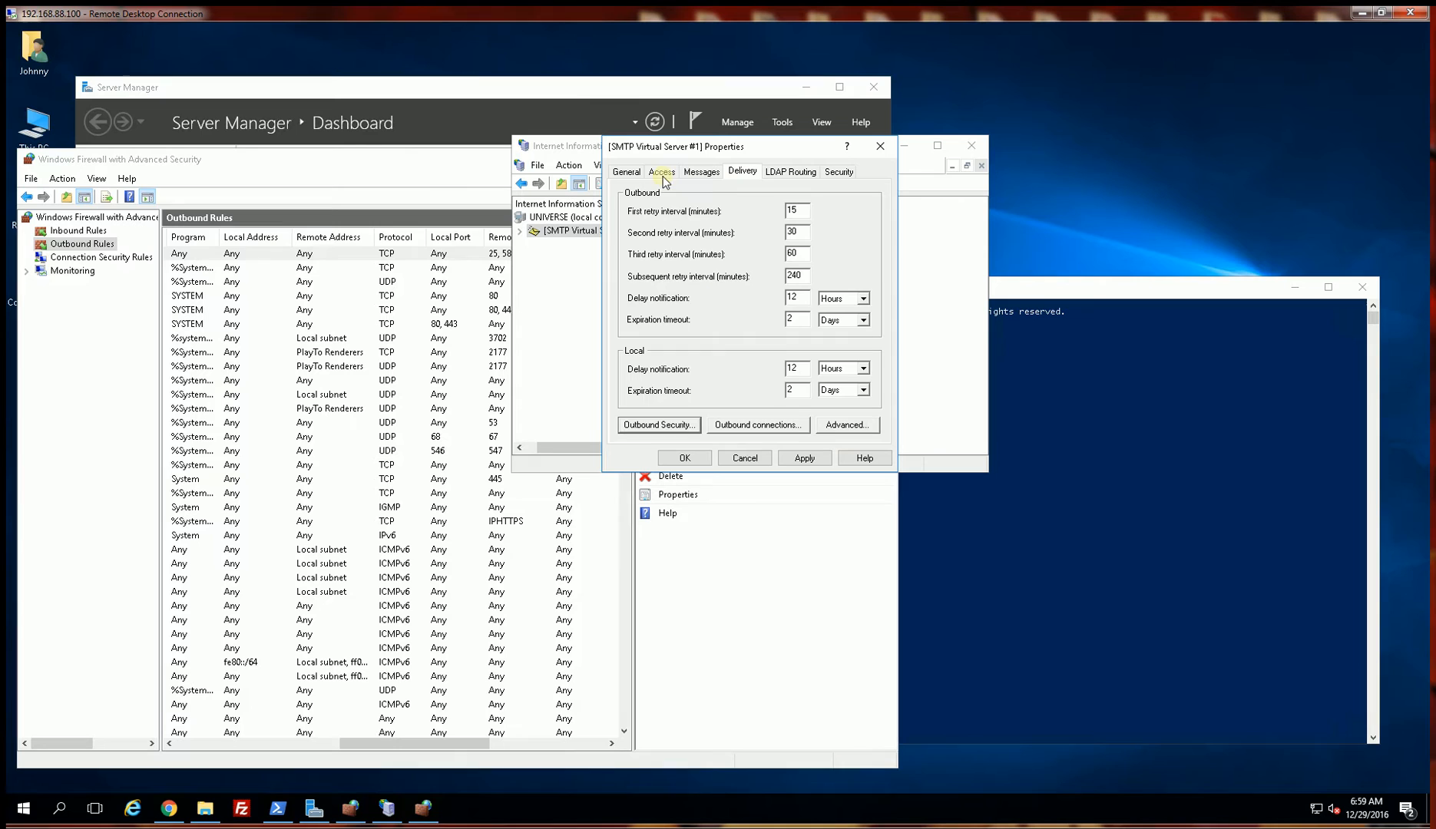
Review the Access settings and return to the General settings of the server properties.
left_click(627, 173)
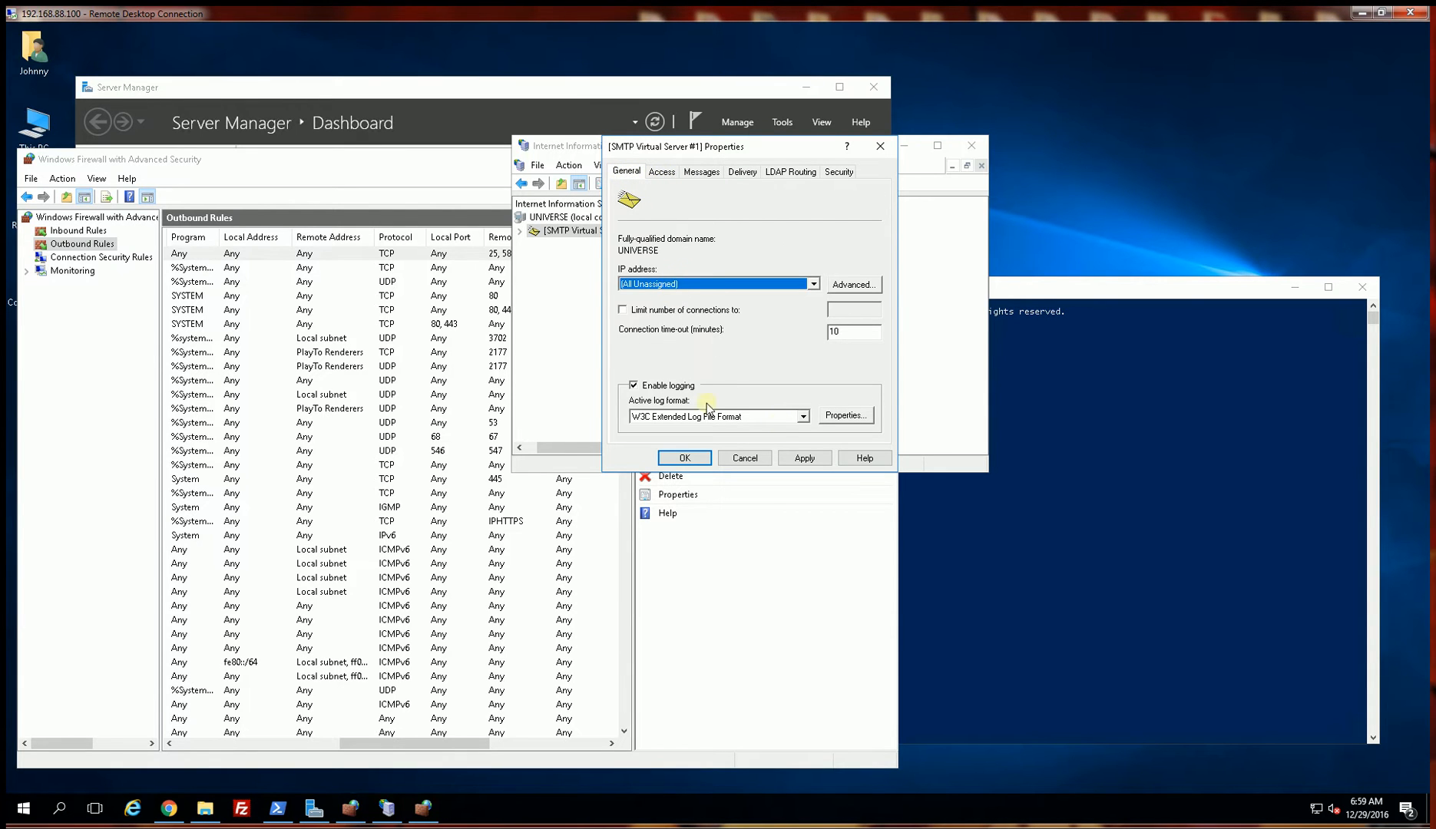
left_click(662, 170)
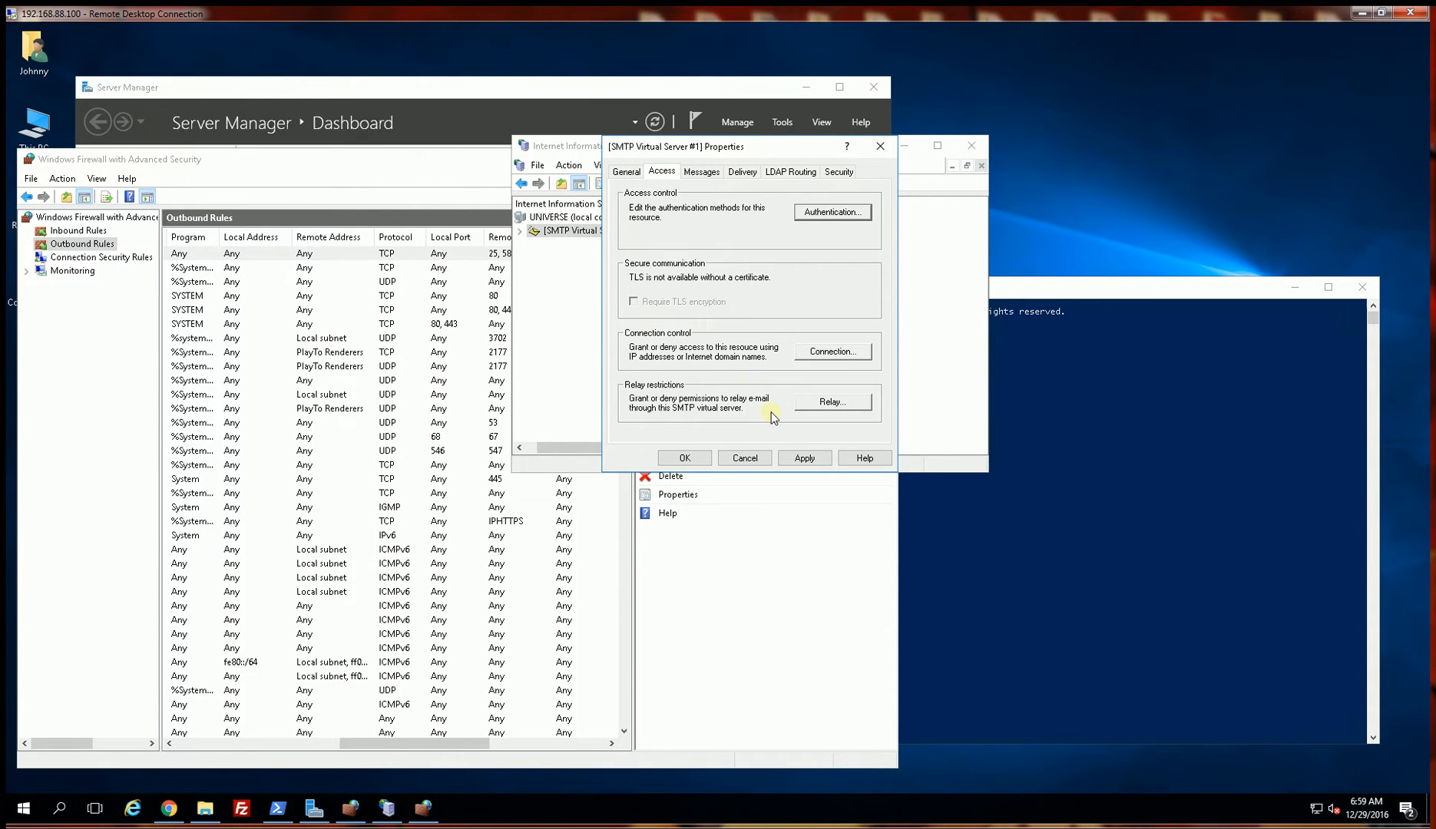
mouse_move(714, 300)
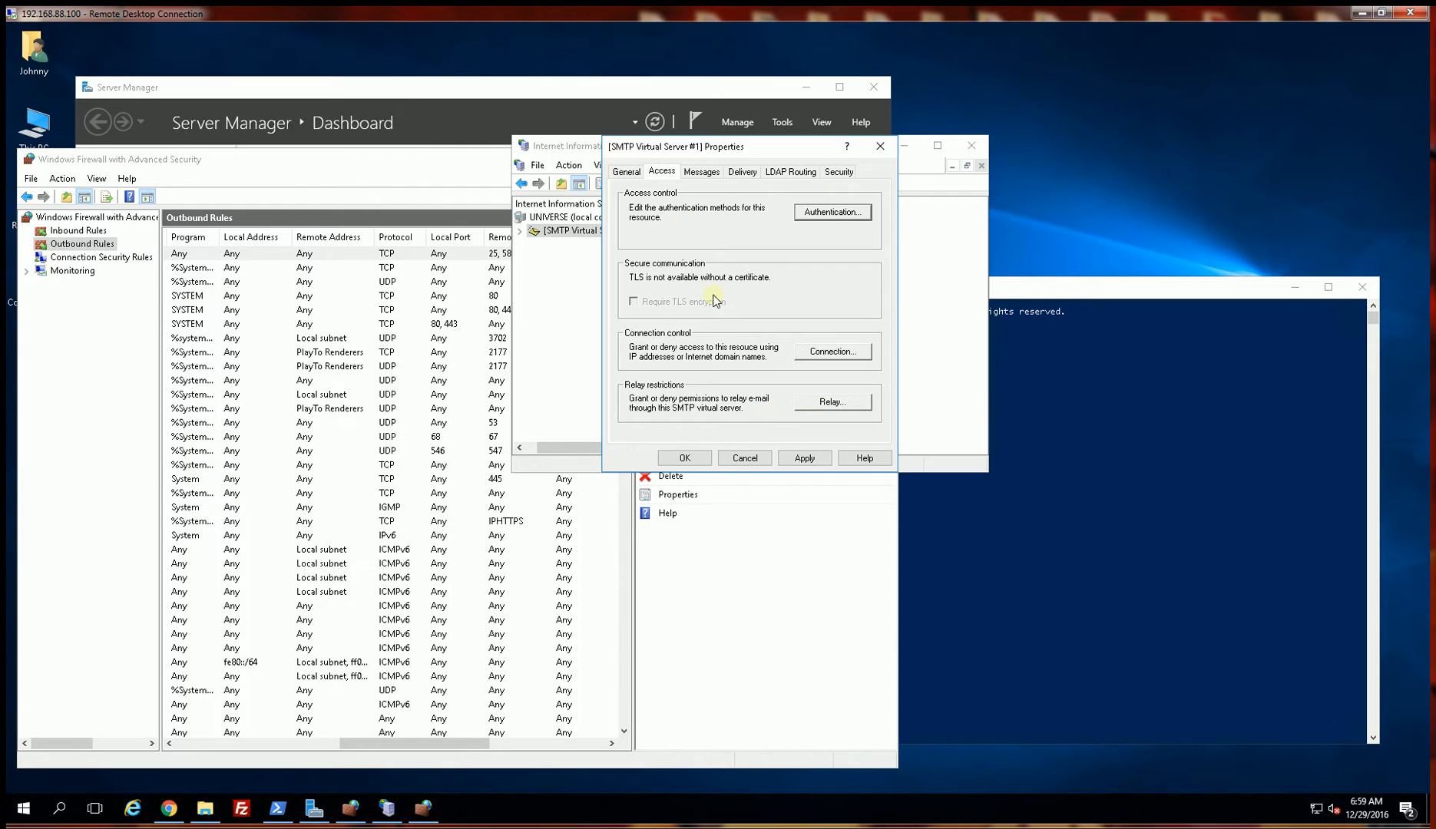
left_click(627, 172)
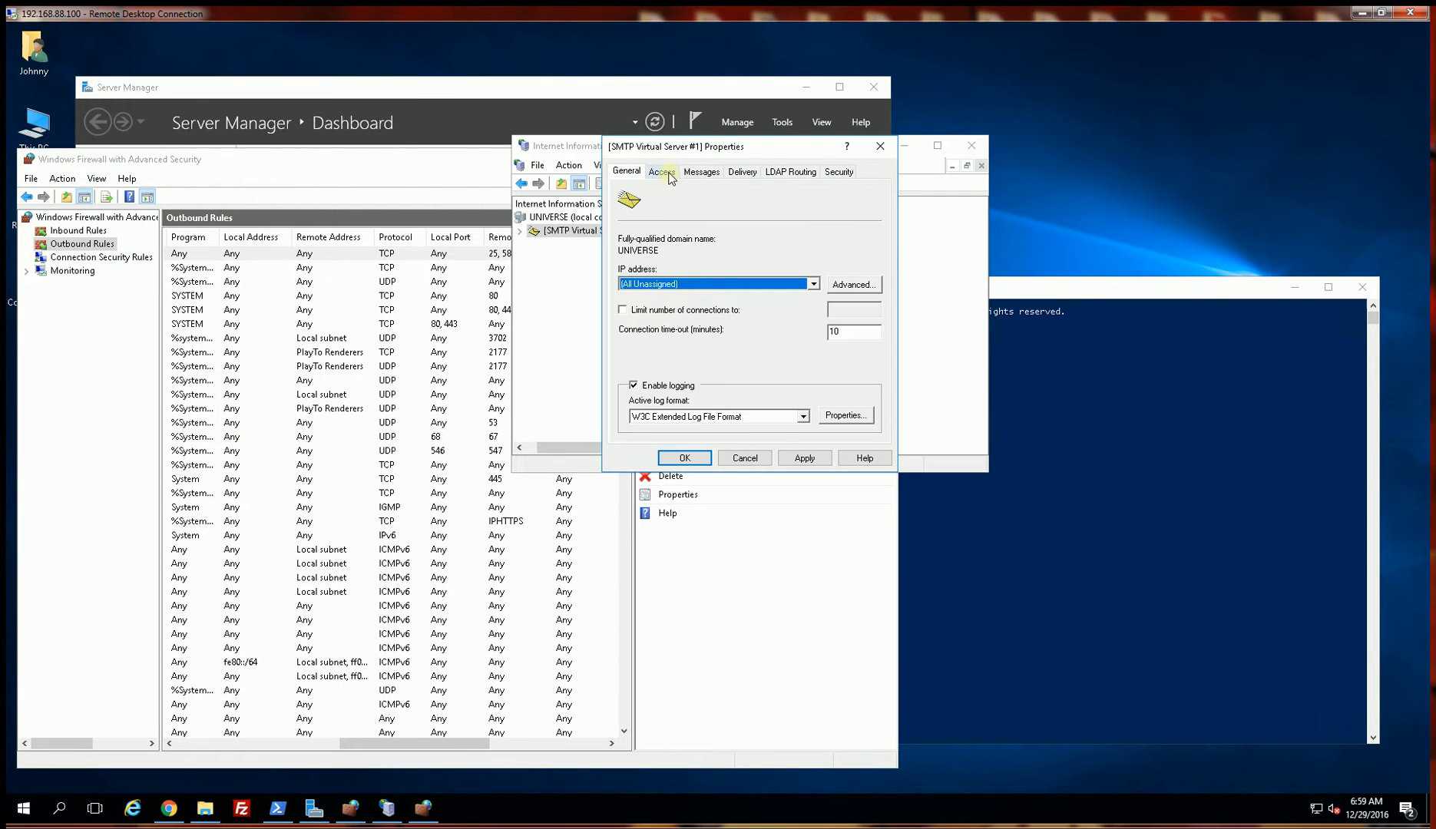
Set relay restrictions to 'All except the list below' with an empty exclusion list.
left_click(662, 171)
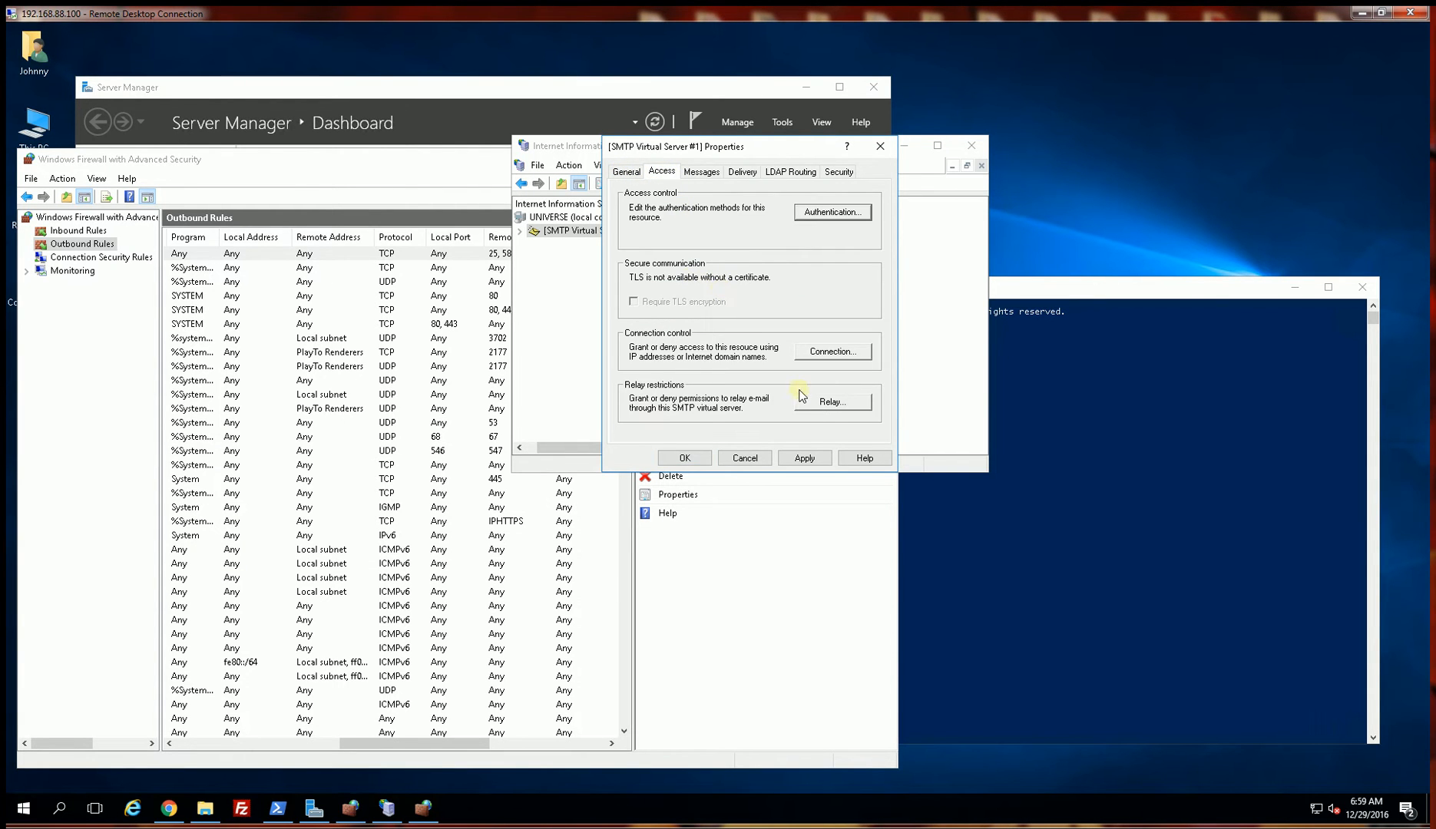
left_click(830, 402)
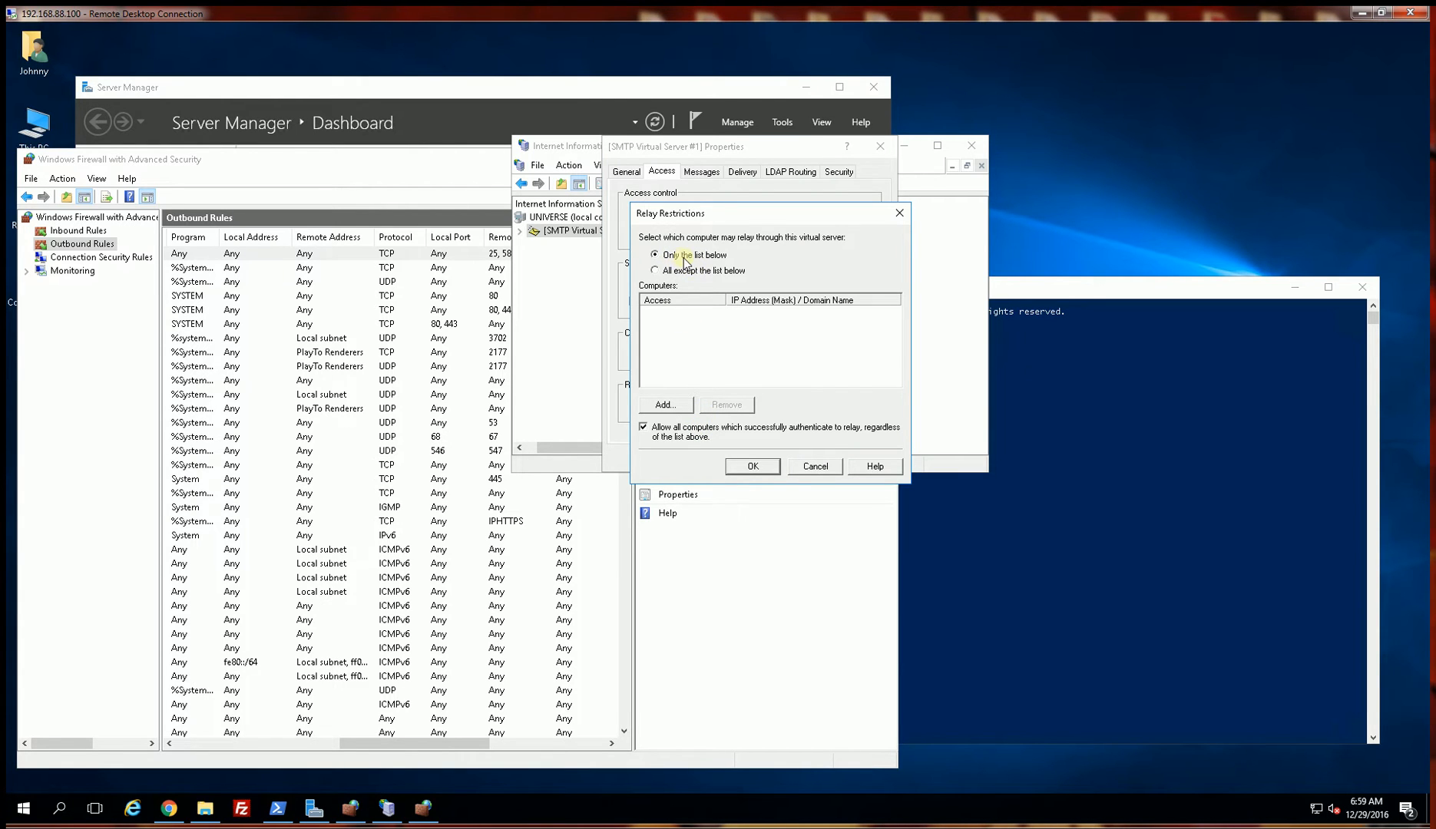
mouse_move(706, 264)
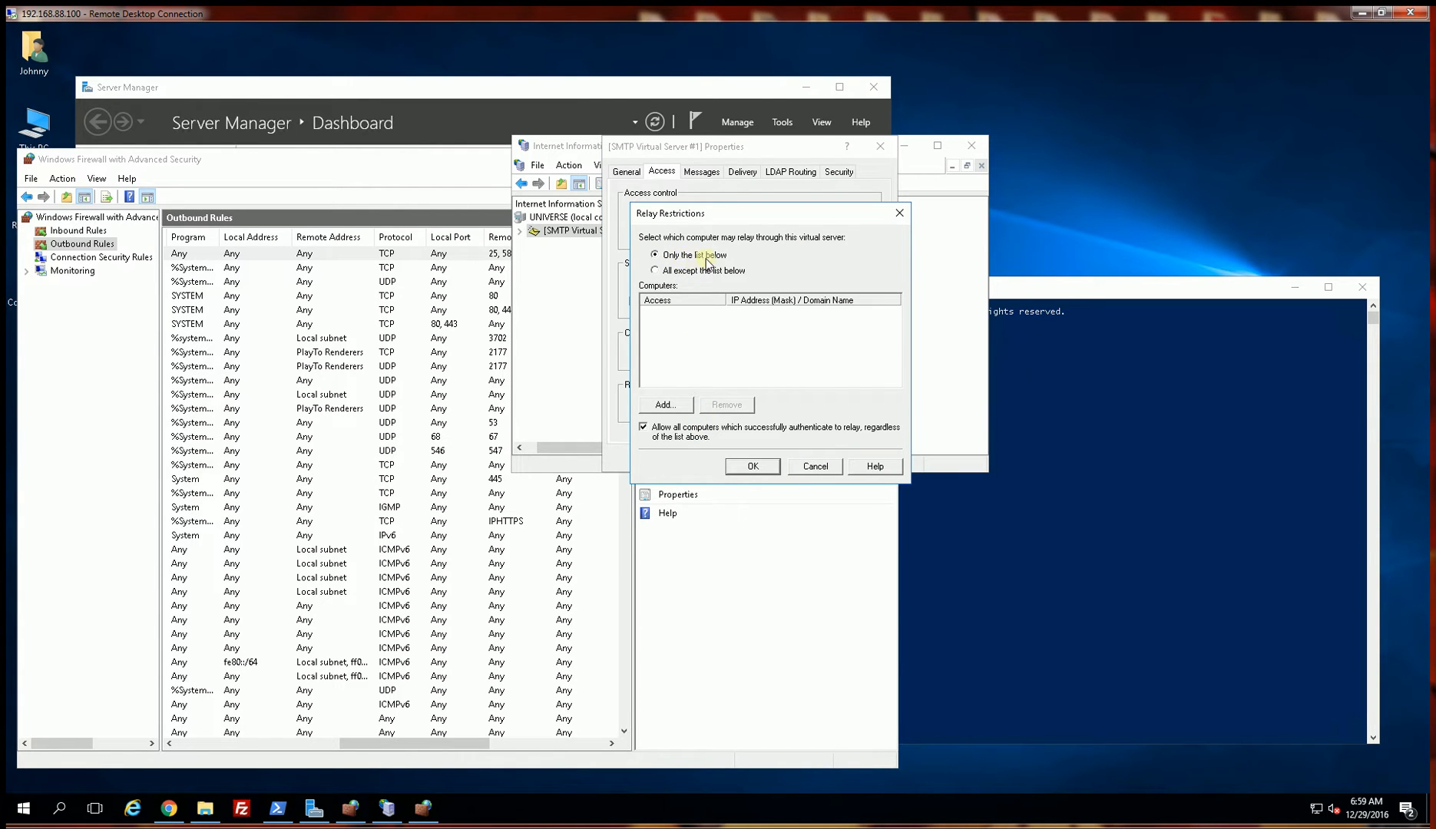
left_click(655, 270)
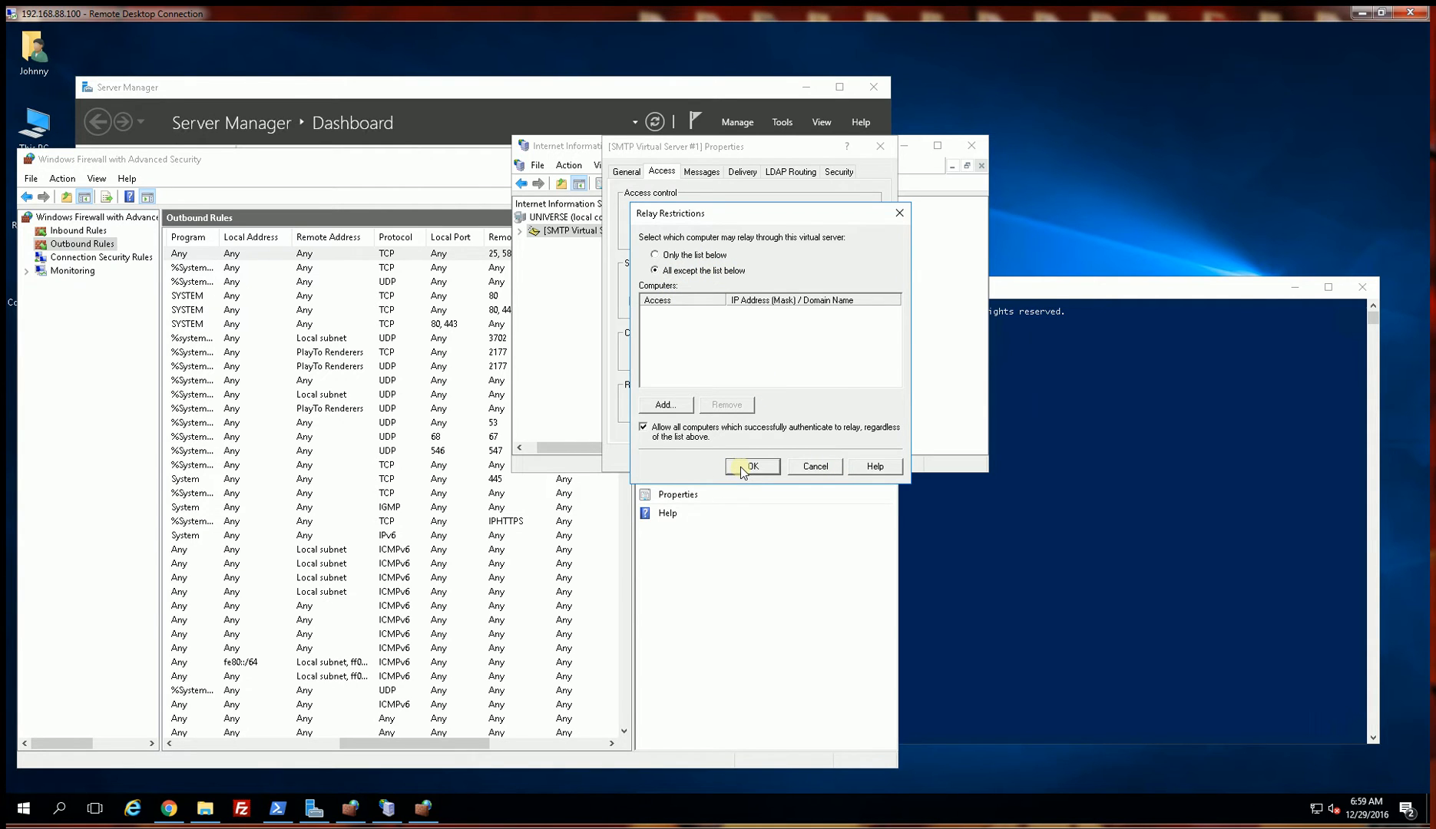
left_click(751, 467)
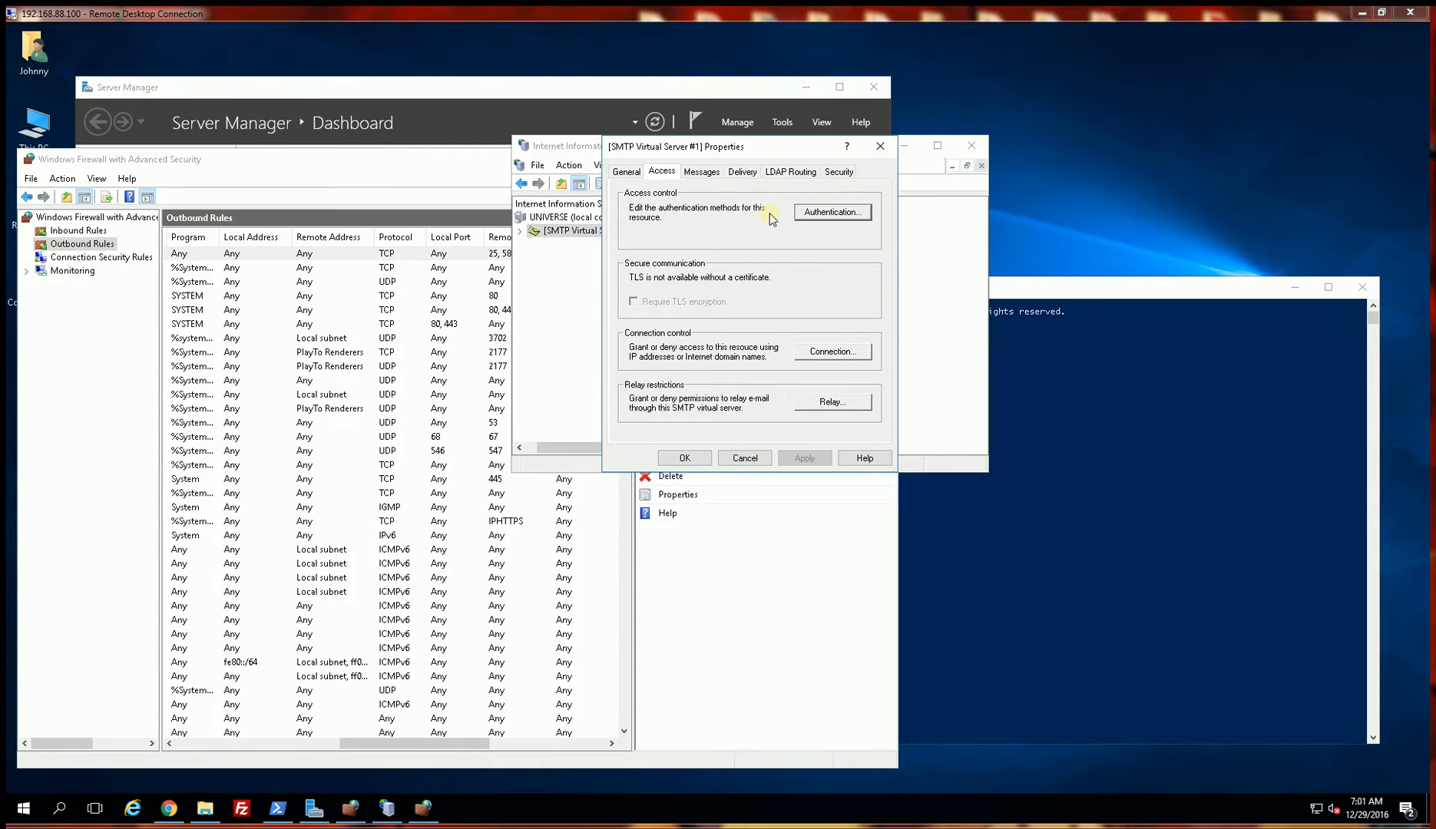
mouse_move(686, 413)
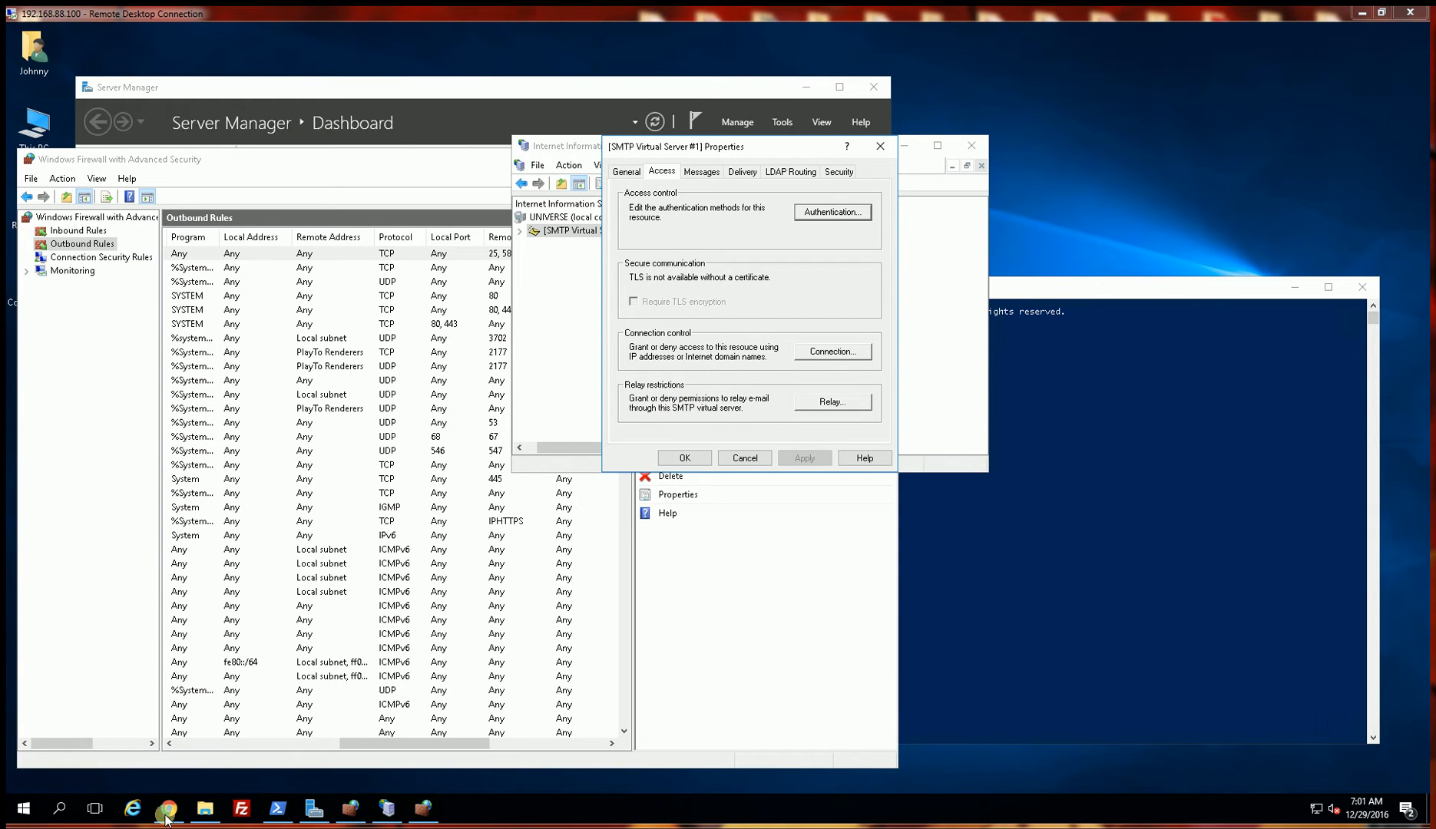
From the SimpleSMTPClient v1.0 release on GitHub, download and open SimpleSmtpClient.zip.
left_click(167, 807)
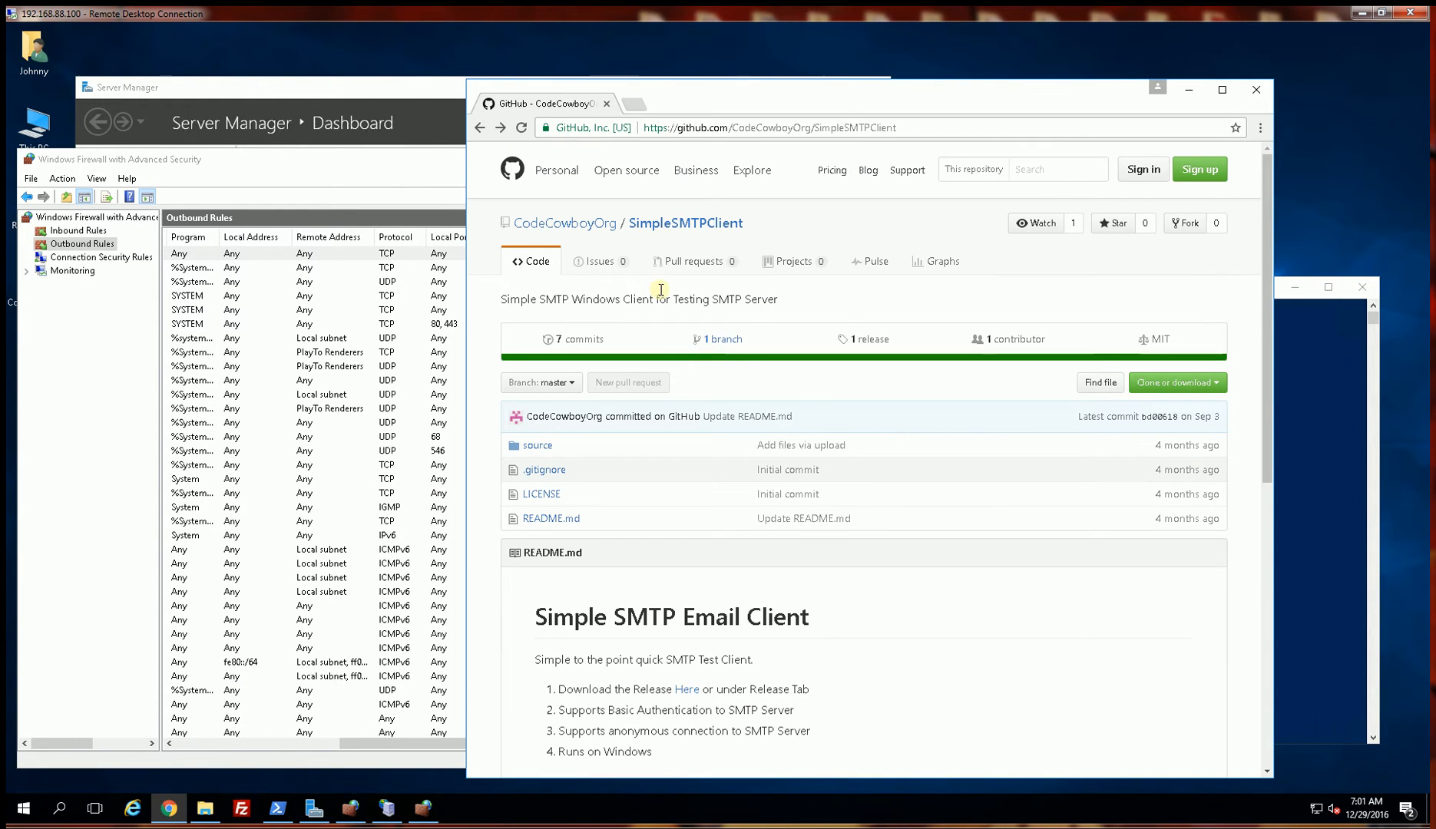
left_click(769, 127)
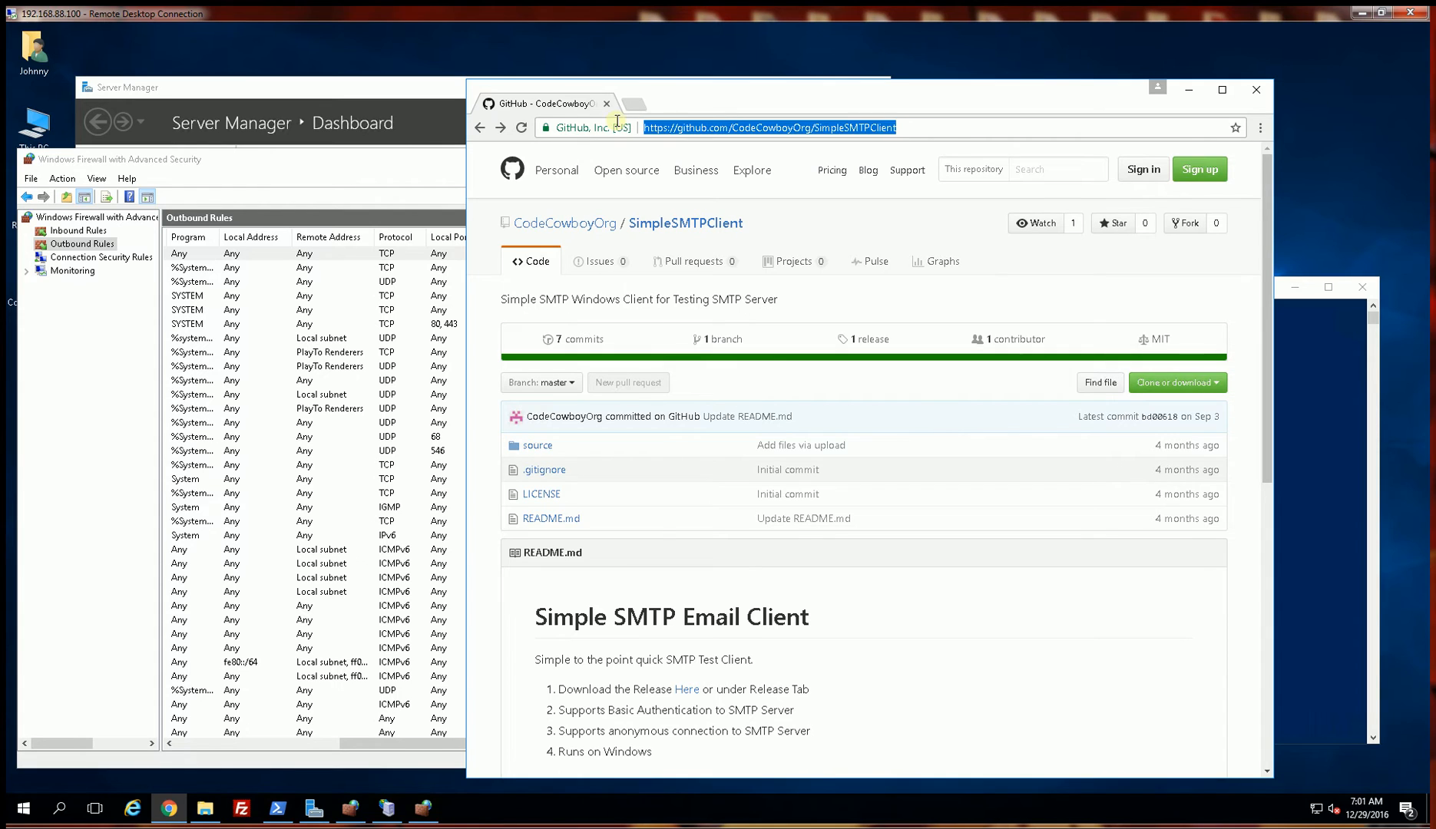
mouse_move(849, 316)
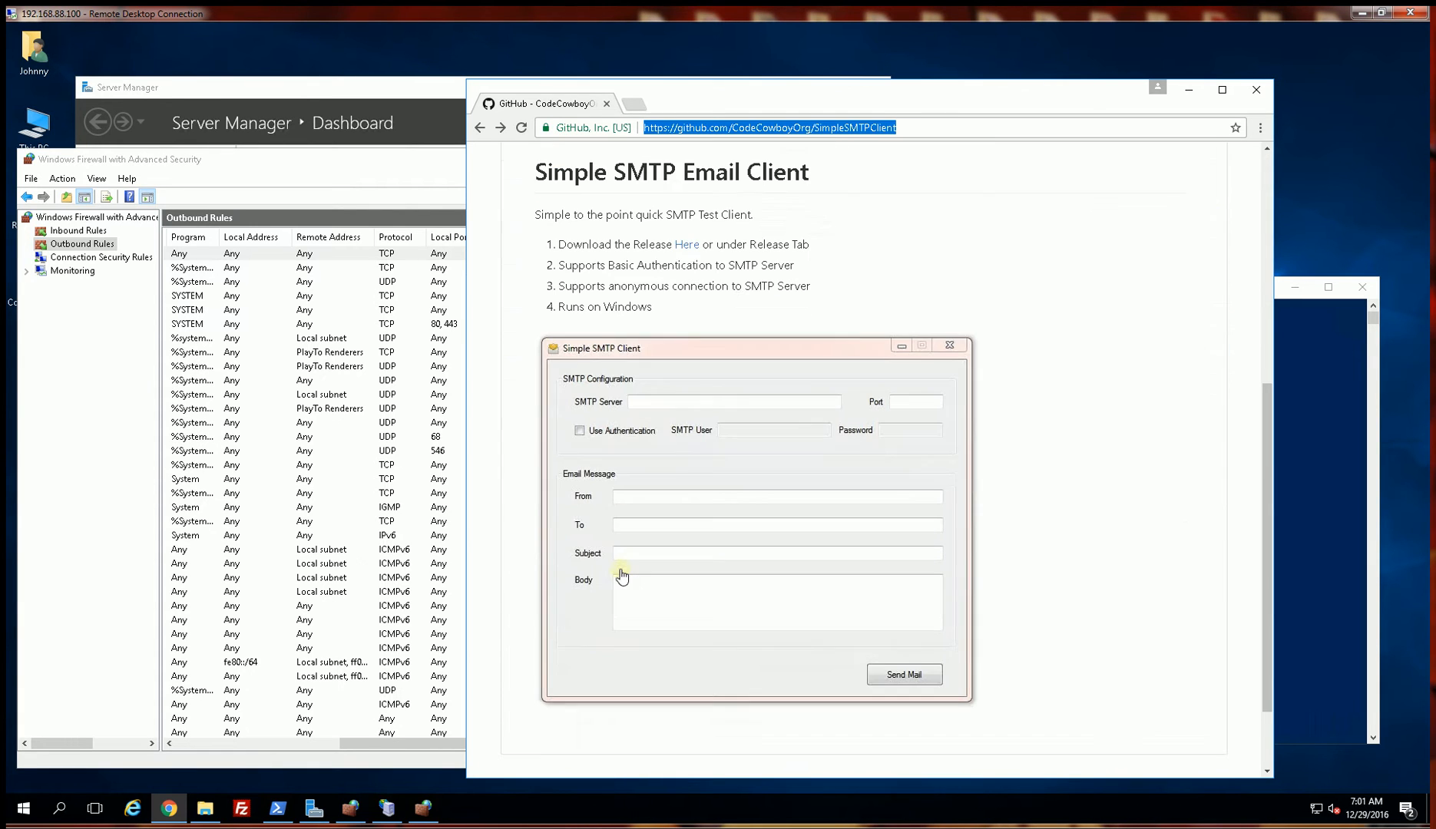
mouse_move(786, 486)
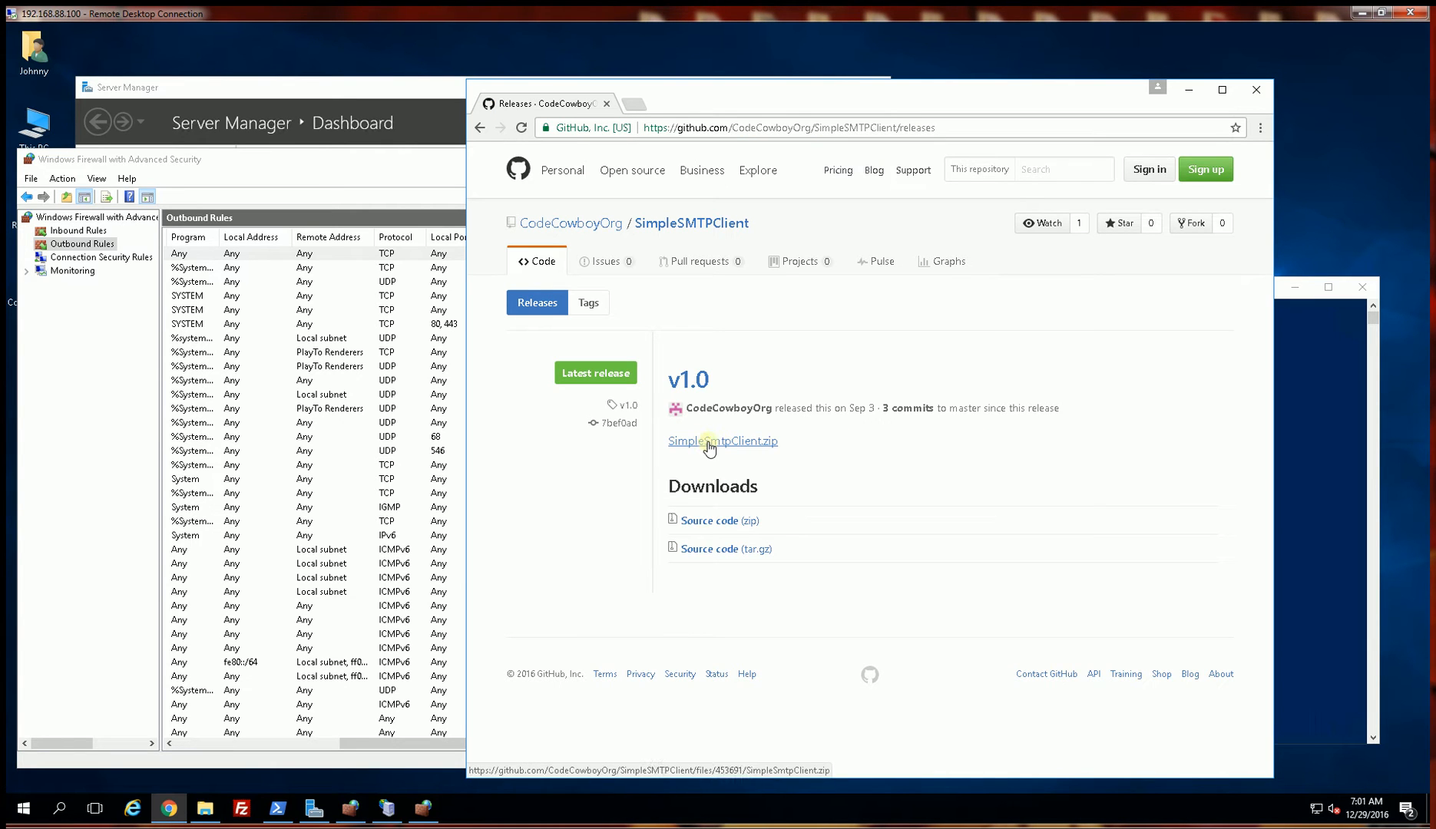
left_click(722, 441)
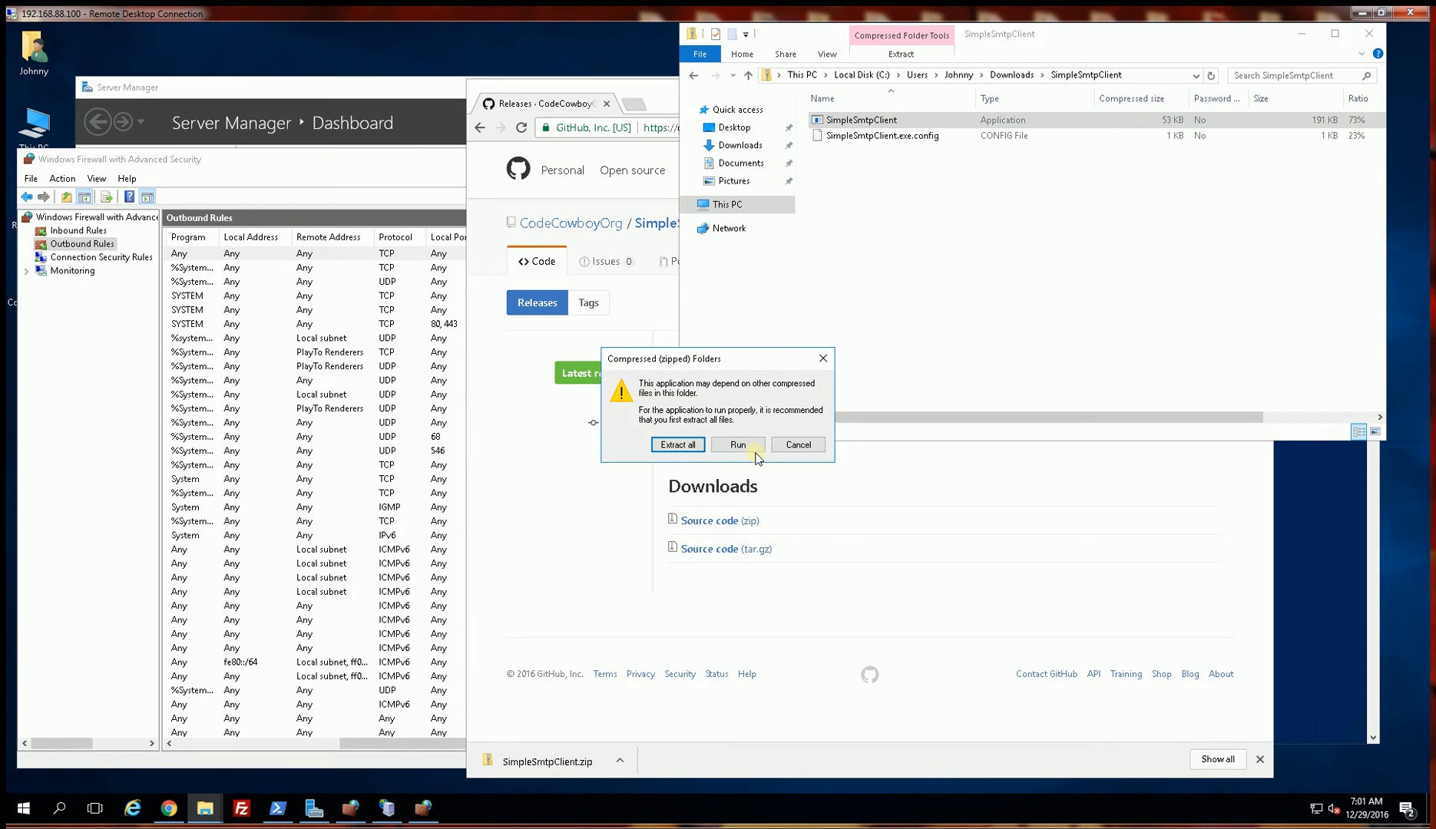
Run SimpleSmtpClient from the zip and allow it past the SmartScreen warning.
left_click(737, 449)
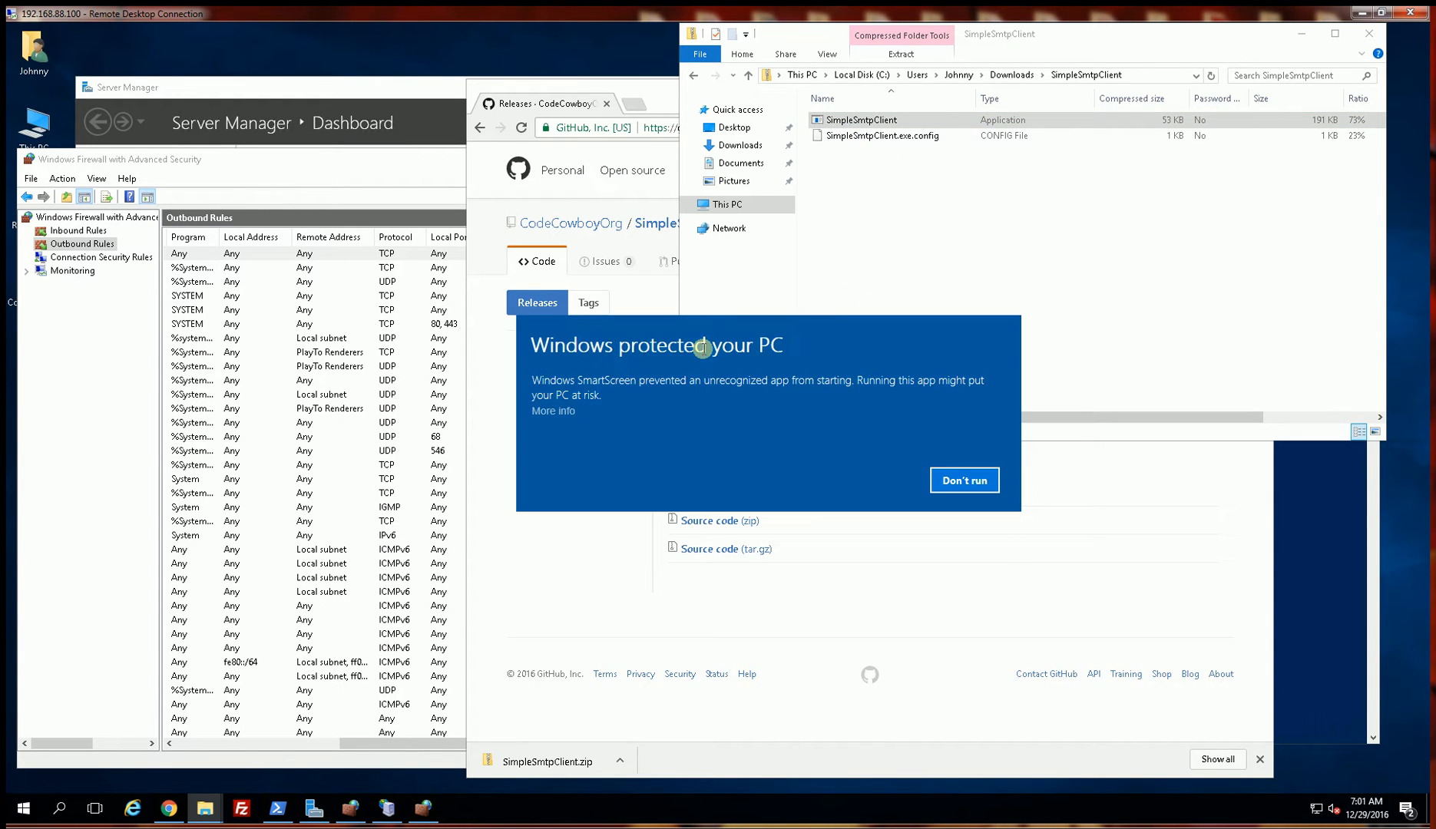
mouse_move(568, 417)
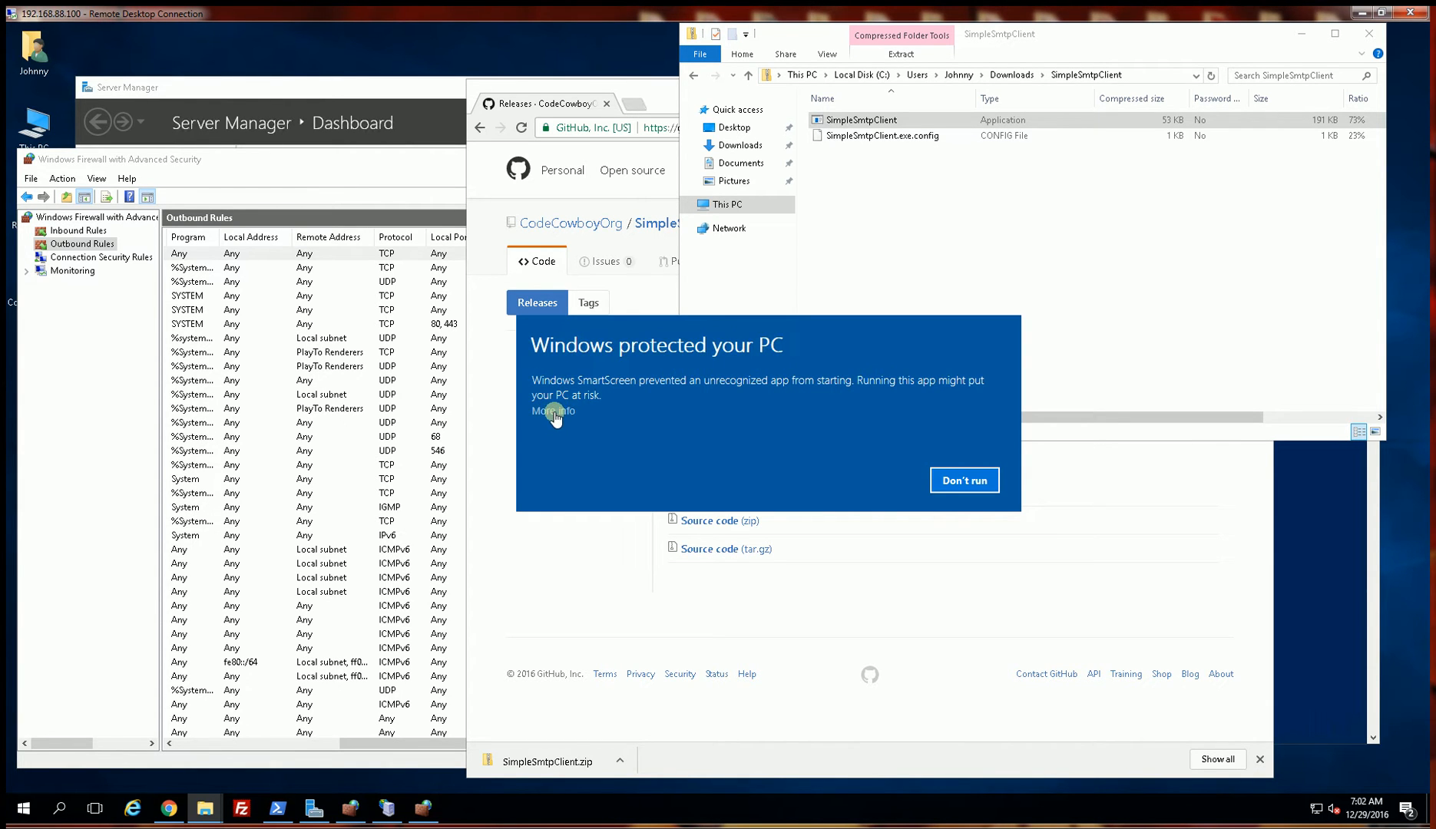
left_click(552, 411)
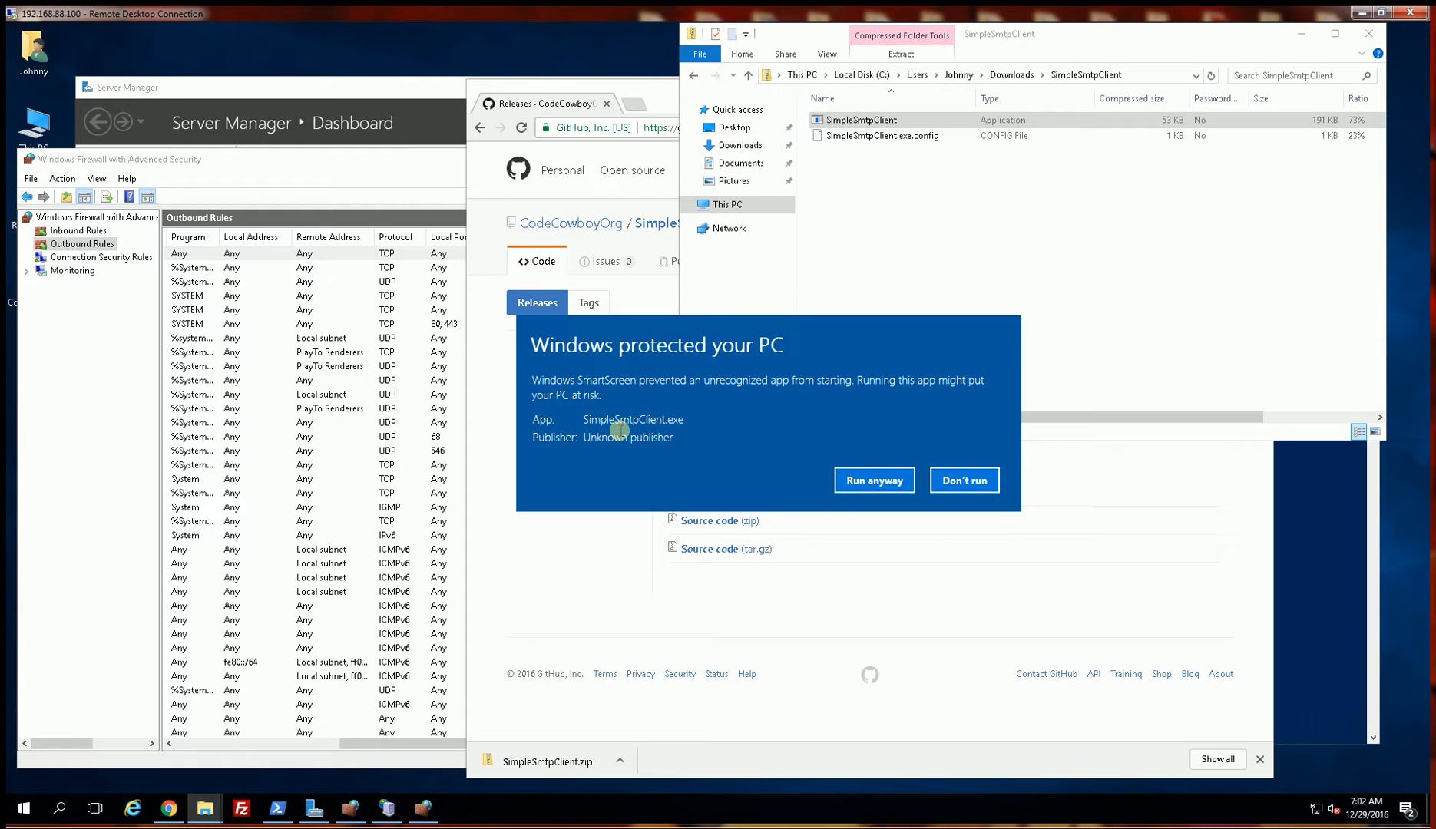
left_click(872, 479)
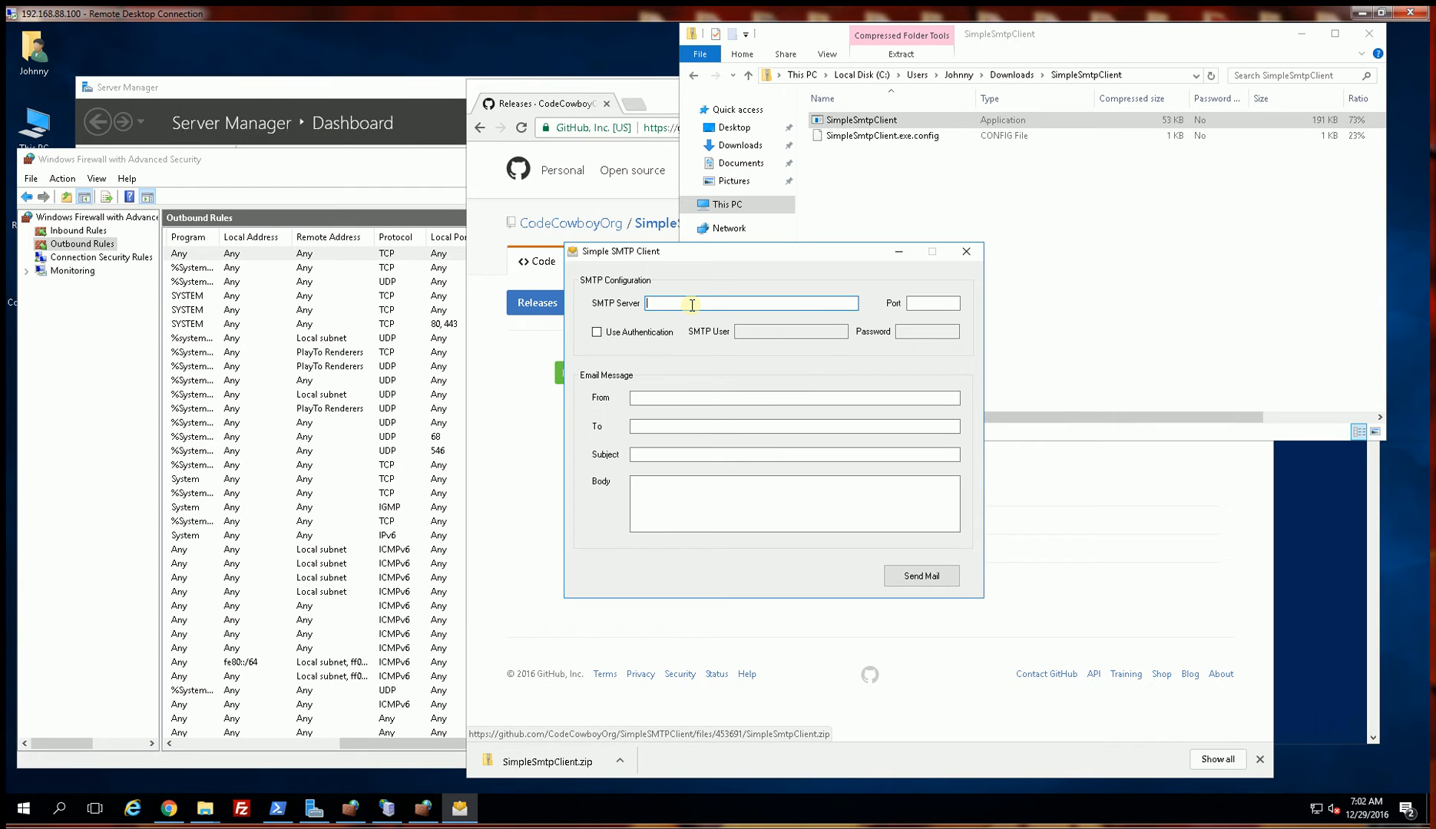
type("localhost")
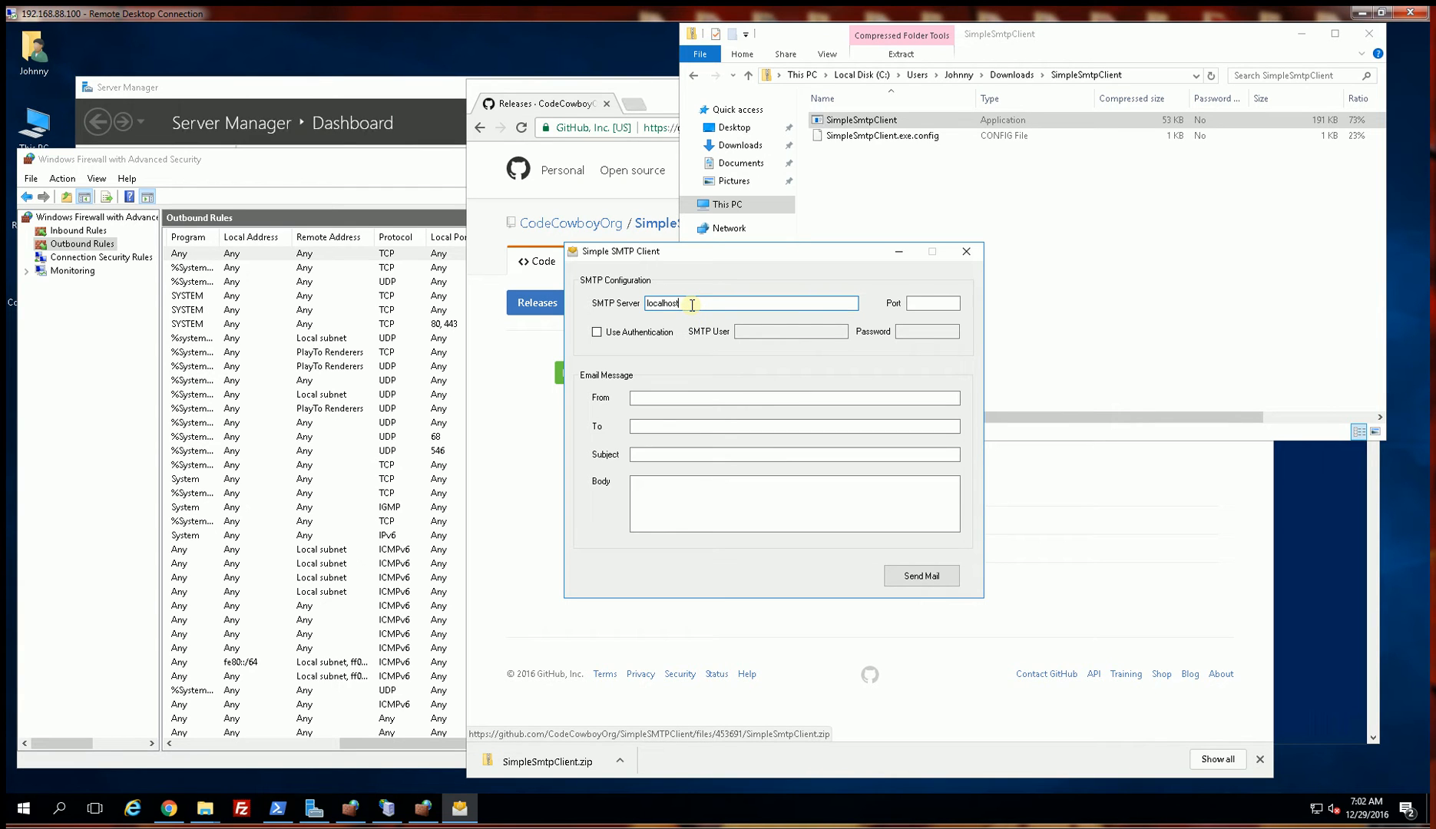
type("25")
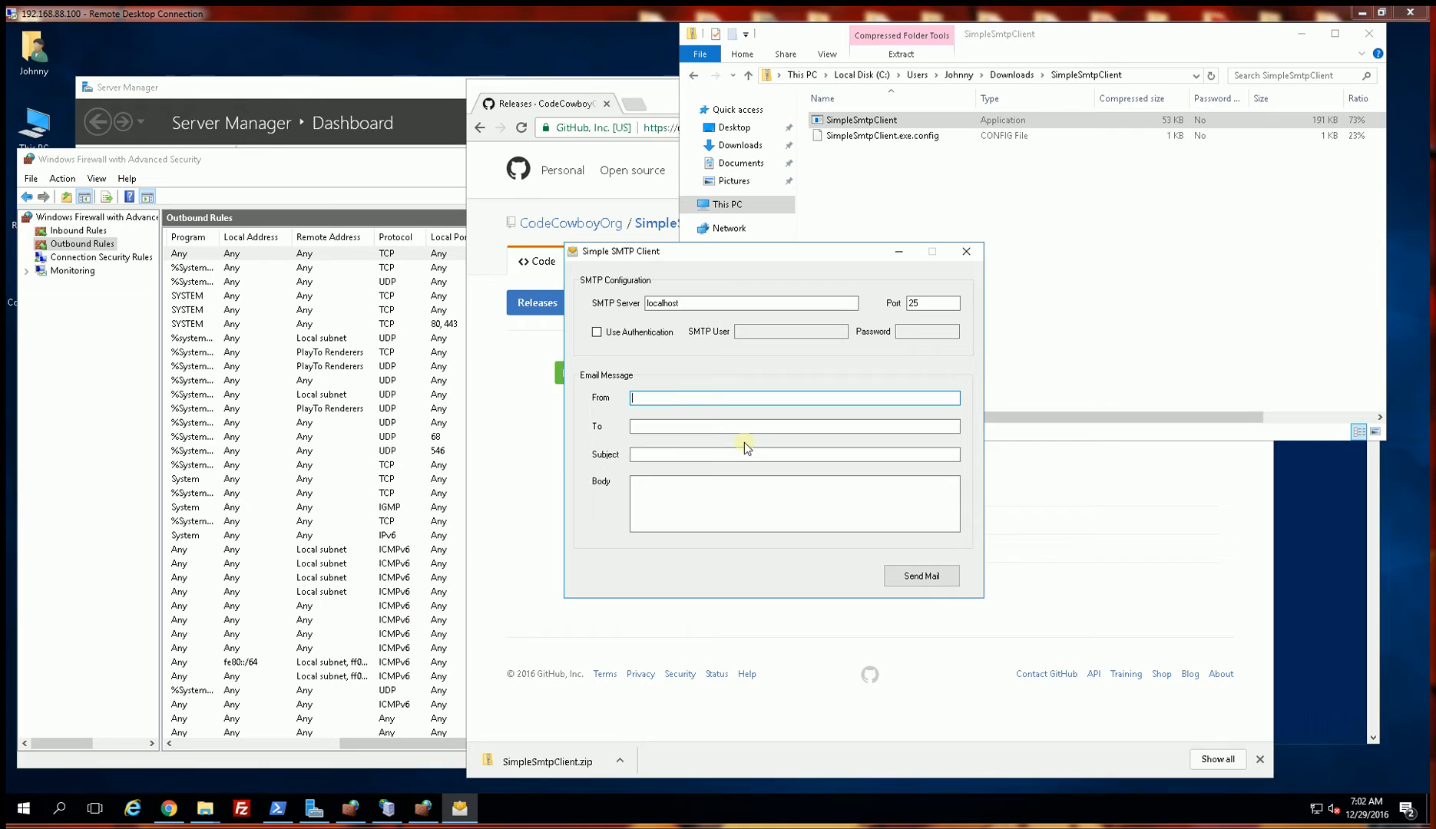
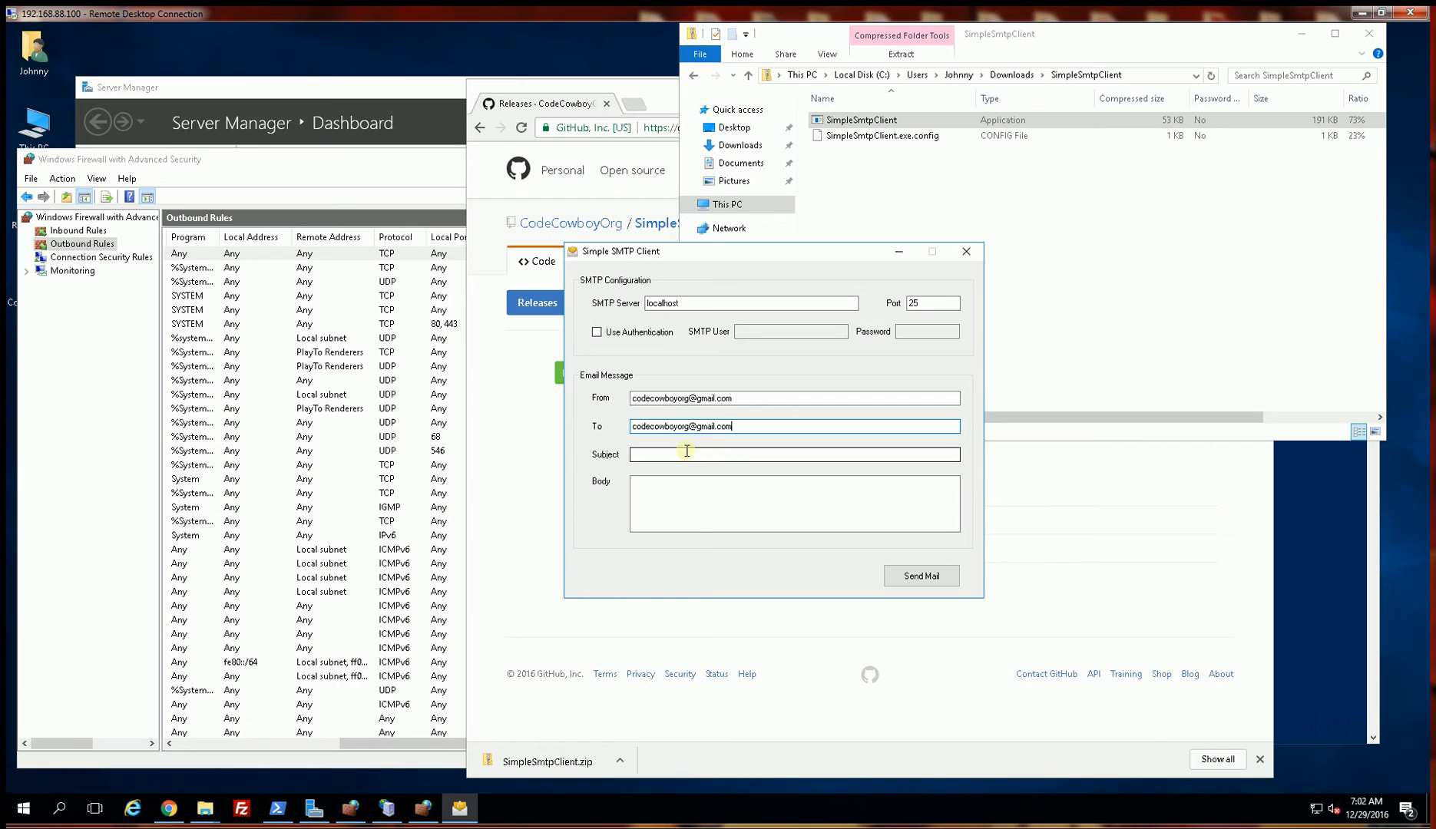
type("test 3")
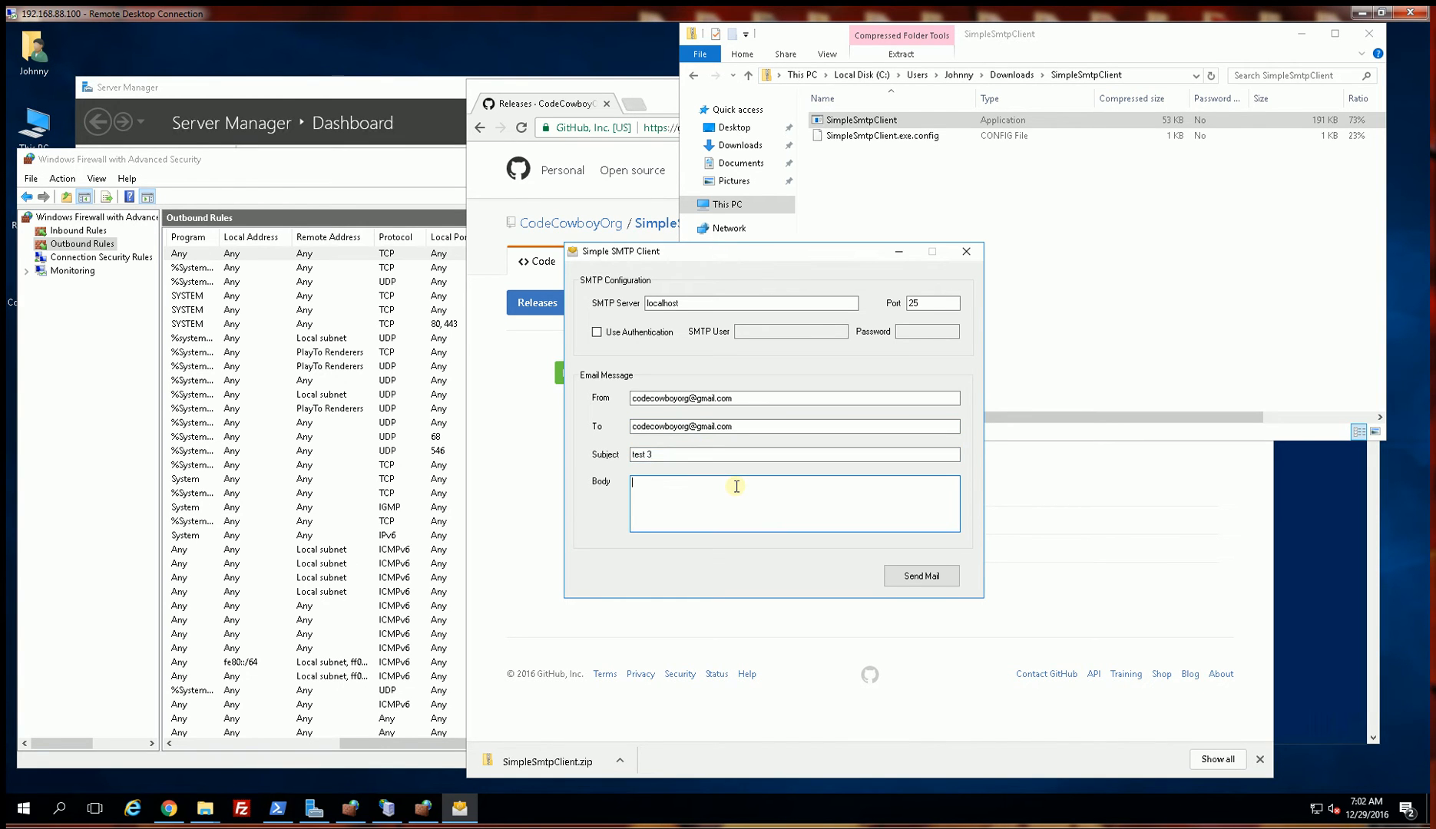
type("test")
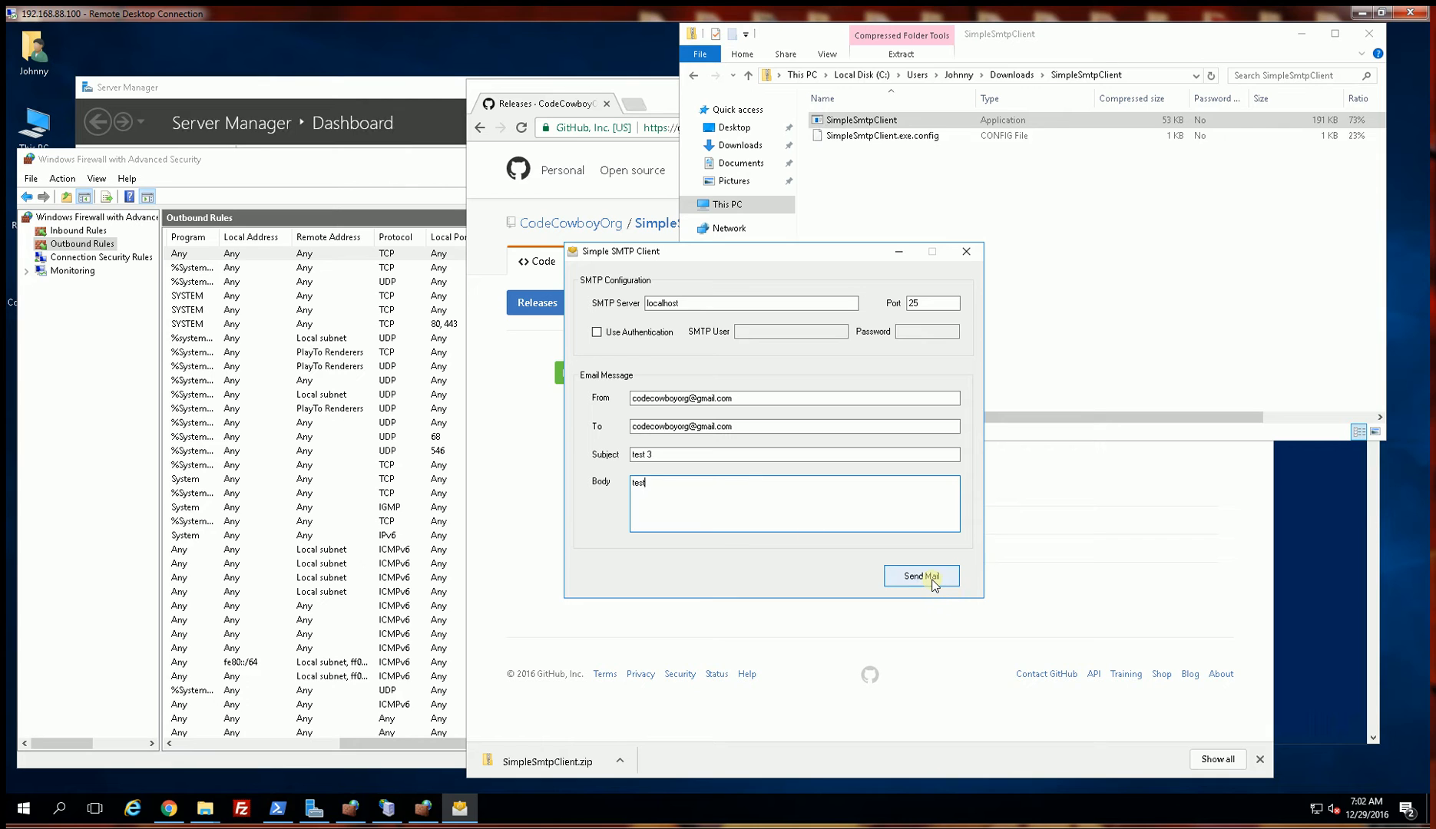
left_click(920, 576)
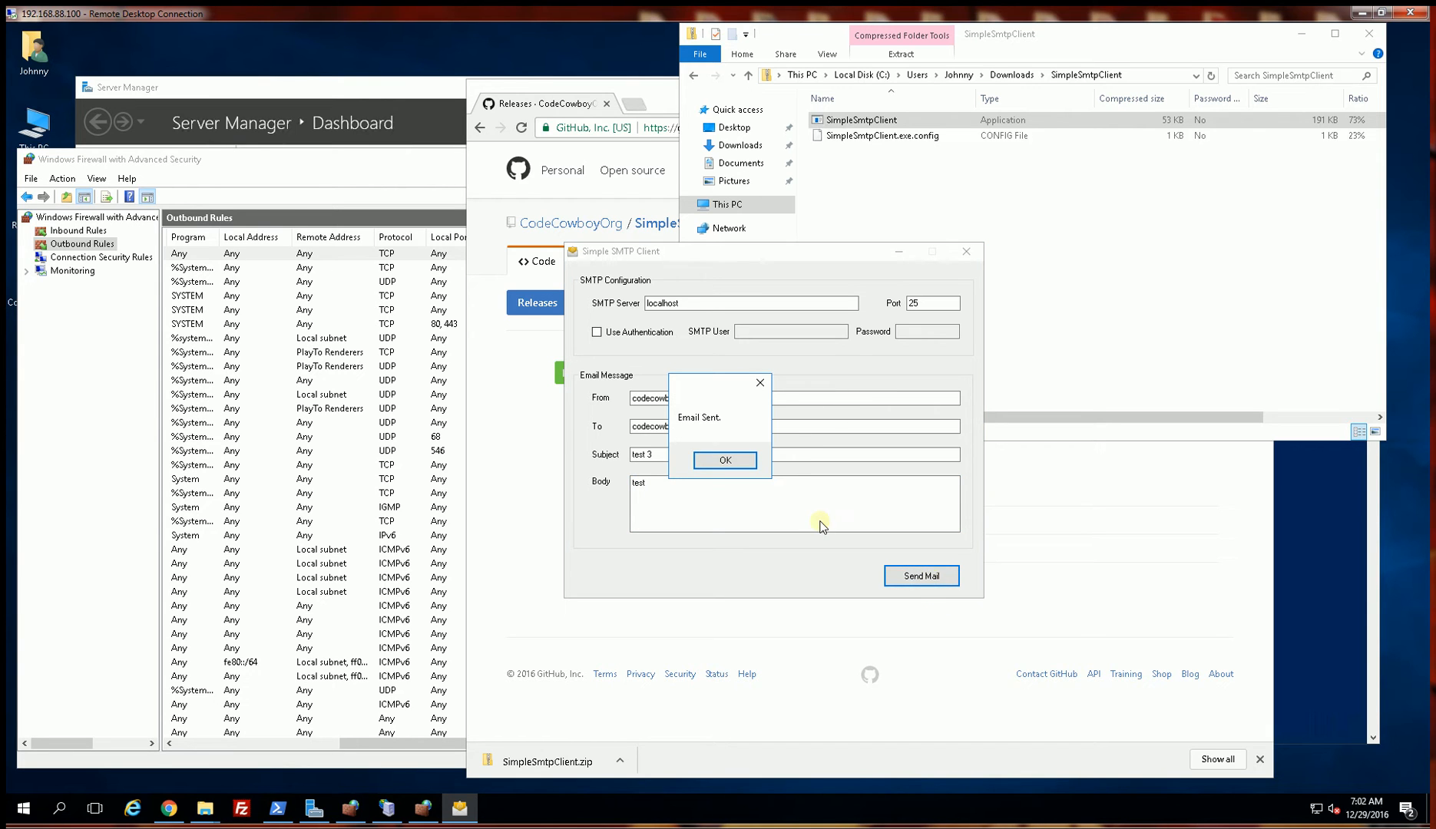
left_click(724, 460)
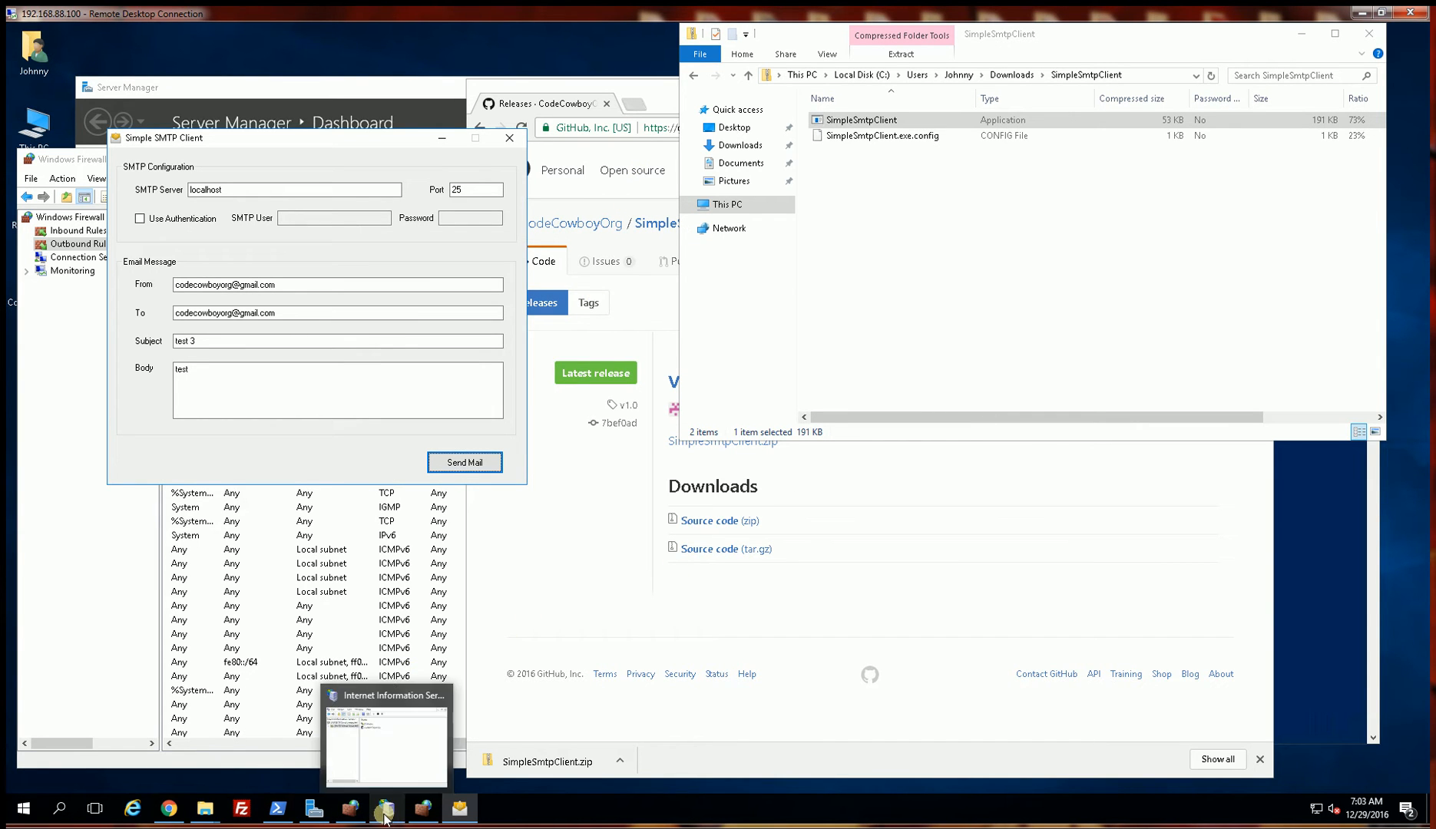
Restrict SMTP Virtual Server #1 relay to 'Only the list below' and close its properties.
left_click(384, 814)
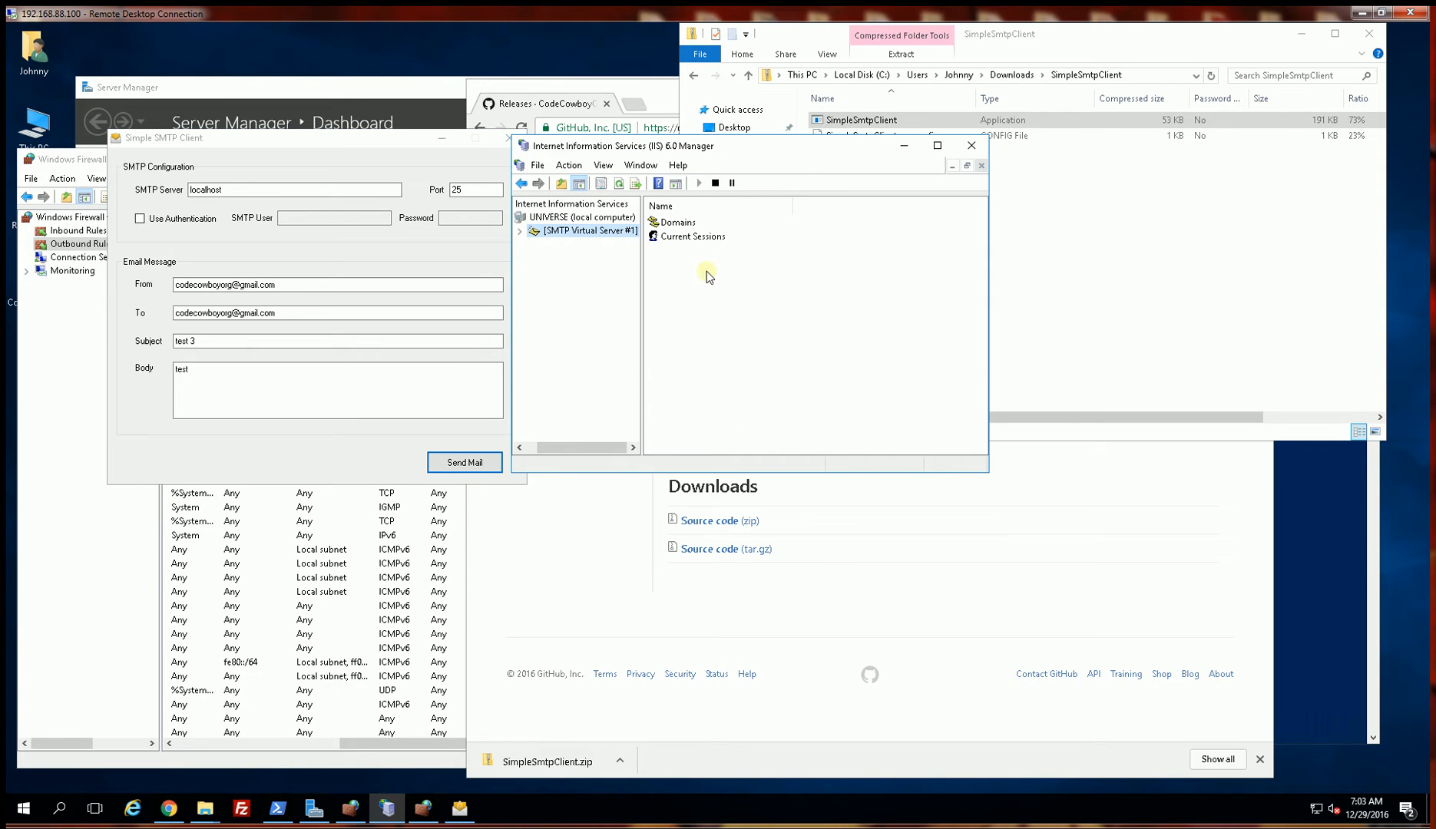
right_click(573, 231)
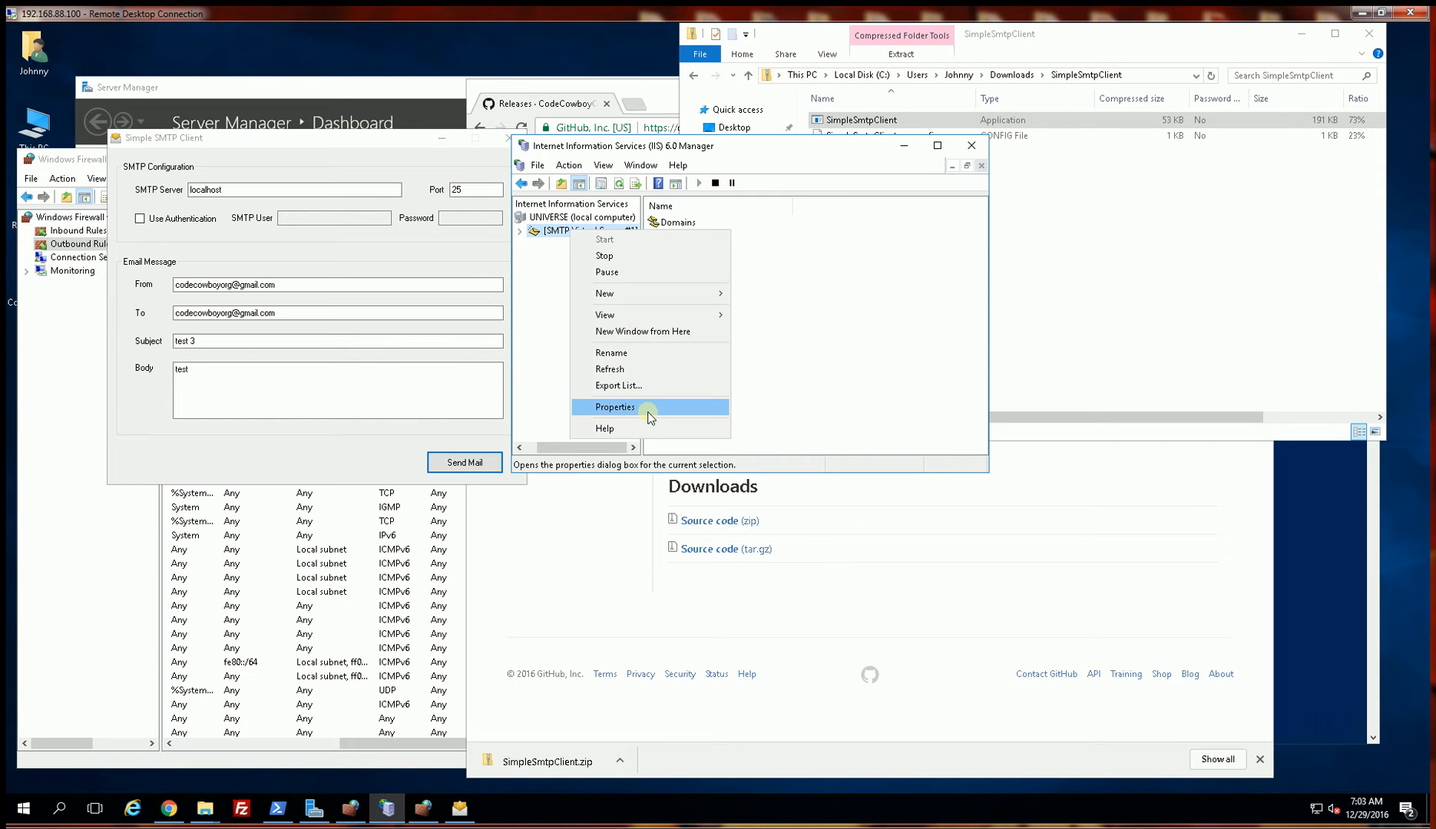
left_click(614, 407)
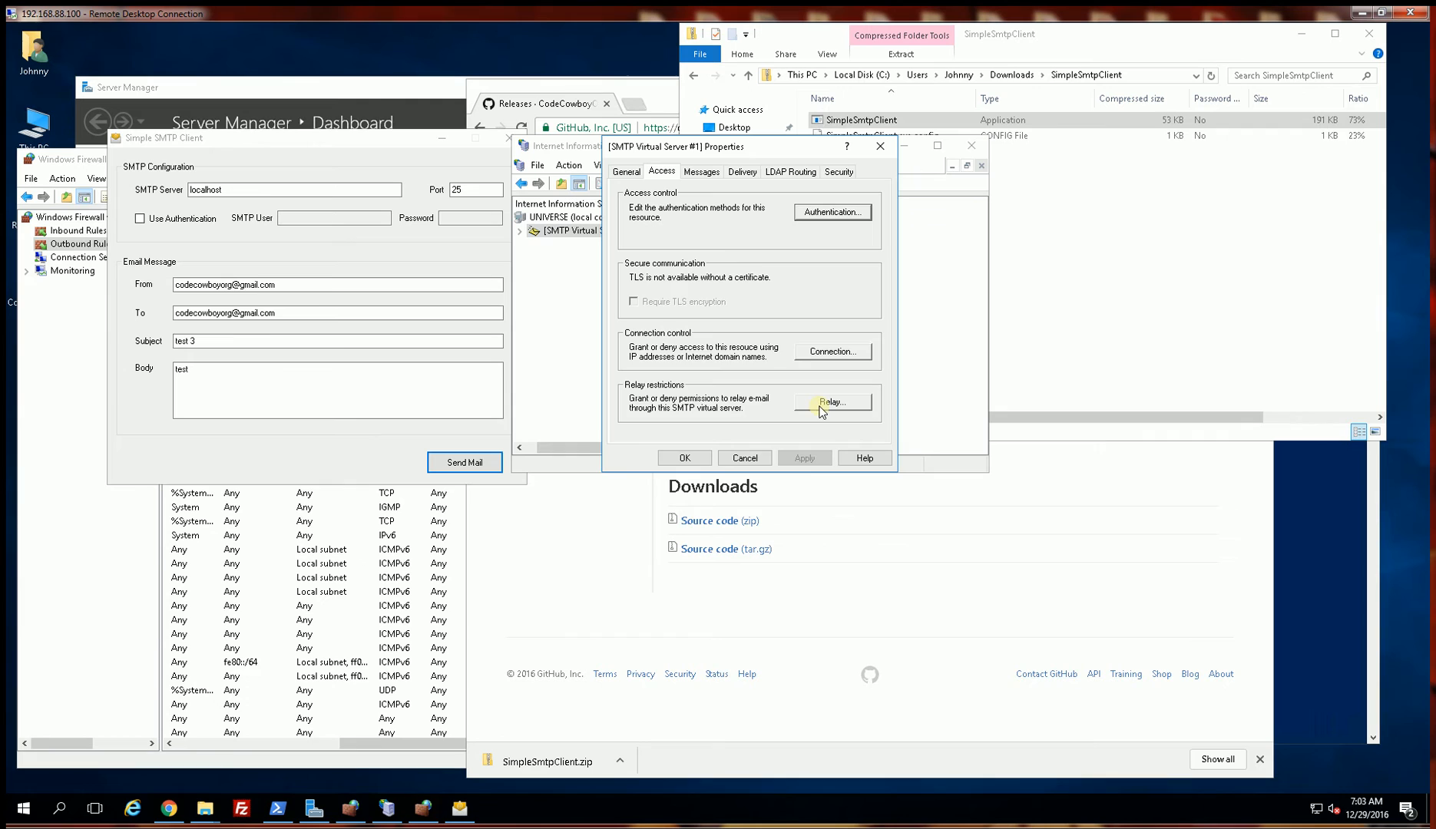
left_click(833, 404)
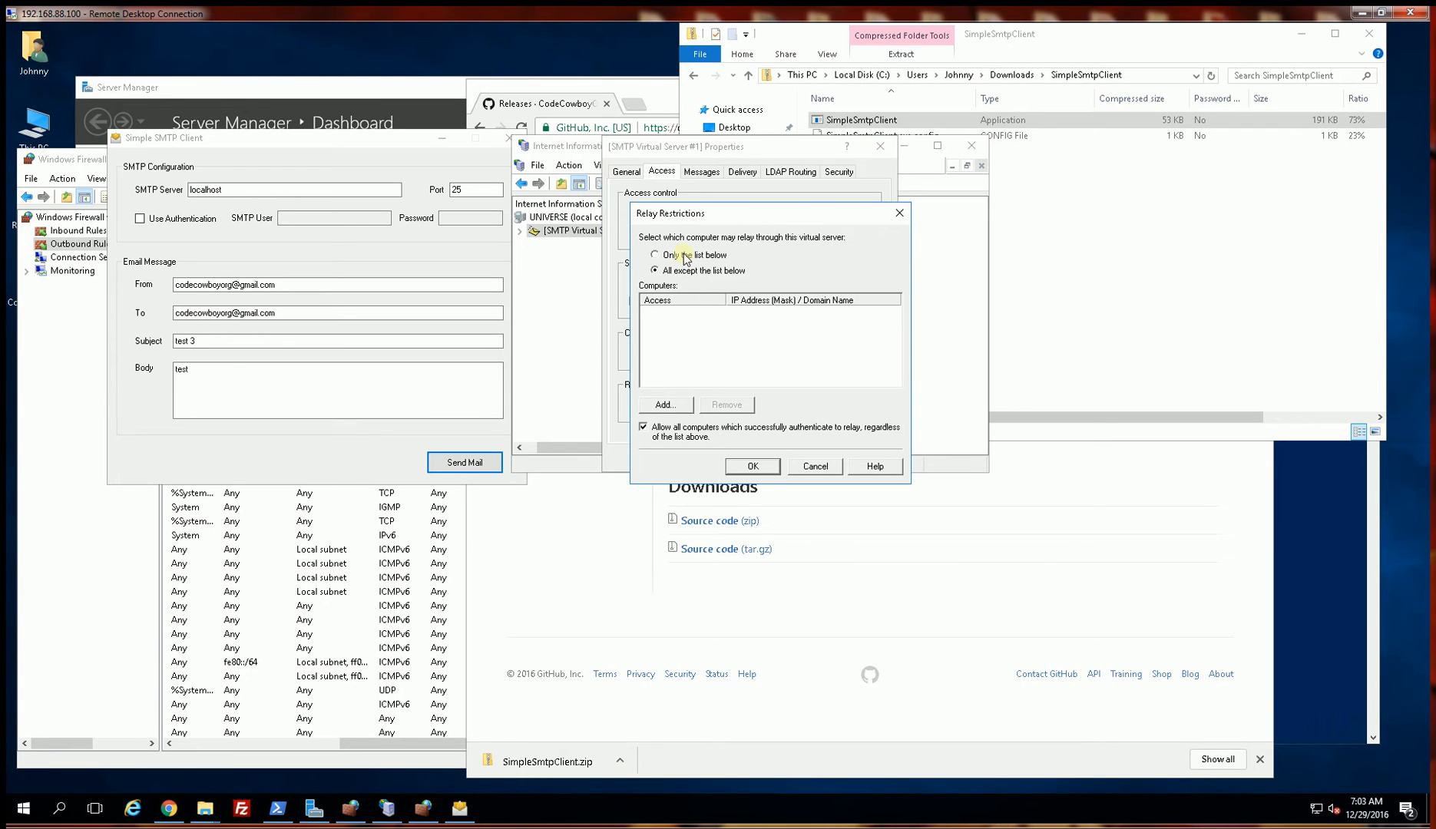
left_click(656, 255)
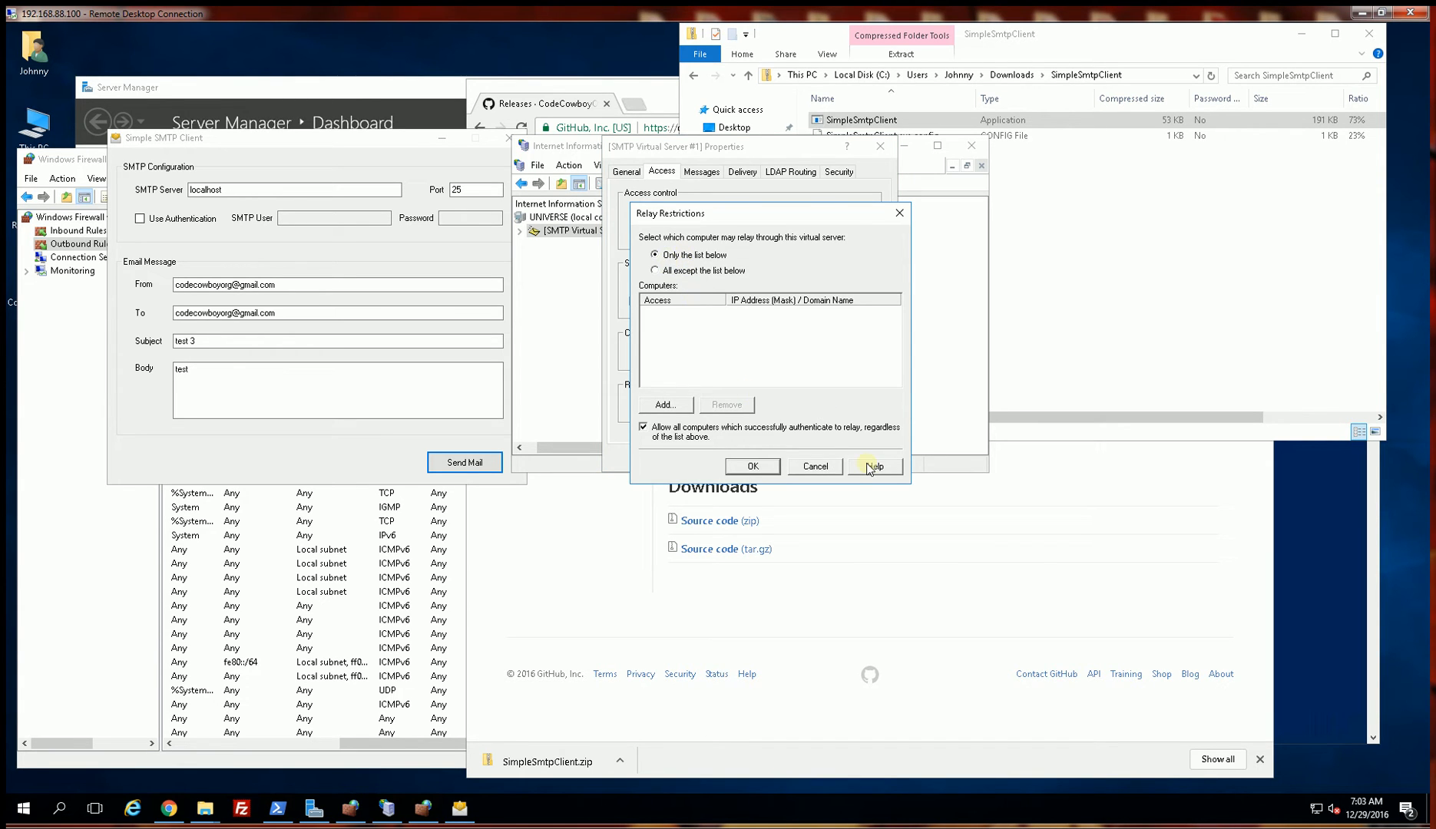
left_click(751, 466)
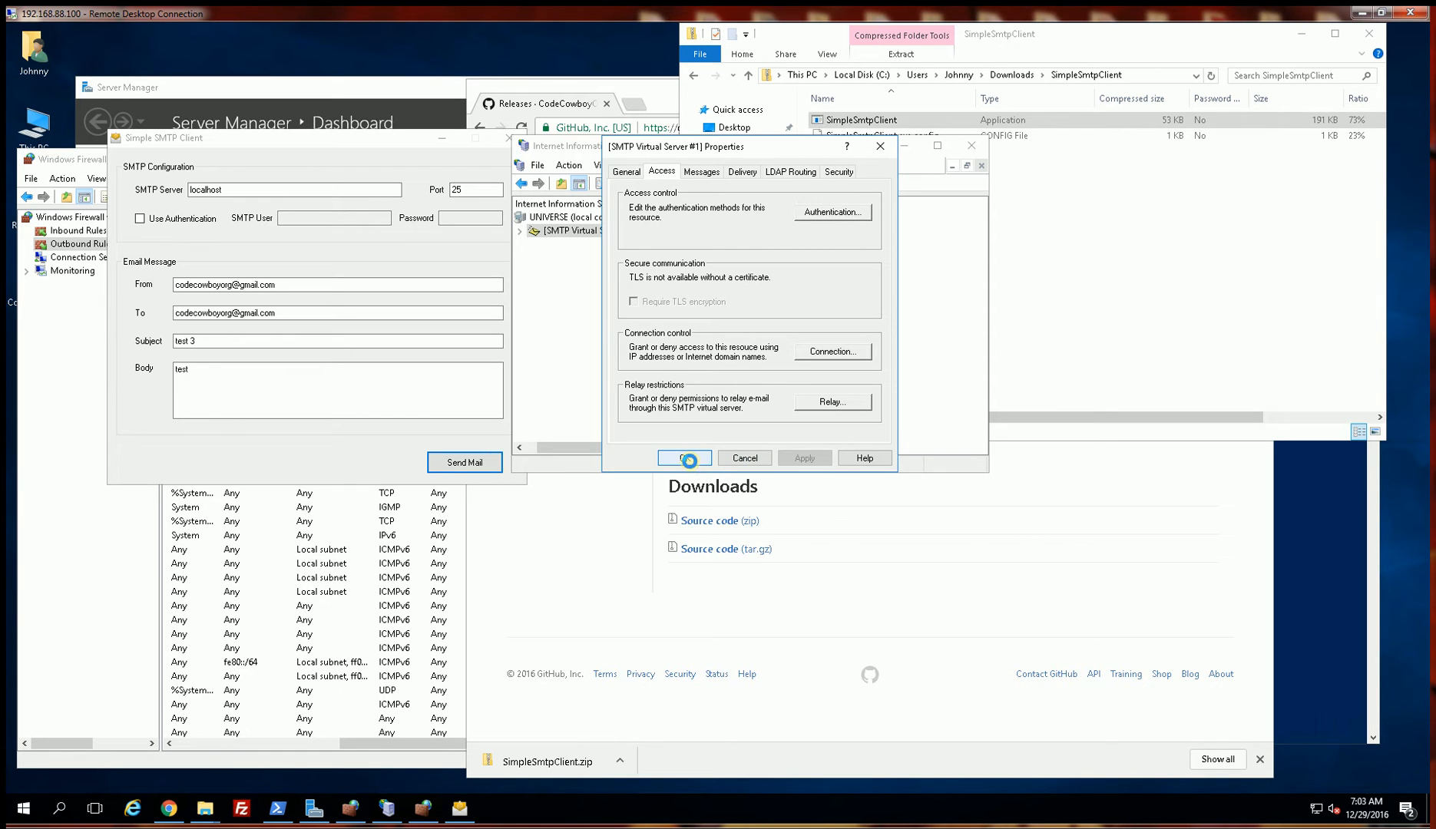
left_click(683, 459)
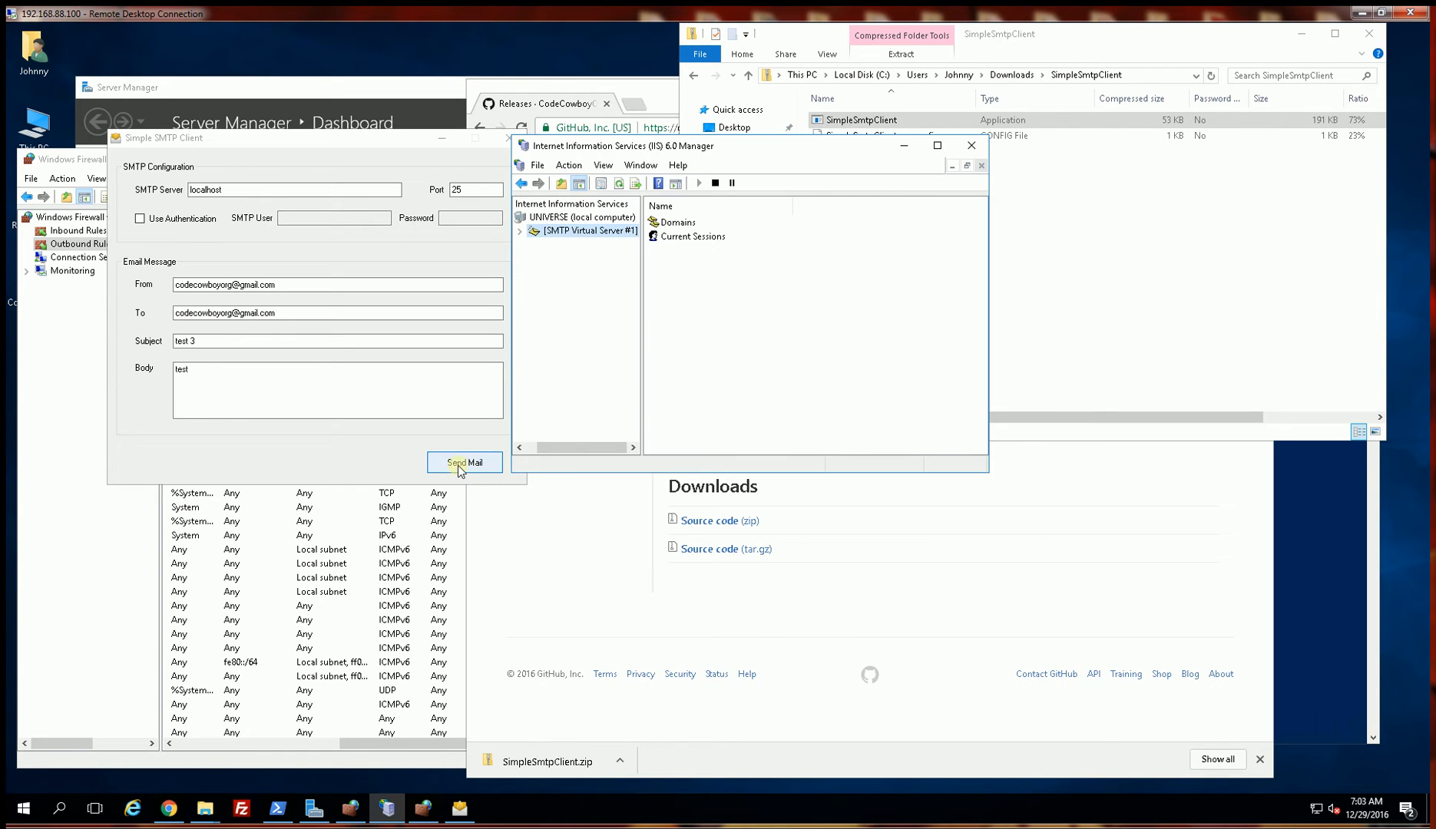
Resend the test message and dismiss the 5.7.1 Unable to relay rejection.
left_click(464, 462)
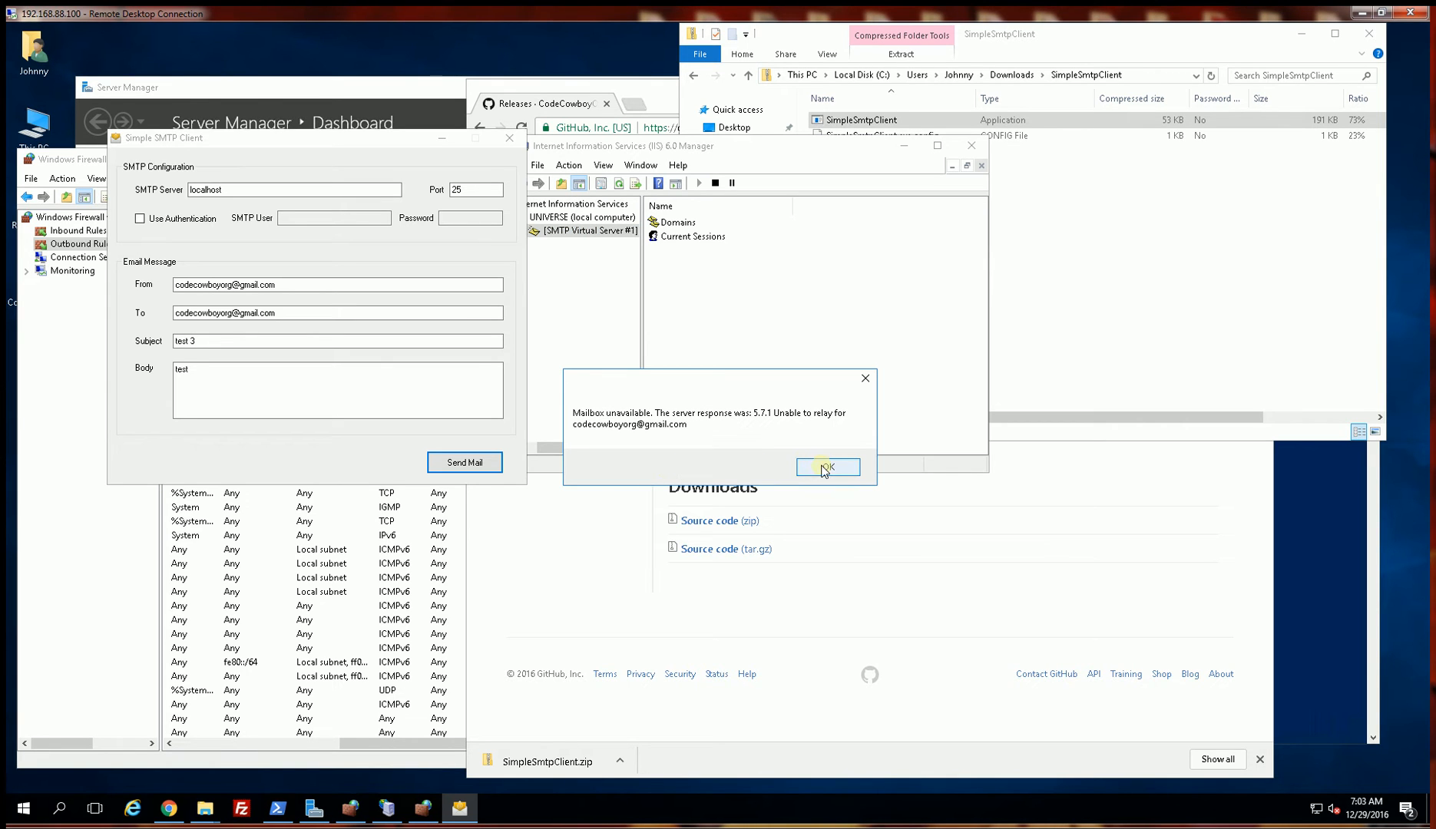
left_click(824, 467)
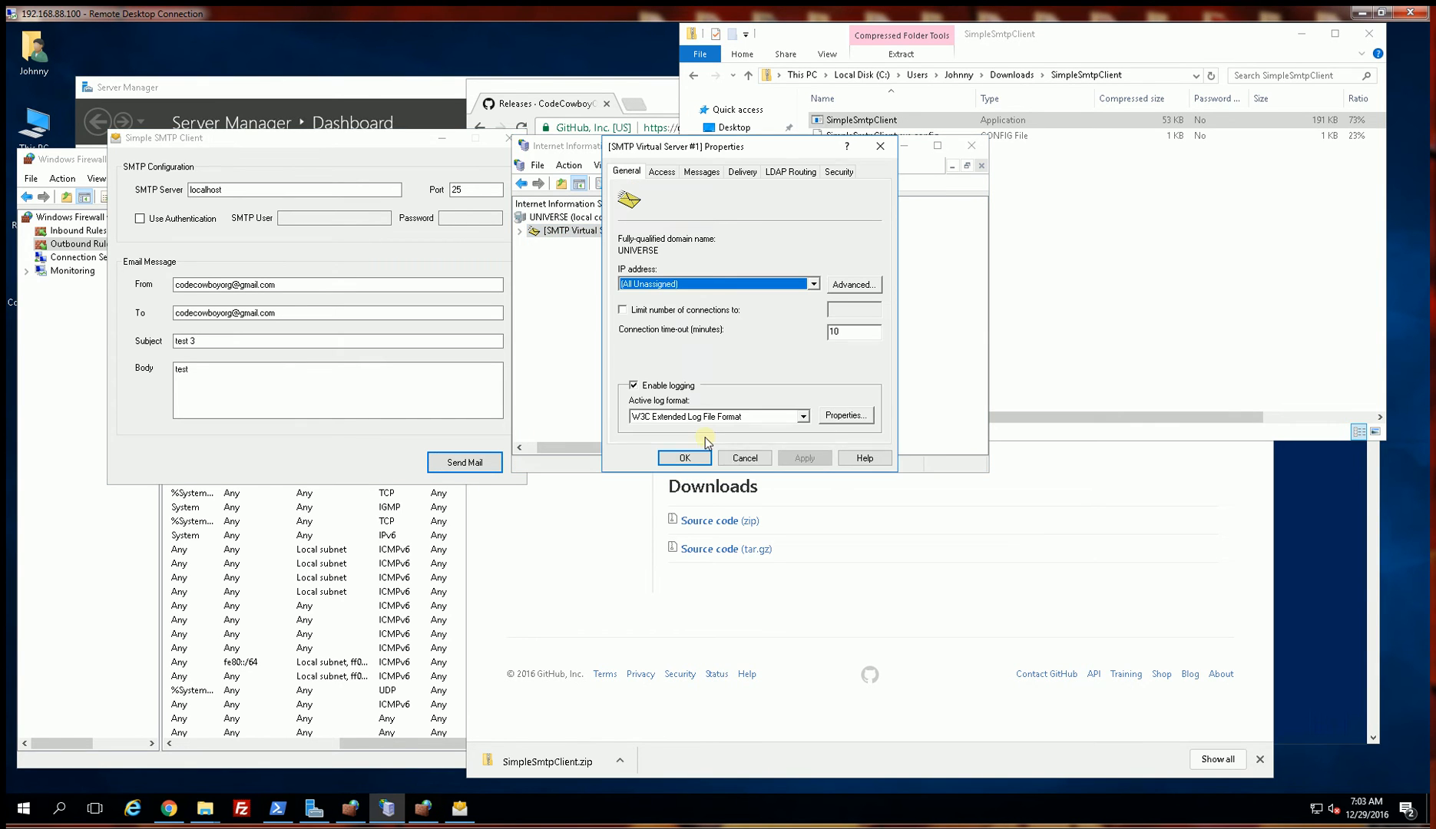
Switch relay restrictions to 'All except the list below' and begin adding a single computer.
left_click(660, 171)
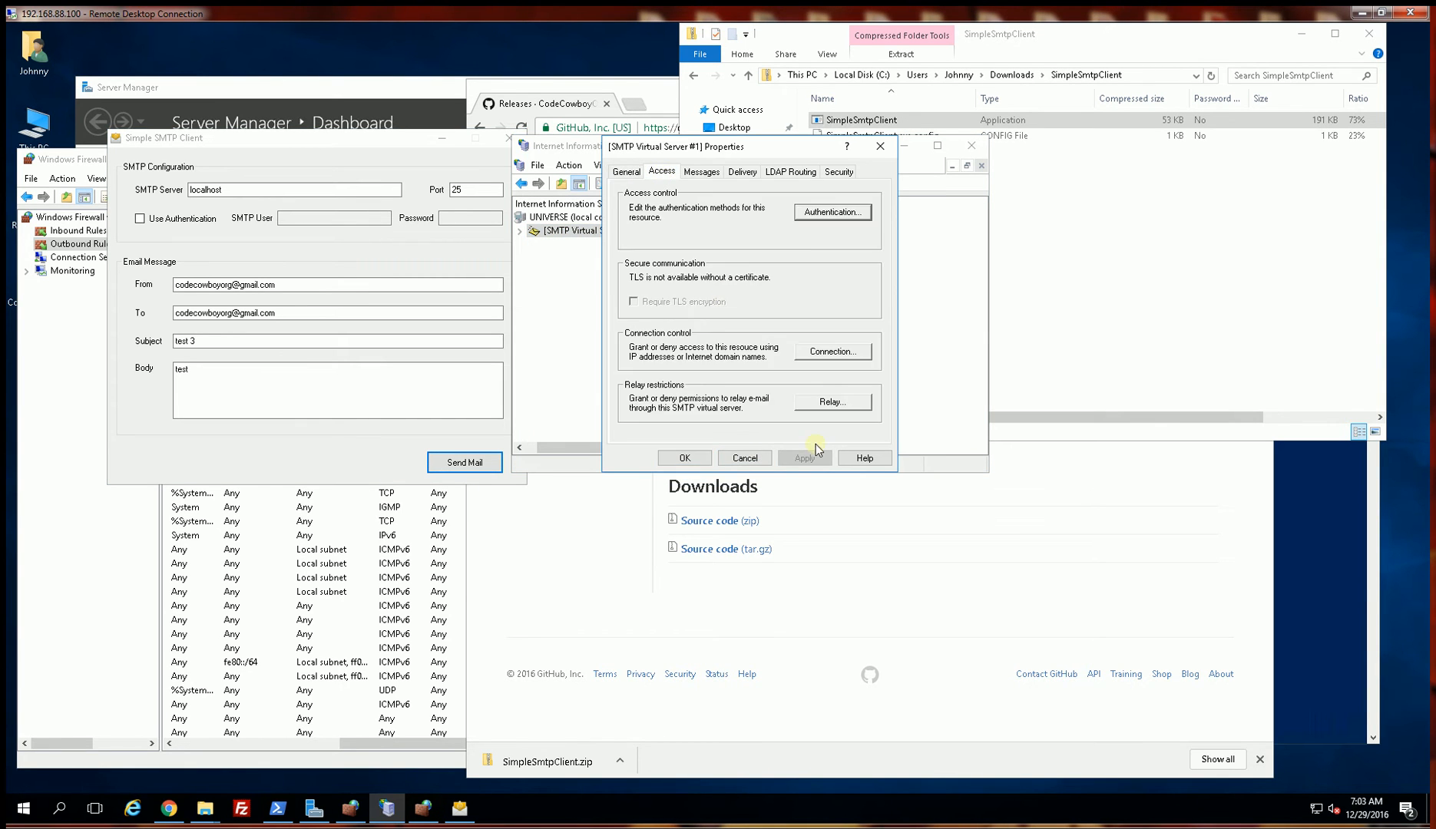
left_click(831, 402)
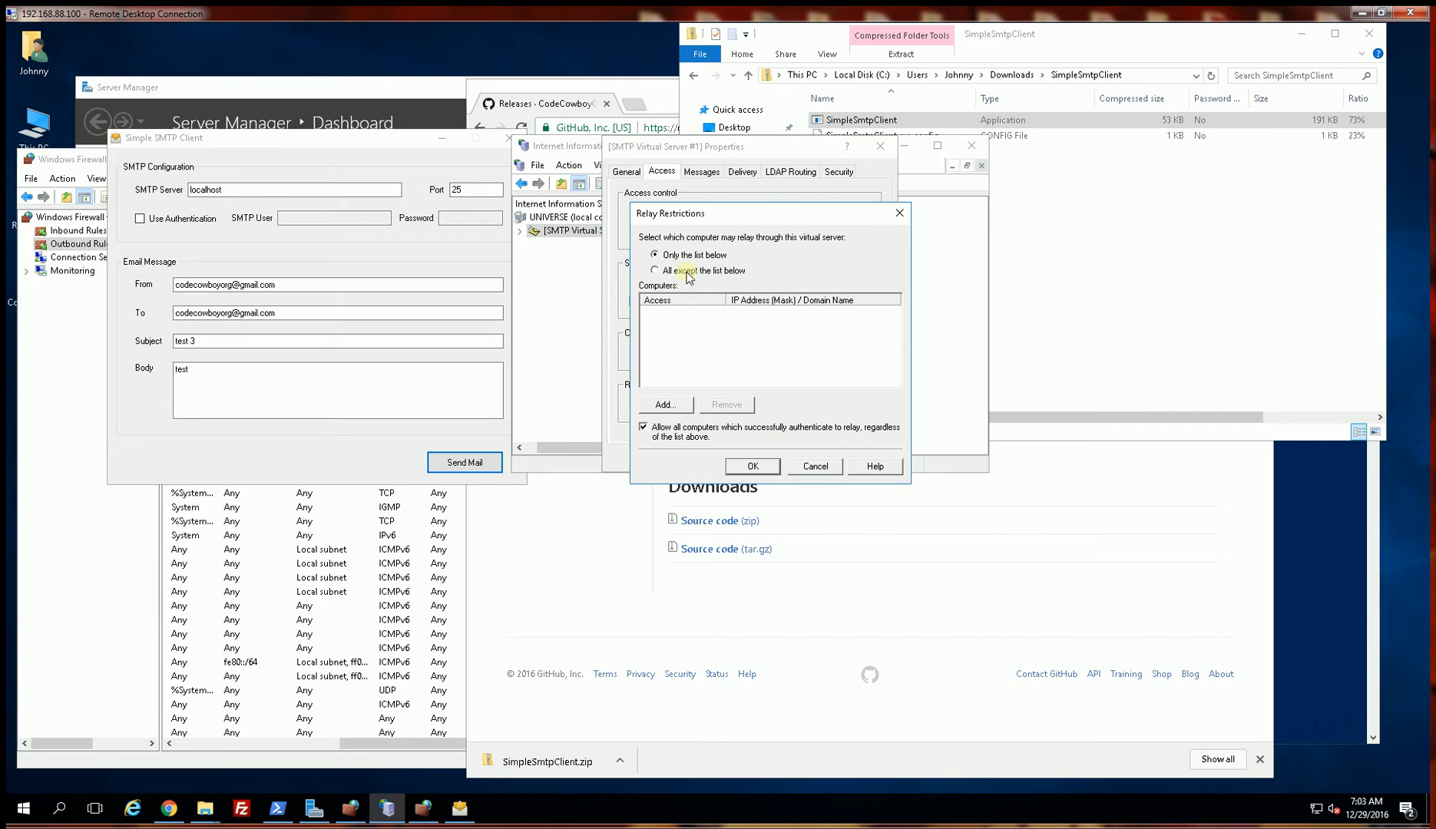
left_click(656, 271)
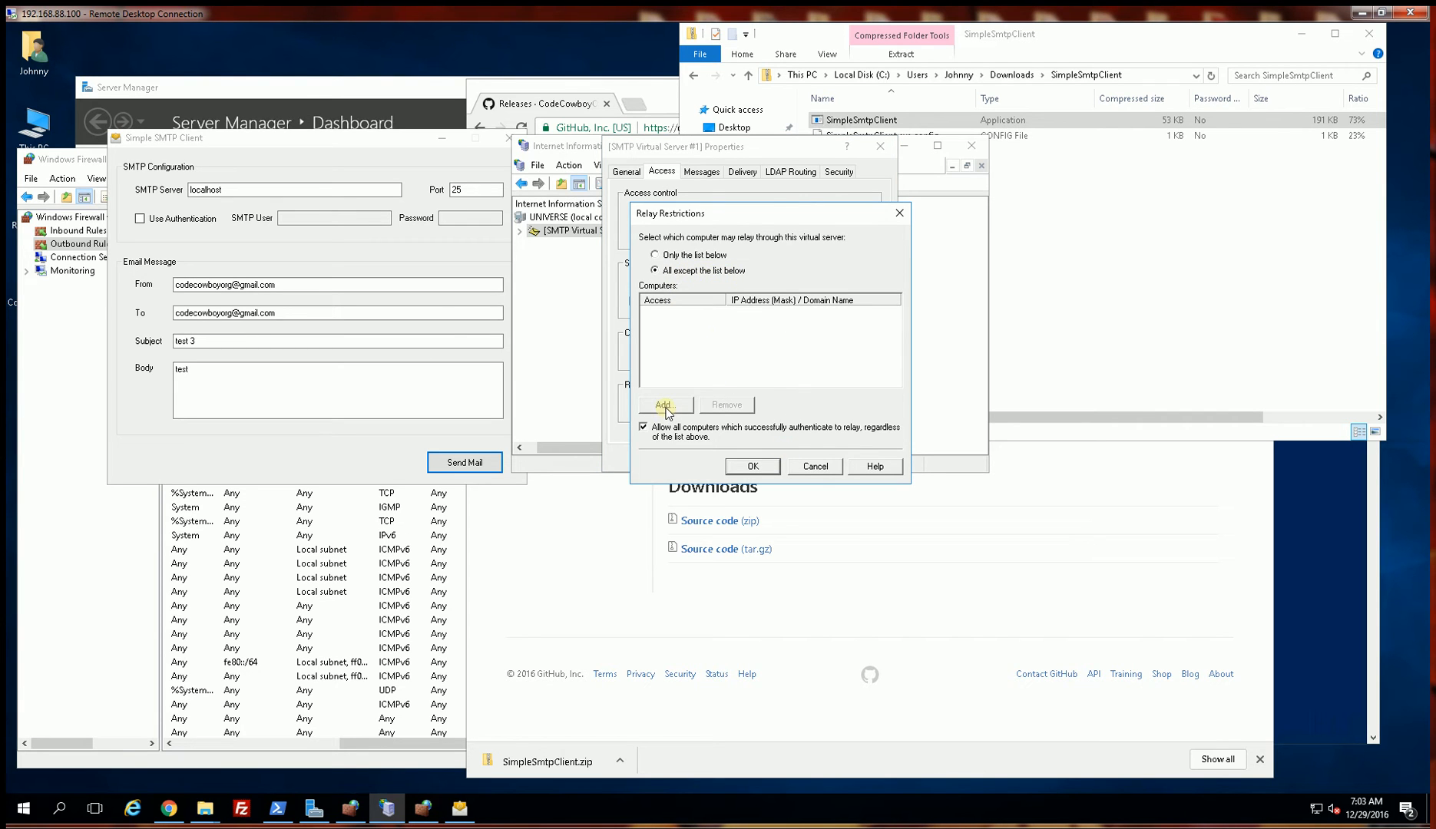
left_click(667, 405)
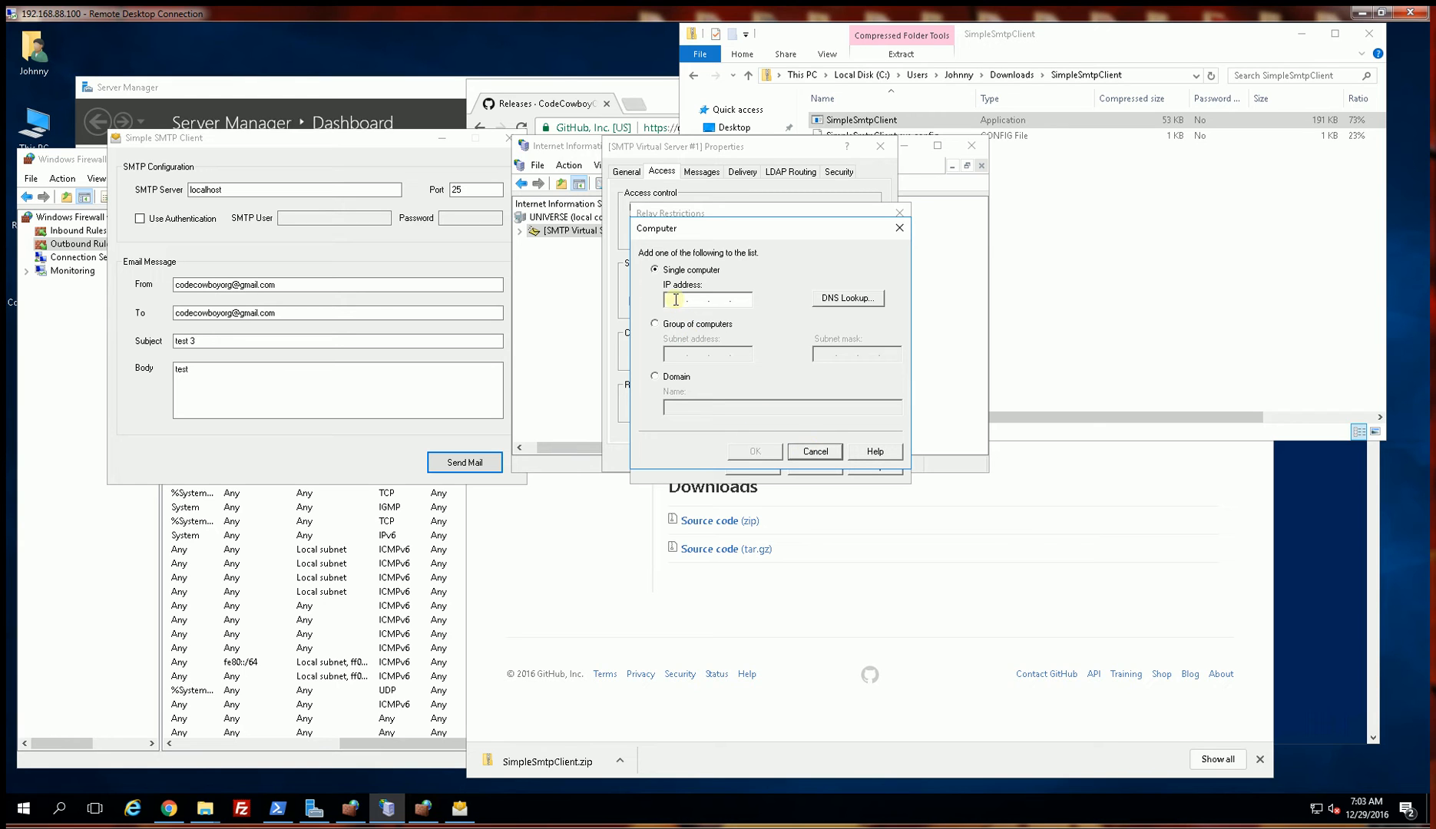
Enter 127.0.0.1, discard the relay changes, close properties and bring up the server's actions.
type("127 . 0 . 0 . 1")
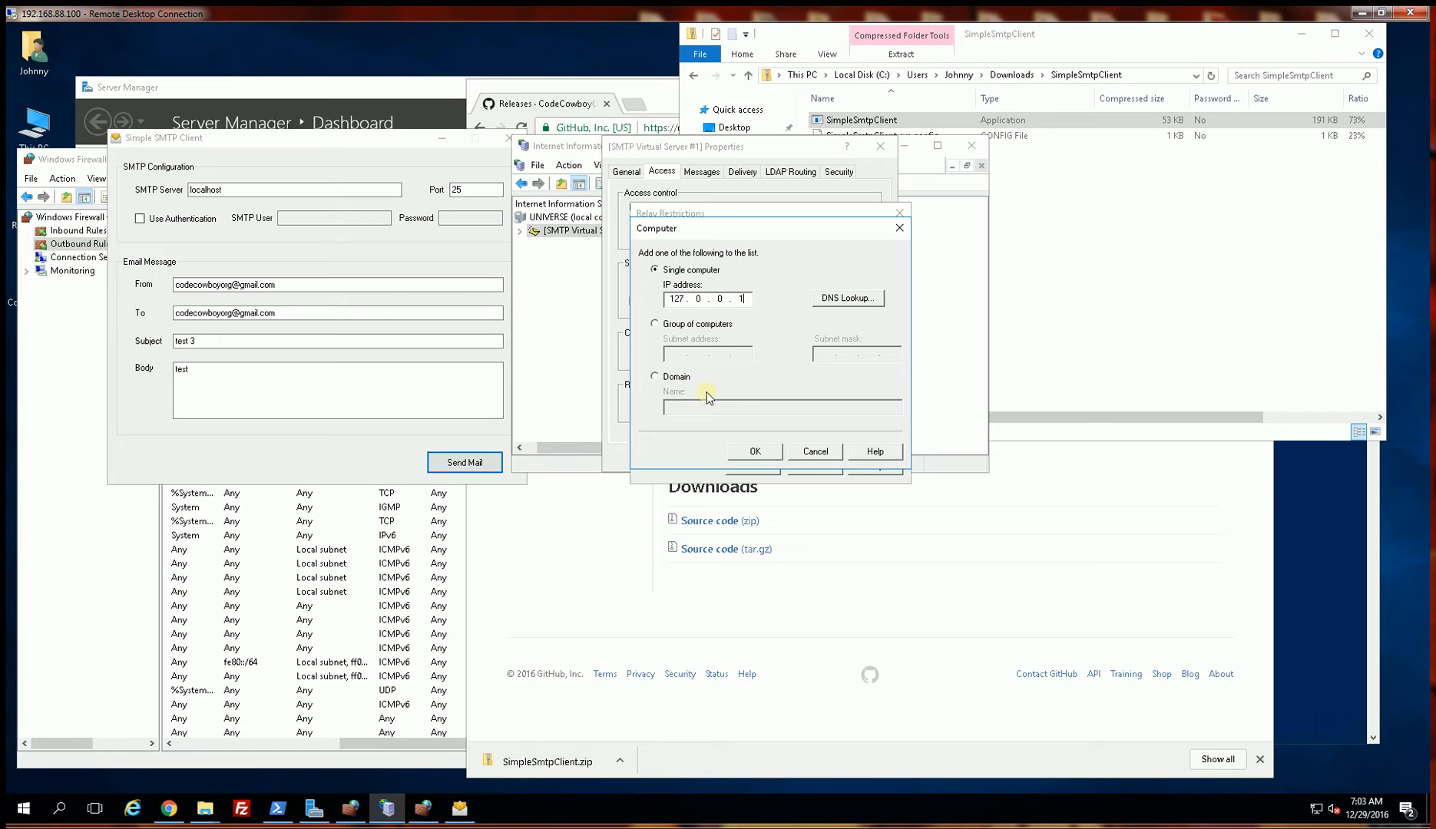
mouse_move(711, 393)
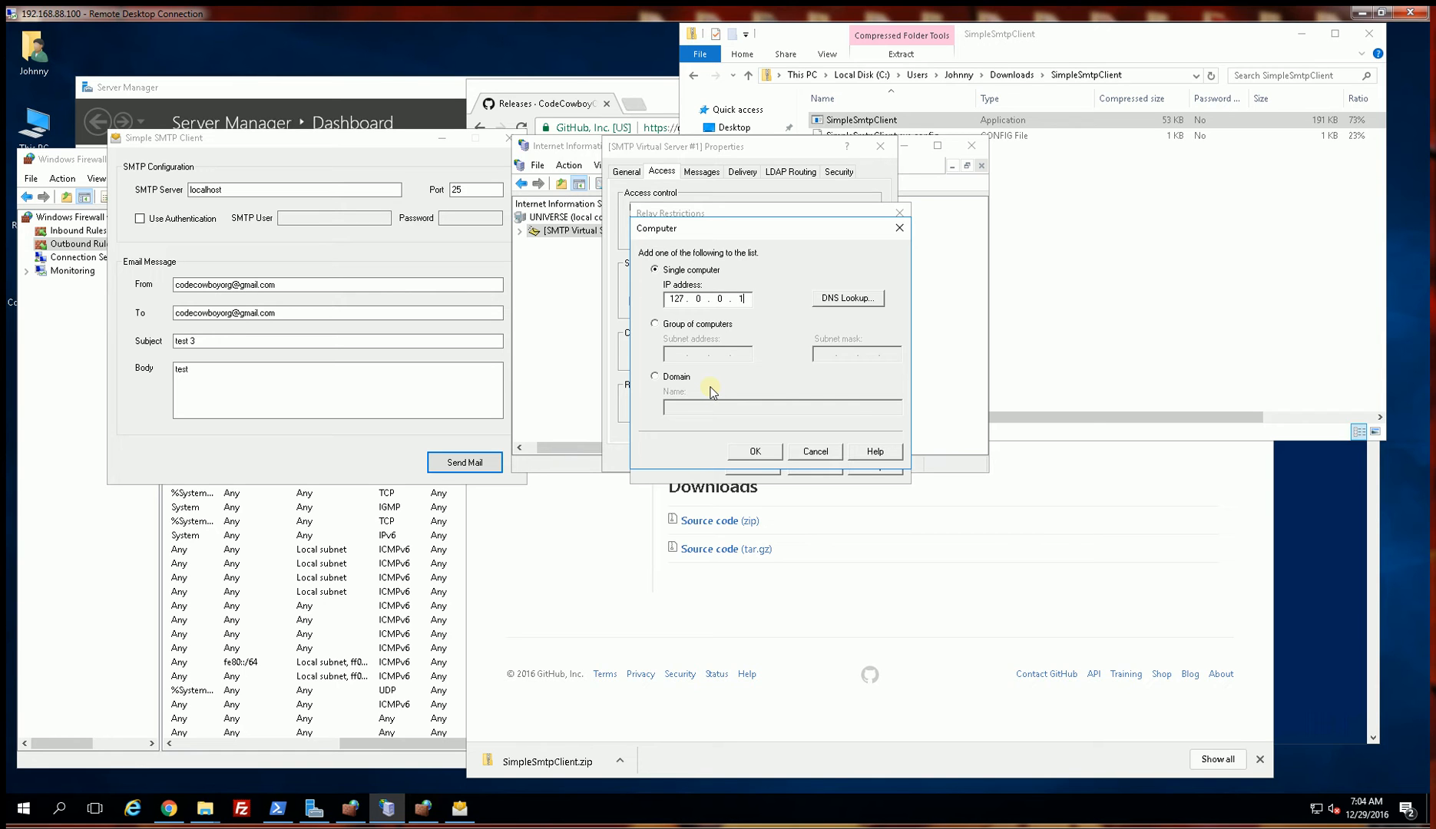
mouse_move(705, 377)
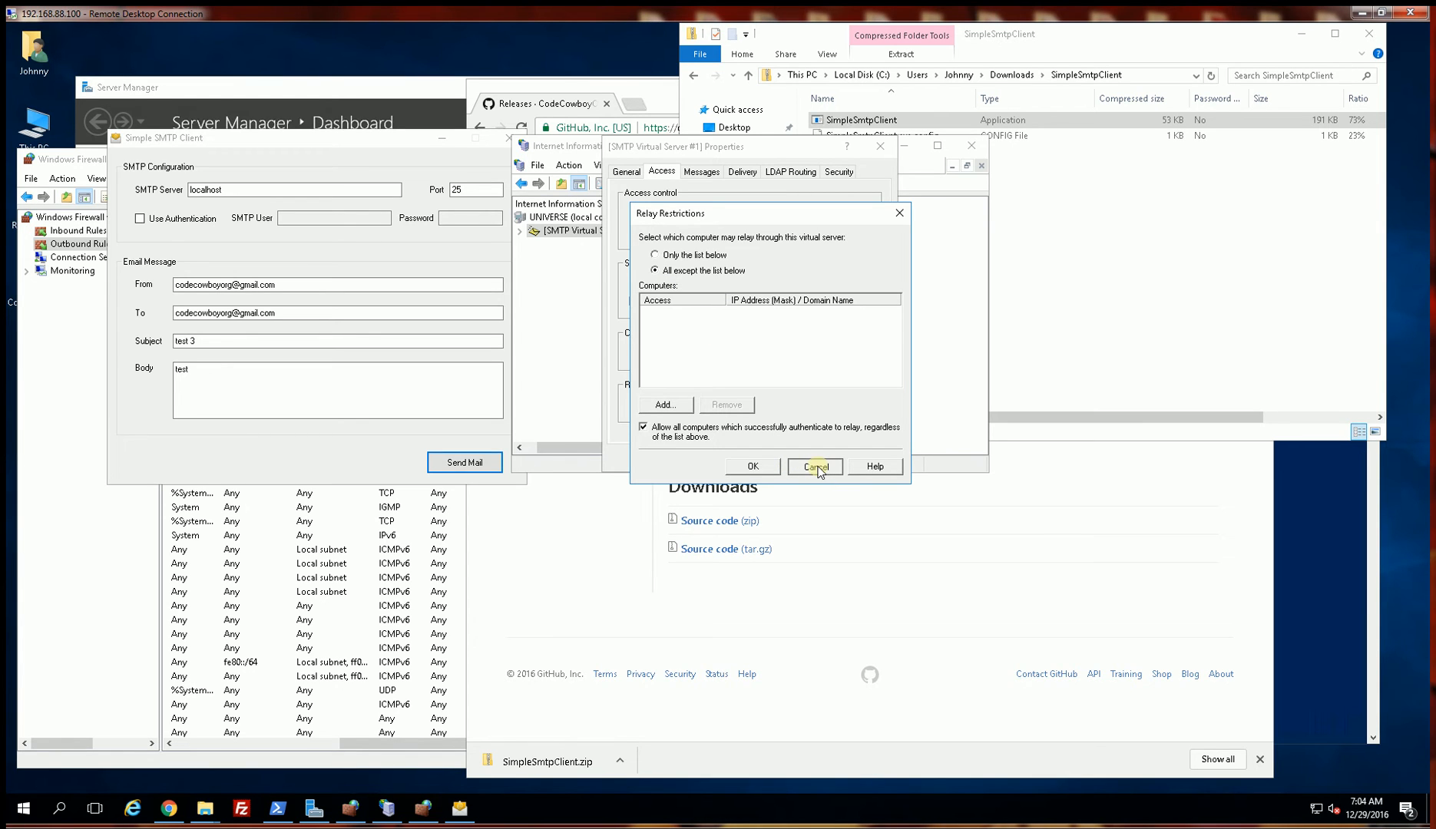
left_click(814, 467)
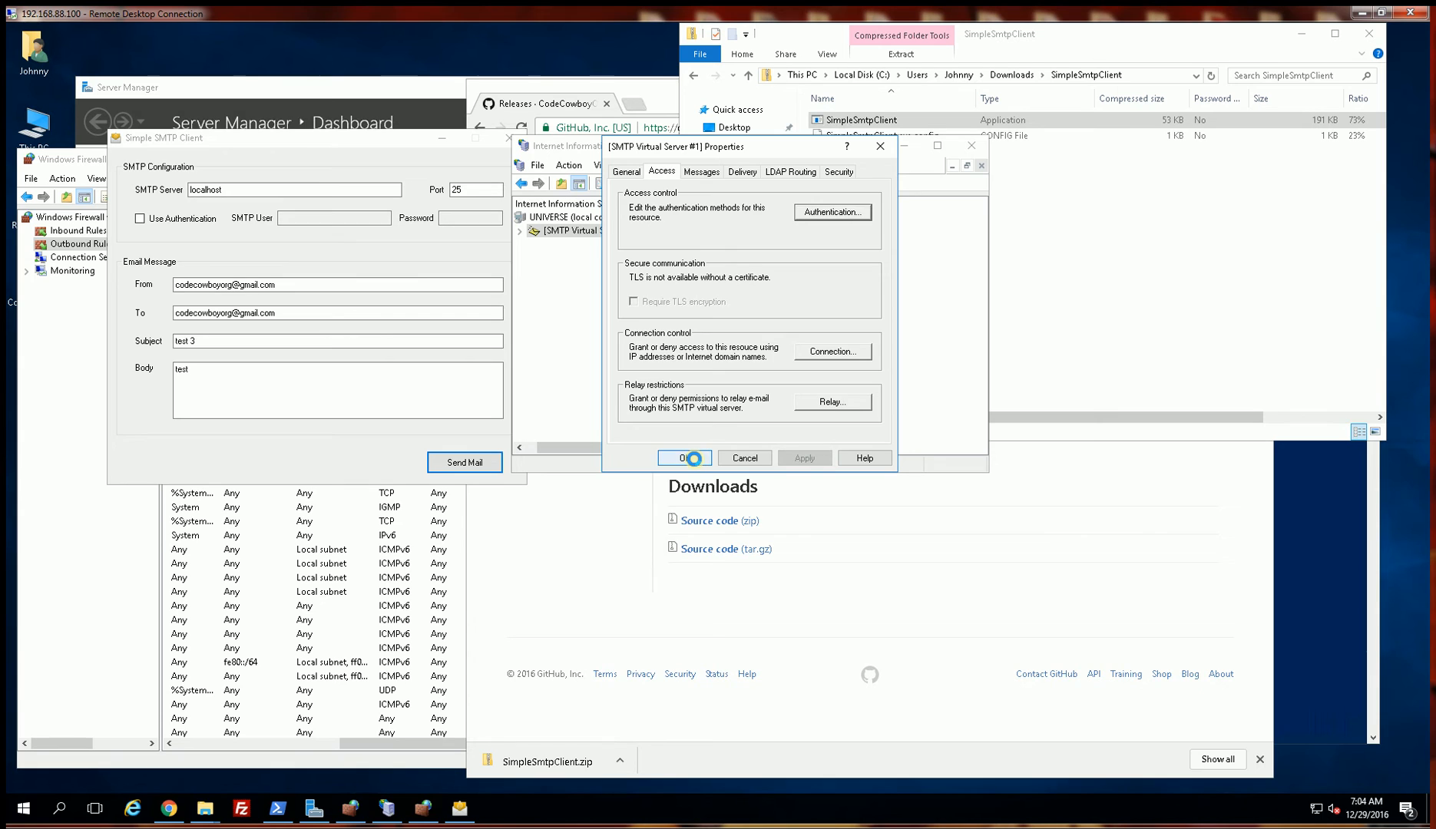
left_click(682, 459)
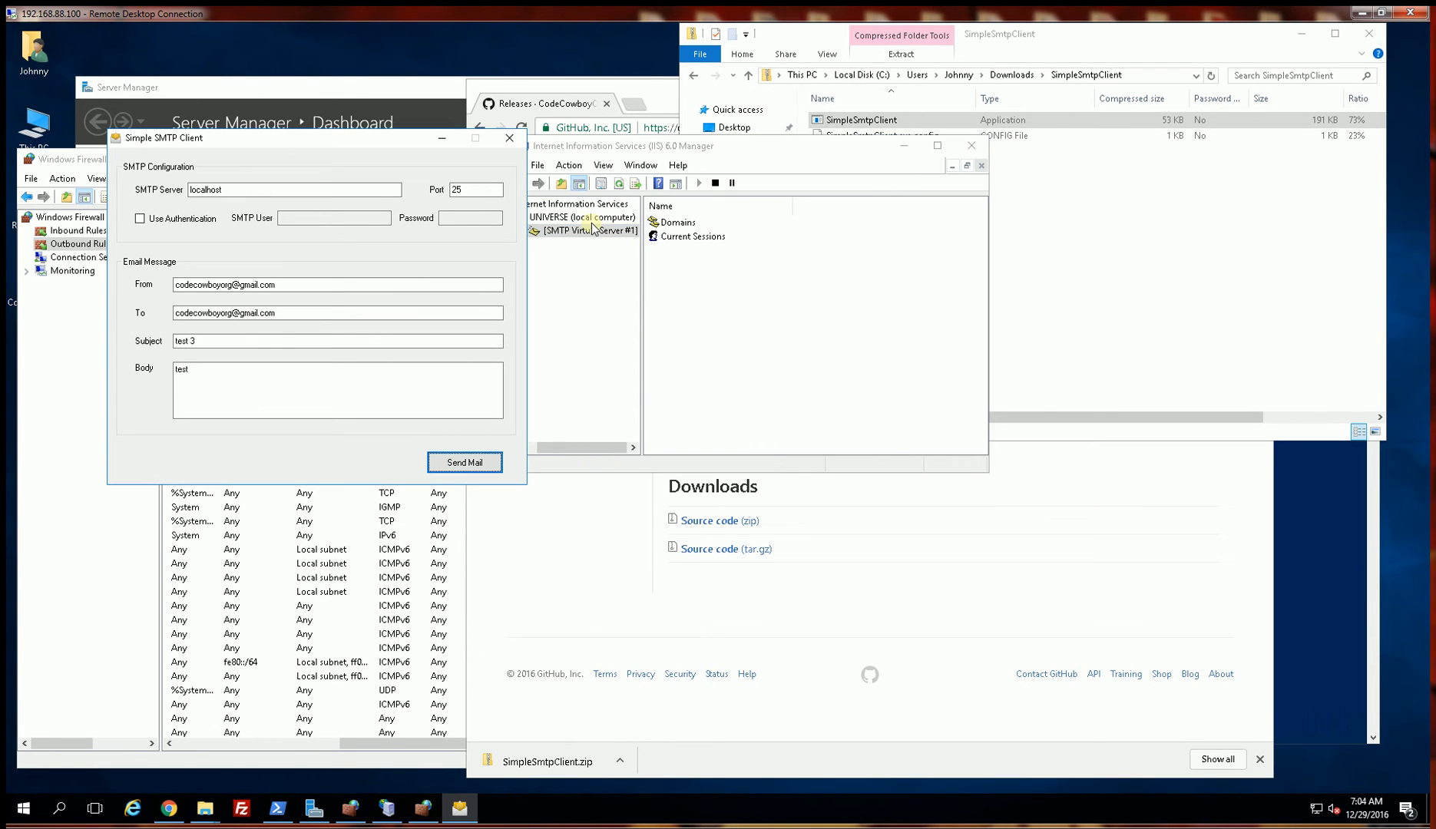
right_click(586, 231)
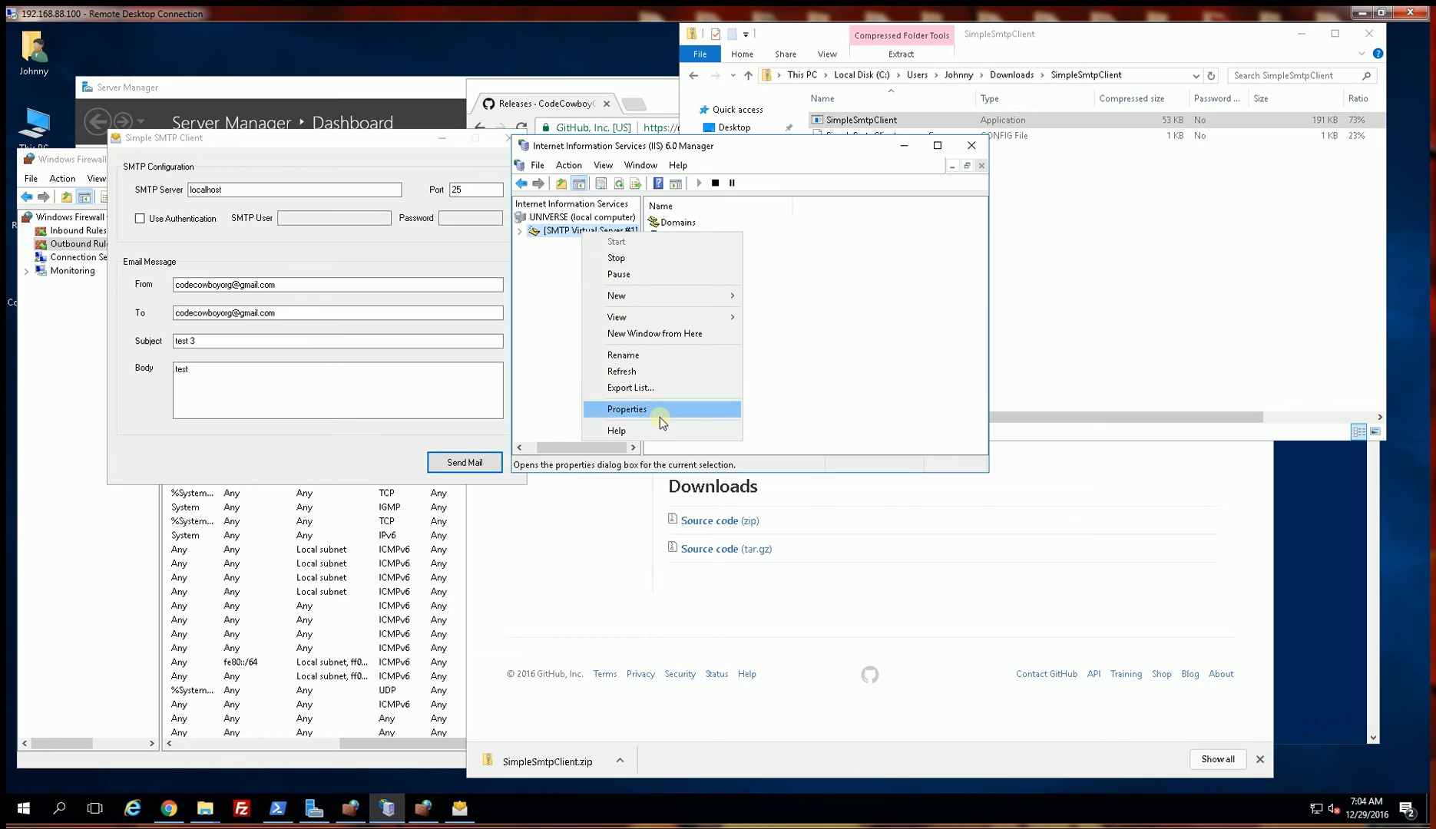
Confirm the smtp.comcast.net smart host in the Delivery Advanced settings and close properties.
left_click(625, 408)
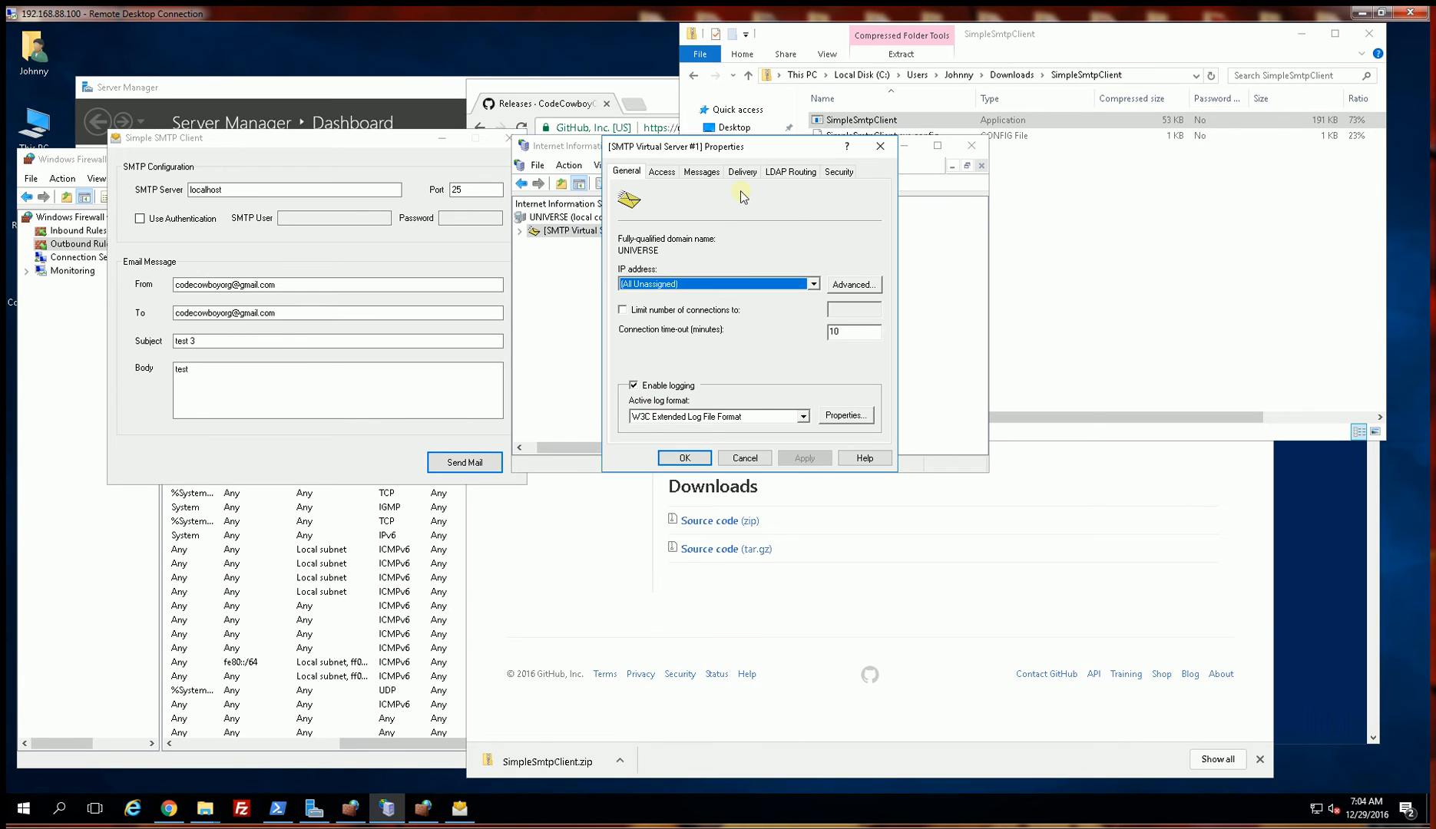
left_click(742, 171)
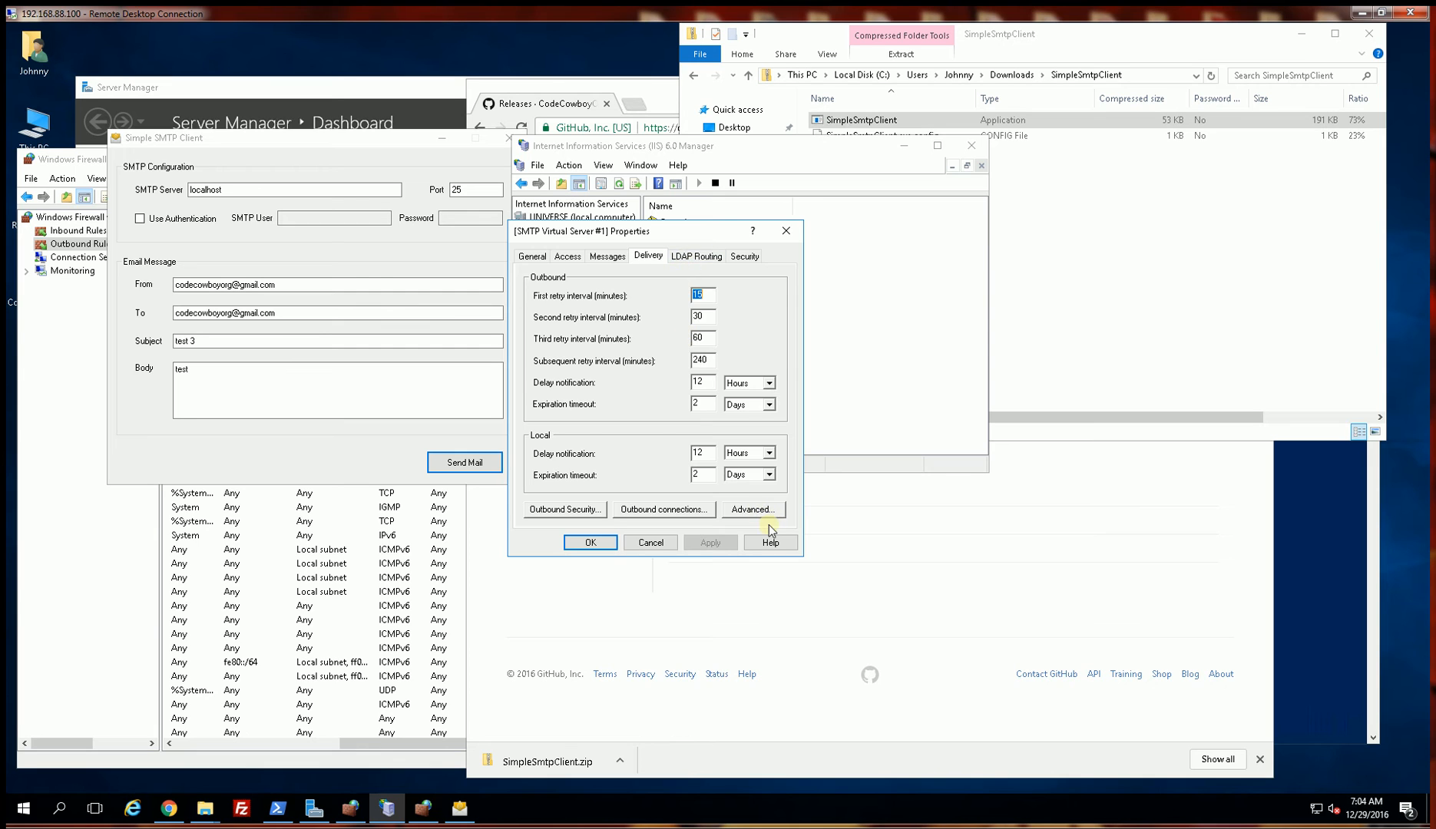
left_click(753, 510)
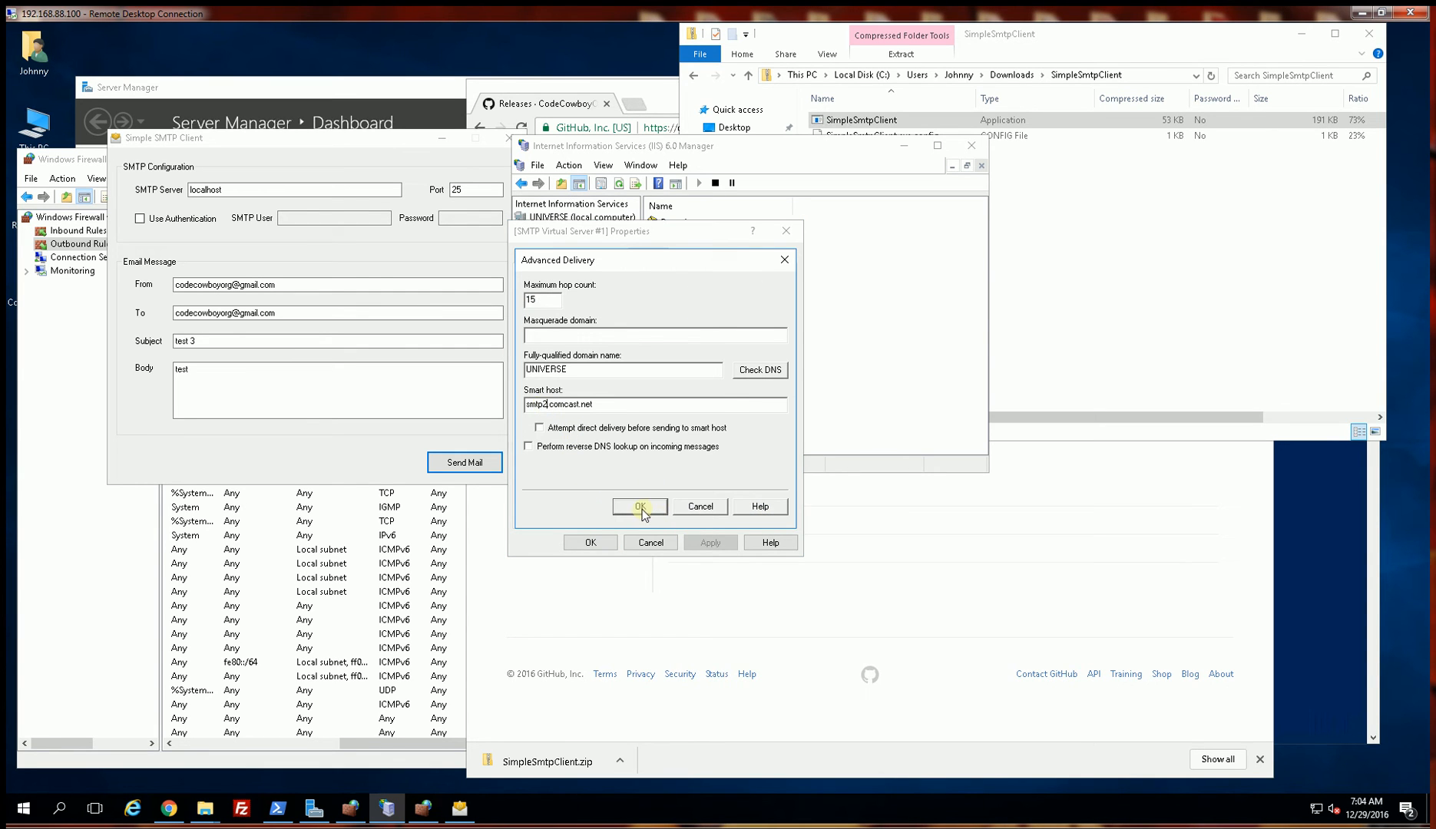
left_click(638, 506)
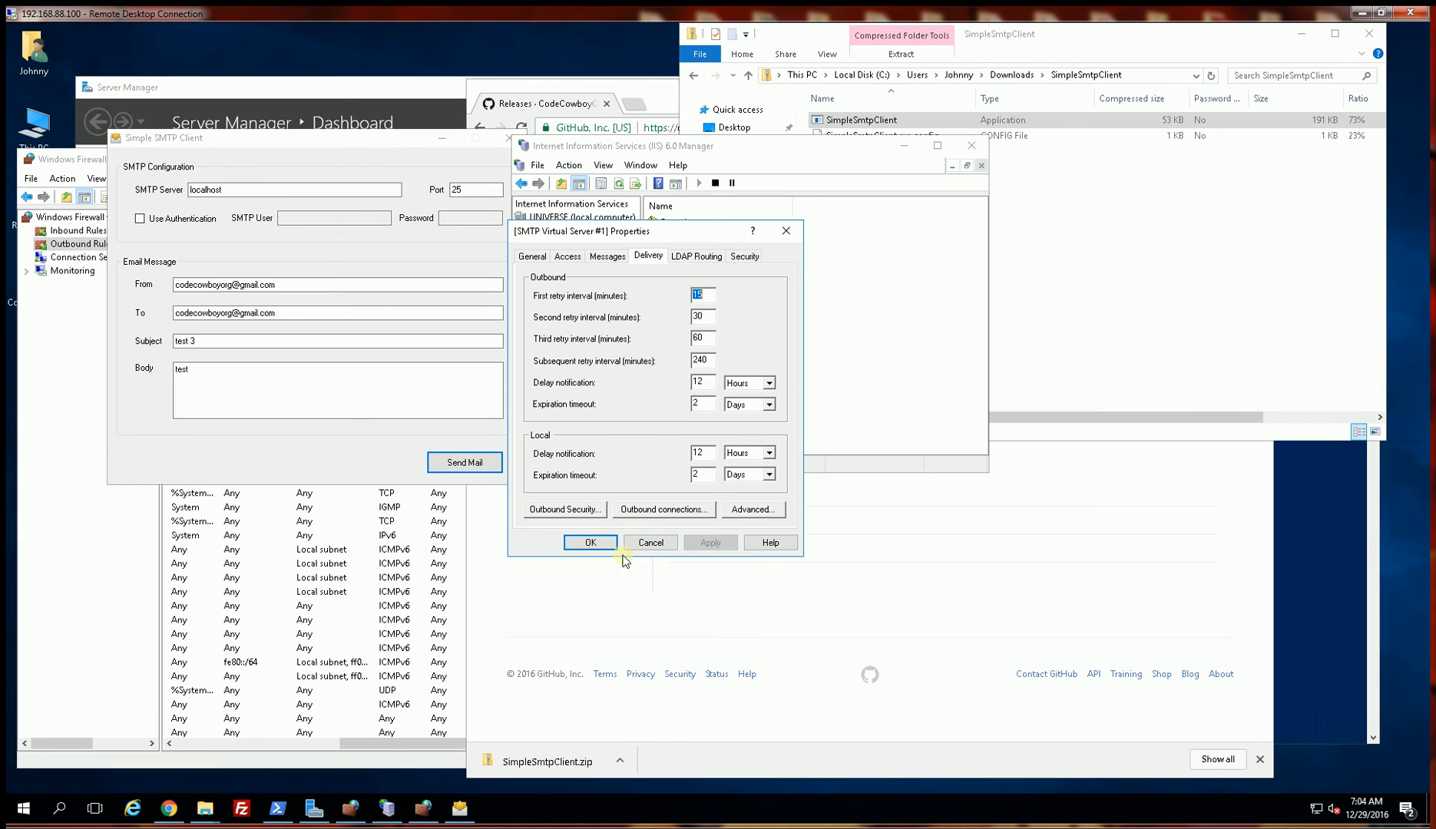
left_click(588, 542)
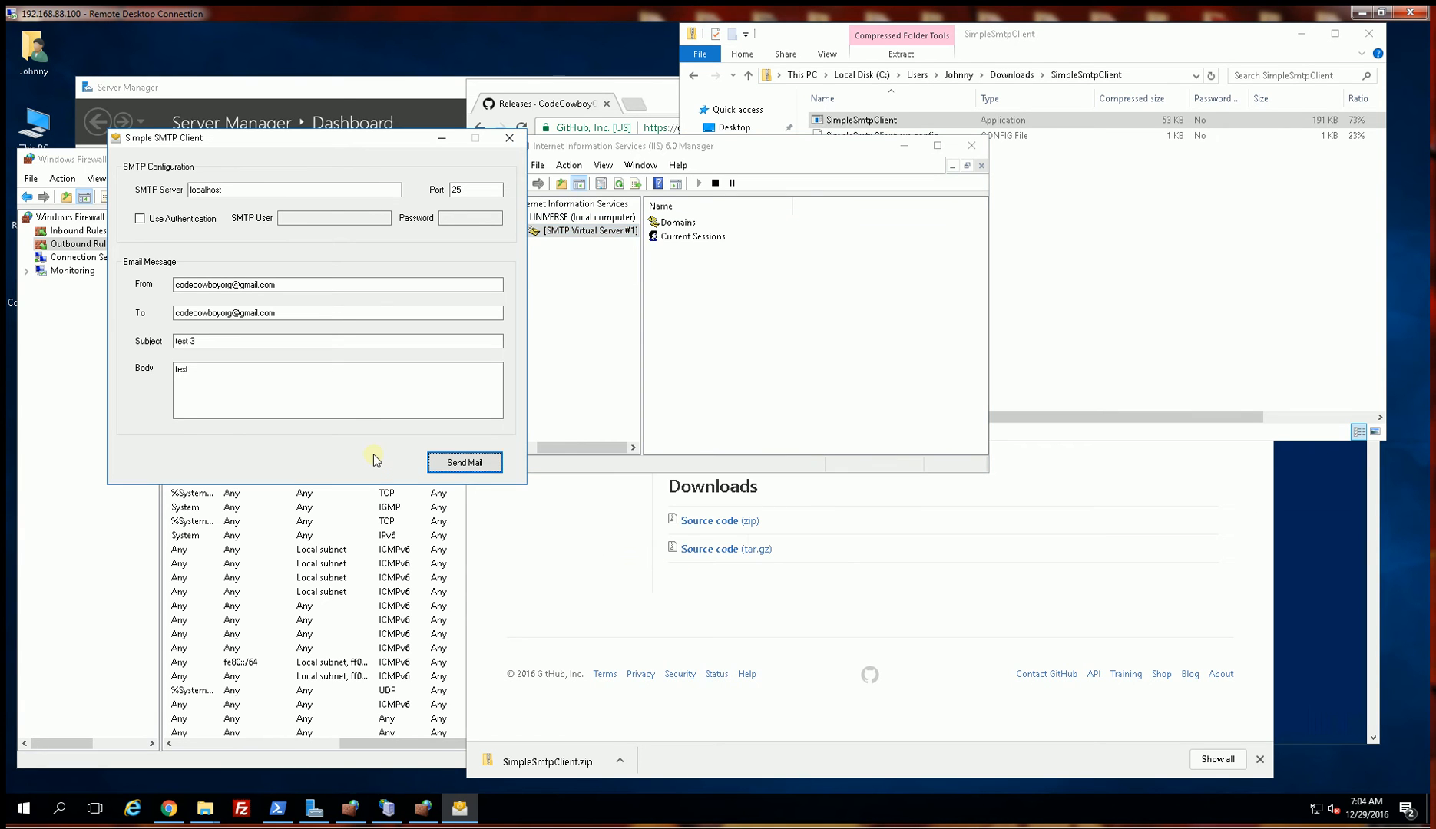
Resend the test message and acknowledge the Email Sent confirmation.
left_click(464, 462)
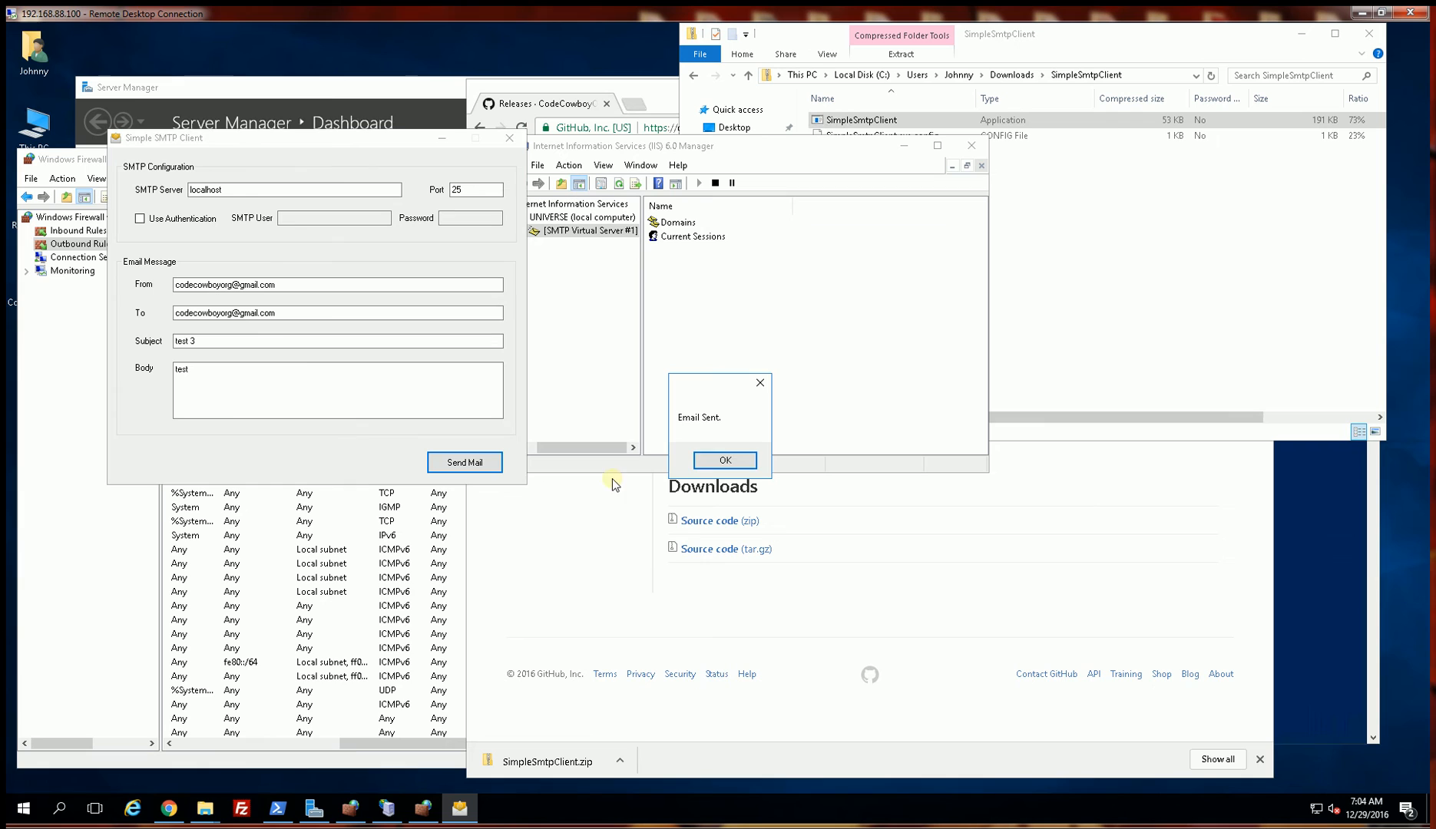
left_click(723, 461)
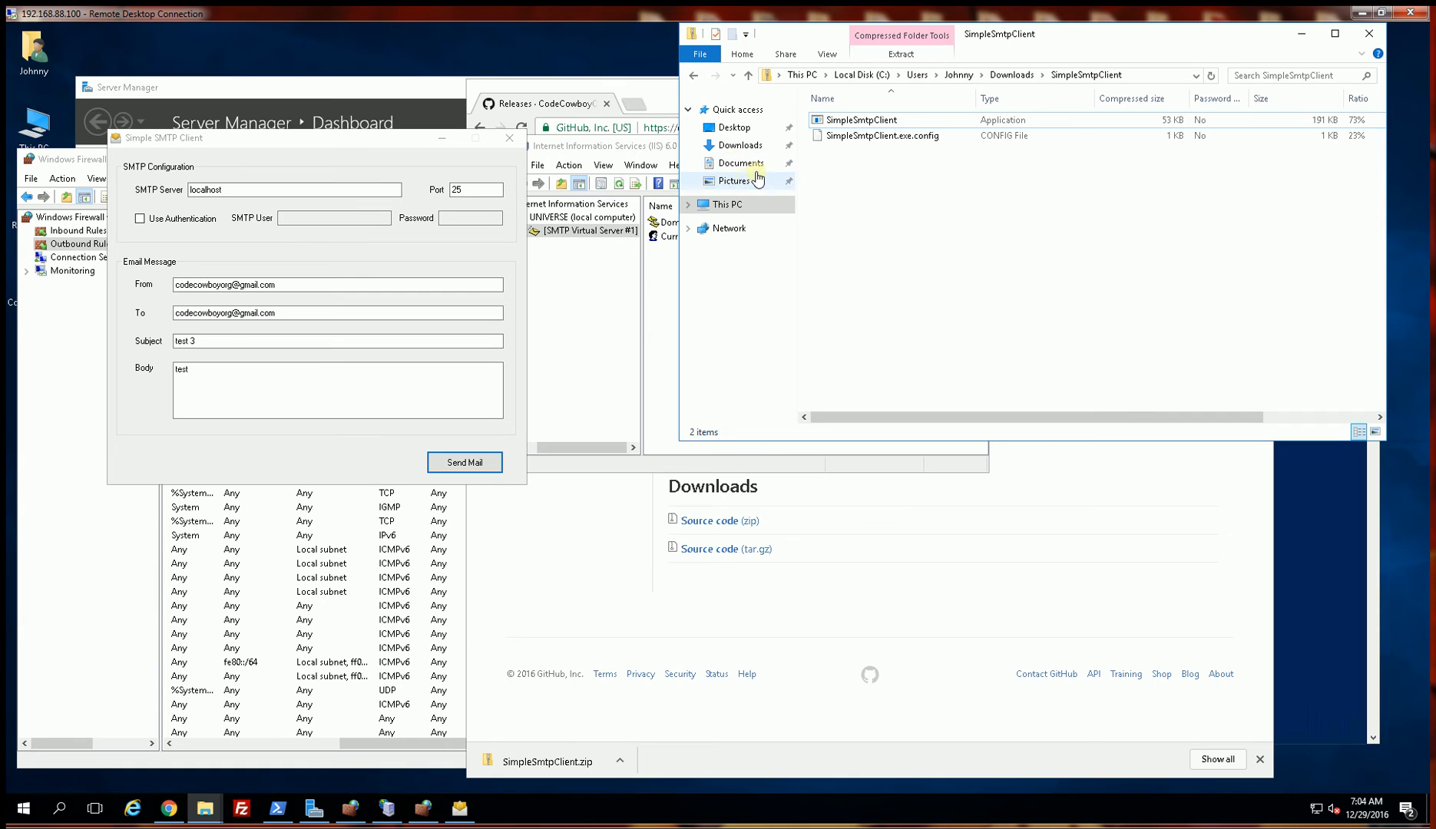
Browse to C:\inetpub\mailroot\Queue, select the queued .EML message and bring up its actions.
left_click(725, 204)
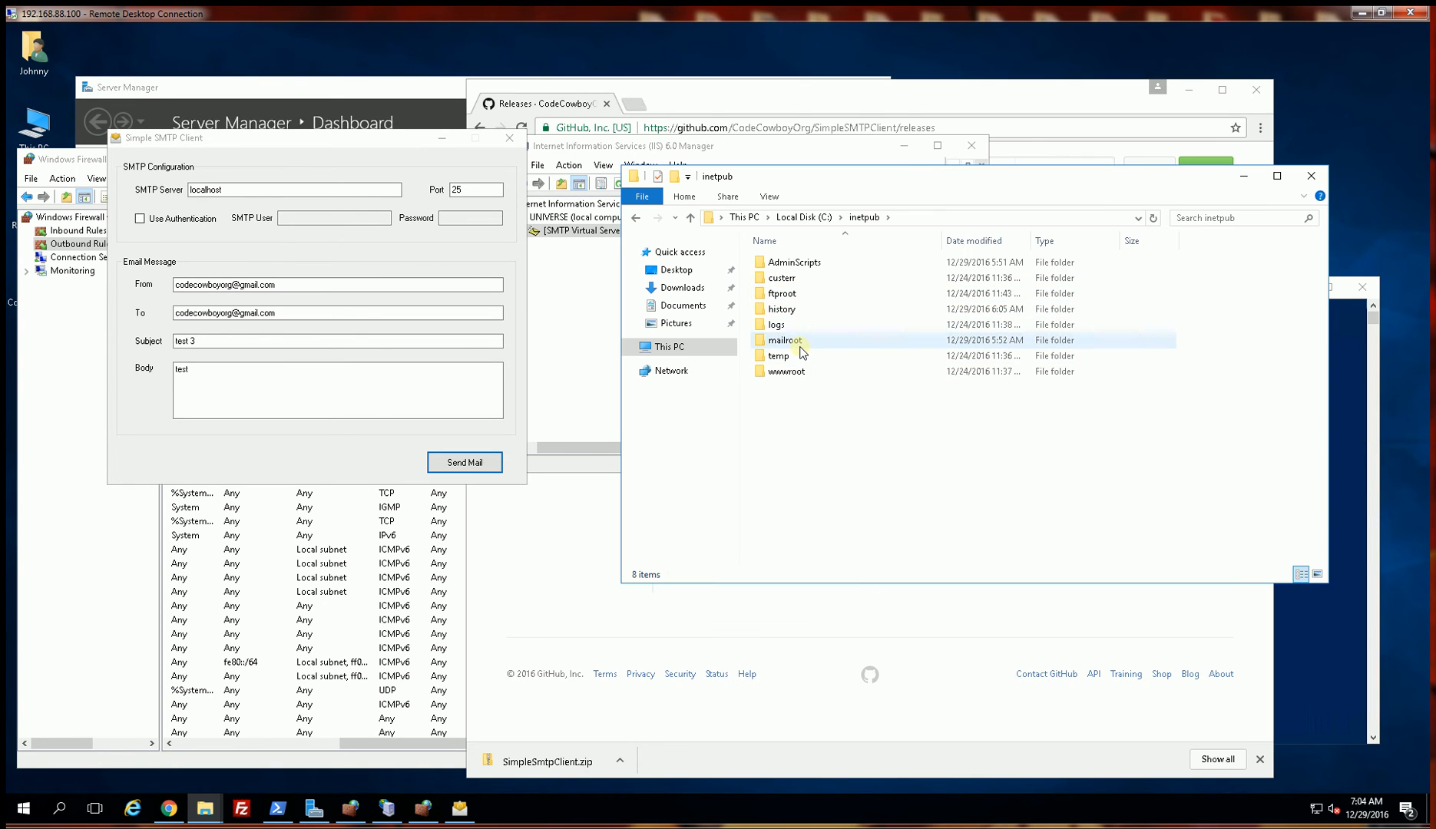
double_click(786, 339)
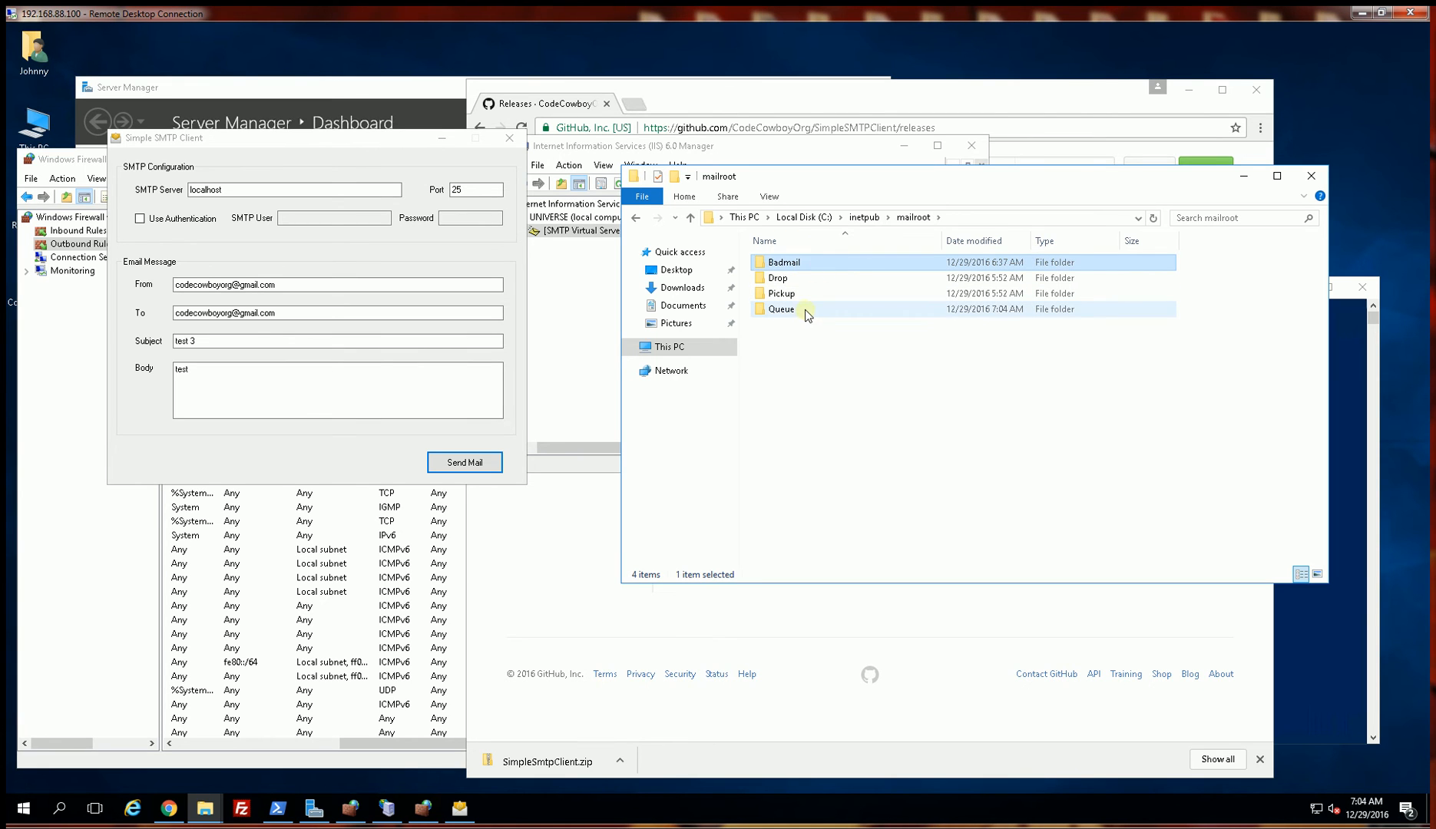
double_click(781, 309)
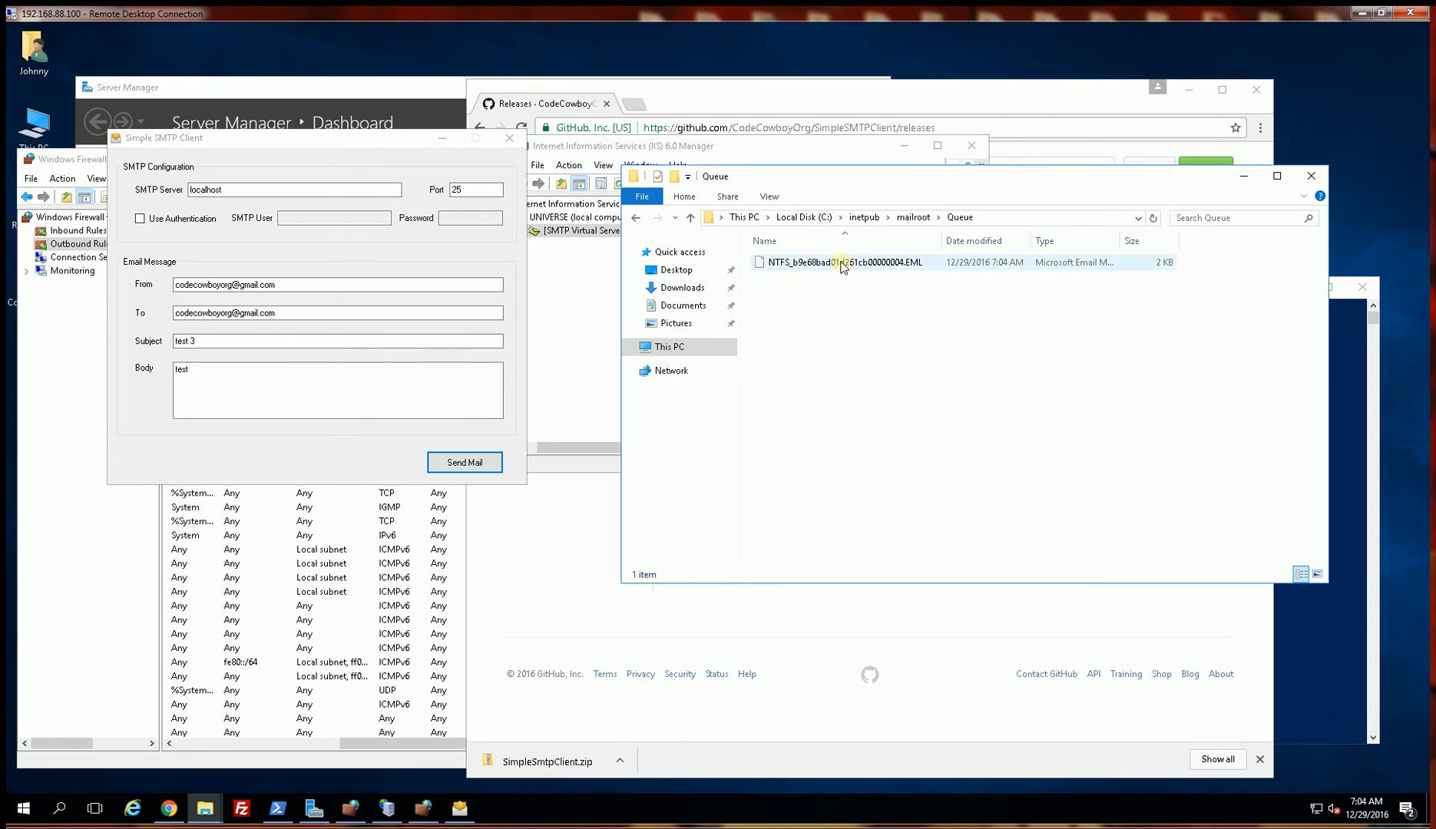
right_click(830, 263)
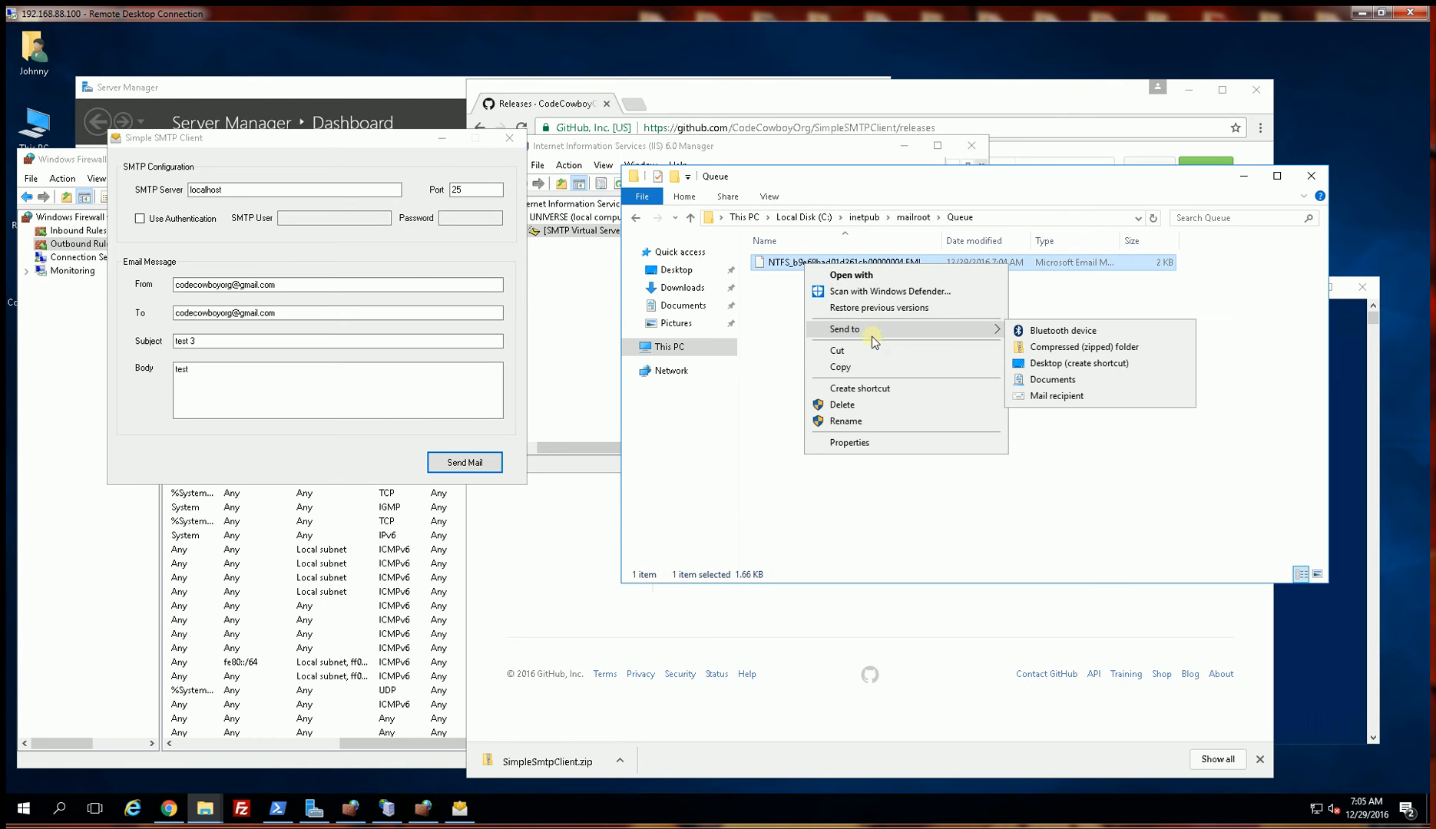
mouse_move(859, 388)
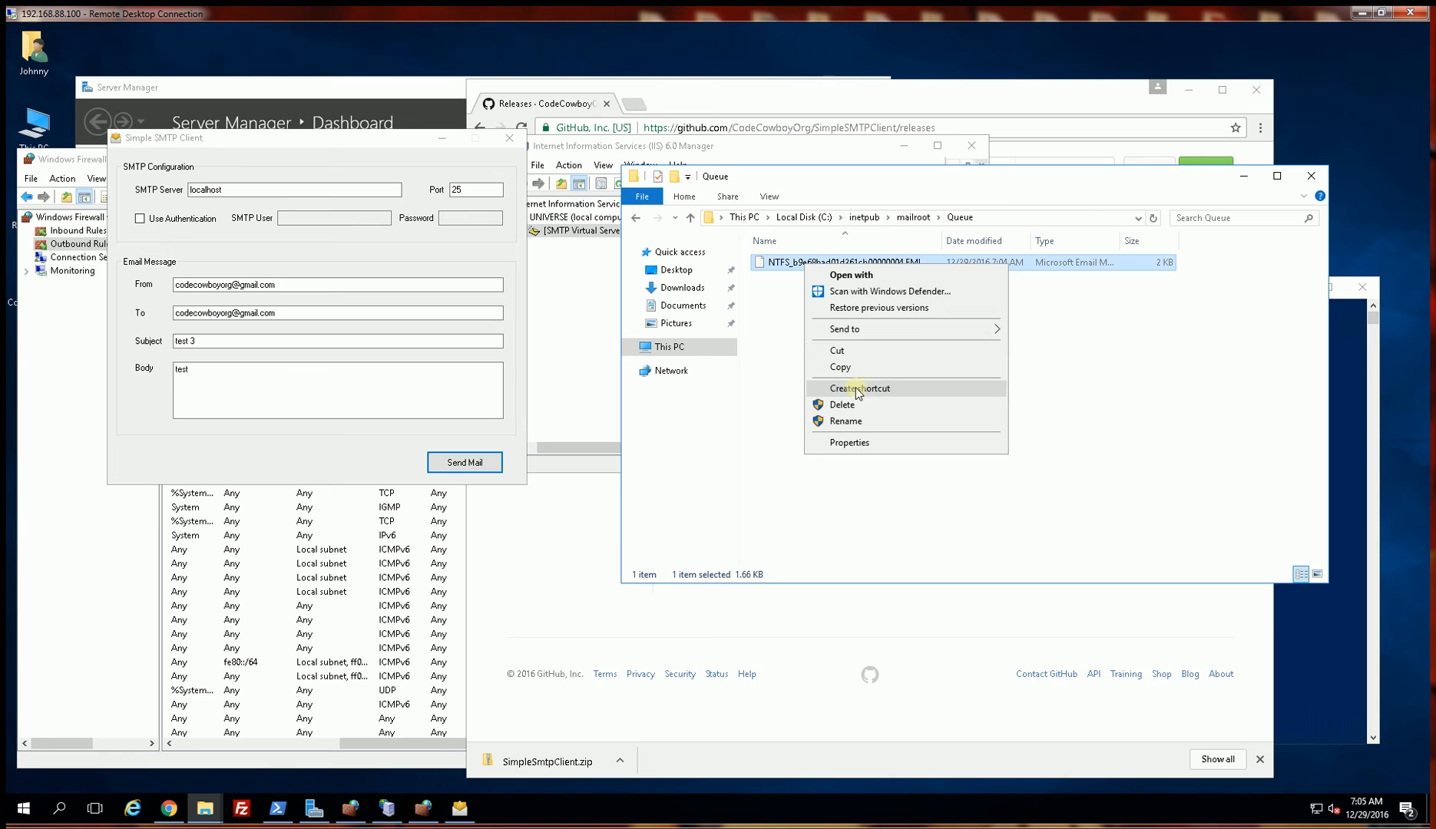
left_click(834, 366)
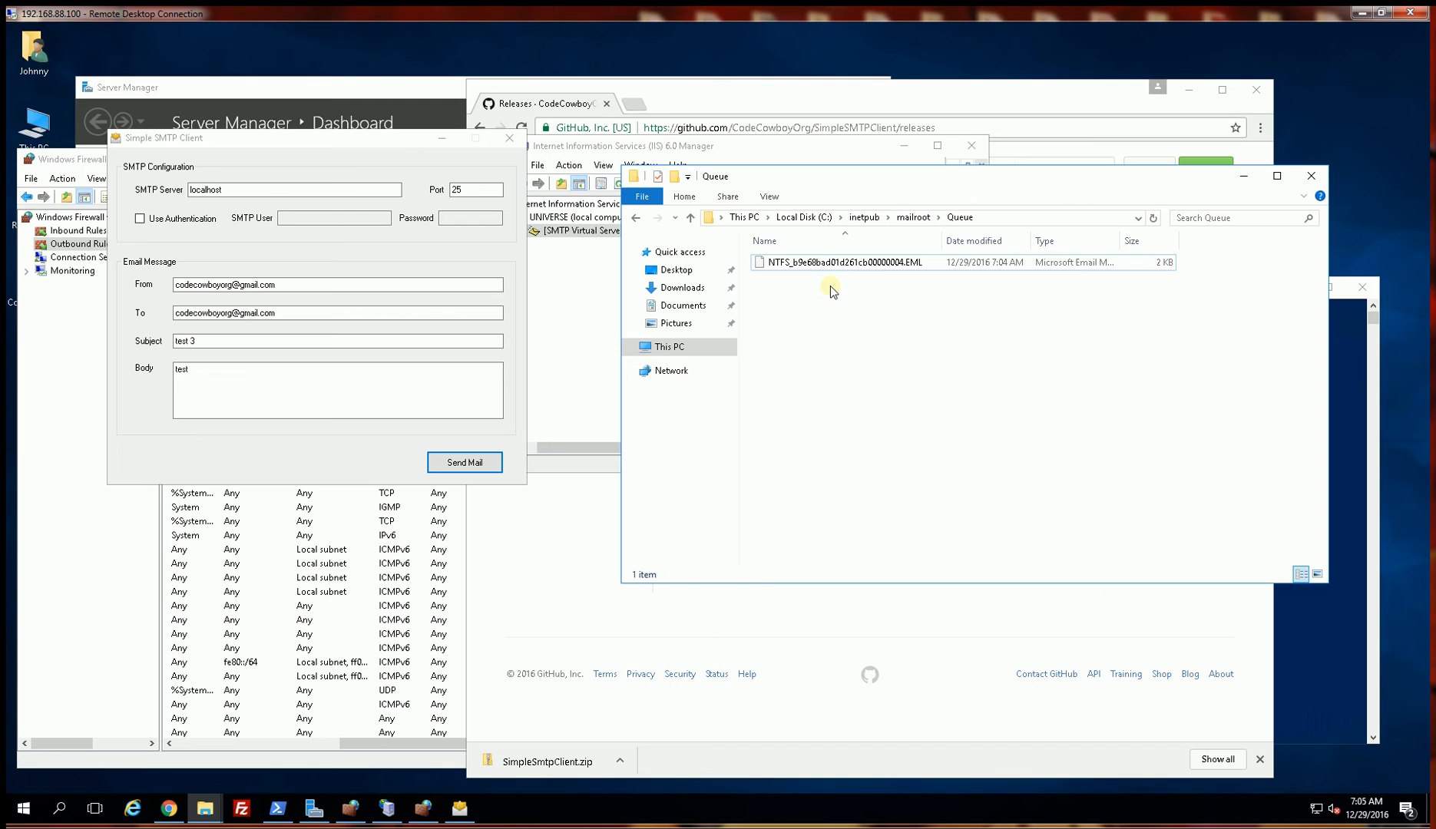
left_click(835, 261)
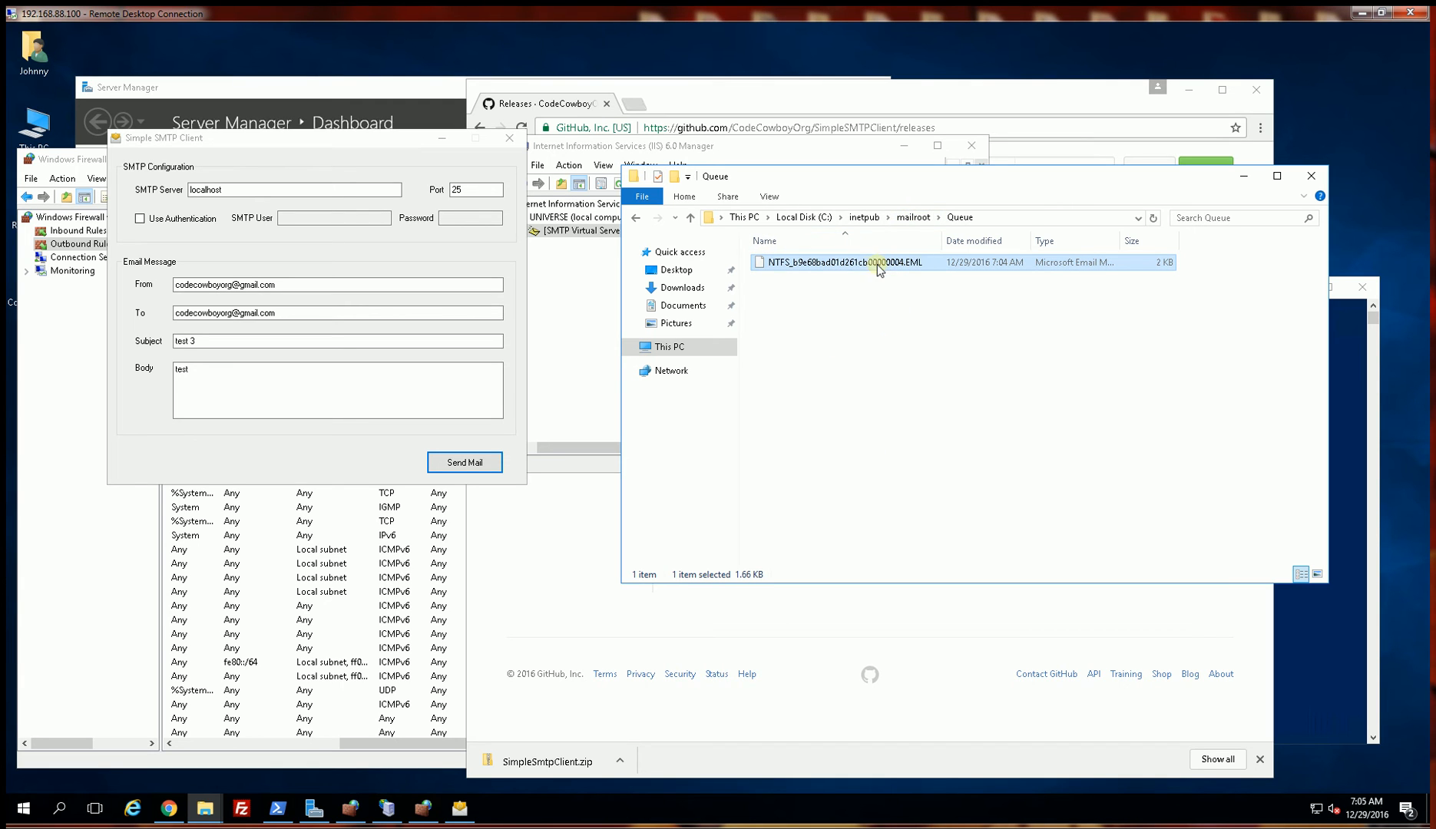
right_click(838, 263)
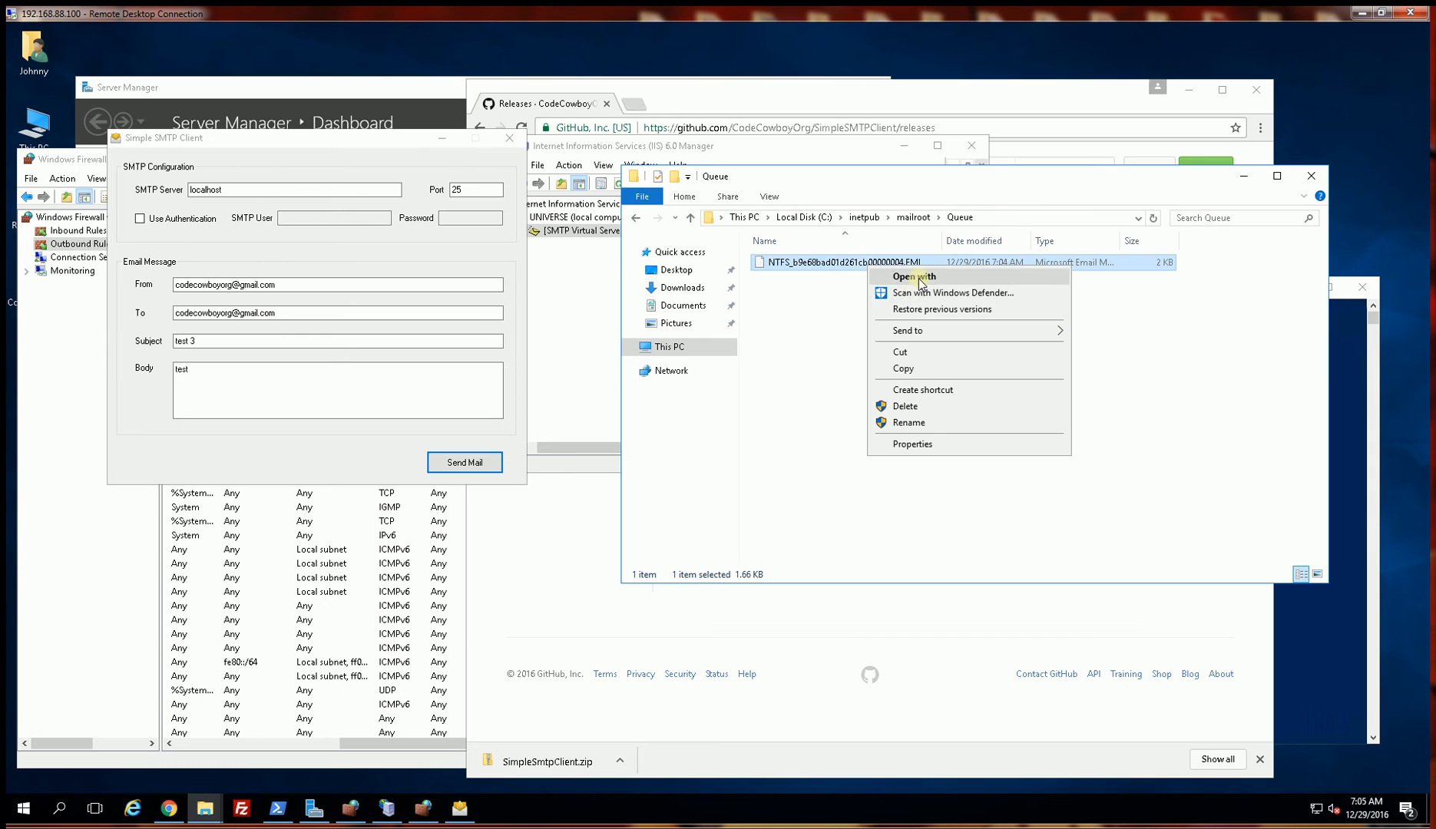
Open the queued message in Notepad and highlight the recipient address in the 5.4.0 failure notice.
left_click(916, 277)
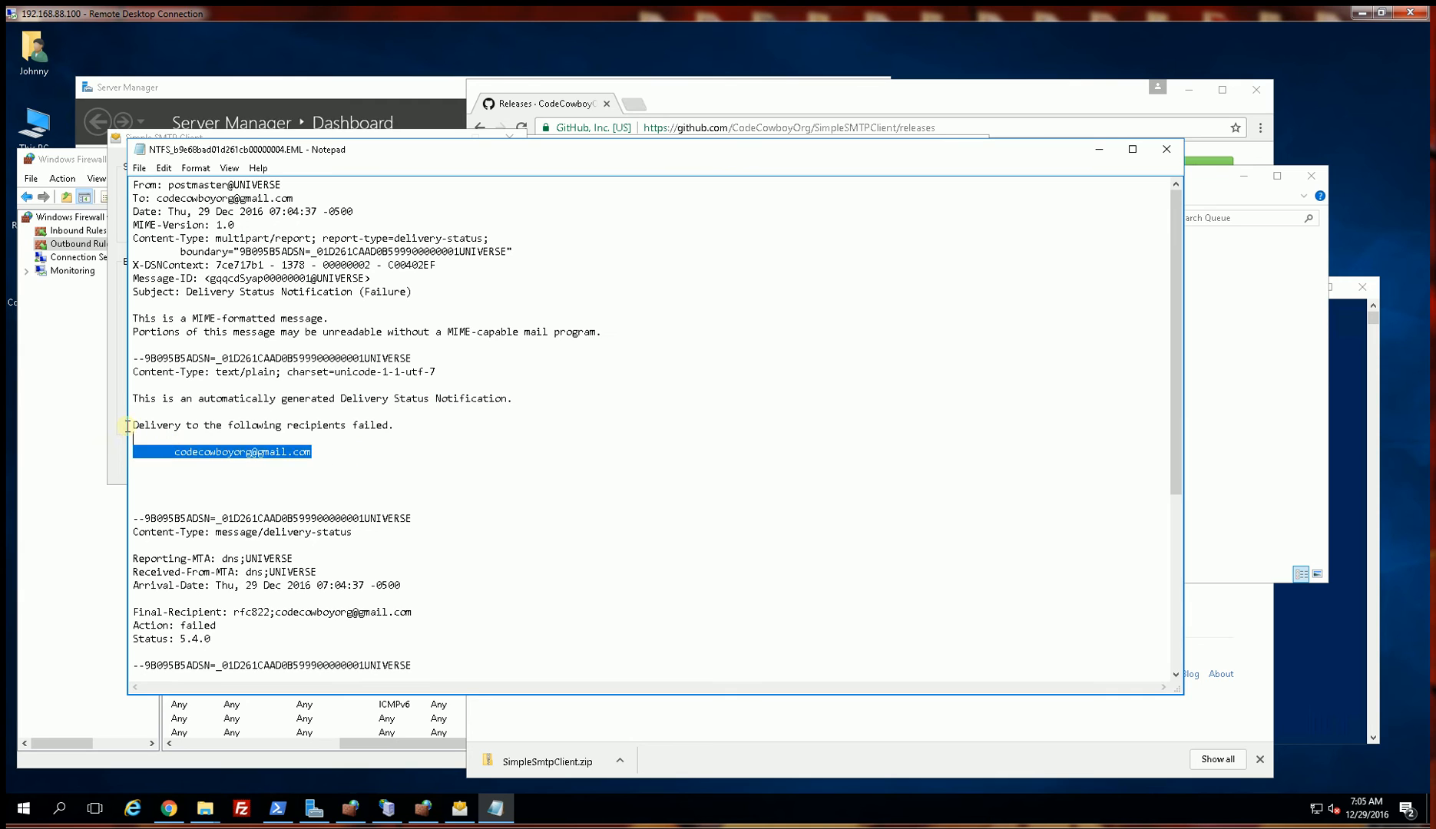
left_click(349, 456)
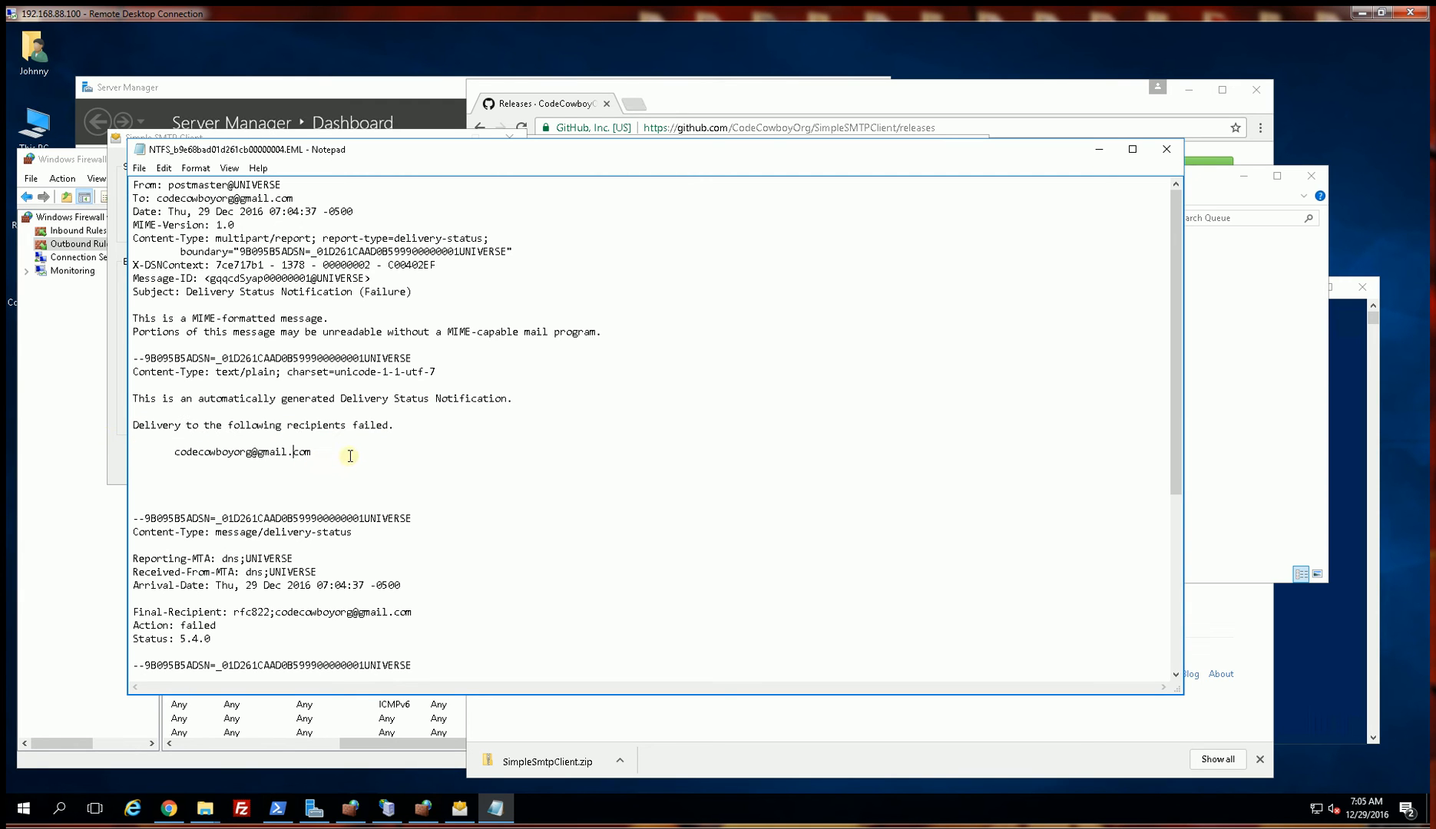
left_click_drag(186, 451, 312, 452)
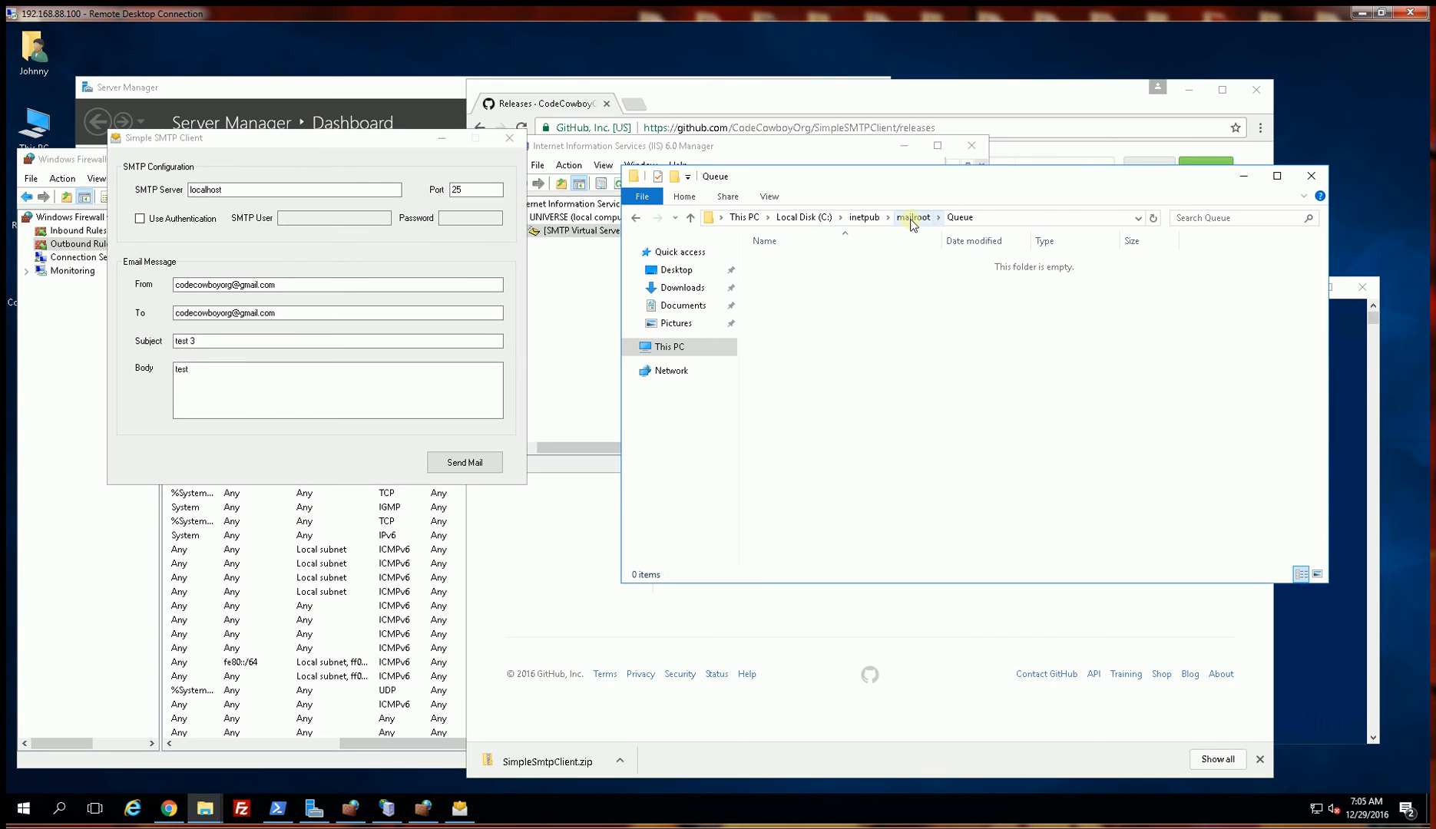
Go up to mailroot, open Badmail and open the first .BAD file in Notepad.
left_click(913, 218)
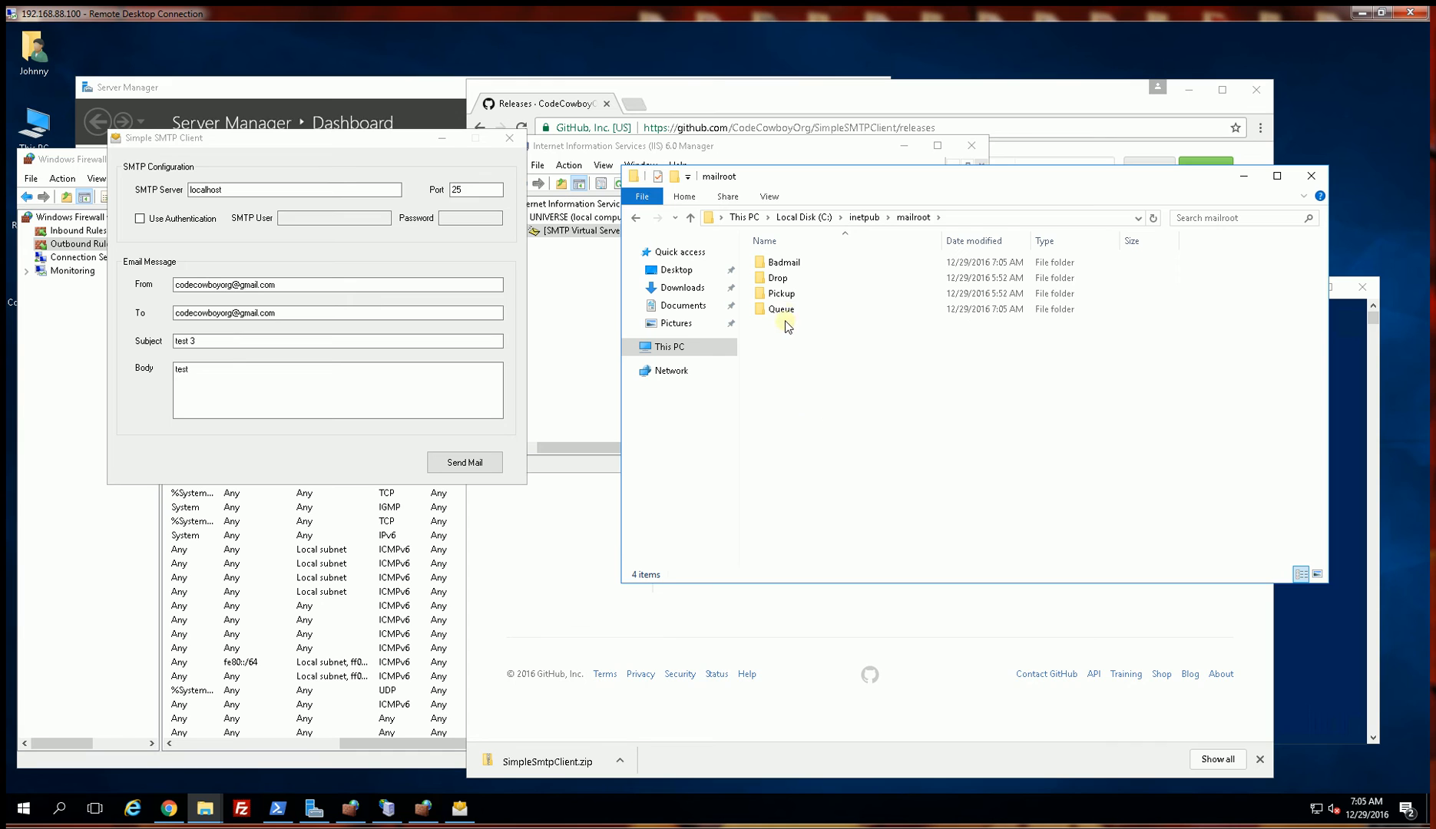
left_click(783, 262)
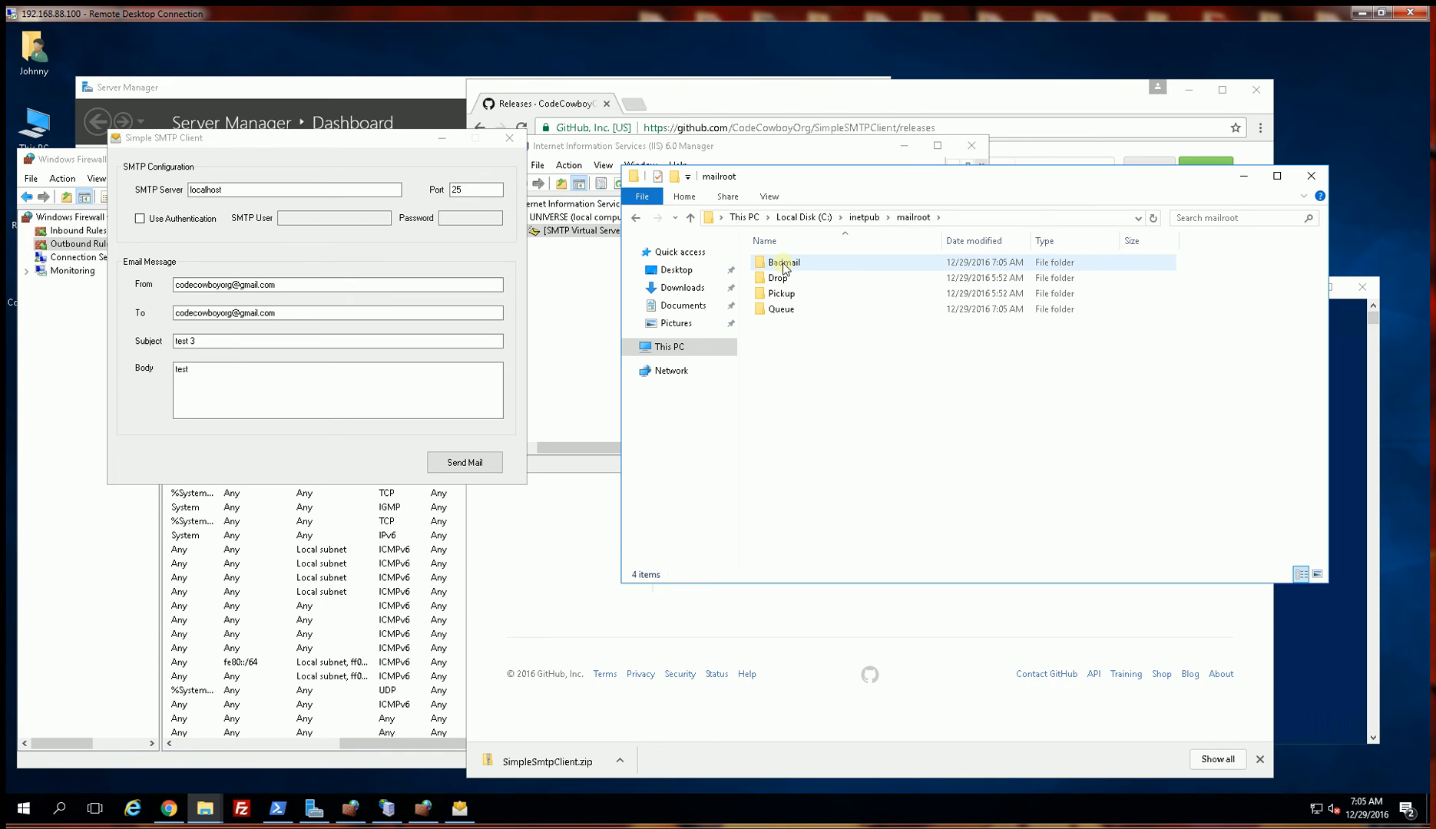
double_click(784, 262)
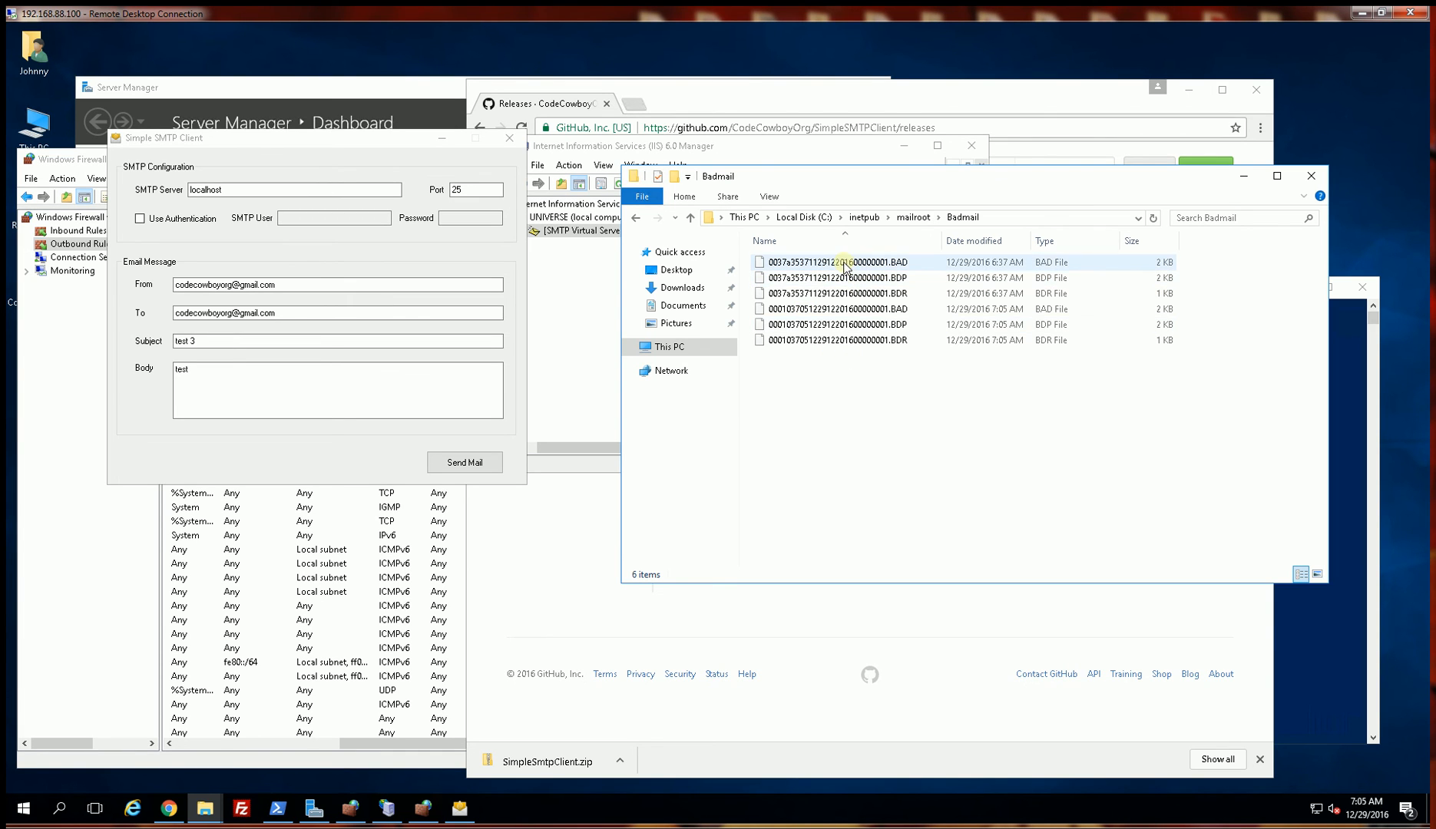
right_click(834, 262)
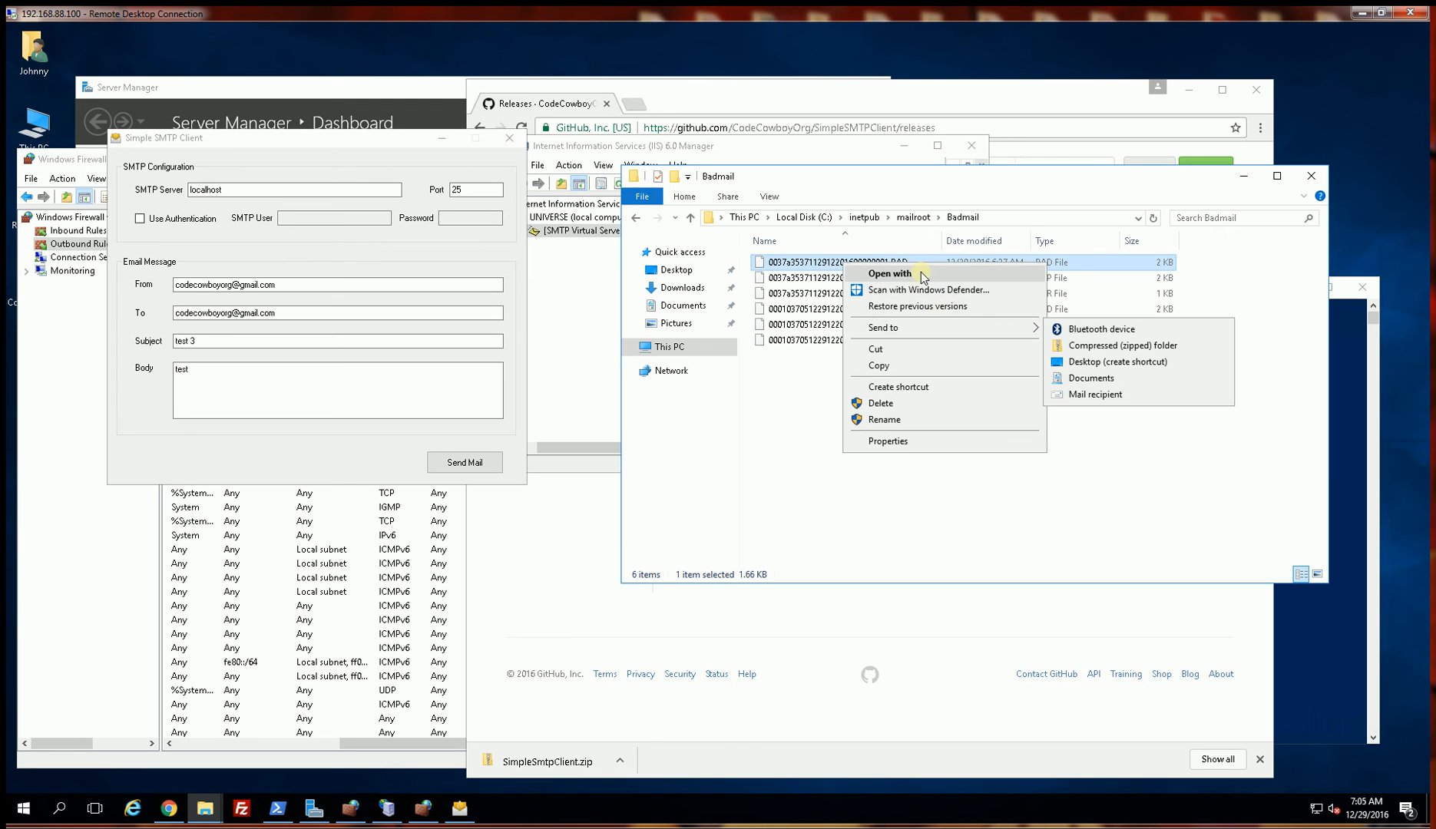
left_click(890, 273)
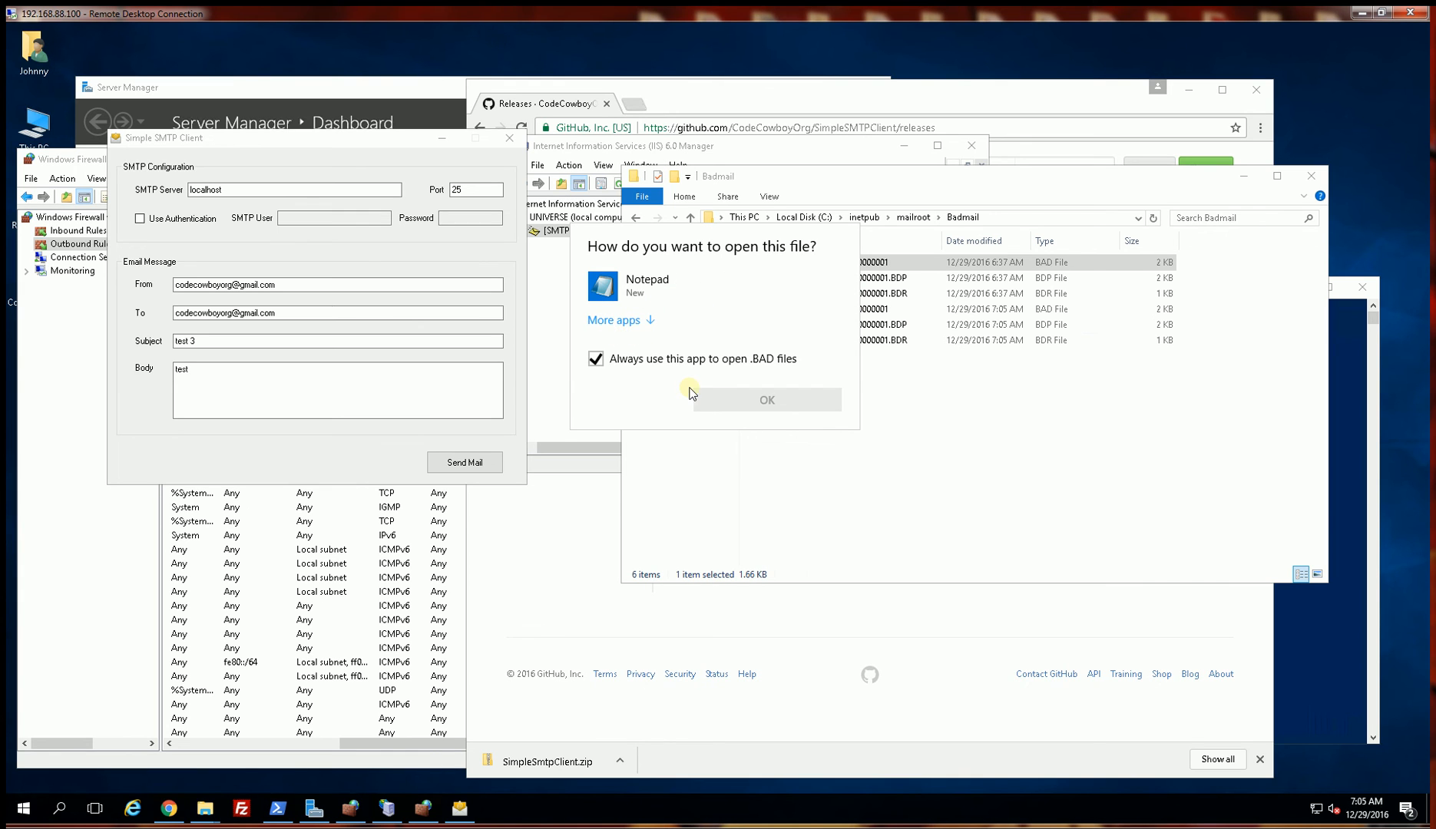
left_click(645, 286)
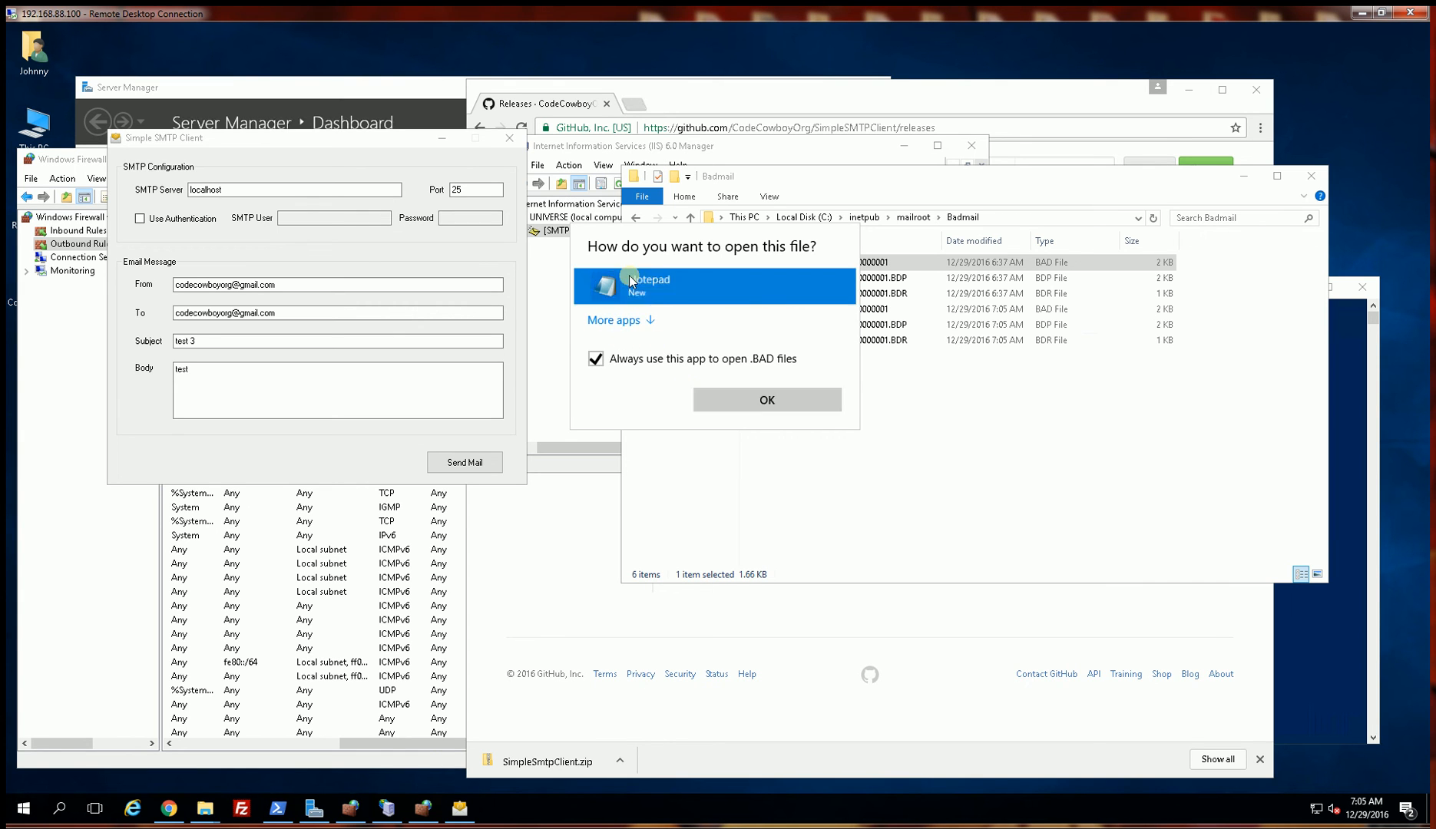
left_click(766, 399)
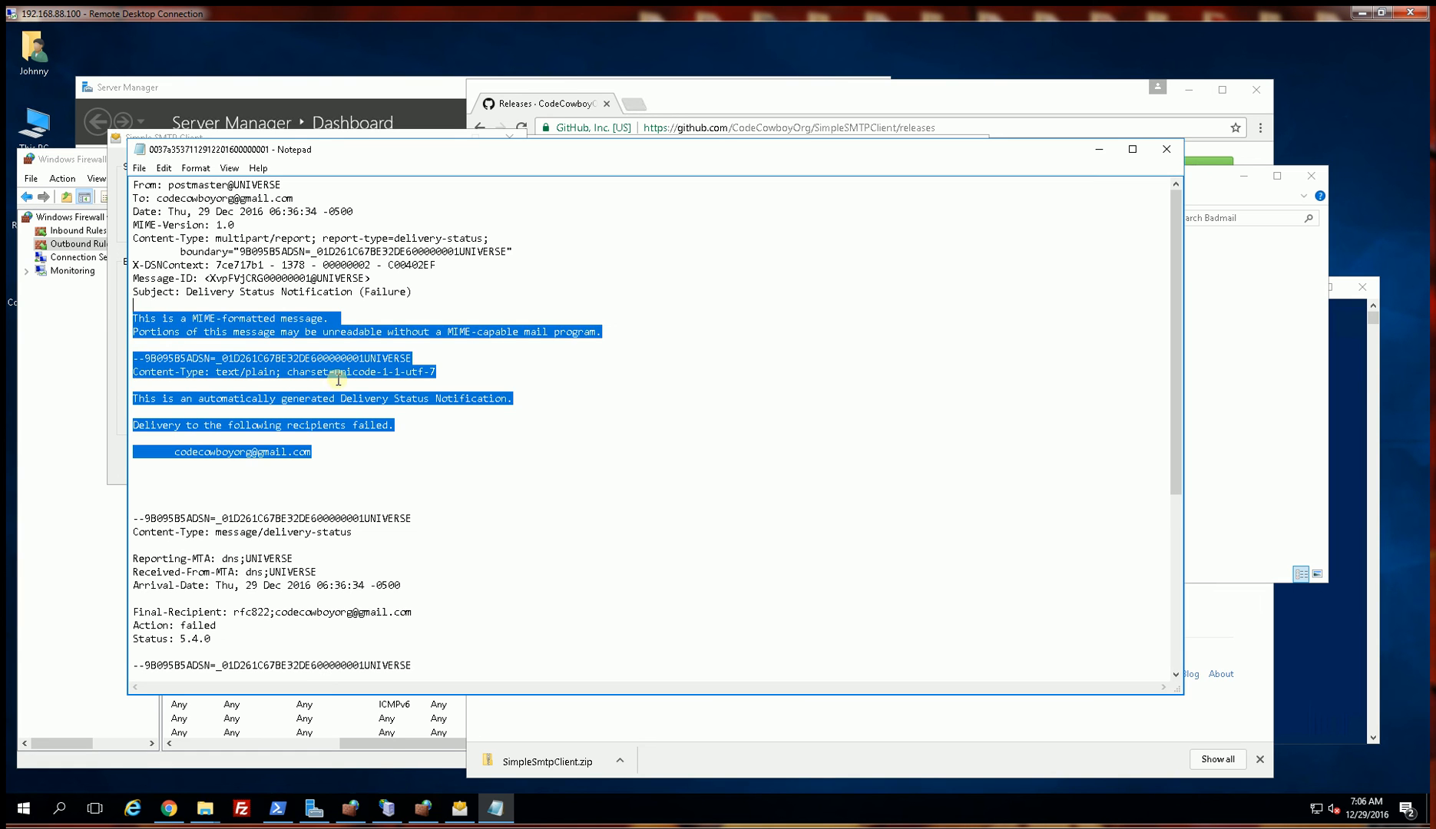
Read the failed Test 2 message in the .BAD file and close Notepad.
scroll("down", 3)
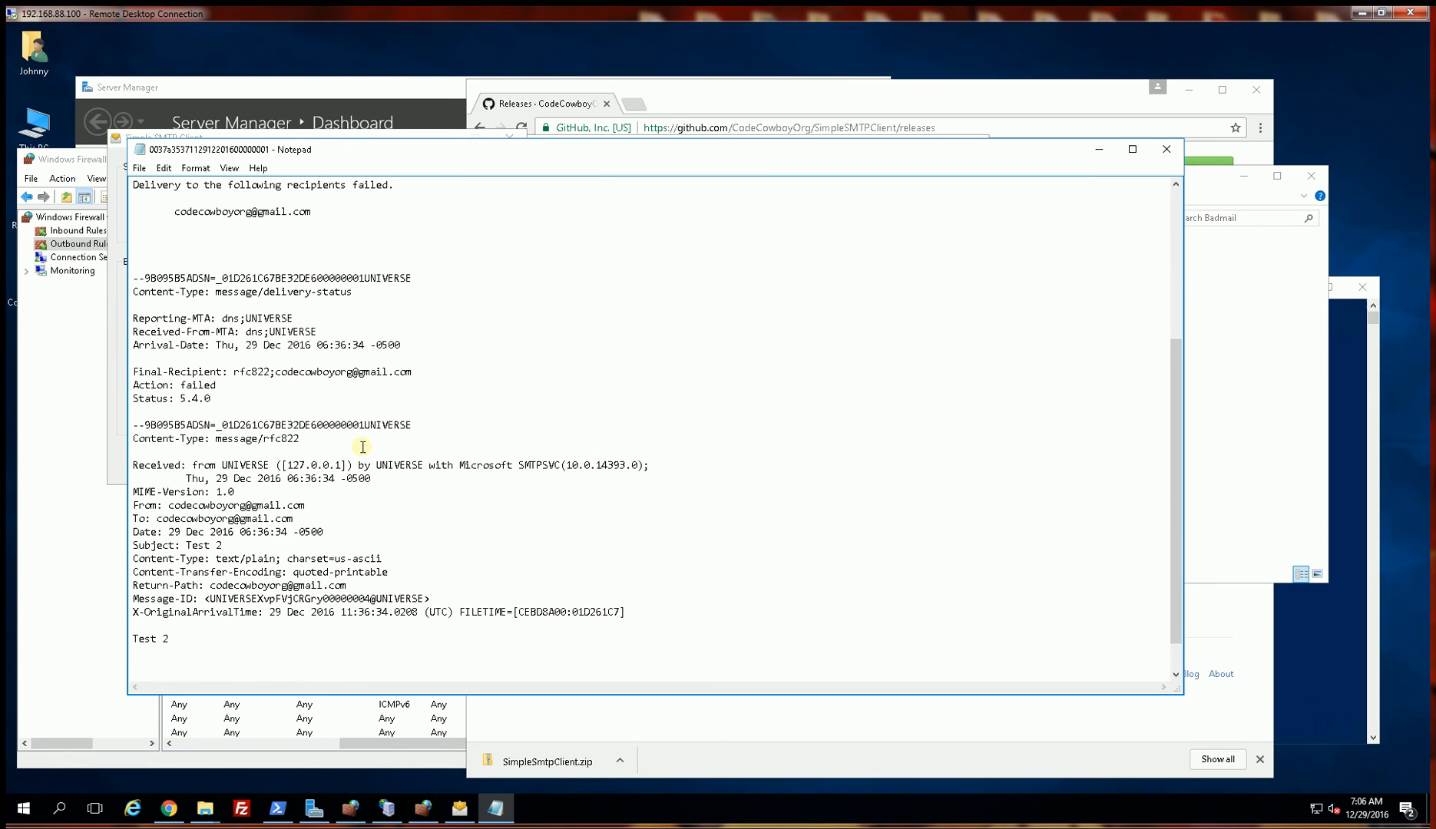
double_click(149, 638)
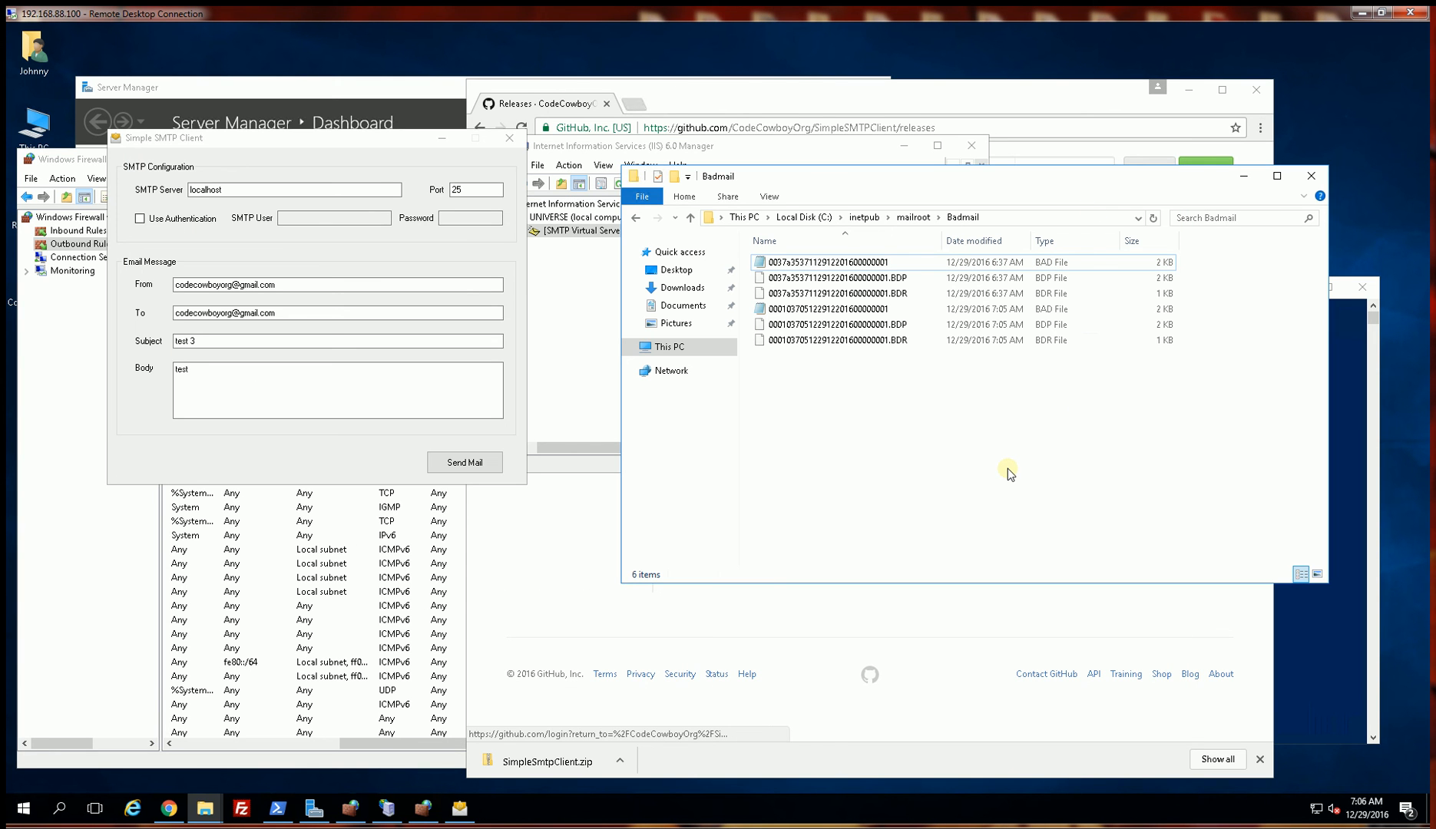
mouse_move(1312, 175)
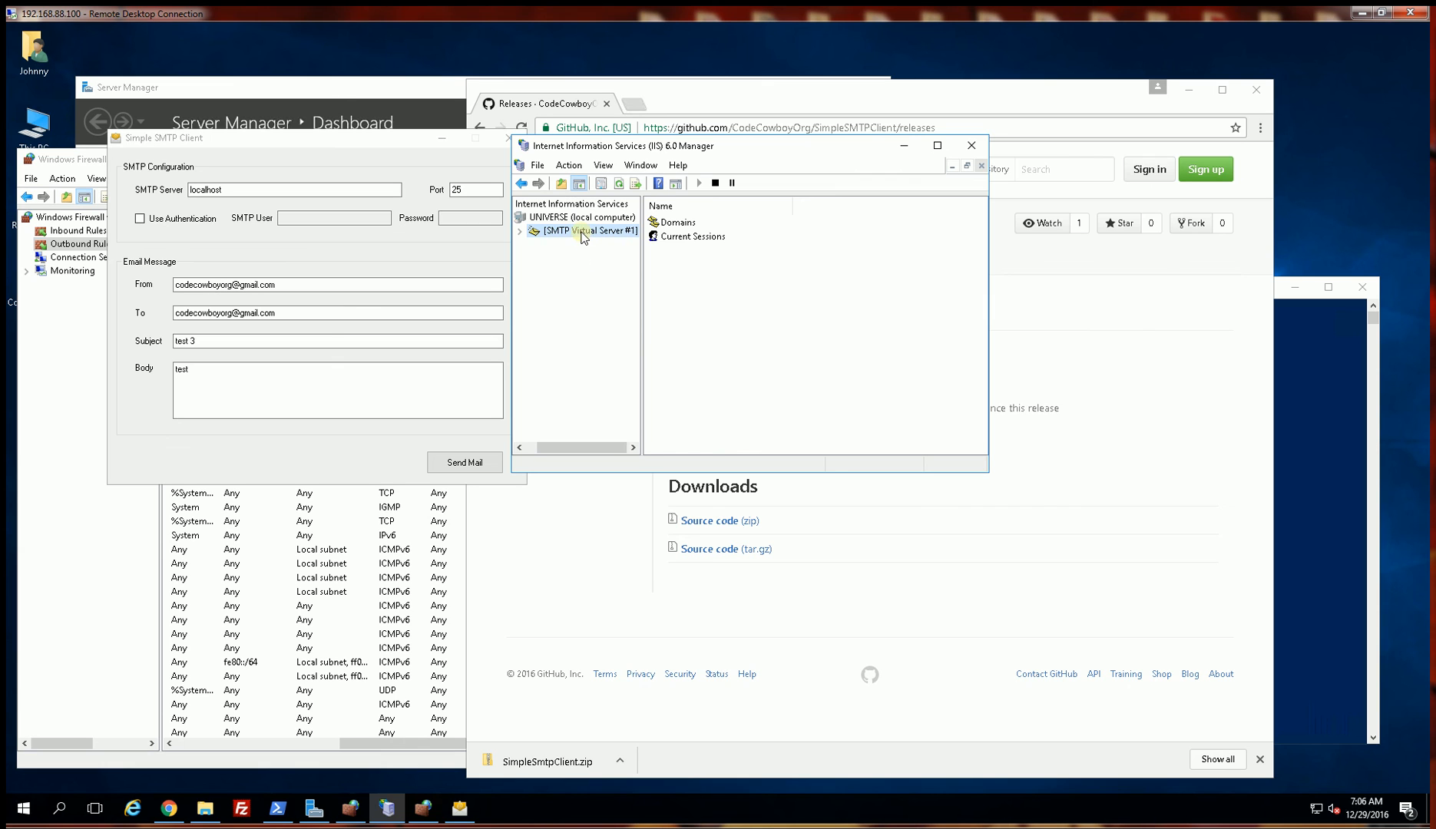
Check SMTP Virtual Server #1's relay restrictions under its Access properties.
left_click(583, 231)
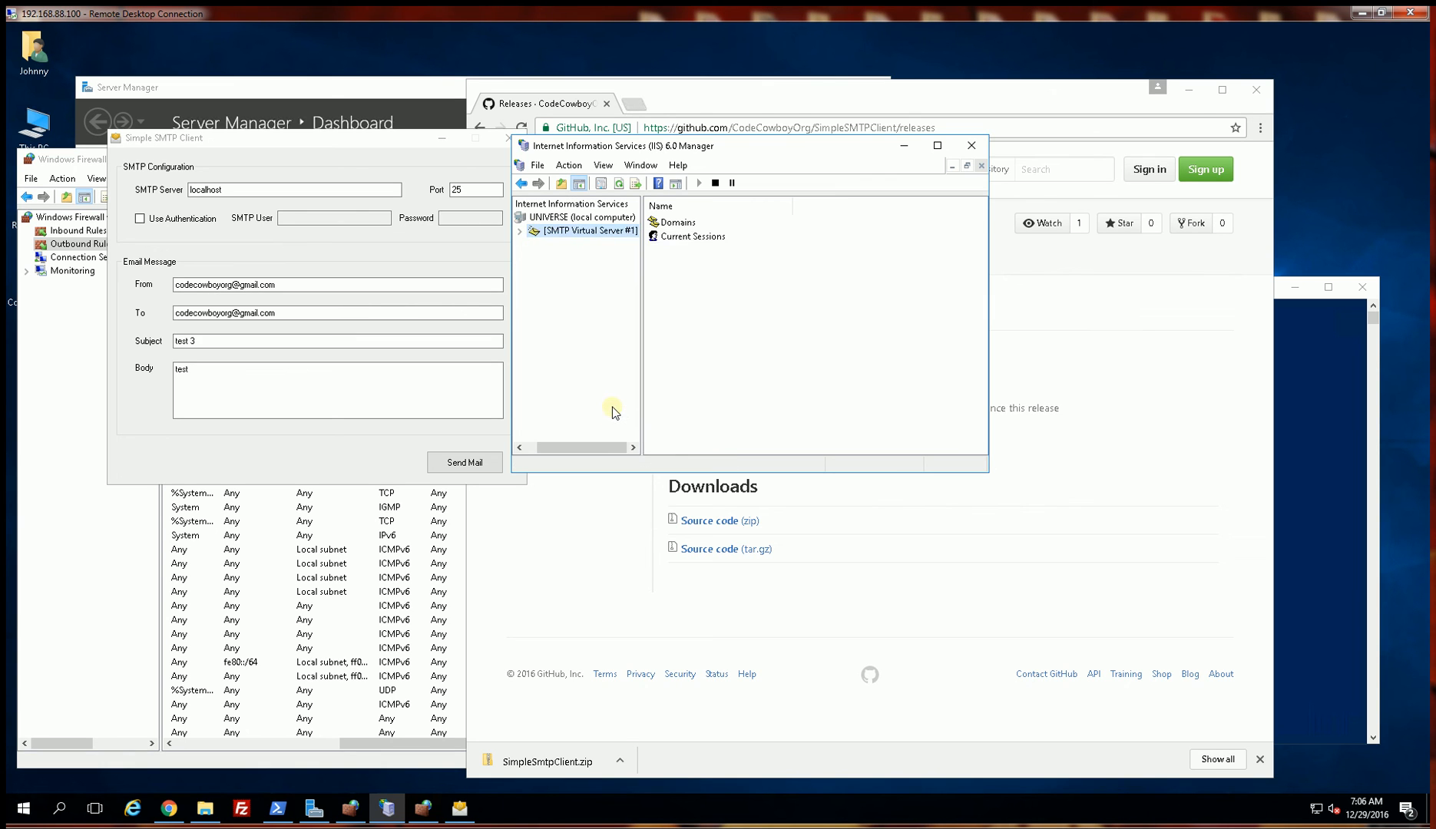
double_click(579, 230)
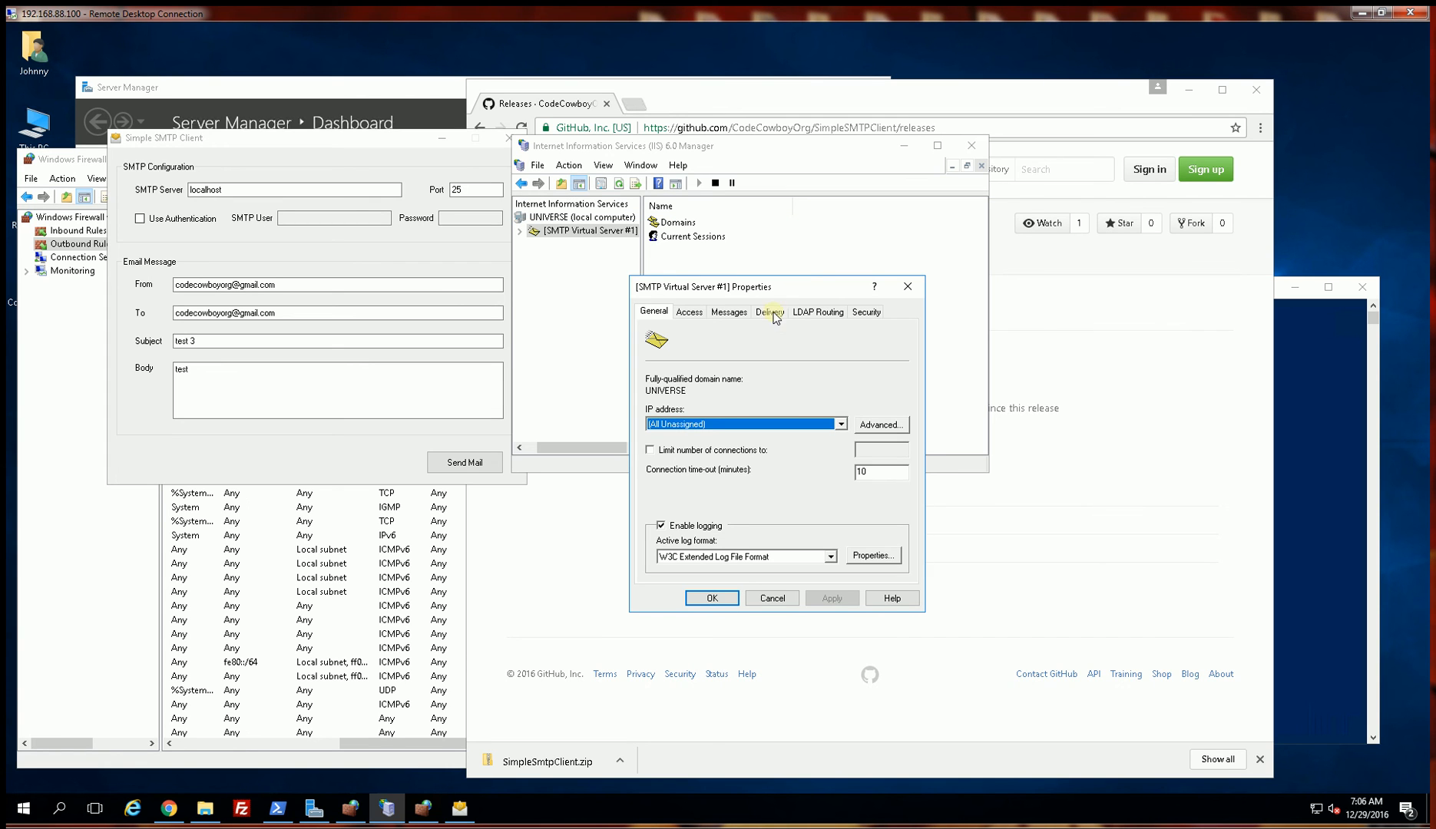
left_click(688, 312)
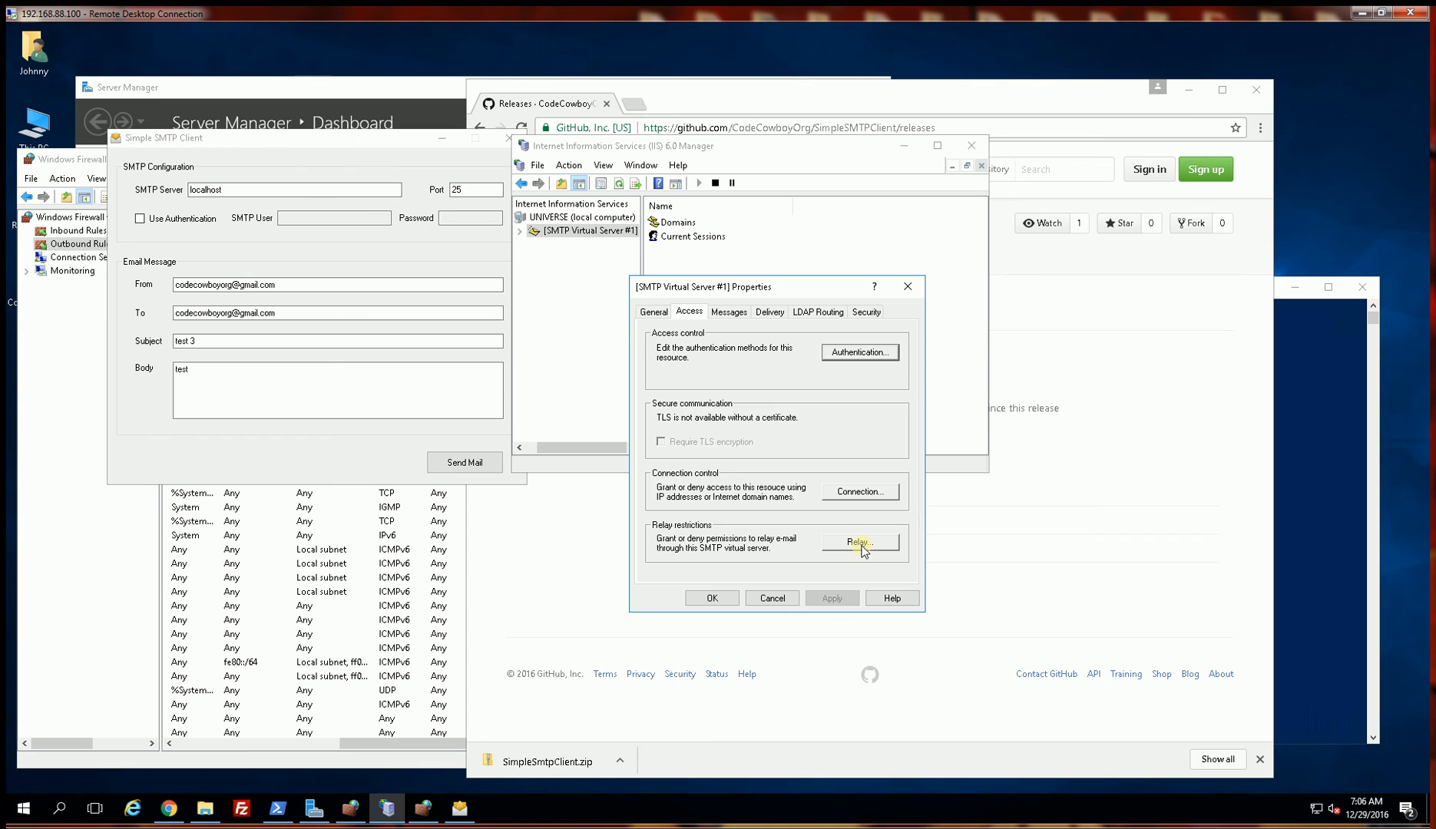
left_click(857, 542)
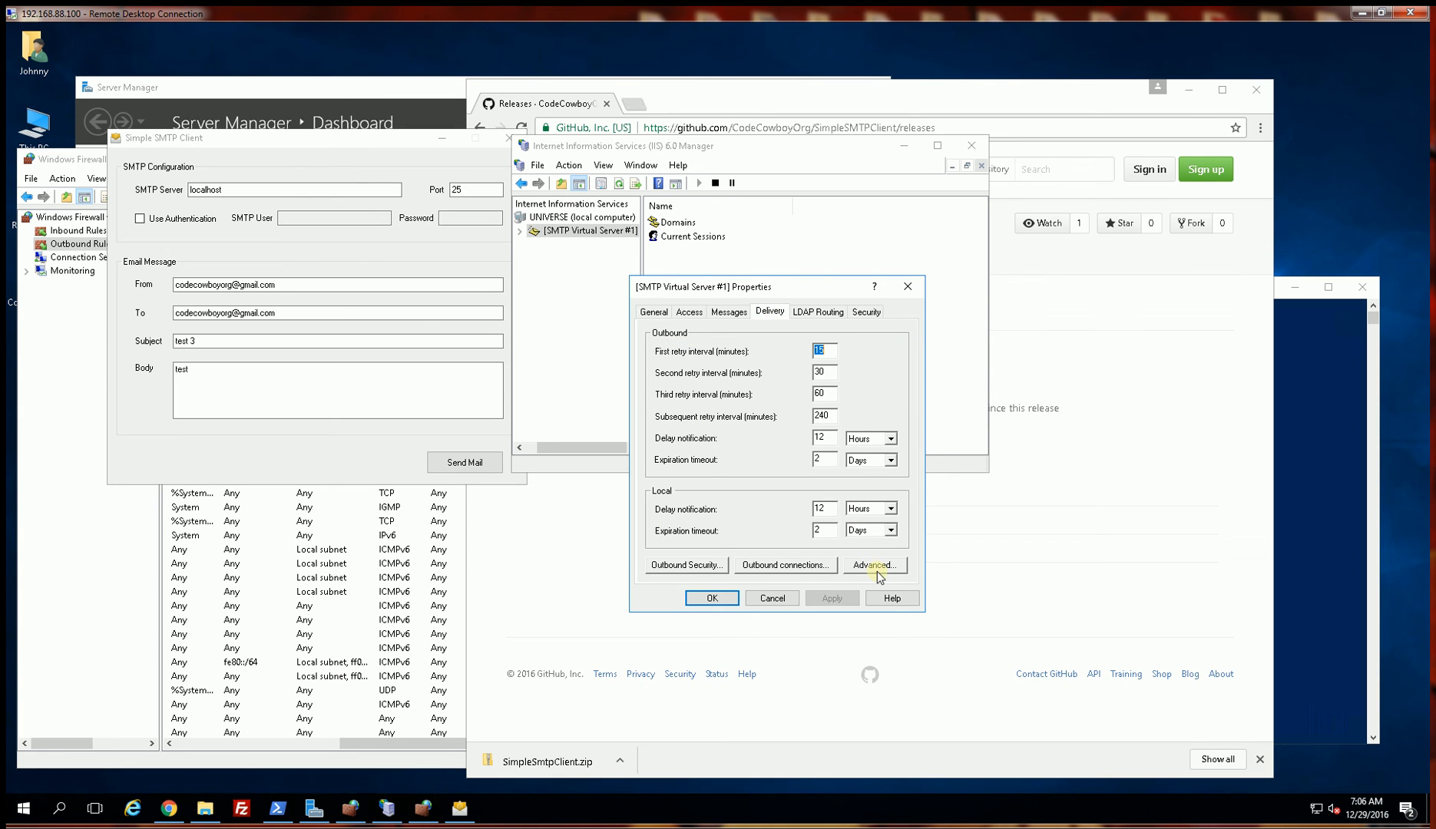
Verify the smtp.comcast.net smart host in Advanced Delivery and cancel out.
left_click(872, 565)
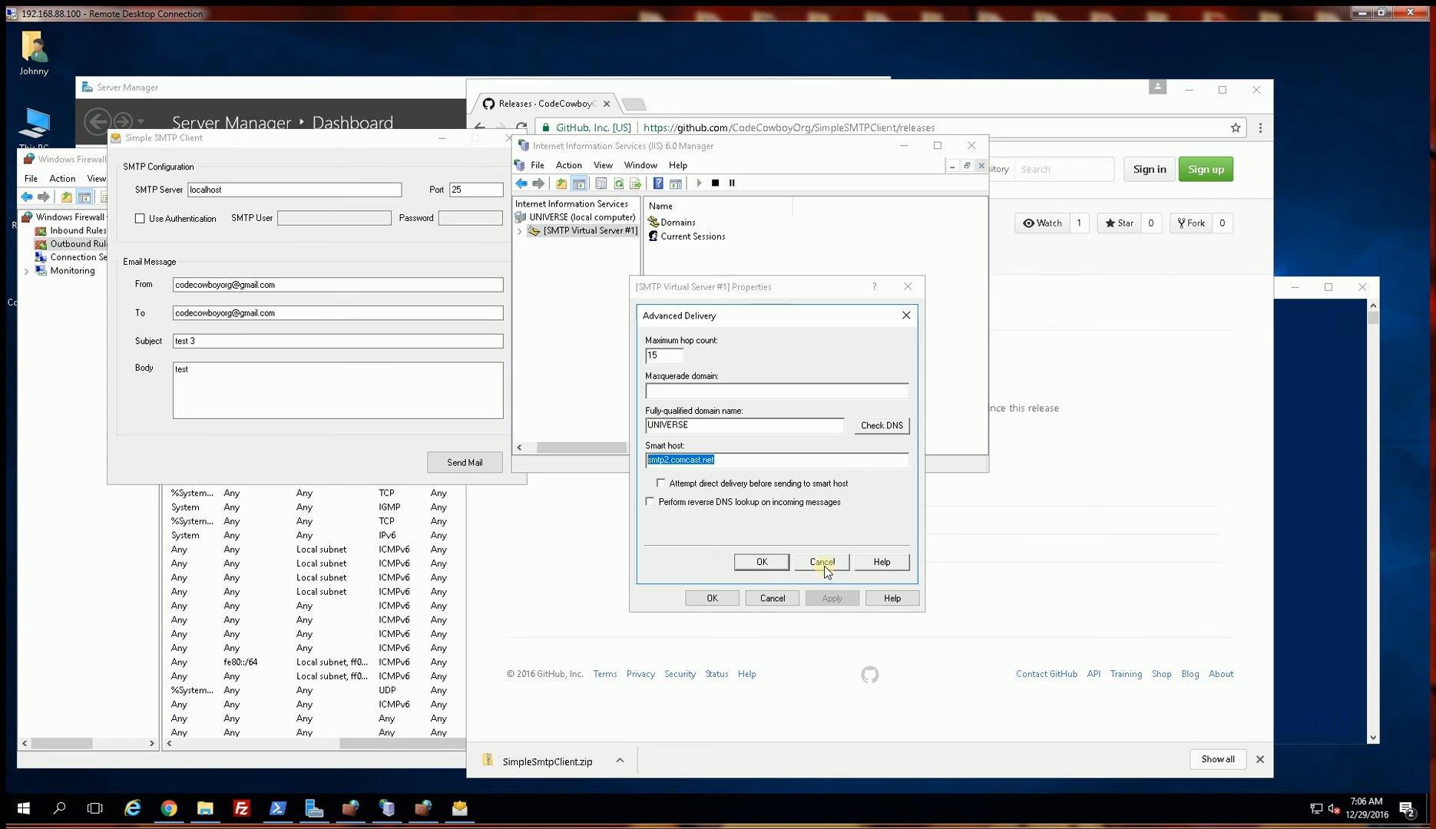
left_click(820, 562)
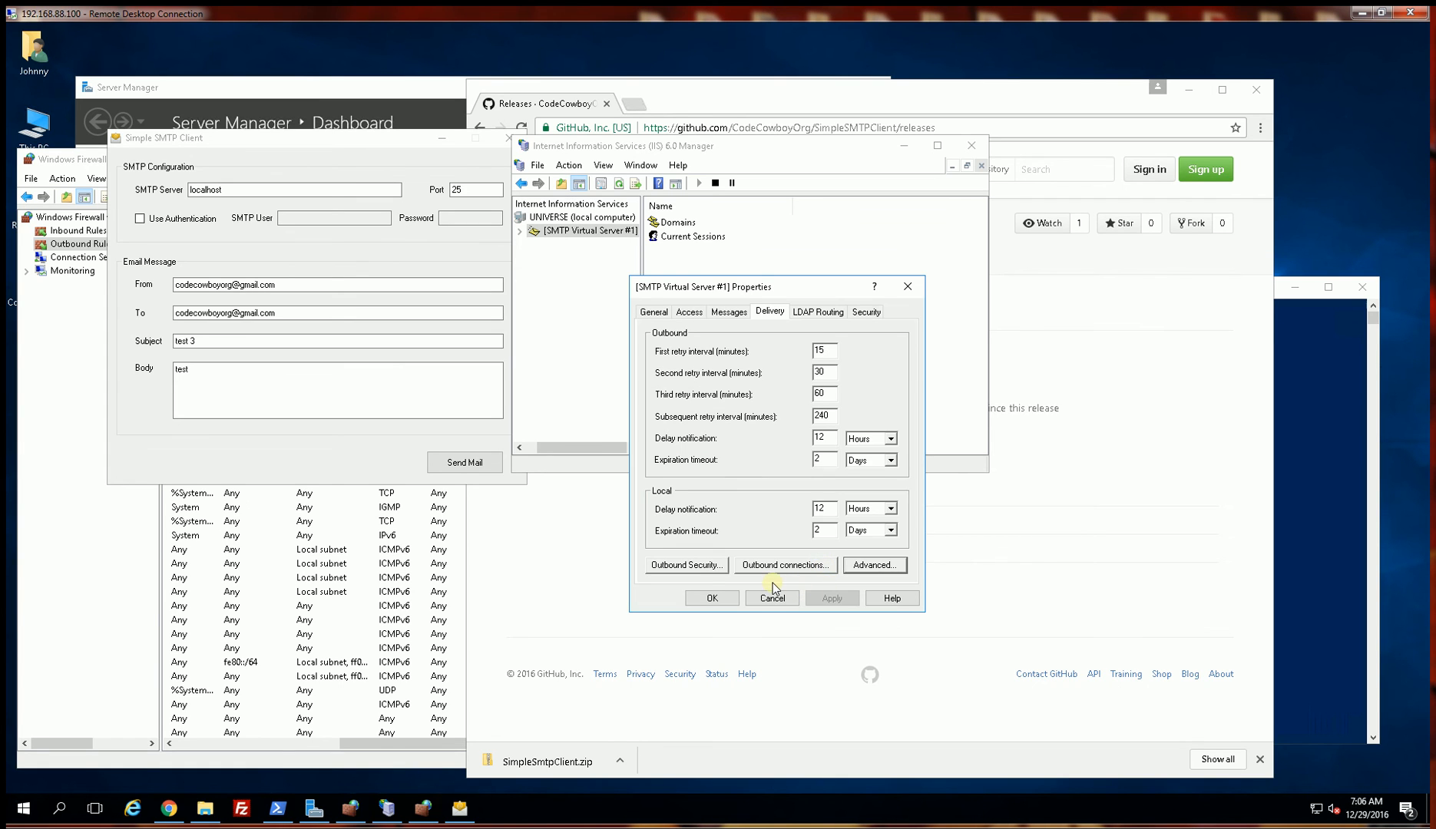
Confirm outbound TCP port 587 and basic authentication under Outbound Security.
left_click(783, 565)
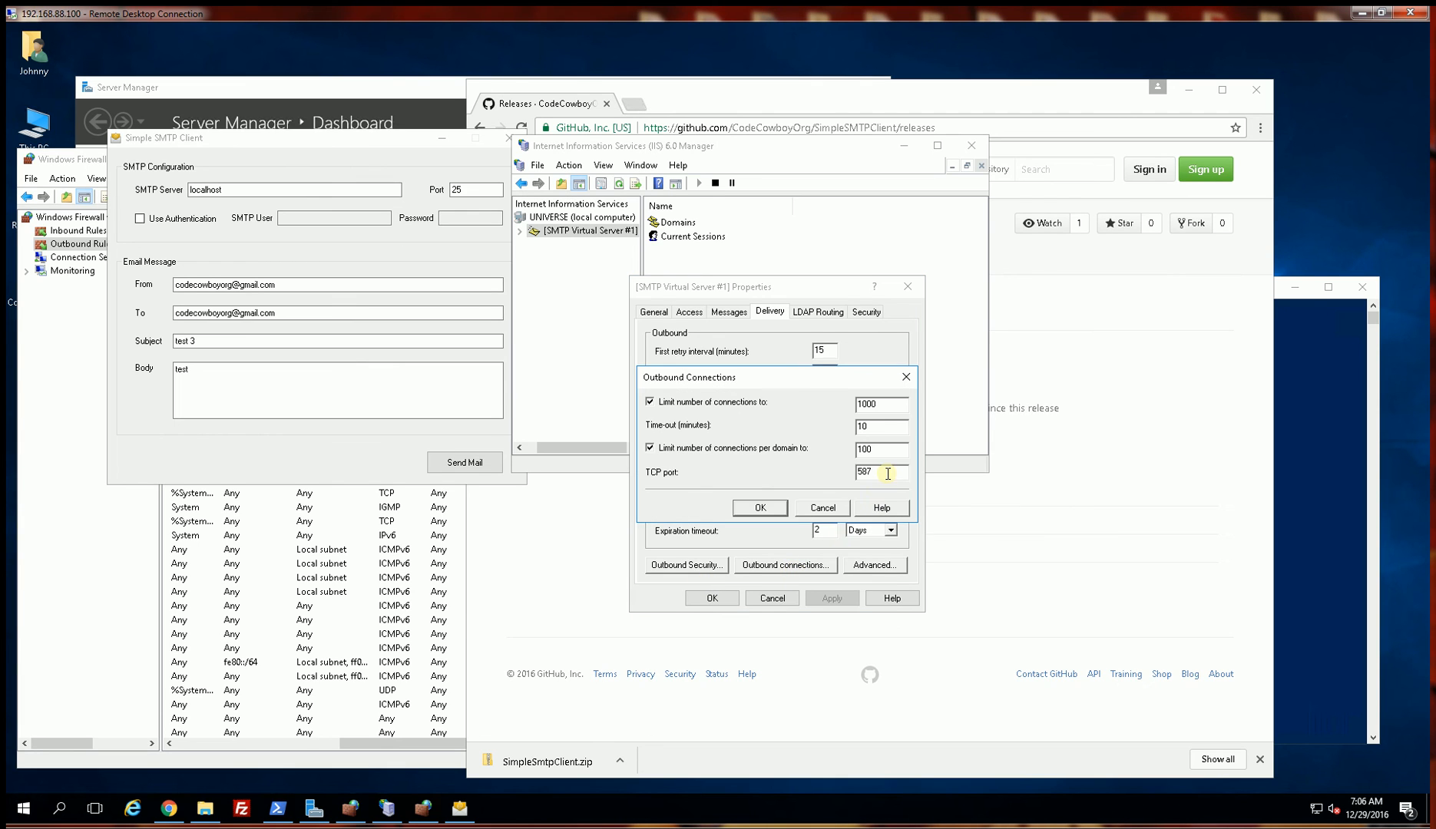
double_click(863, 473)
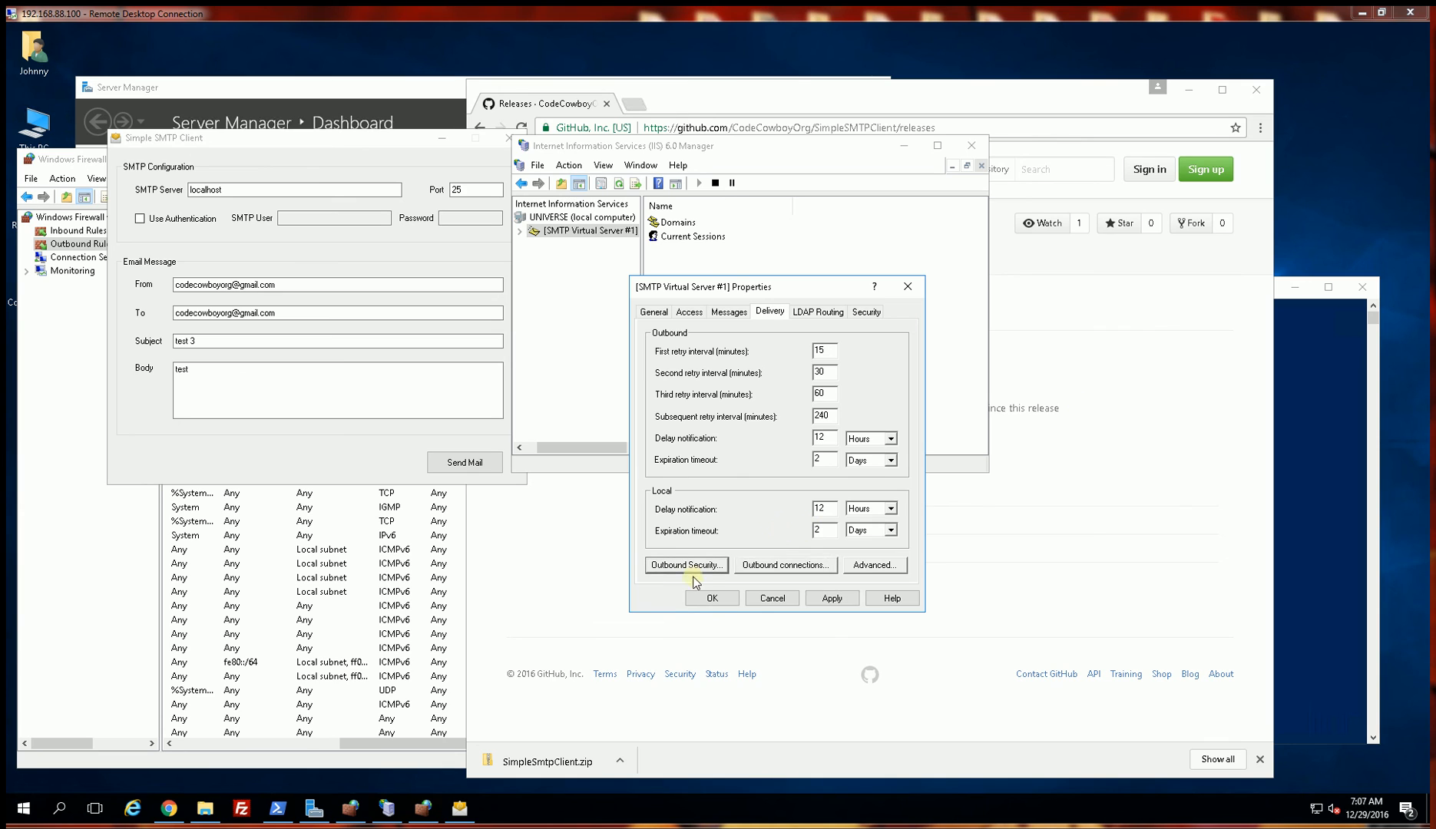
left_click(685, 566)
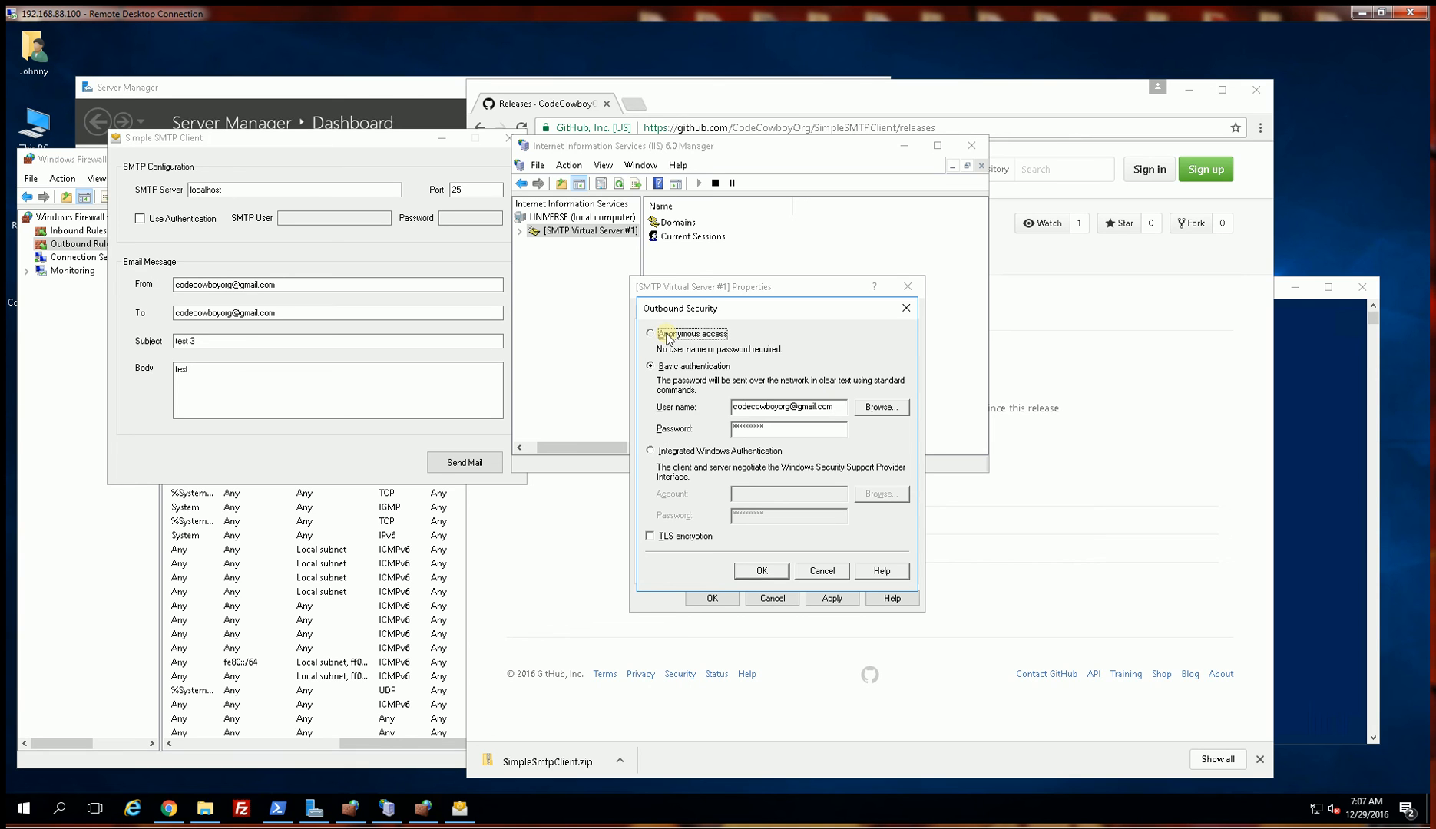
left_click(651, 334)
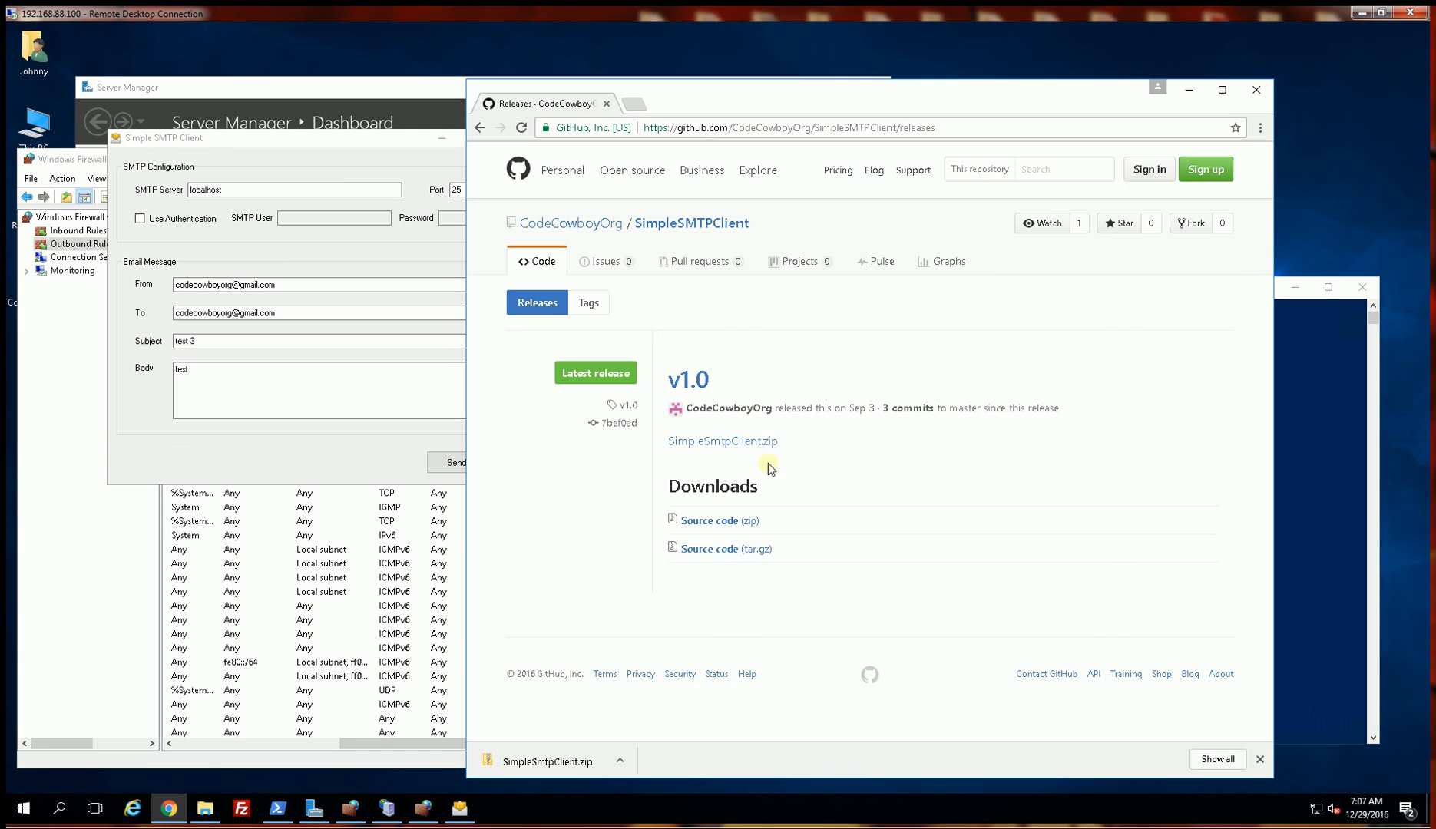
mouse_move(722, 440)
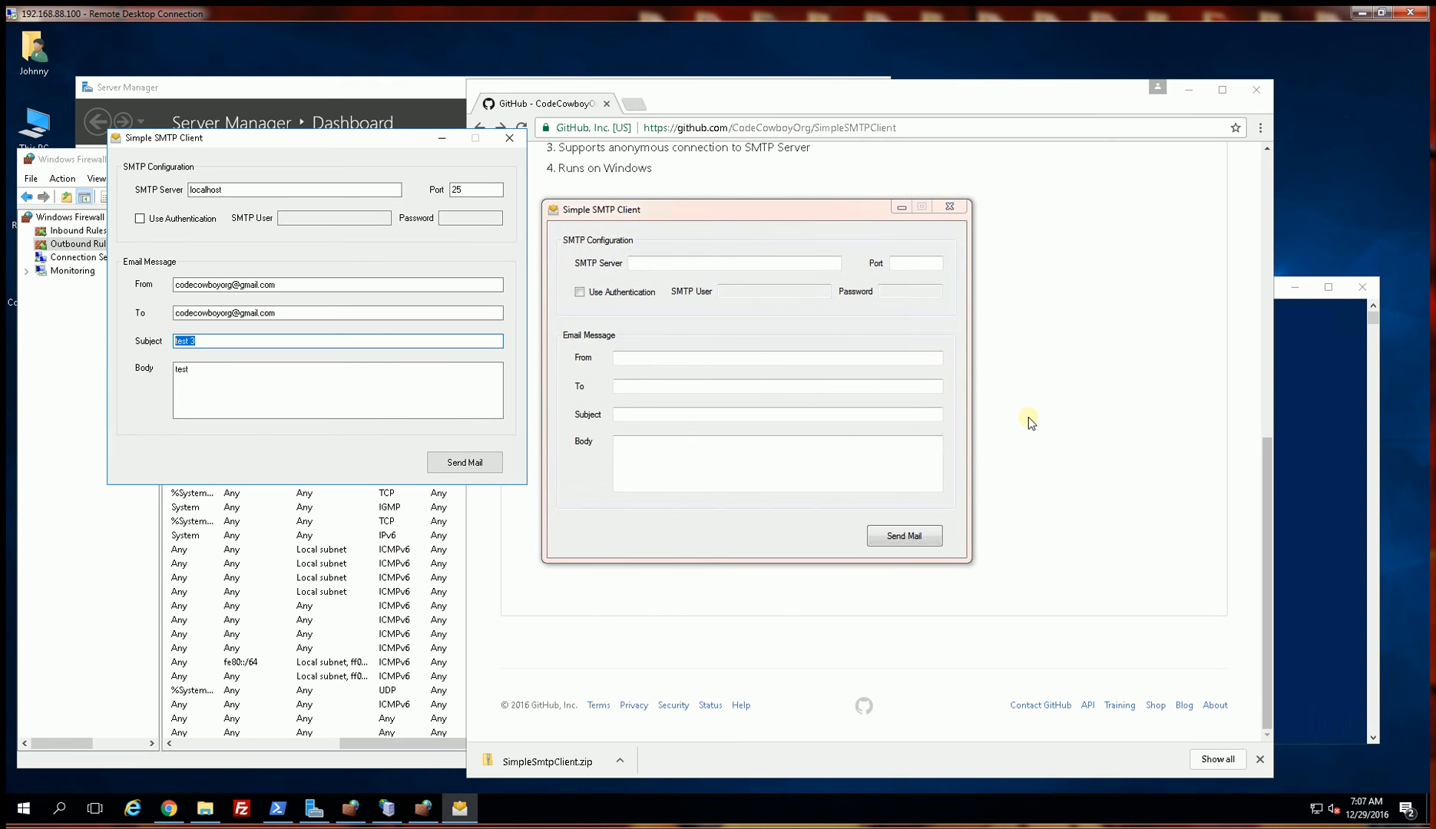
mouse_move(1092, 379)
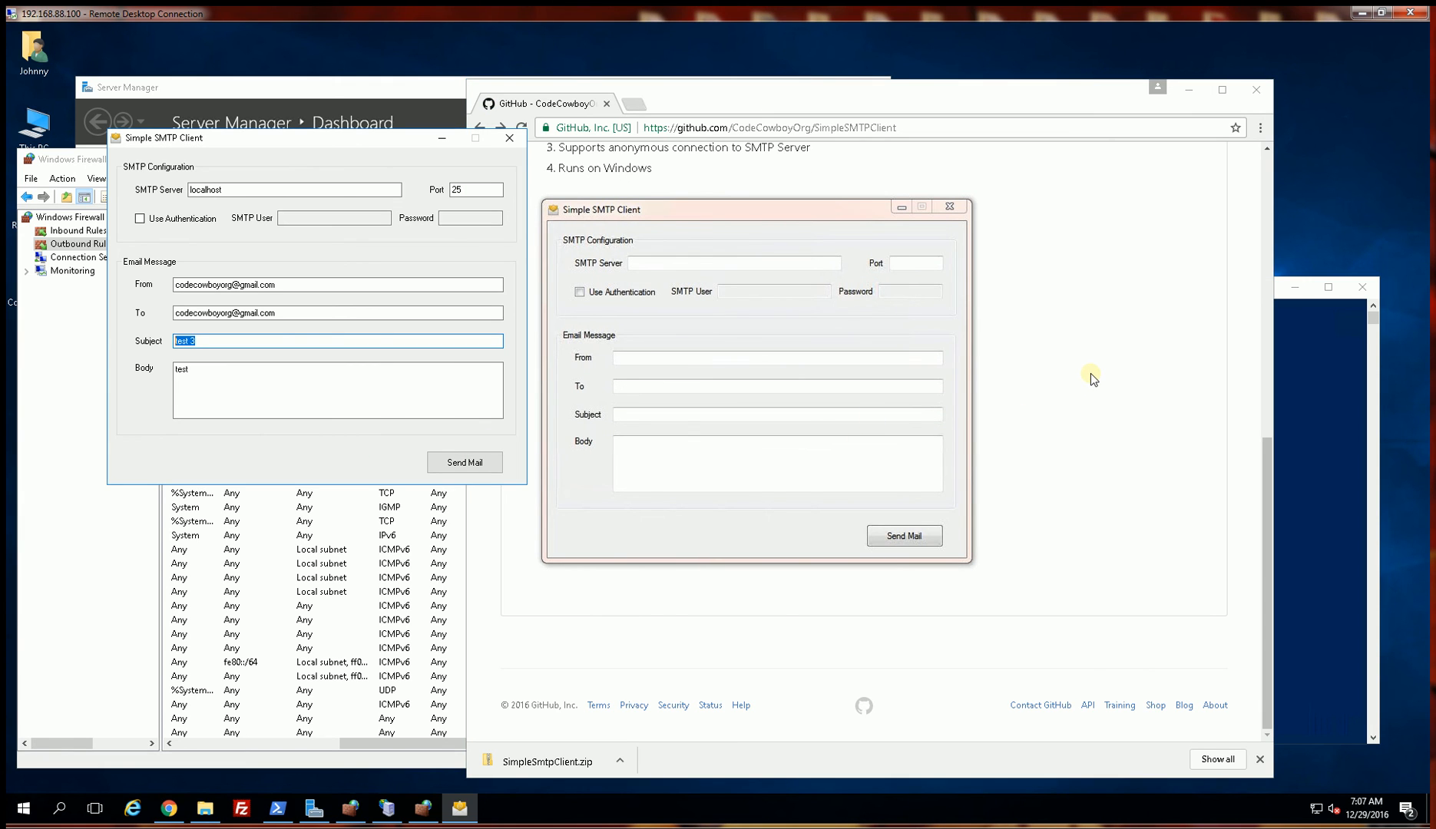